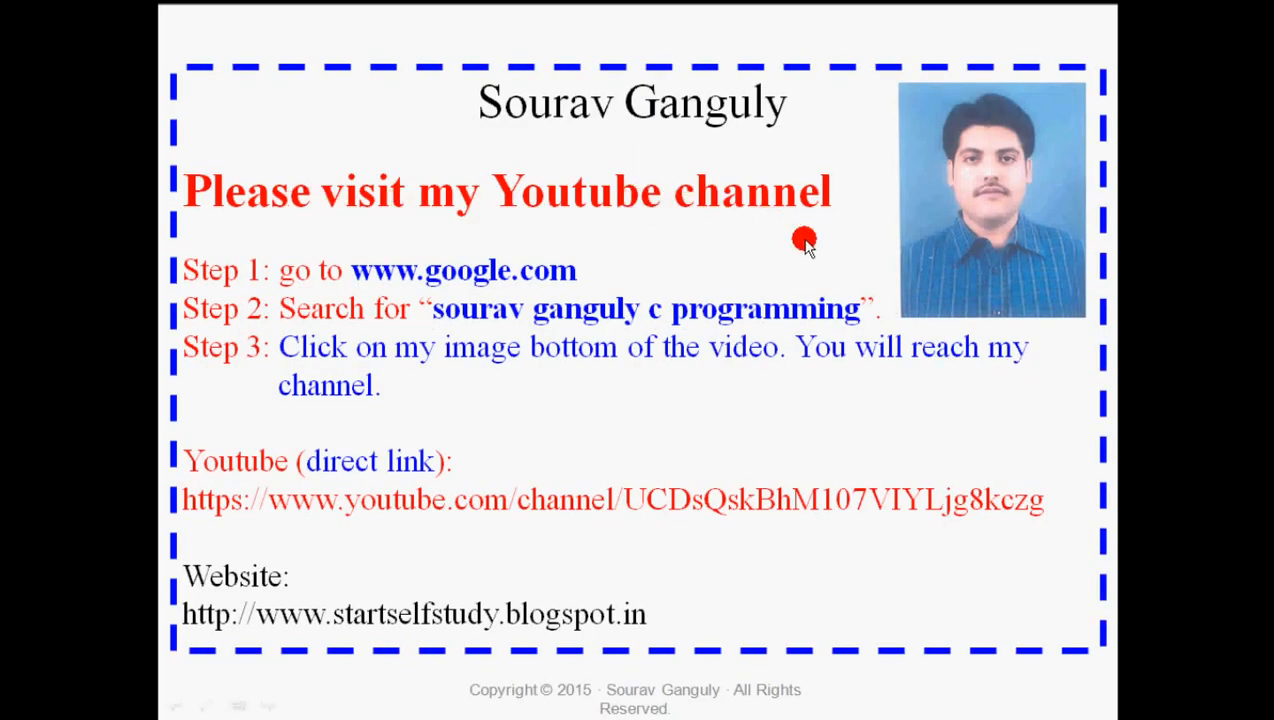
mouse_move(980, 420)
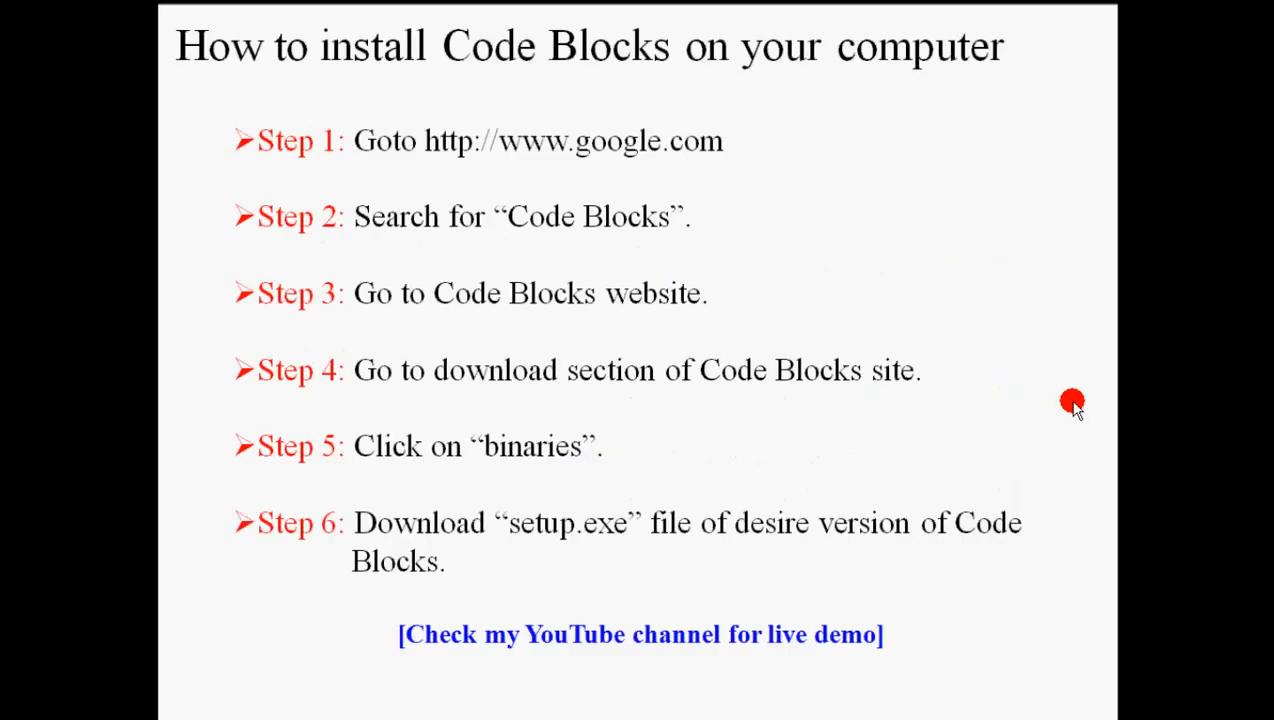
mouse_move(660, 104)
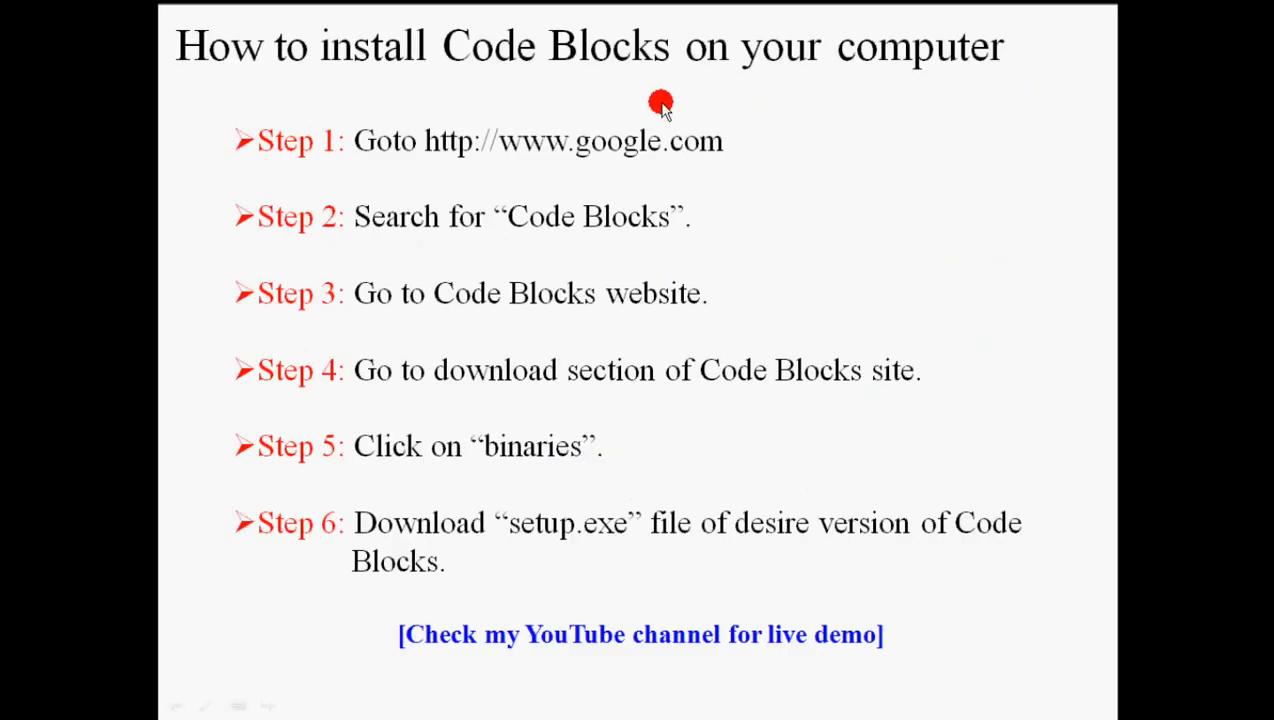
mouse_move(350, 84)
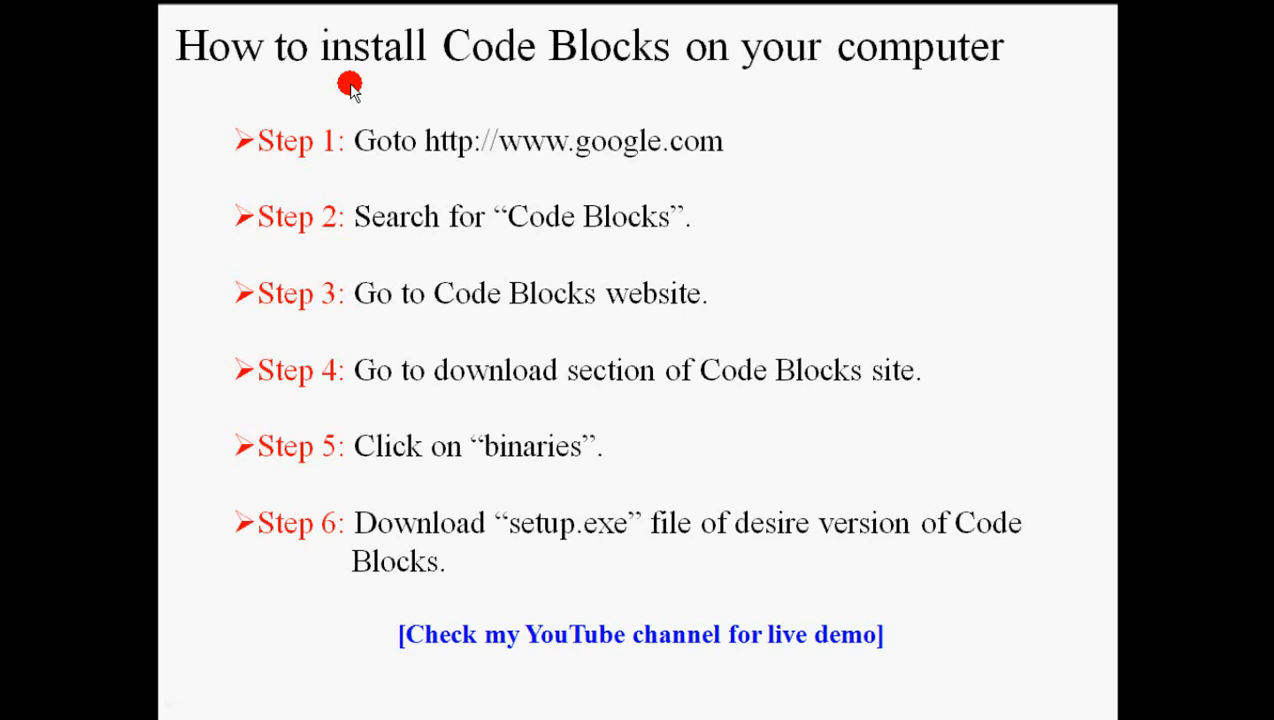
mouse_move(632, 132)
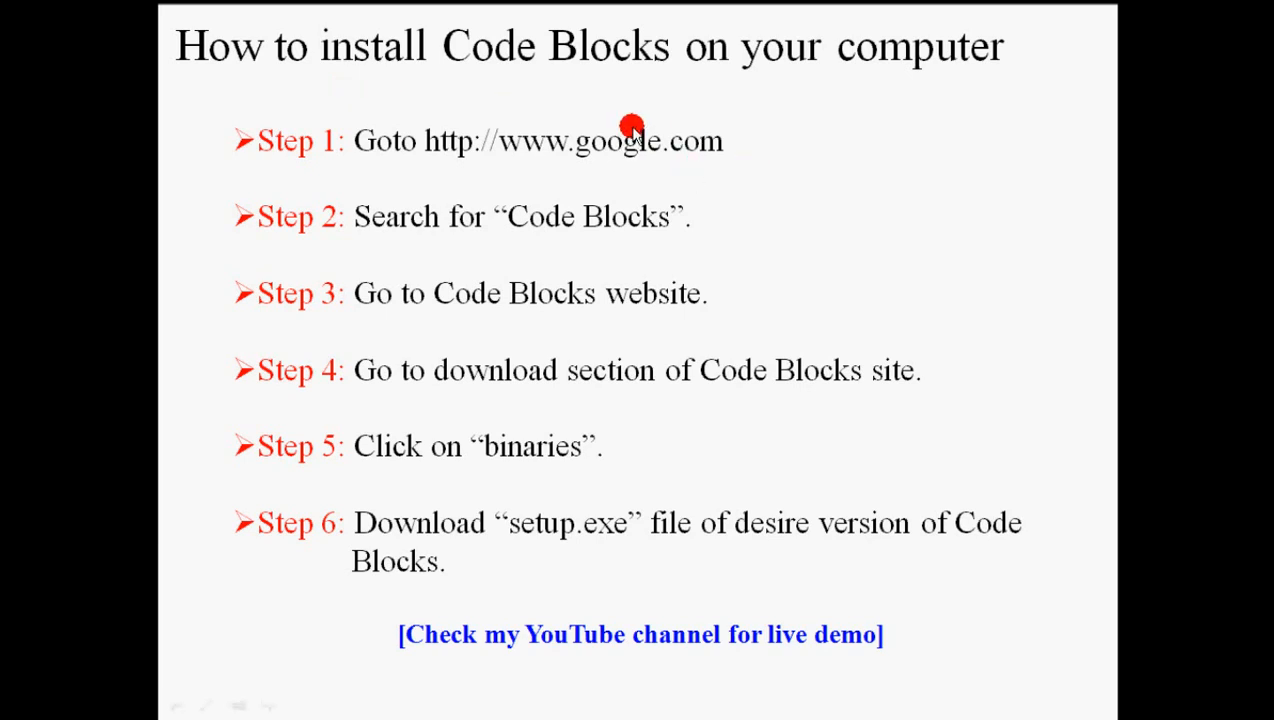
mouse_move(624, 164)
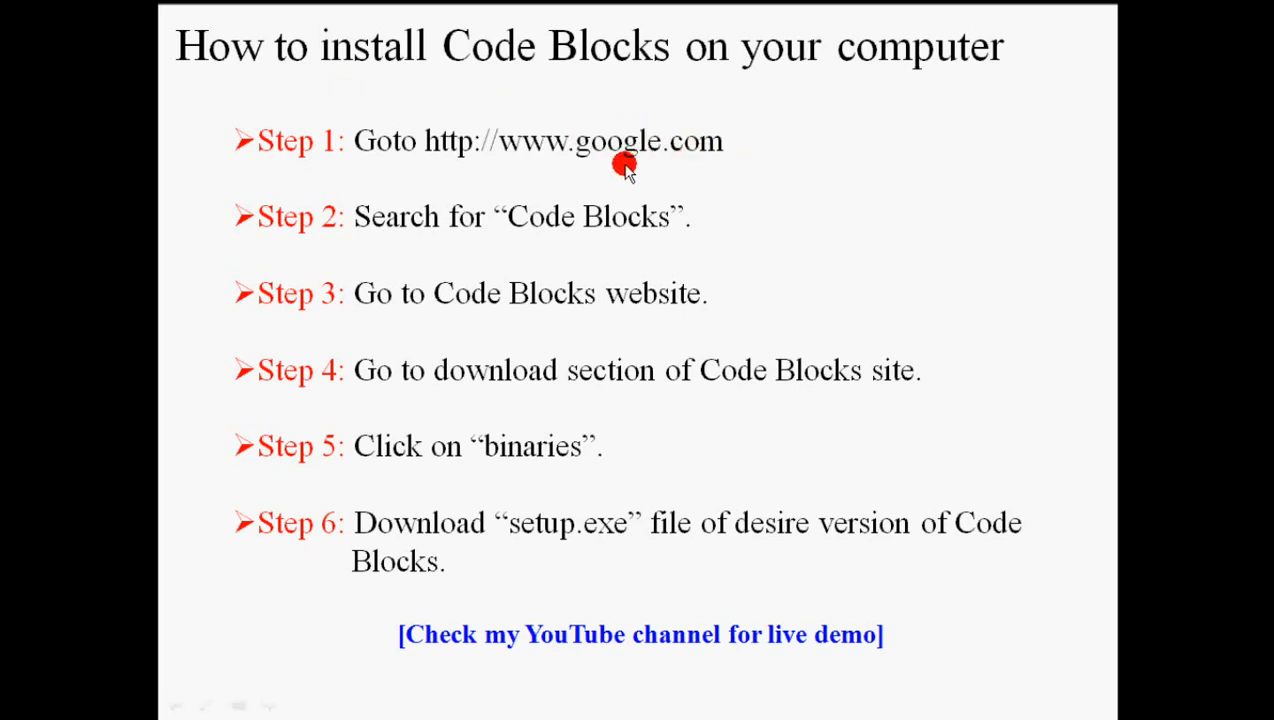
mouse_move(656, 222)
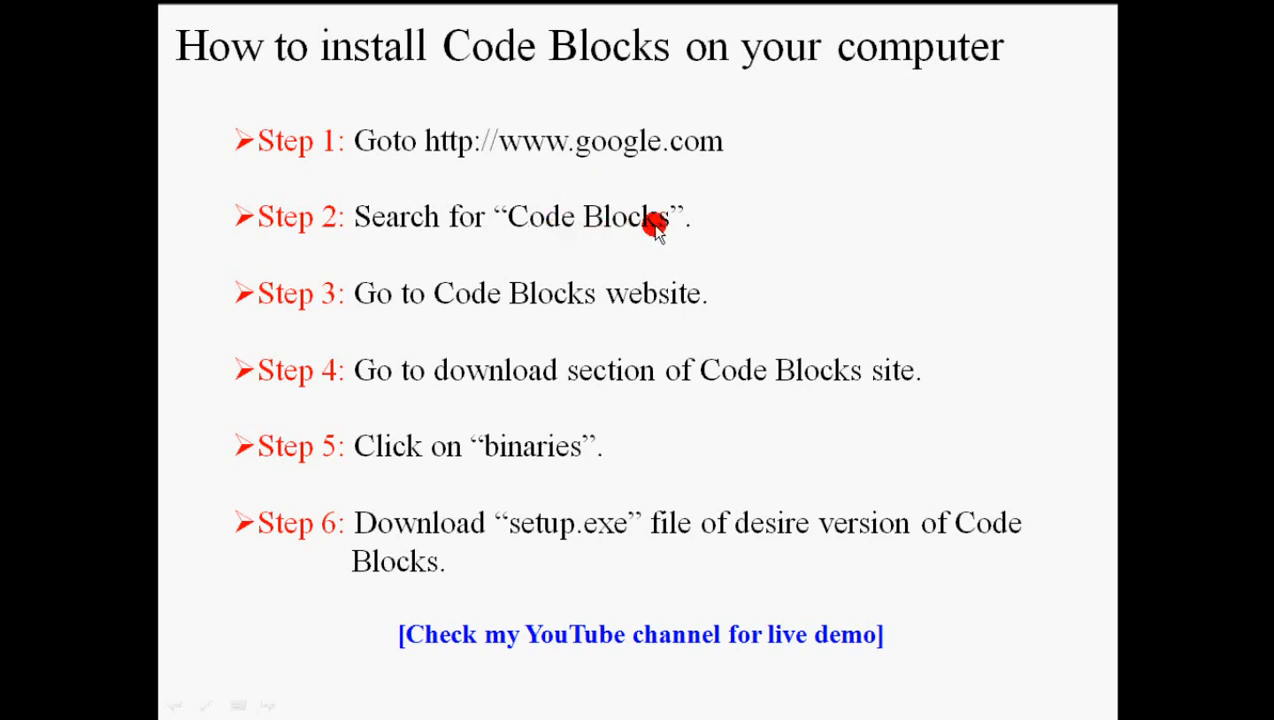
mouse_move(628, 304)
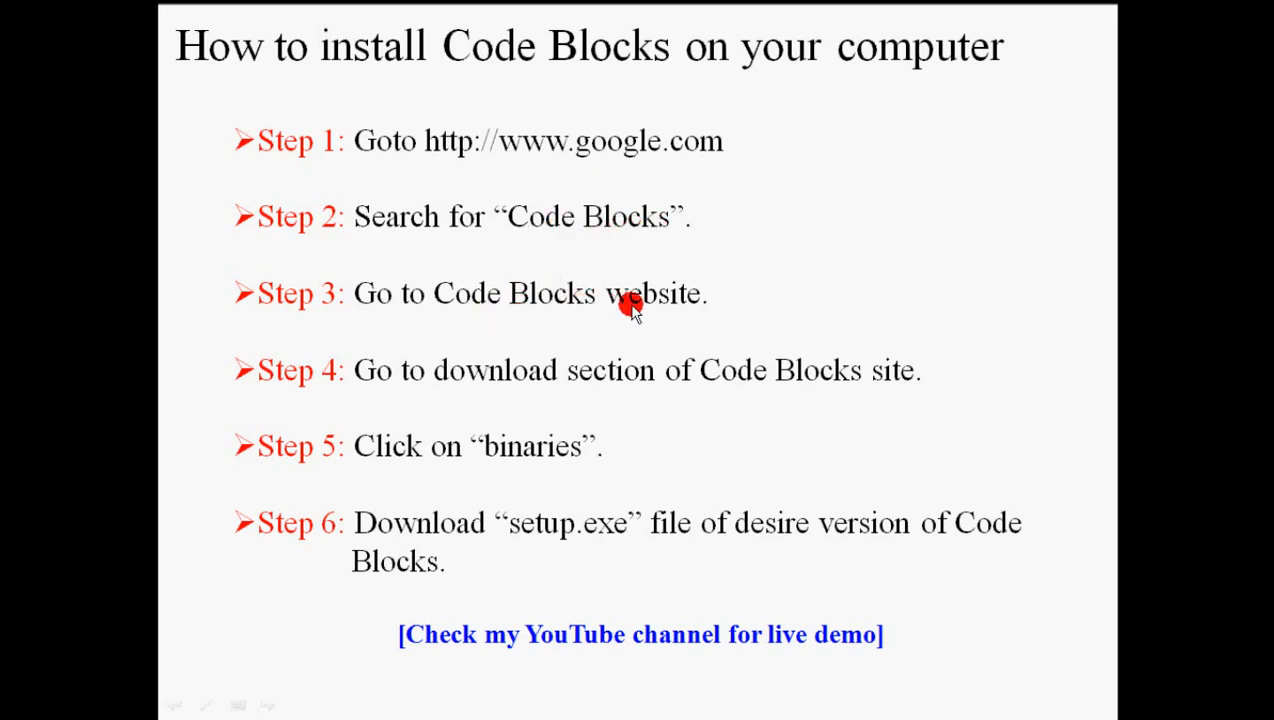
mouse_move(688, 304)
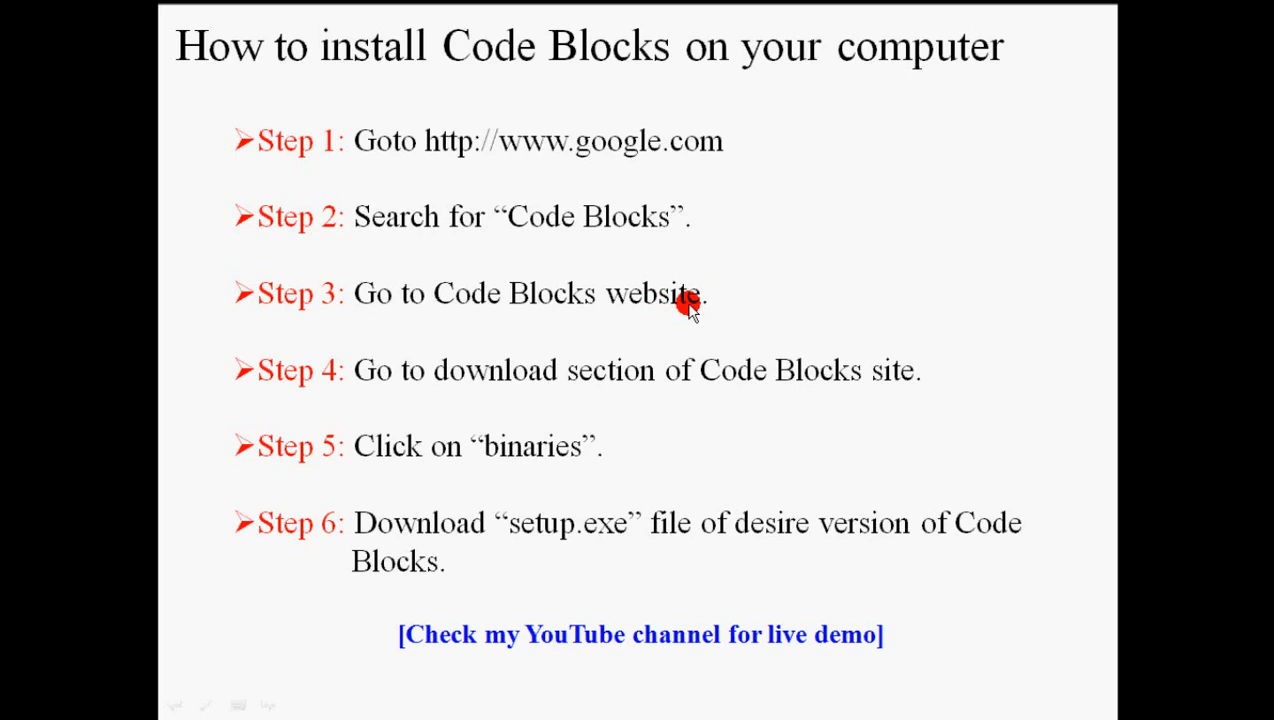
mouse_move(588, 376)
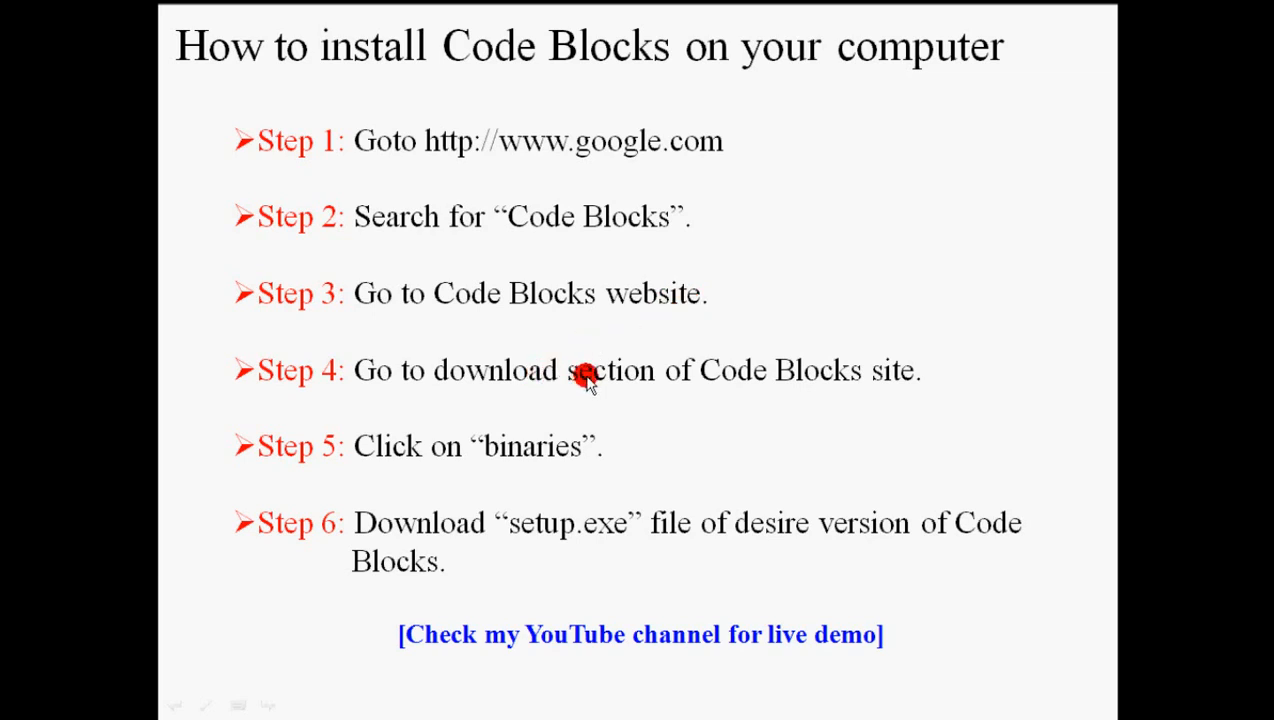
mouse_move(556, 450)
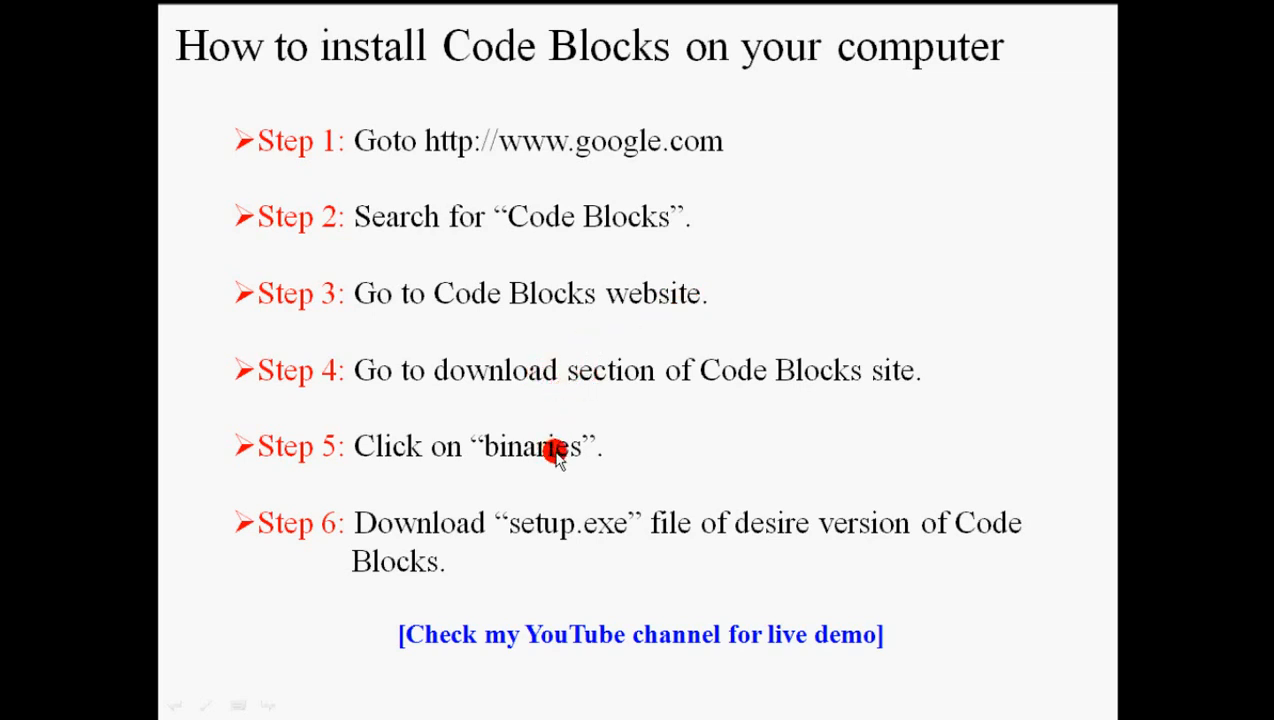
mouse_move(596, 544)
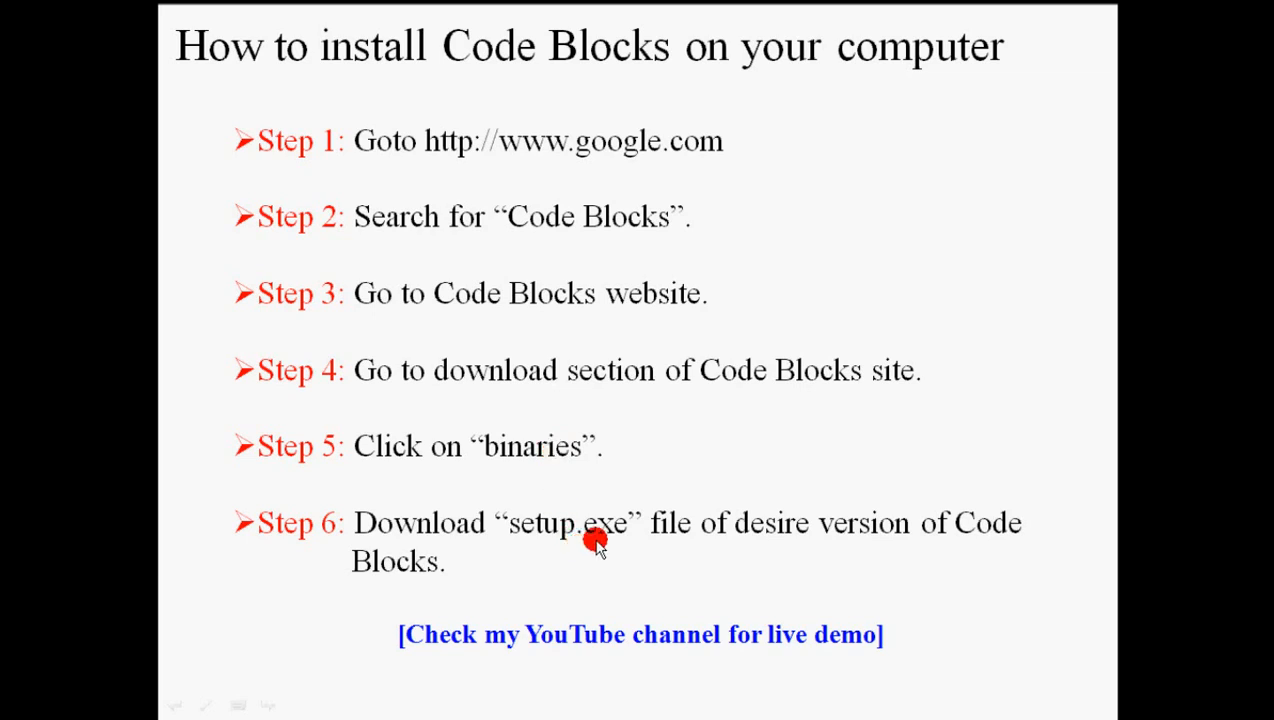
mouse_move(836, 444)
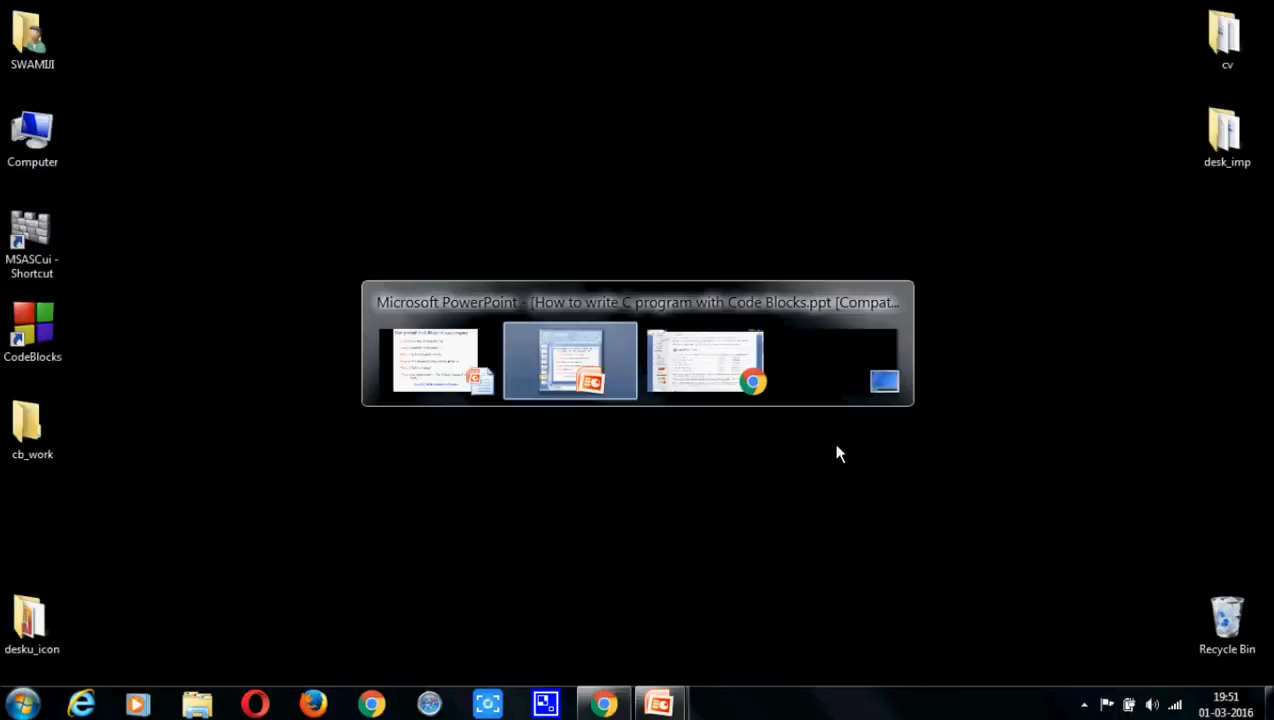
Switch to Chrome and run a Google search for 'code blocks'.
left_click(708, 360)
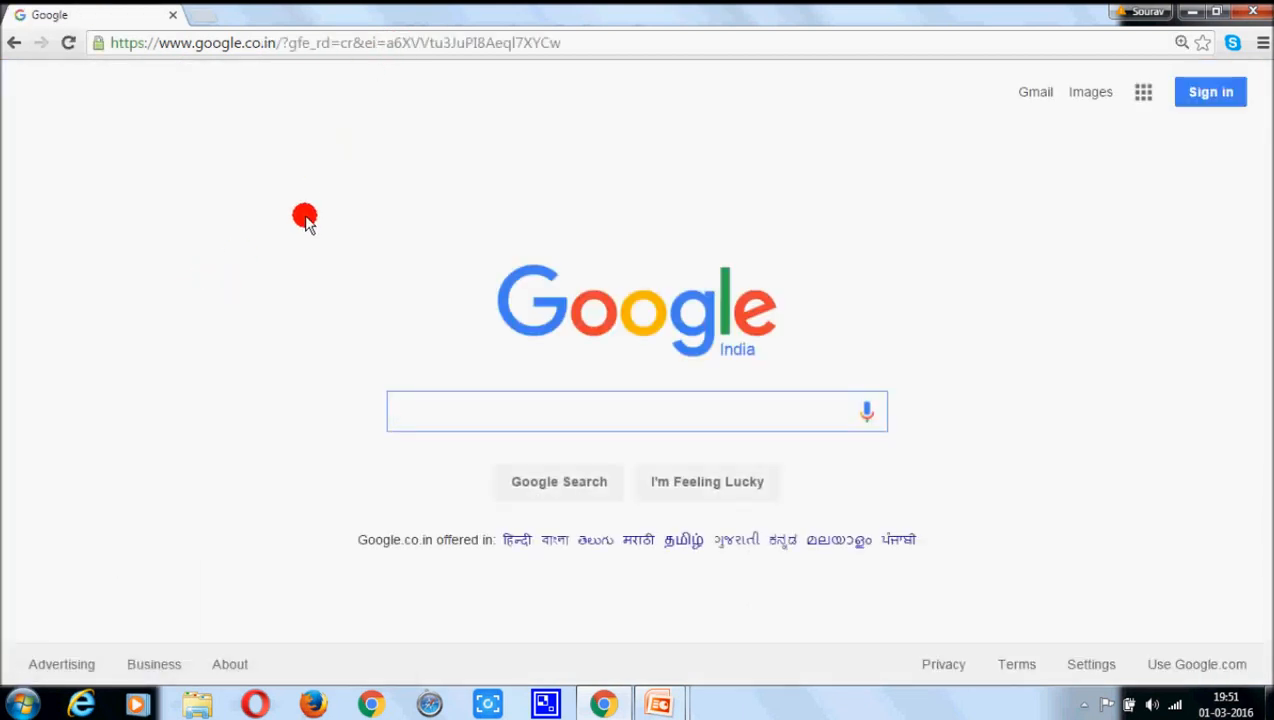
mouse_move(408, 330)
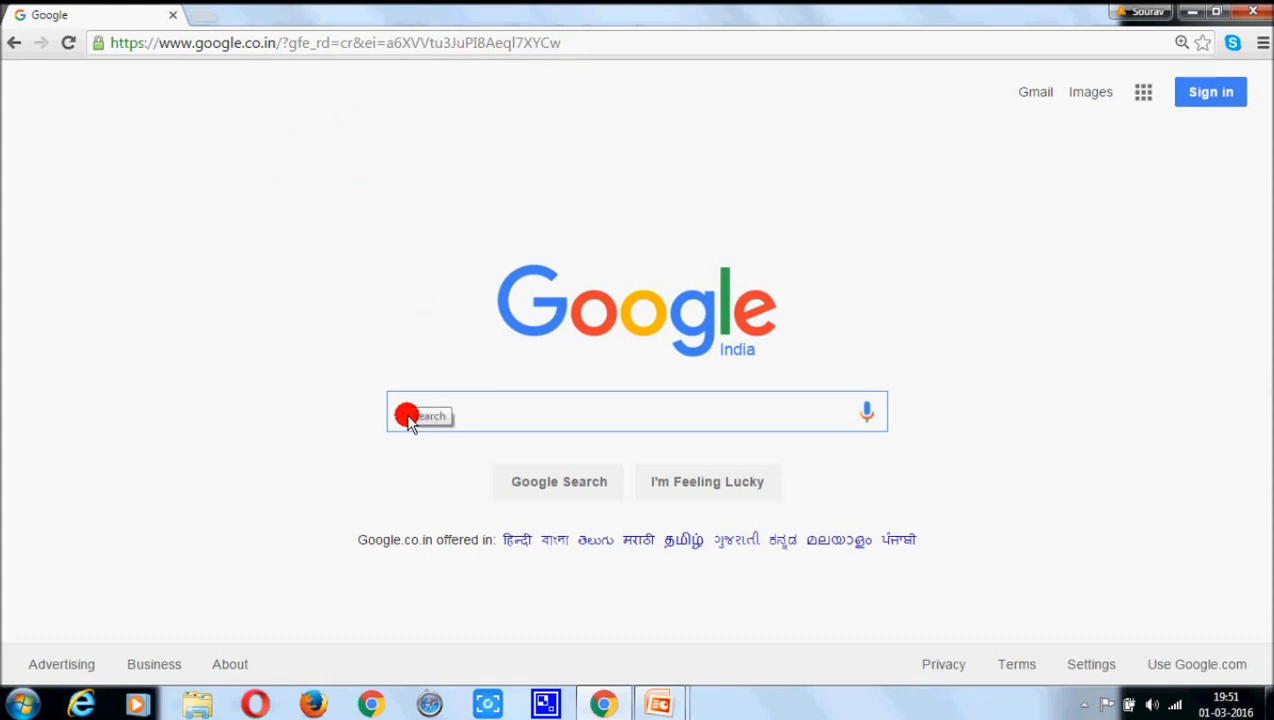
type("code")
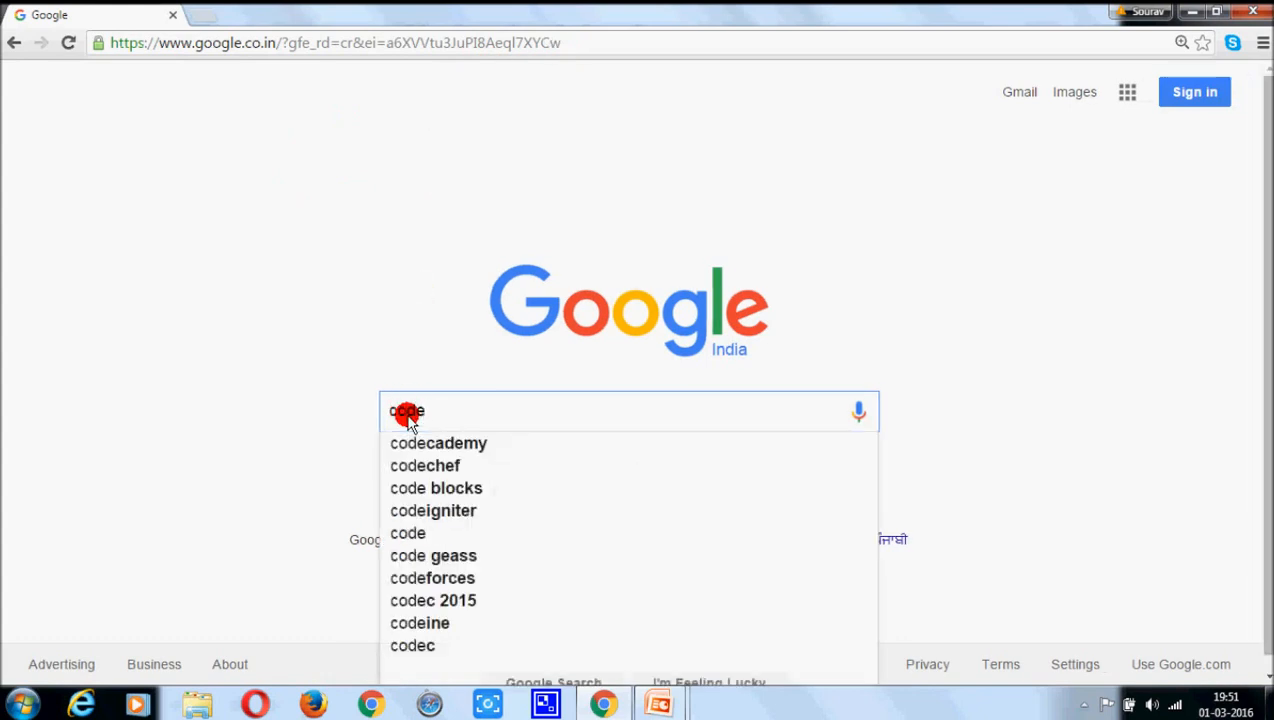
type("blocks")
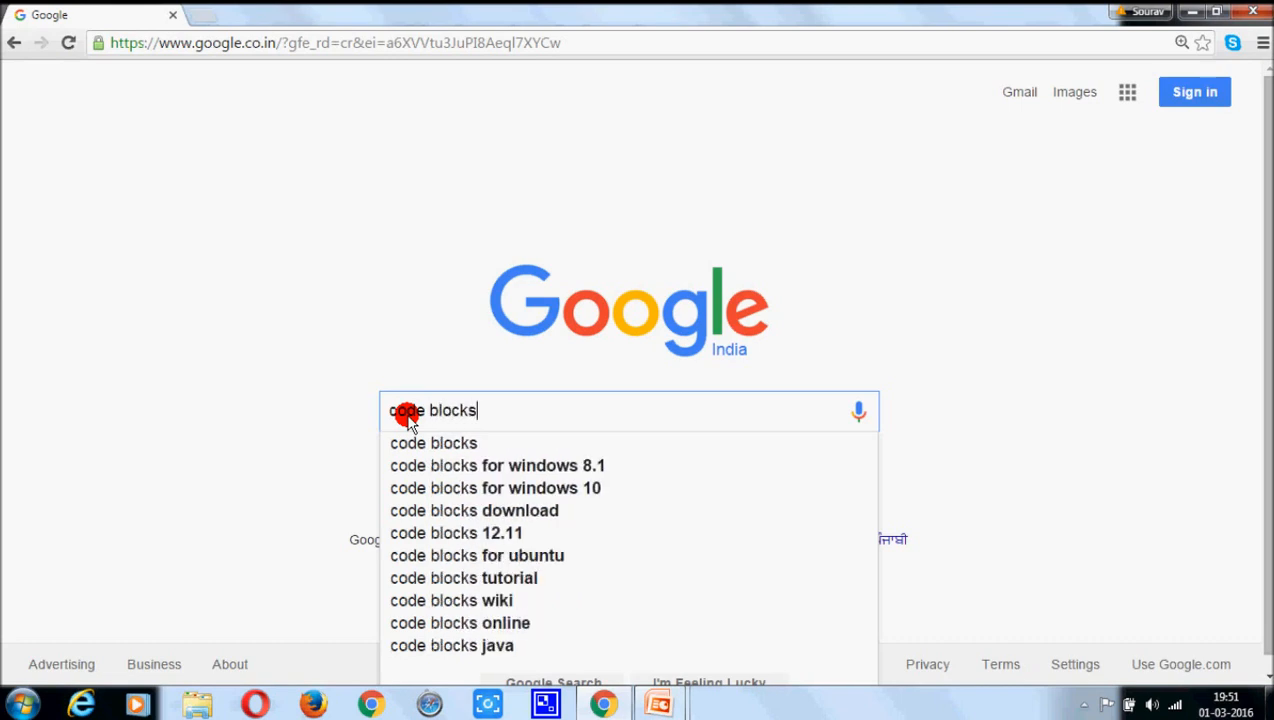
key("Return")
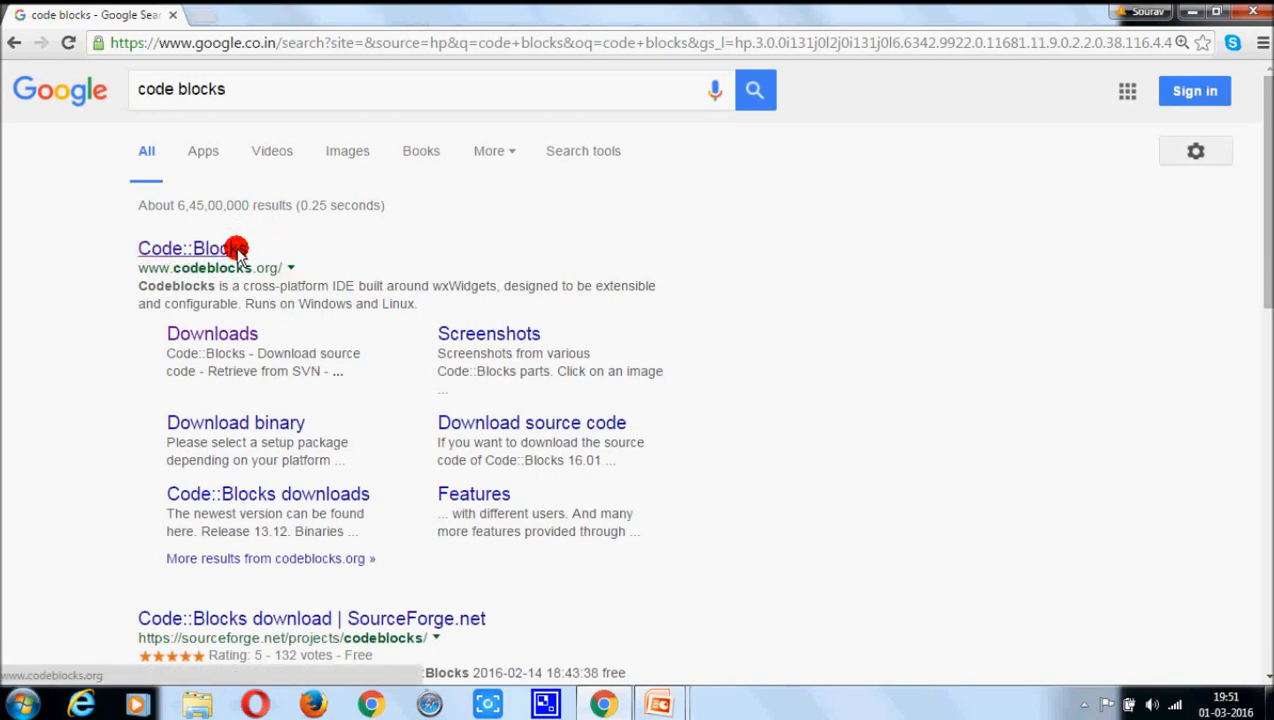
Go from the codeblocks.org result to Downloads > Binaries and reach the Windows setup file table.
left_click(190, 248)
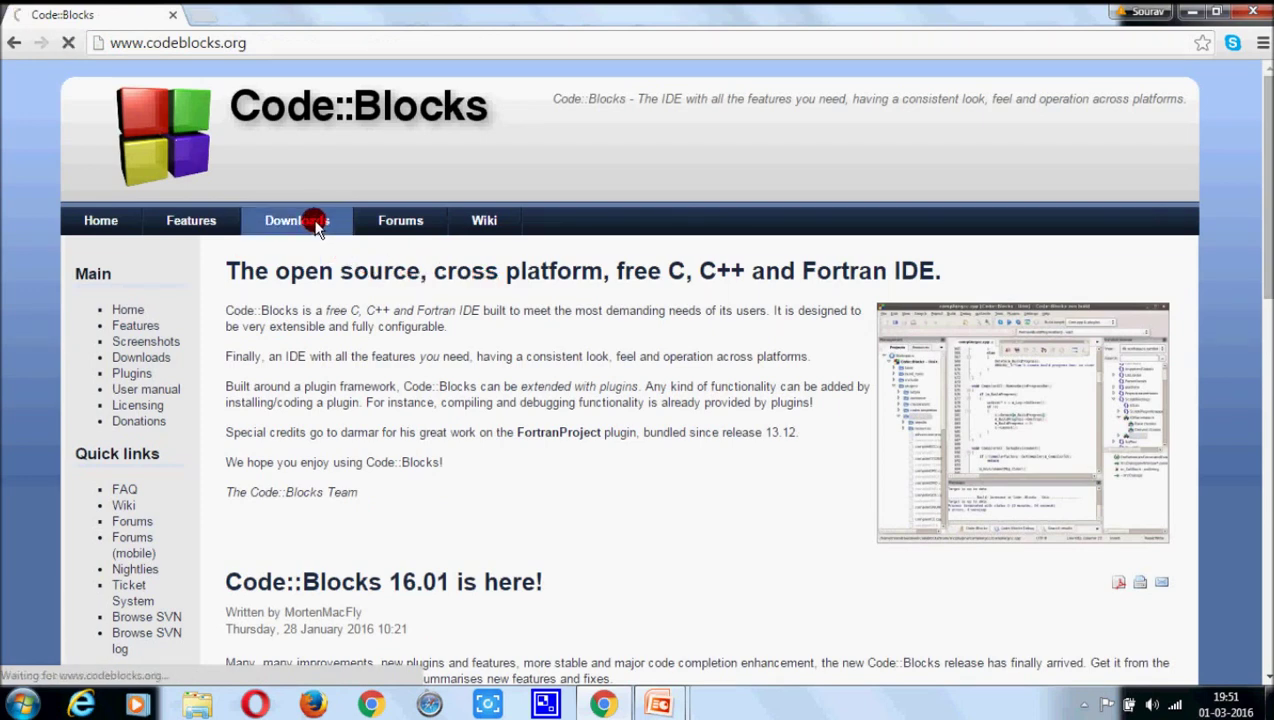
left_click(296, 220)
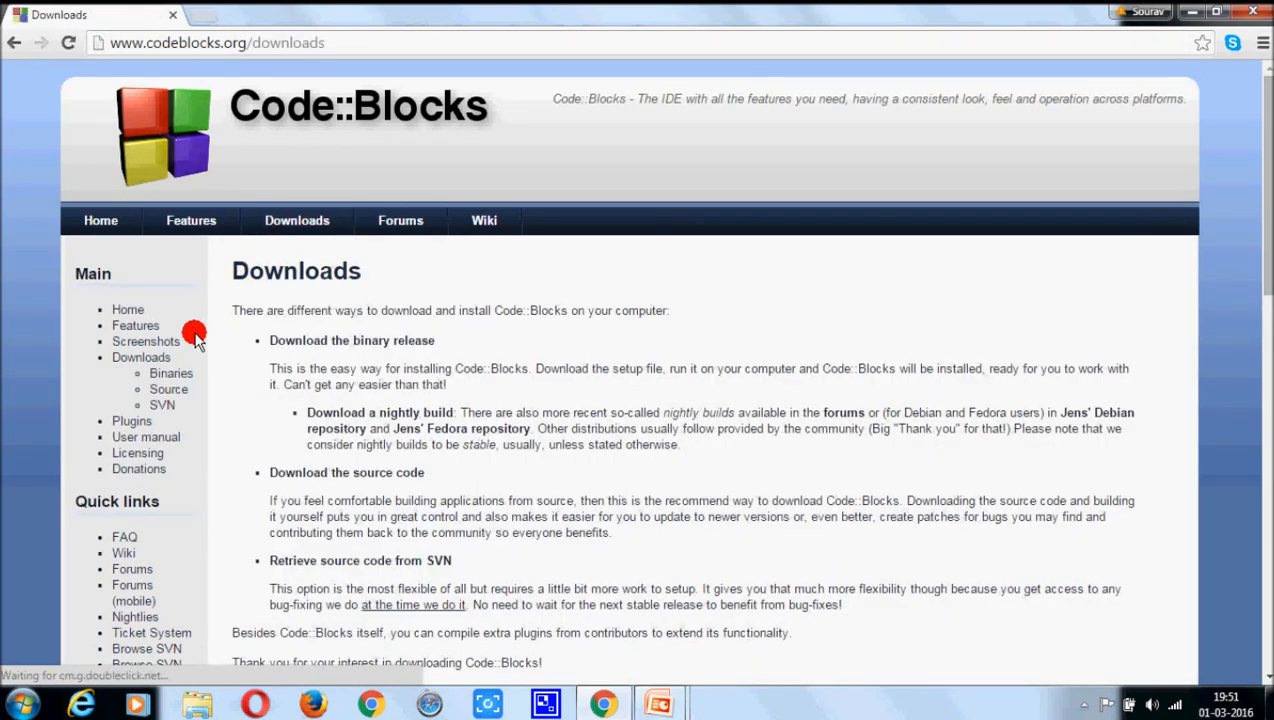
left_click(164, 374)
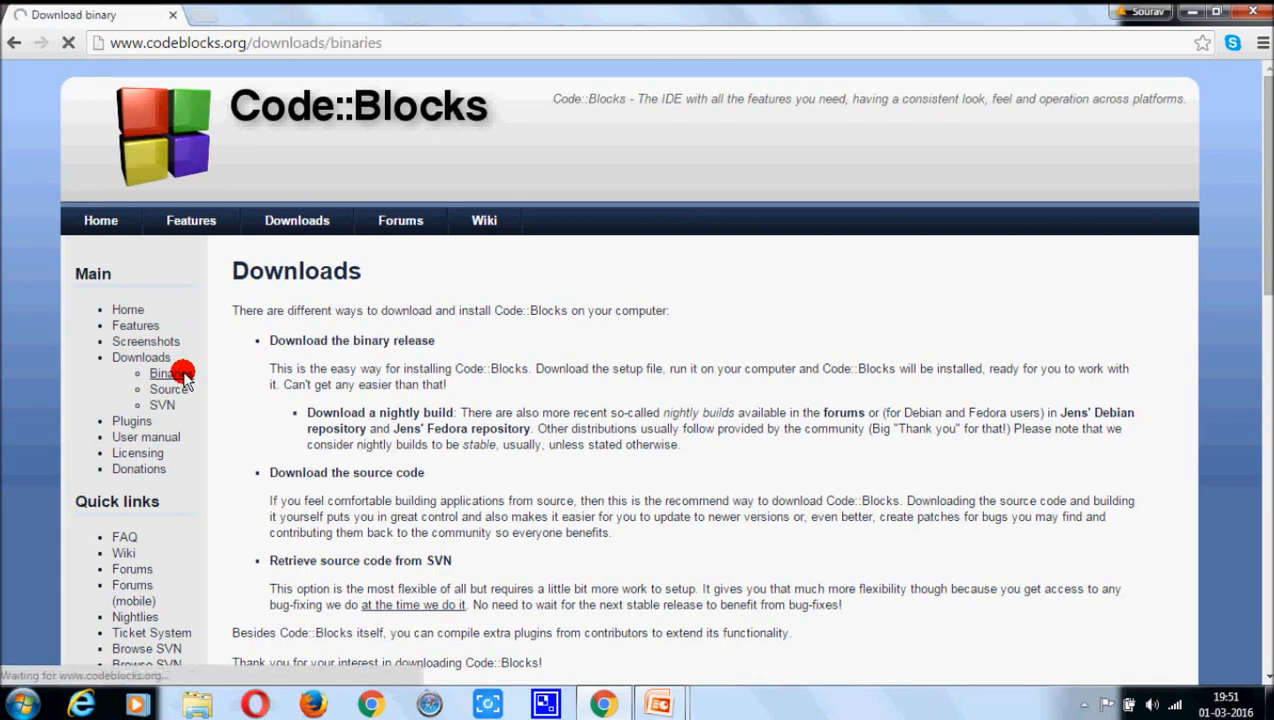
left_click(164, 374)
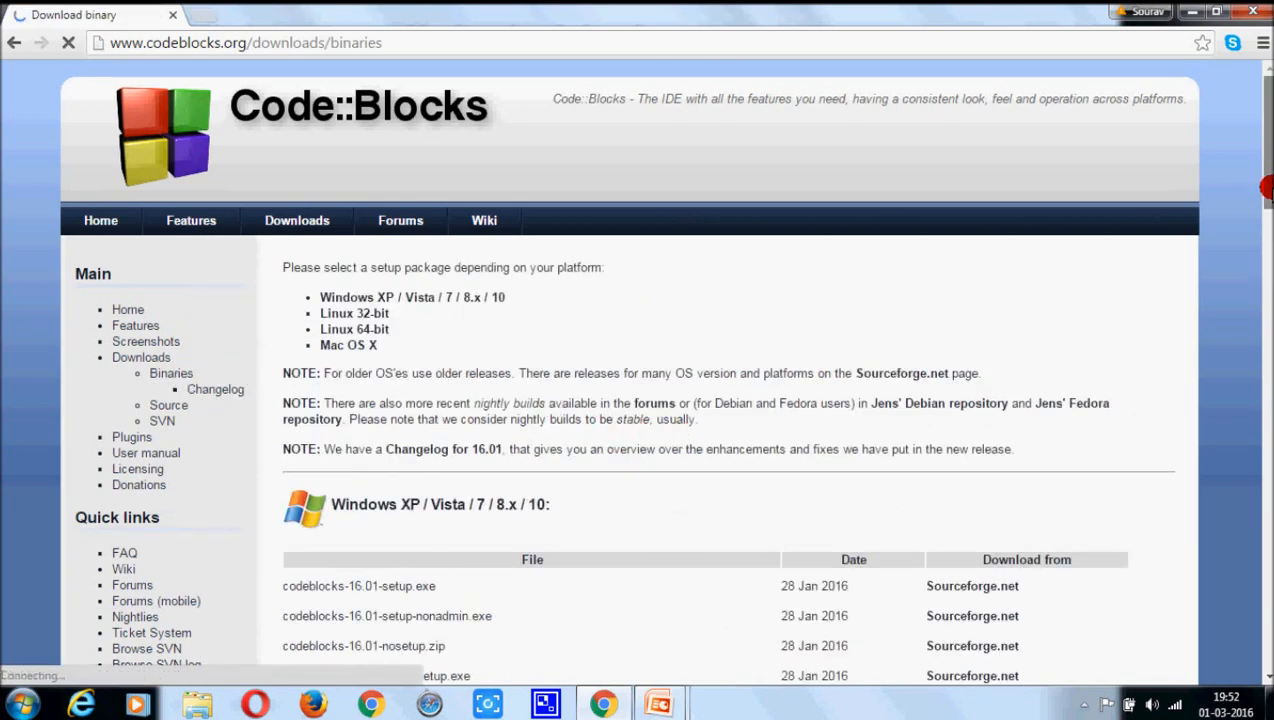
scroll("down", 3)
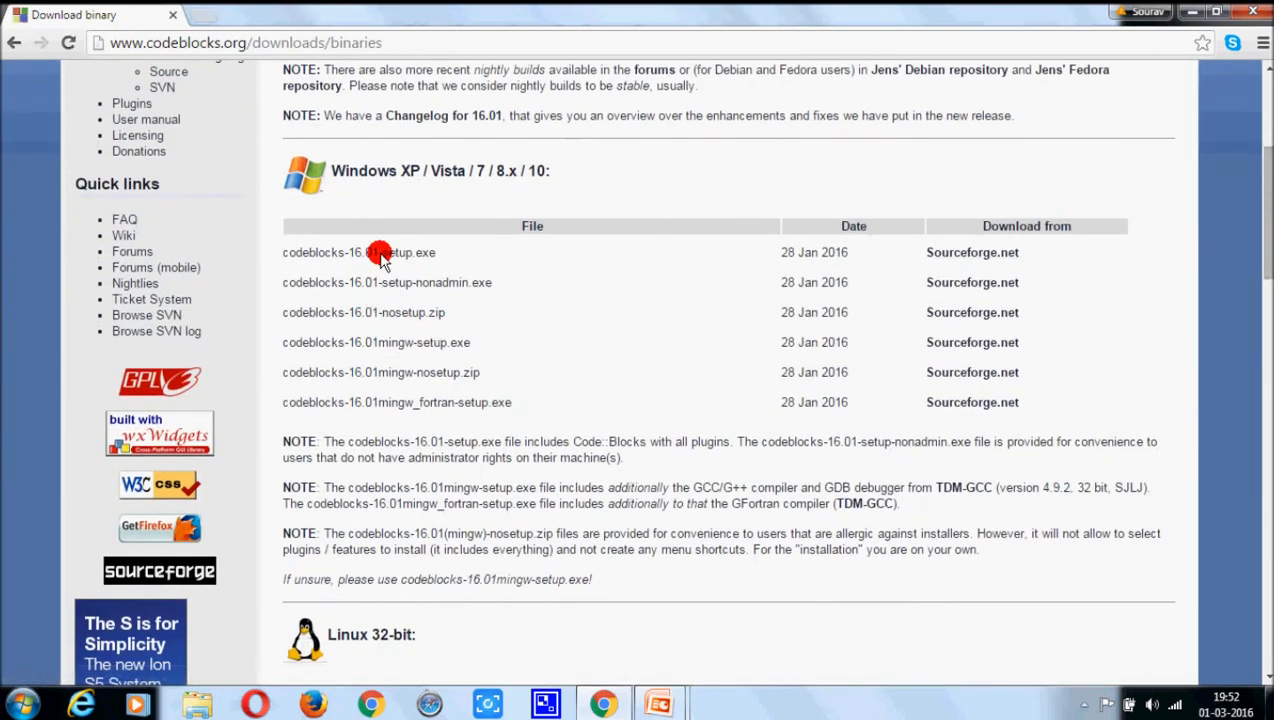
mouse_move(432, 252)
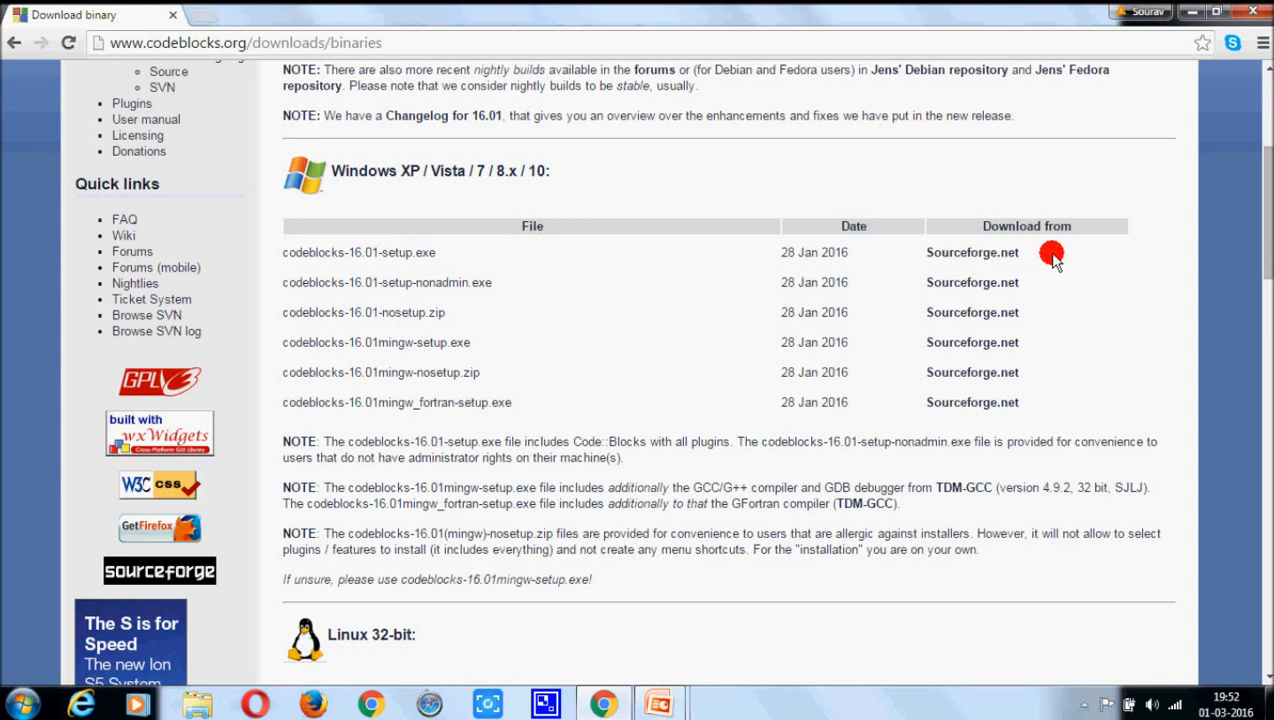
mouse_move(400, 224)
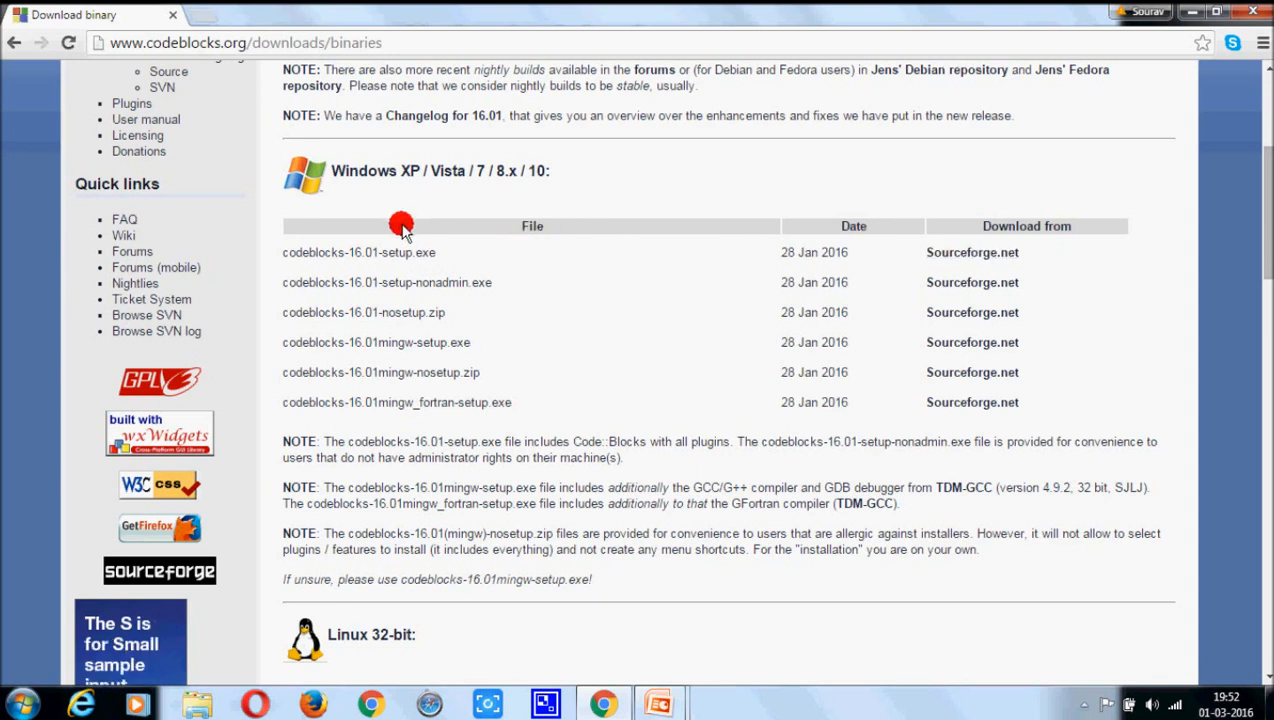
mouse_move(452, 252)
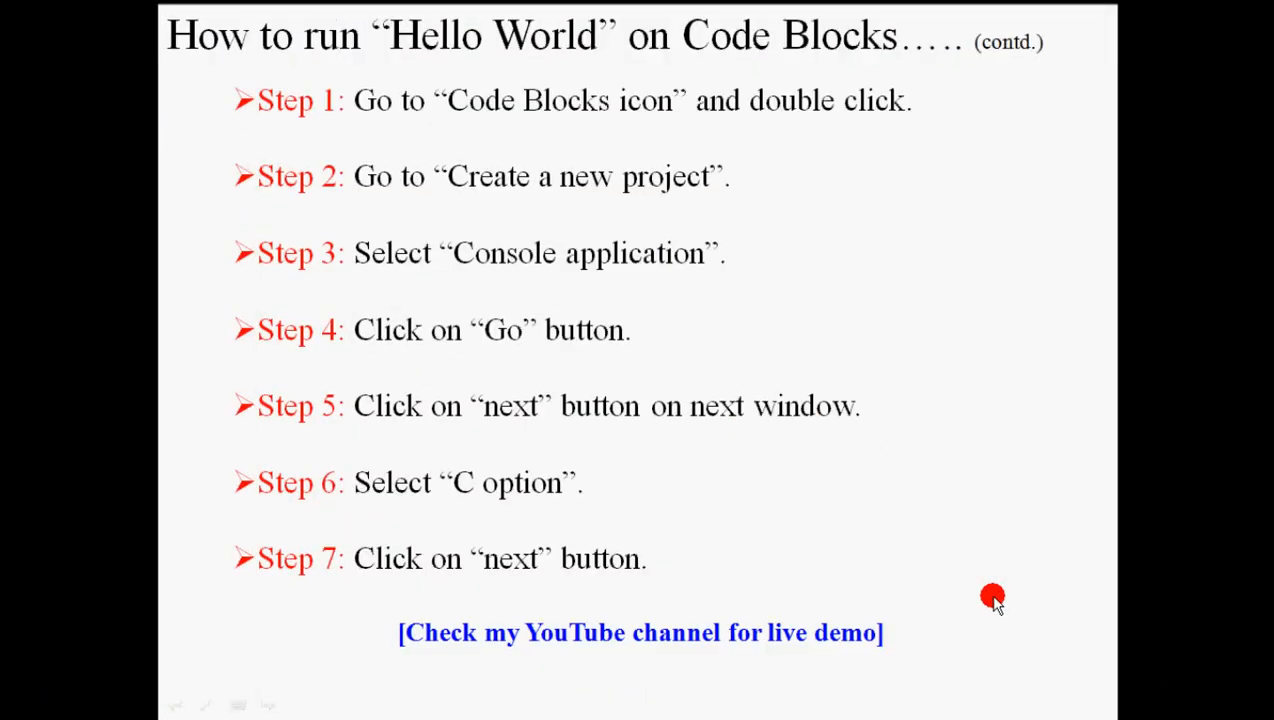
mouse_move(1014, 224)
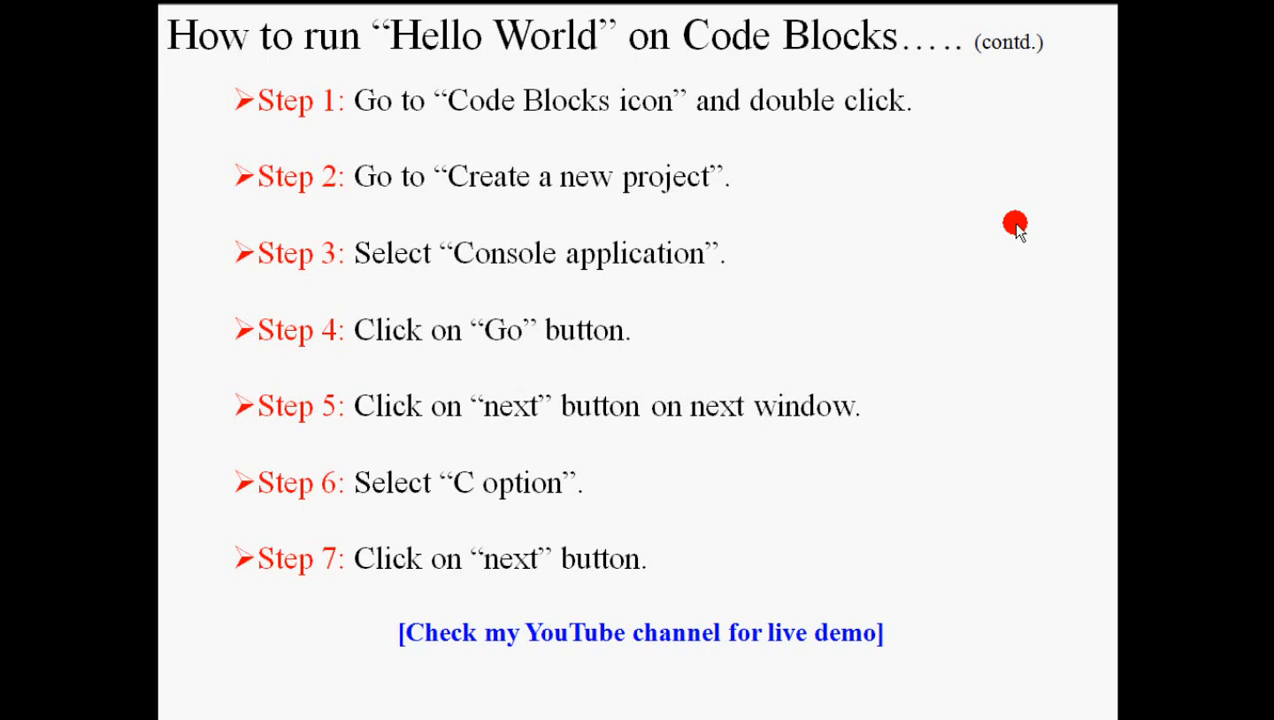
mouse_move(448, 58)
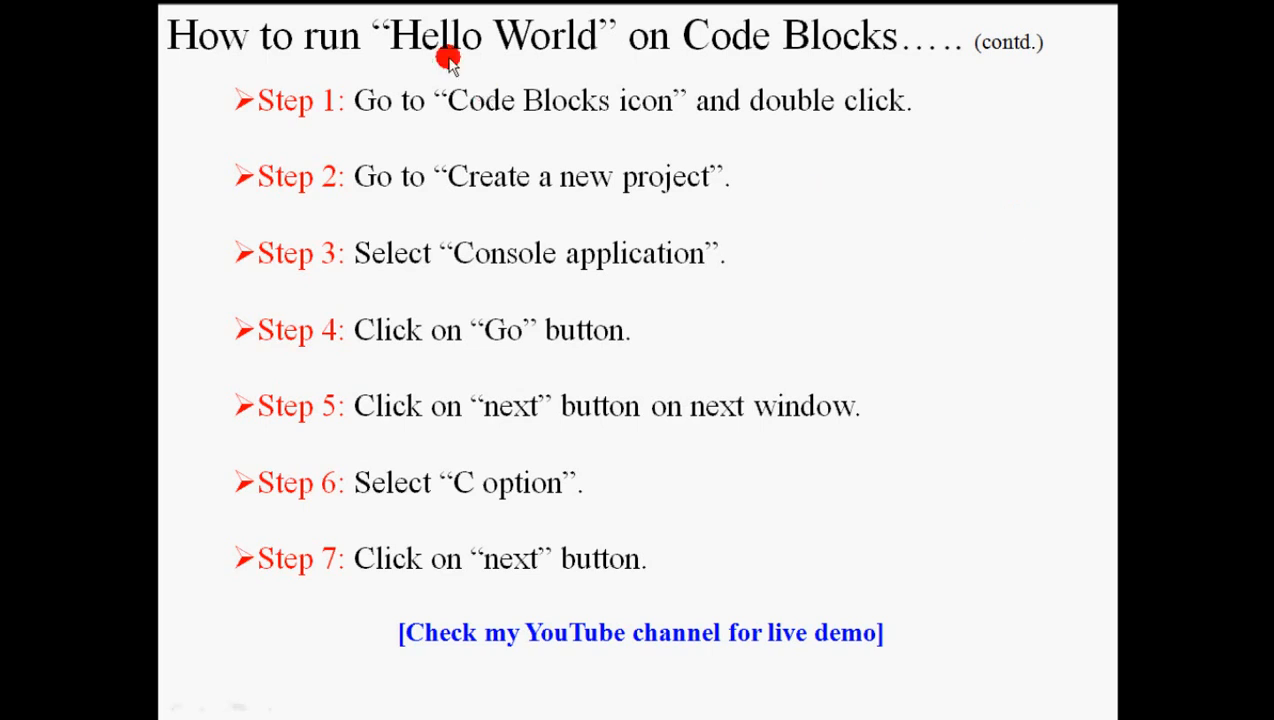
mouse_move(668, 128)
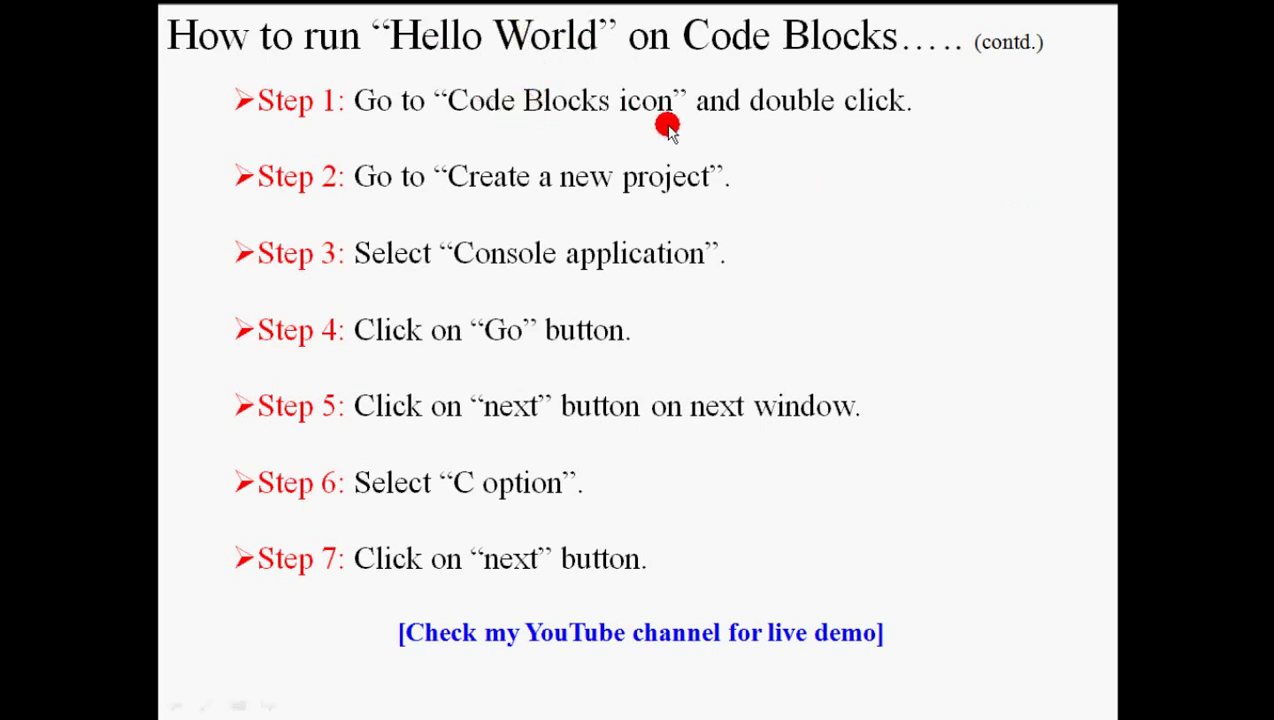
mouse_move(688, 188)
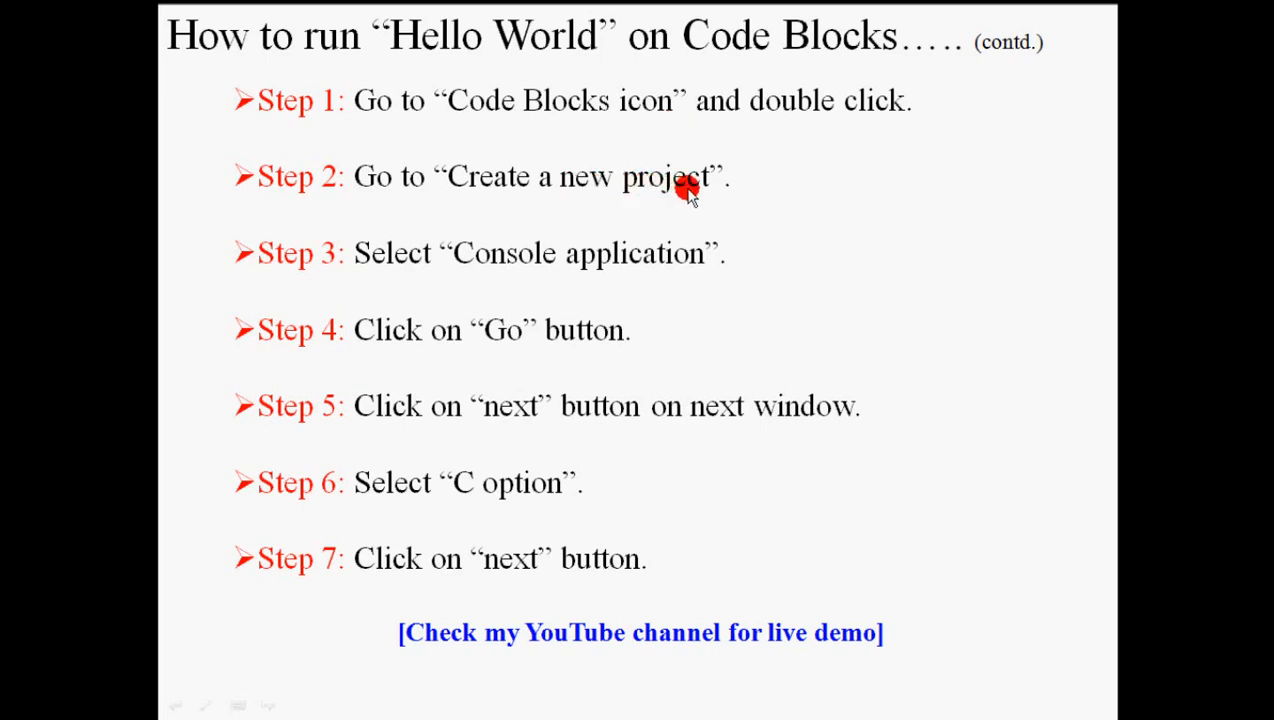
mouse_move(544, 316)
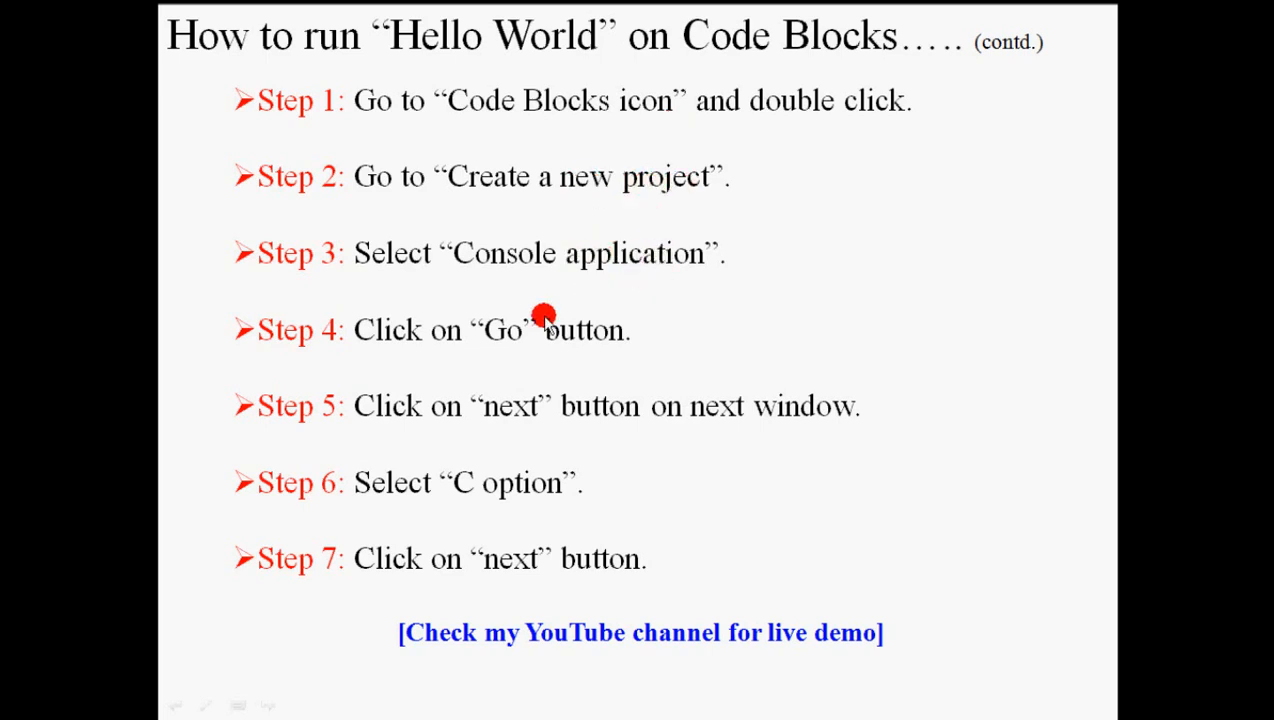
mouse_move(512, 404)
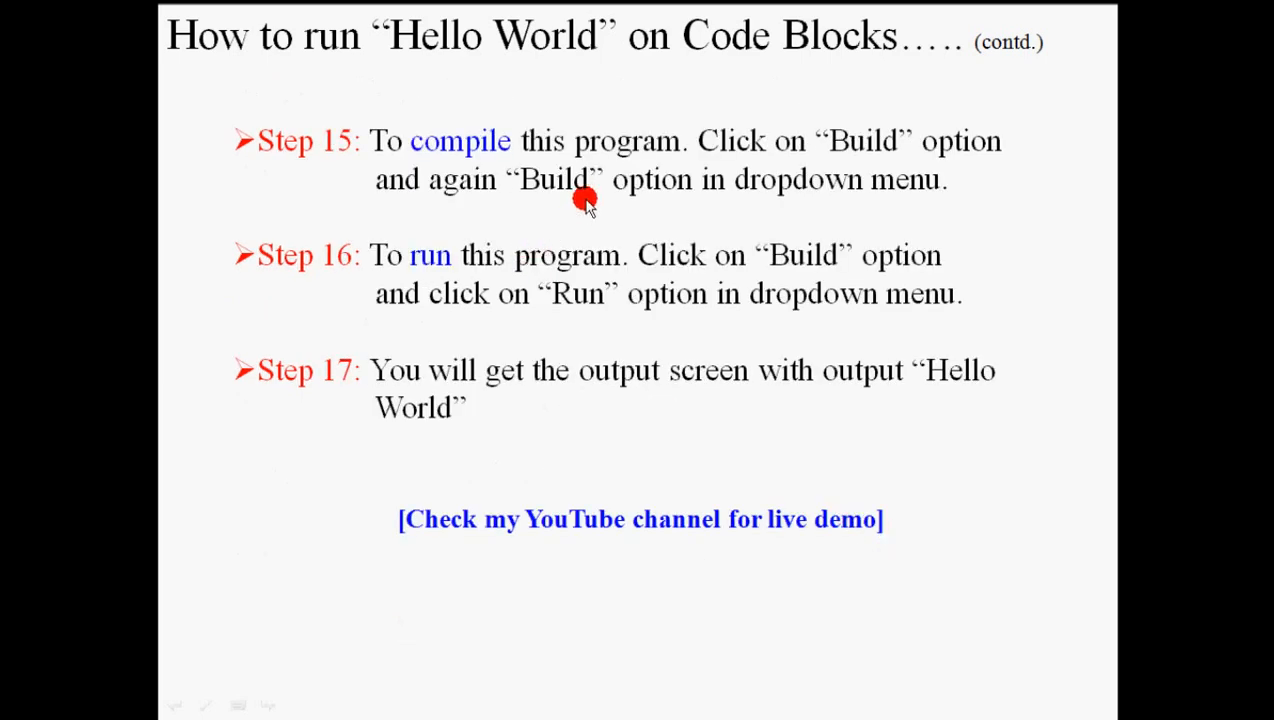
mouse_move(632, 192)
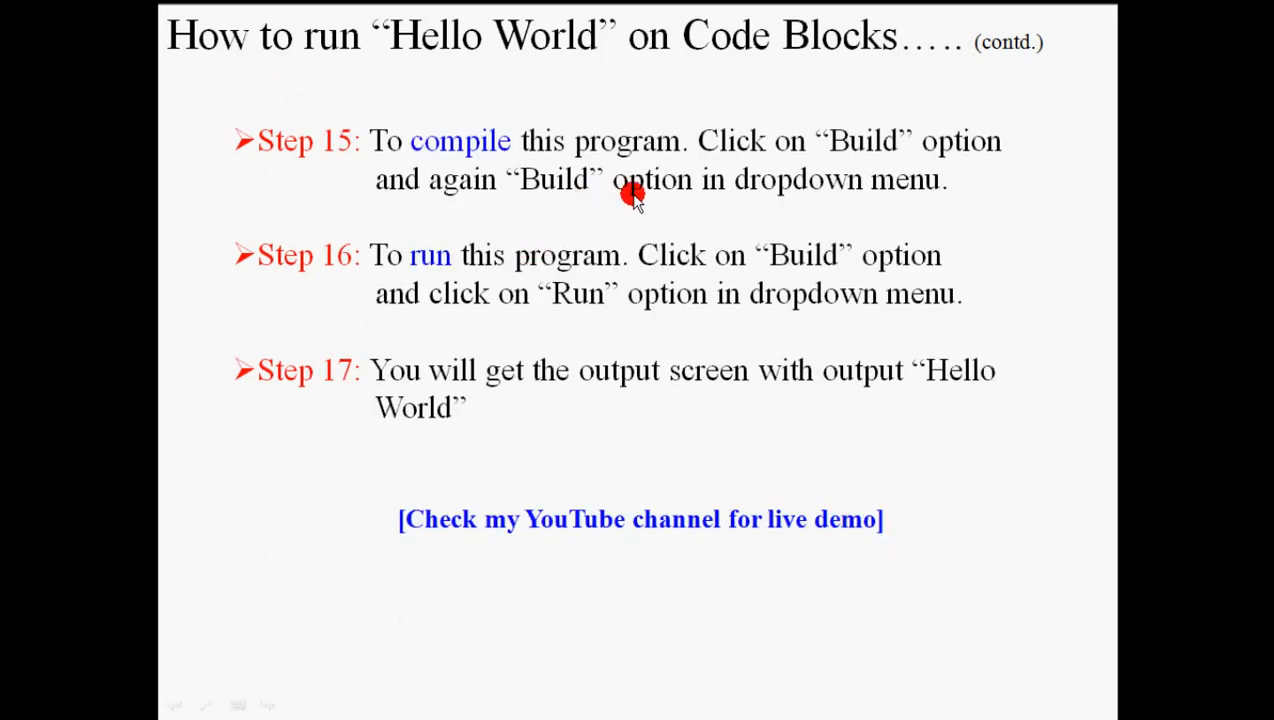
mouse_move(878, 156)
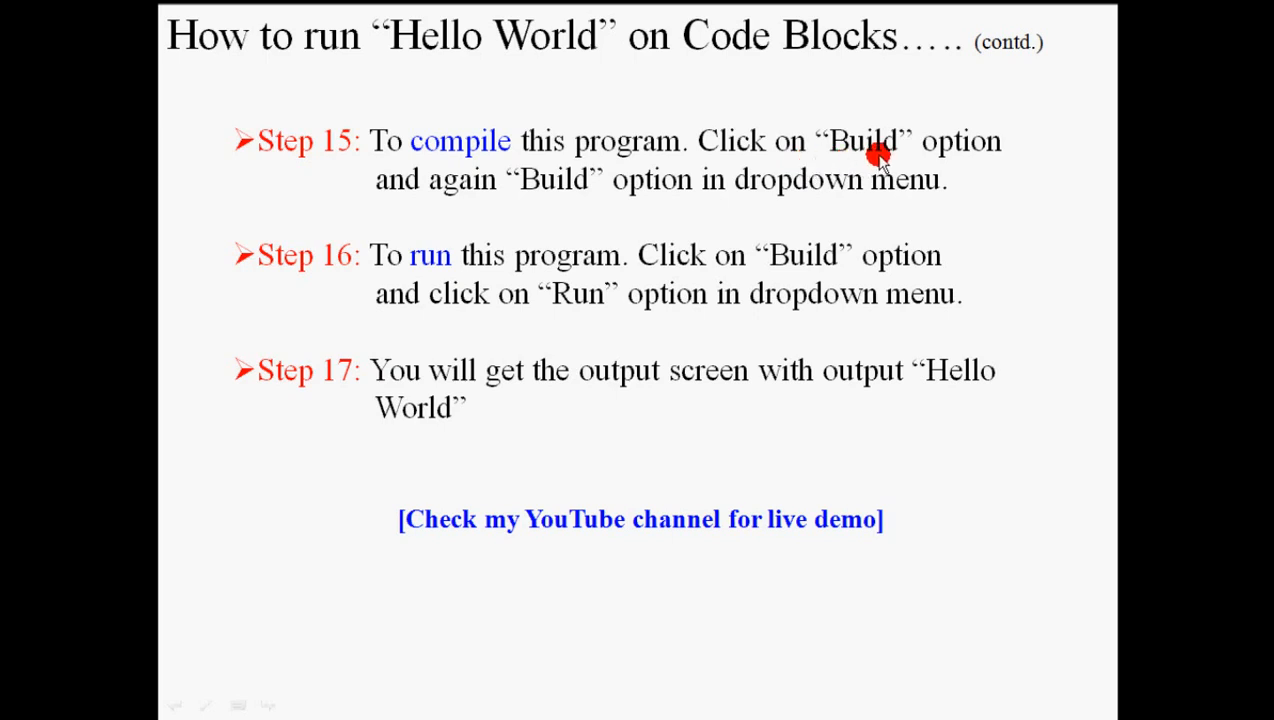
mouse_move(544, 190)
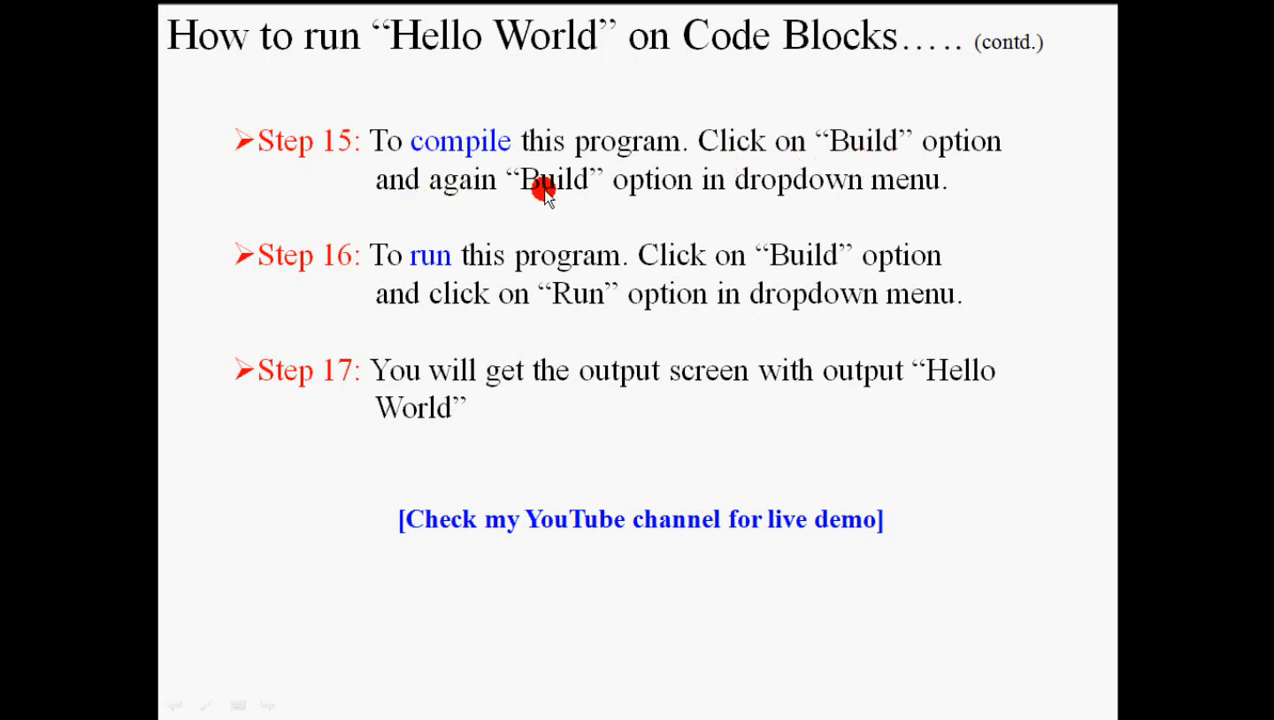
mouse_move(758, 180)
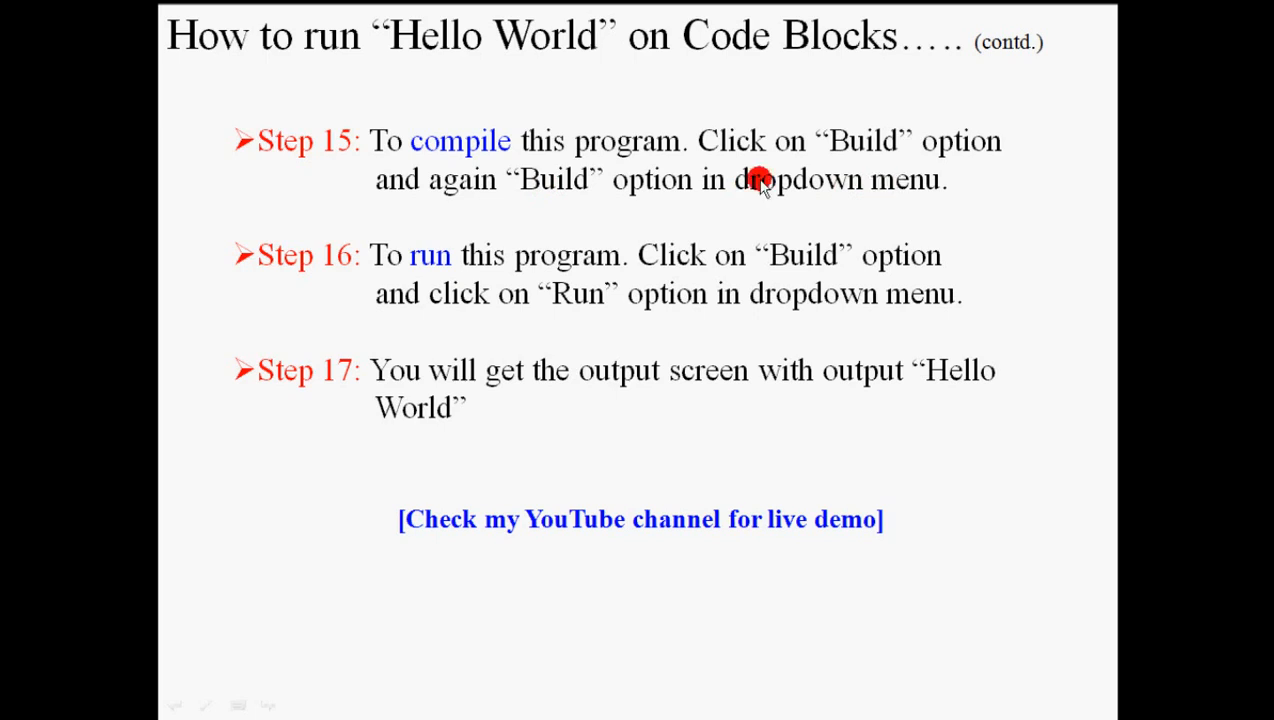
mouse_move(604, 236)
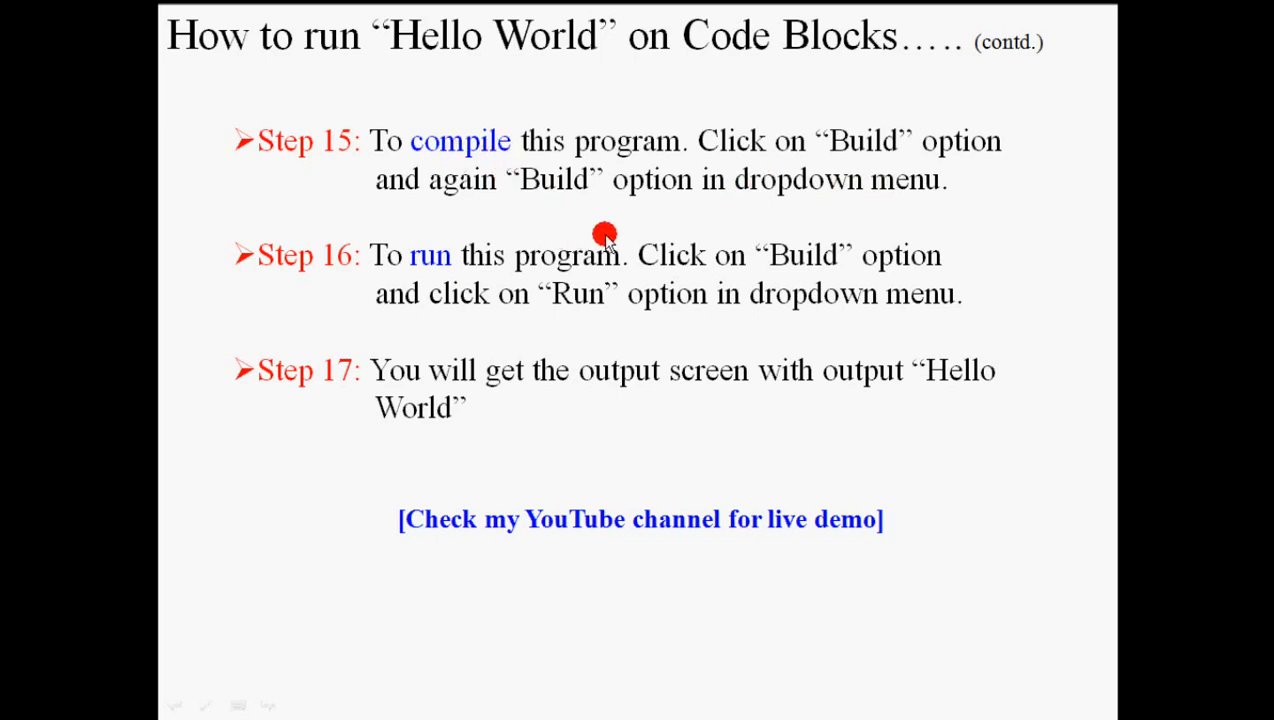
mouse_move(810, 262)
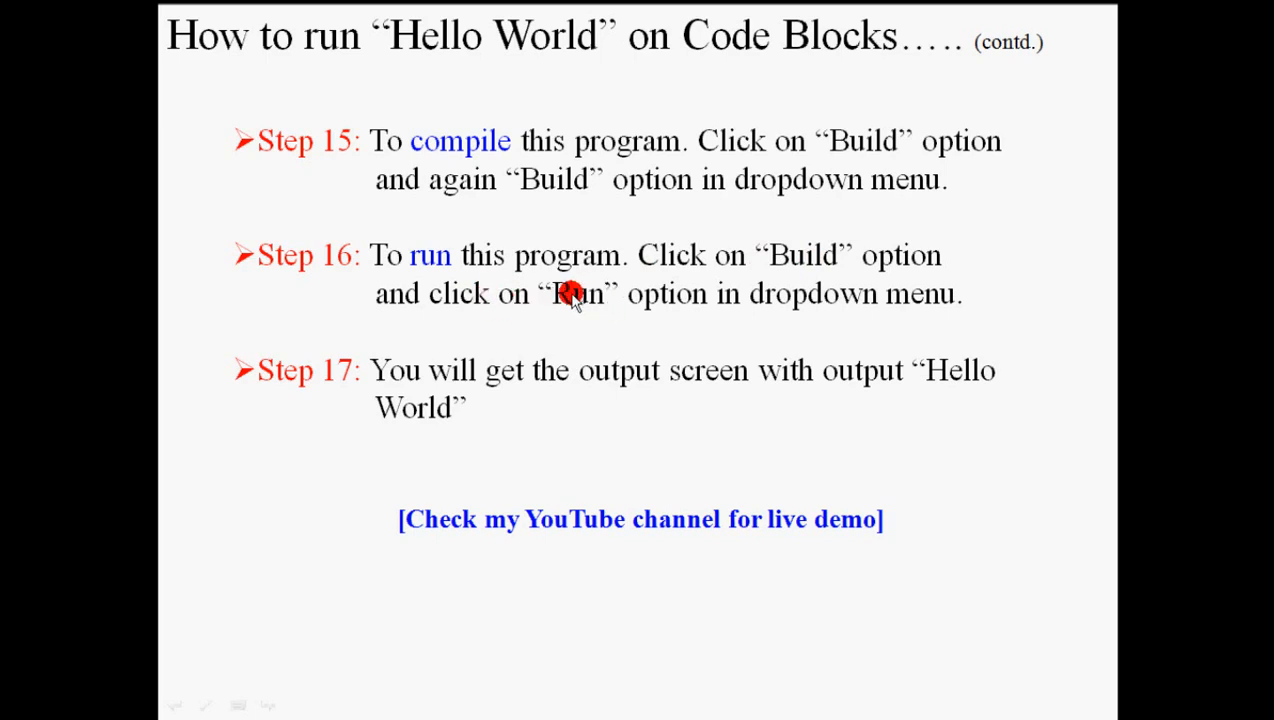
mouse_move(616, 296)
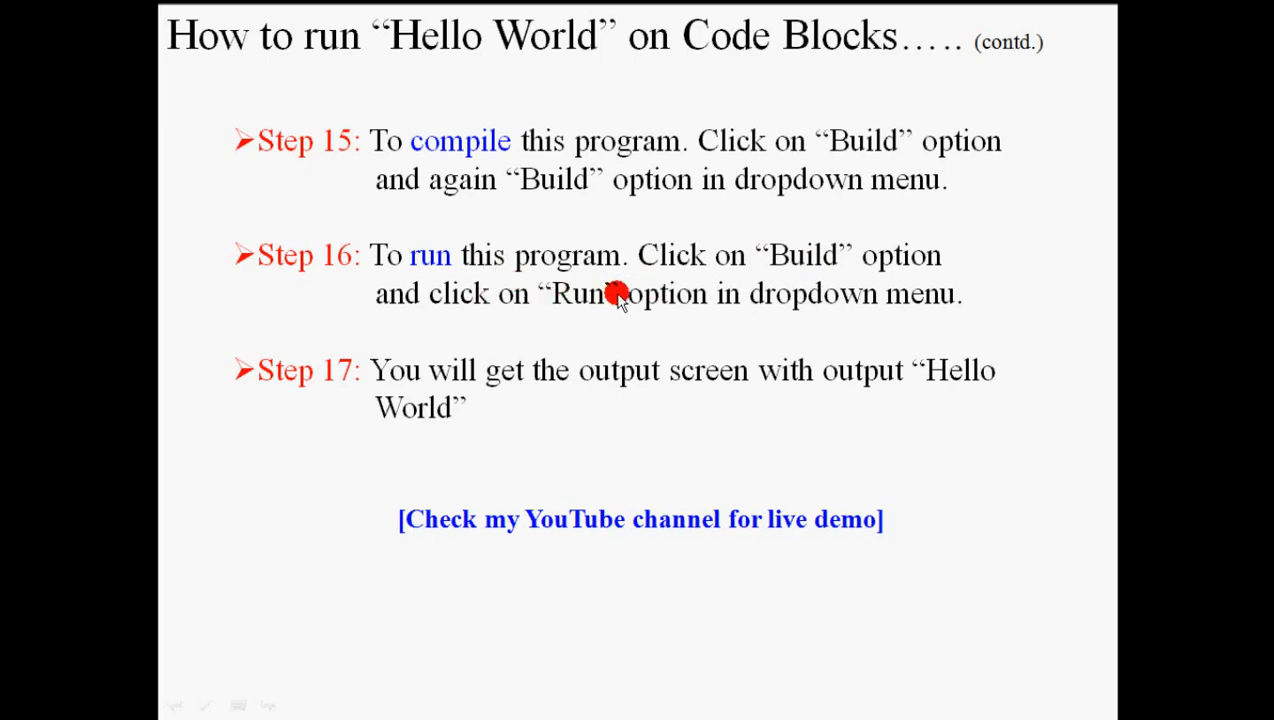
mouse_move(552, 400)
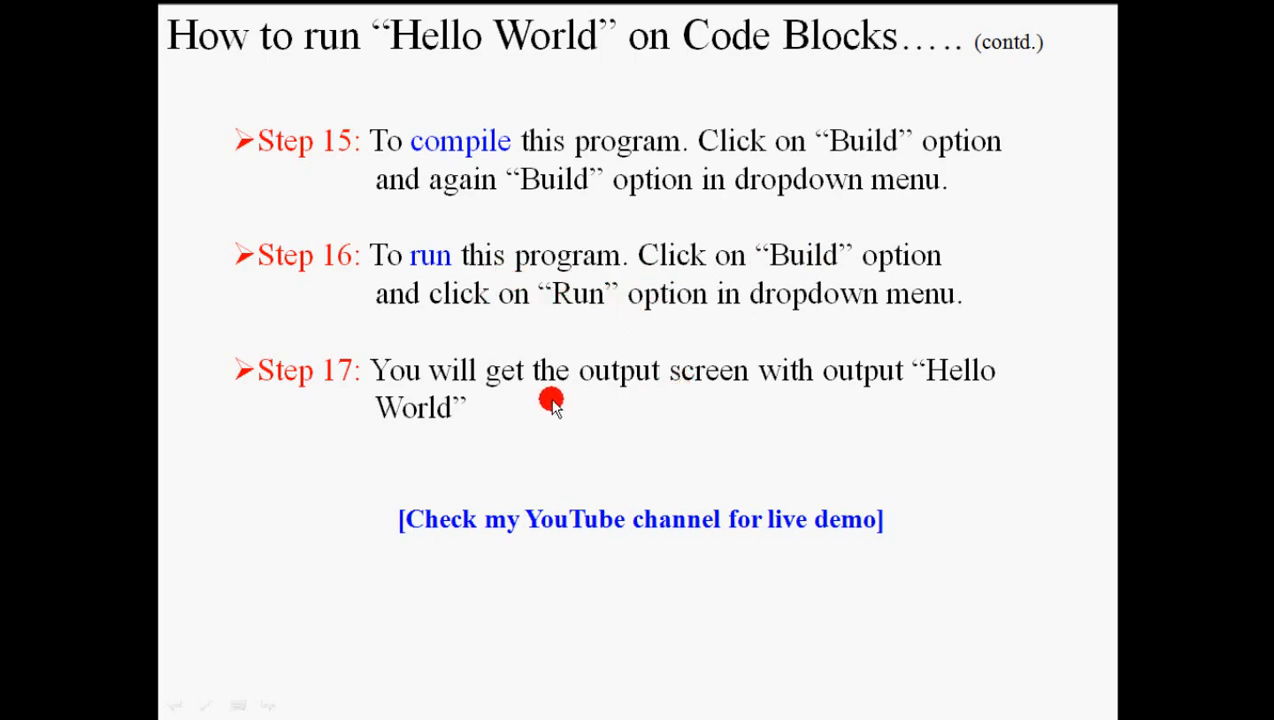
mouse_move(838, 428)
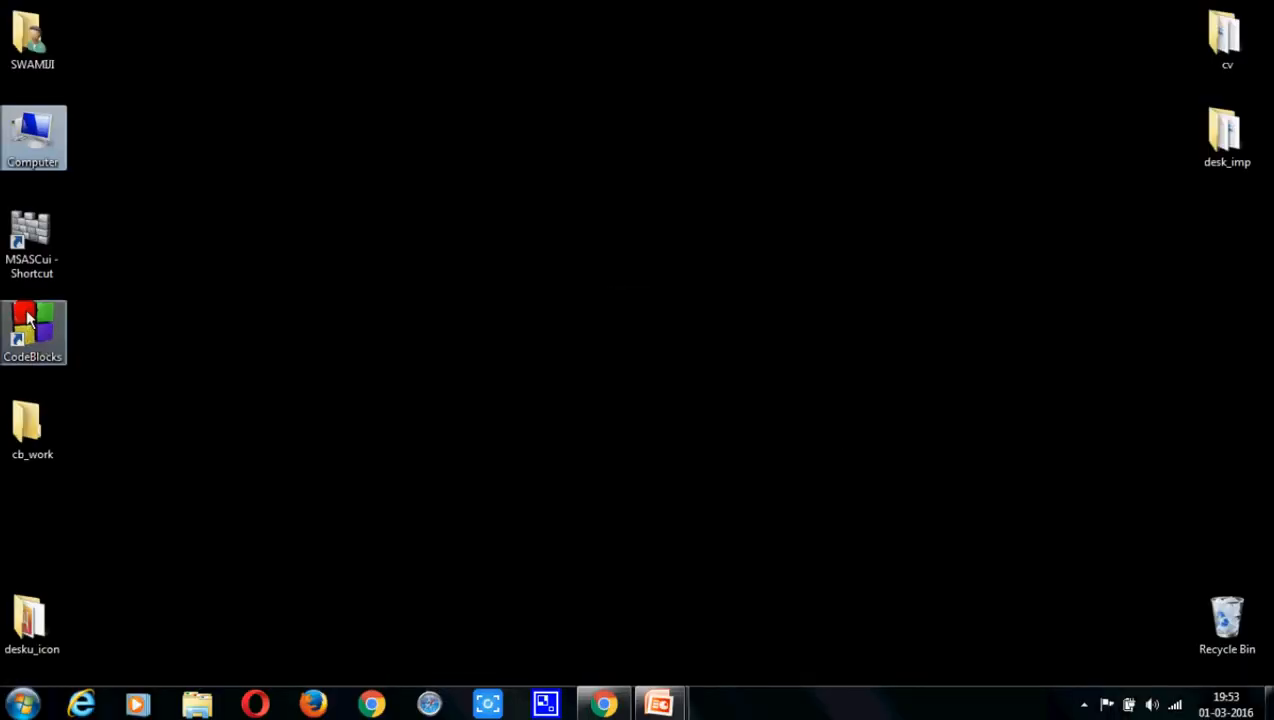
mouse_move(164, 334)
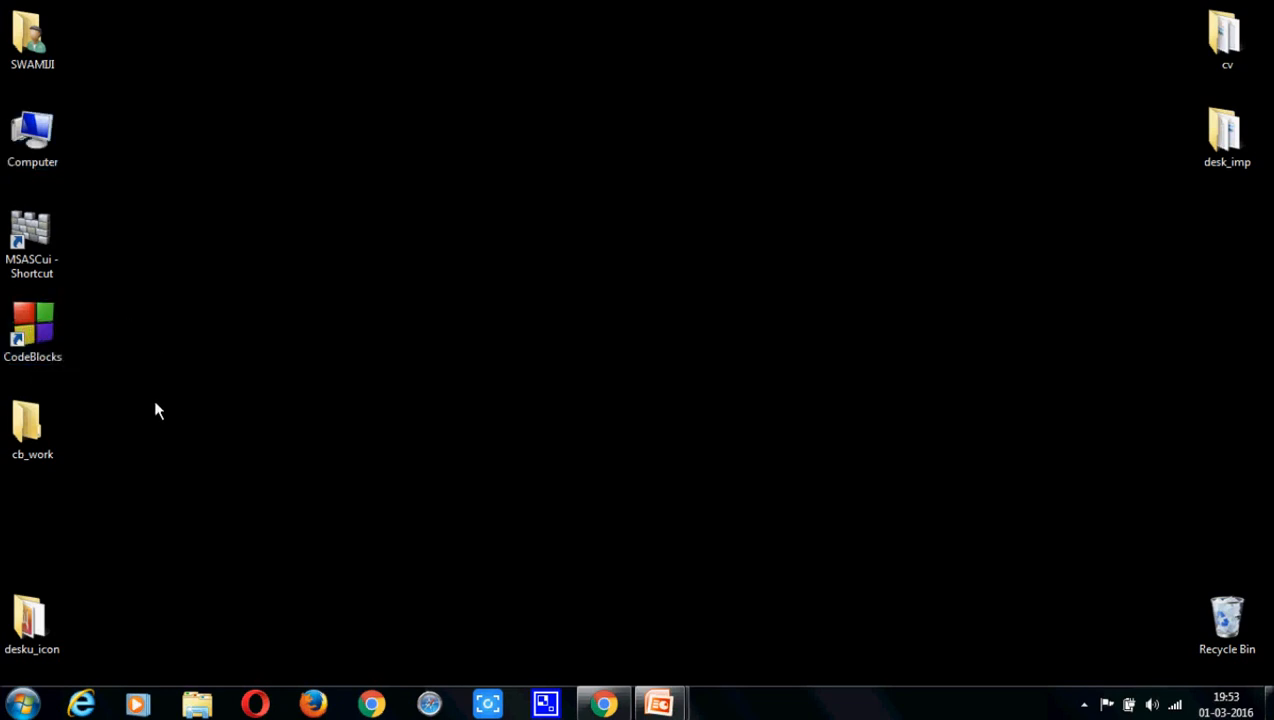
Launch Code::Blocks from the desktop, dismiss the tip, and start creating a new project.
left_click(32, 424)
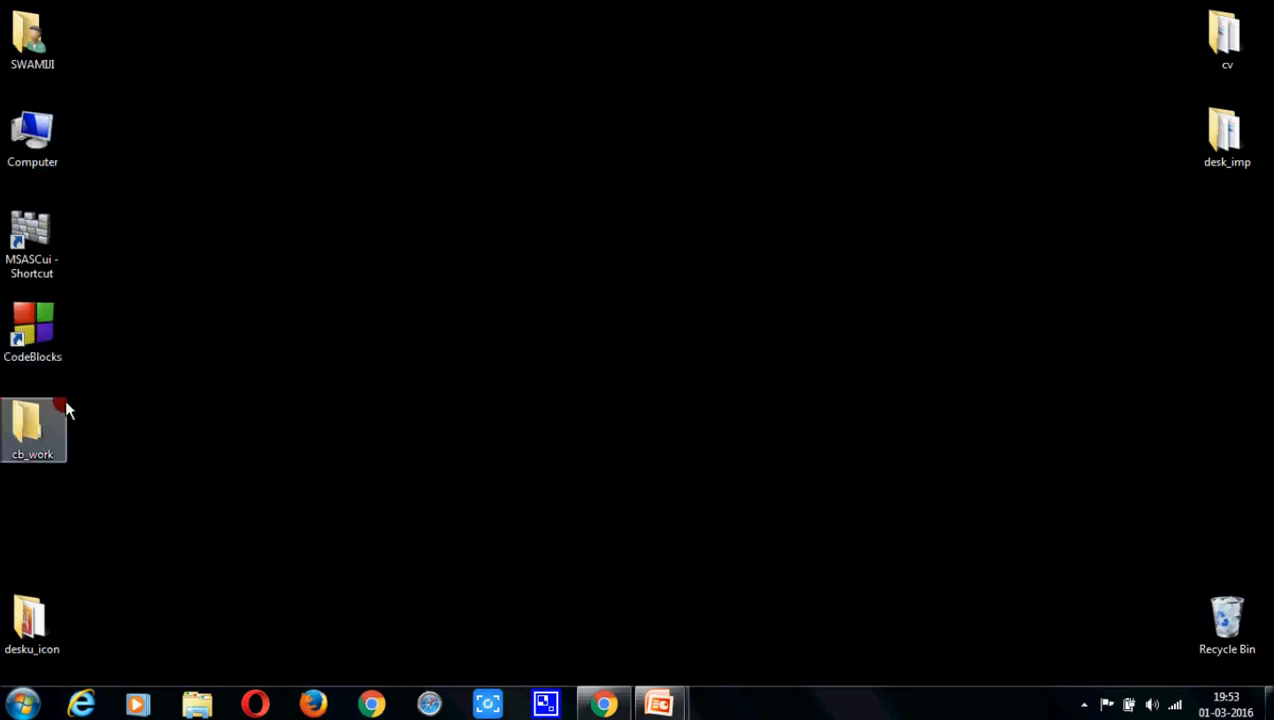
mouse_move(20, 460)
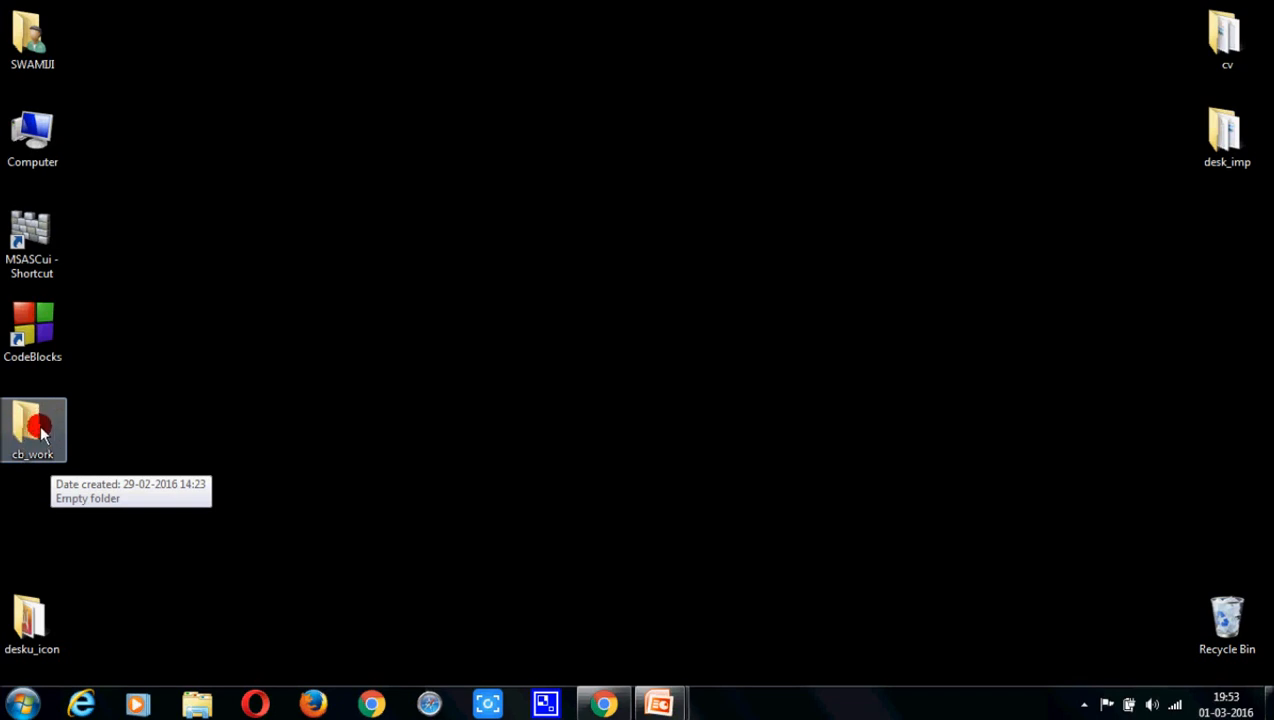
mouse_move(32, 332)
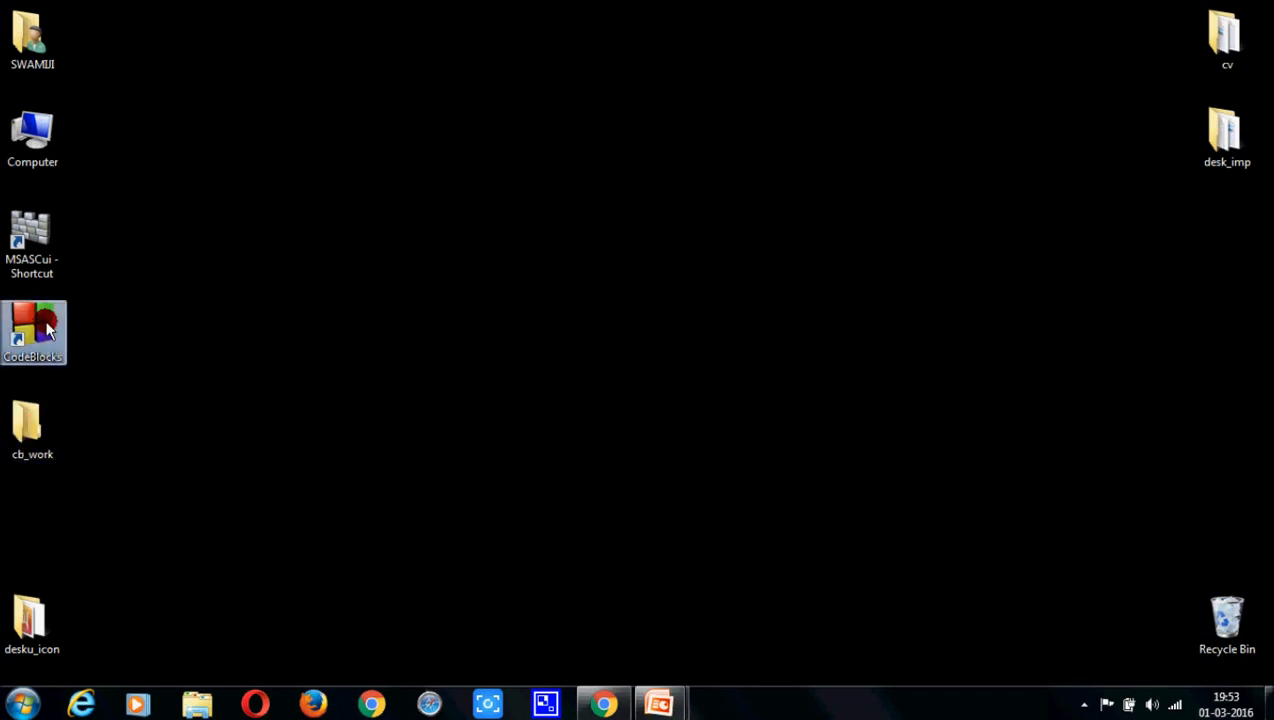
double_click(32, 332)
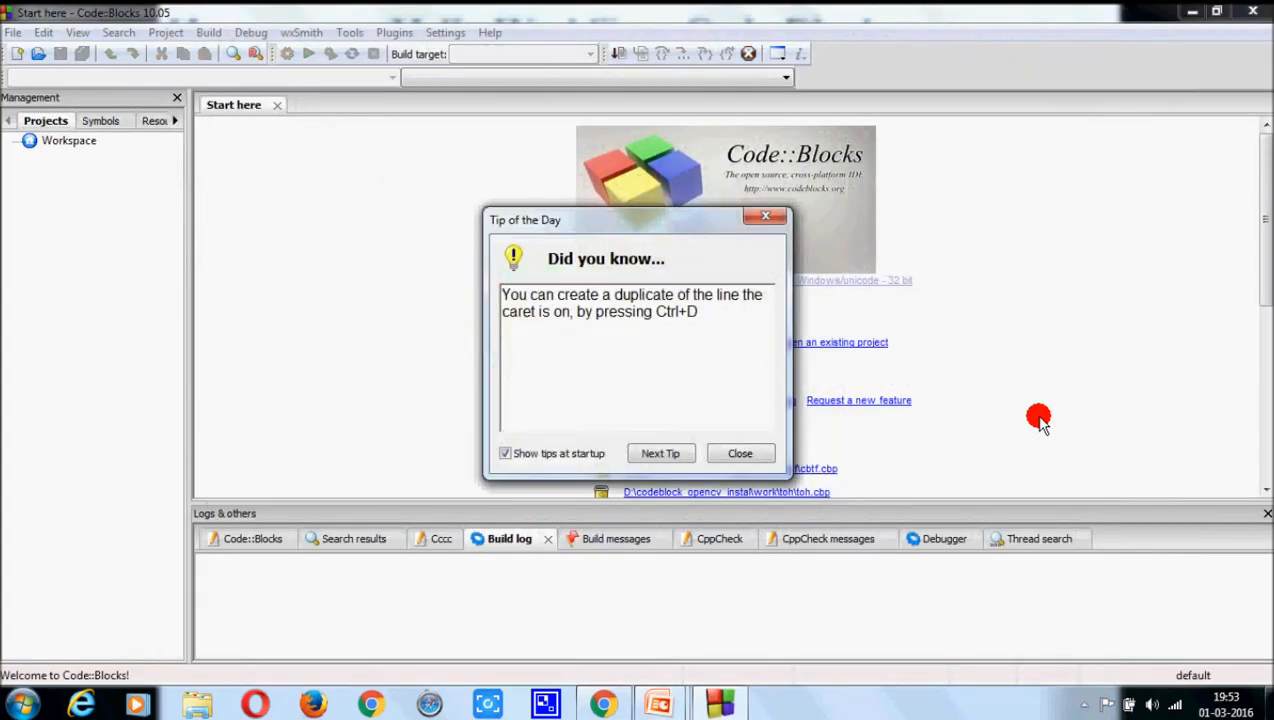
left_click(740, 452)
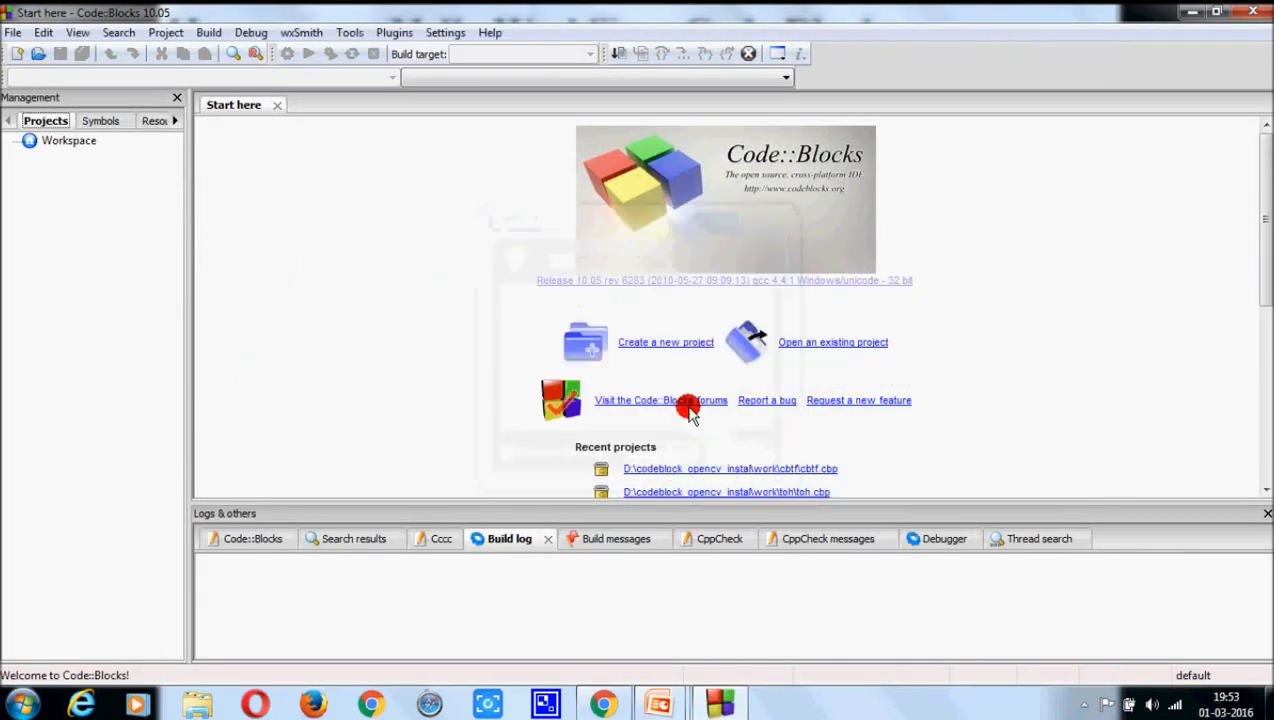
mouse_move(680, 350)
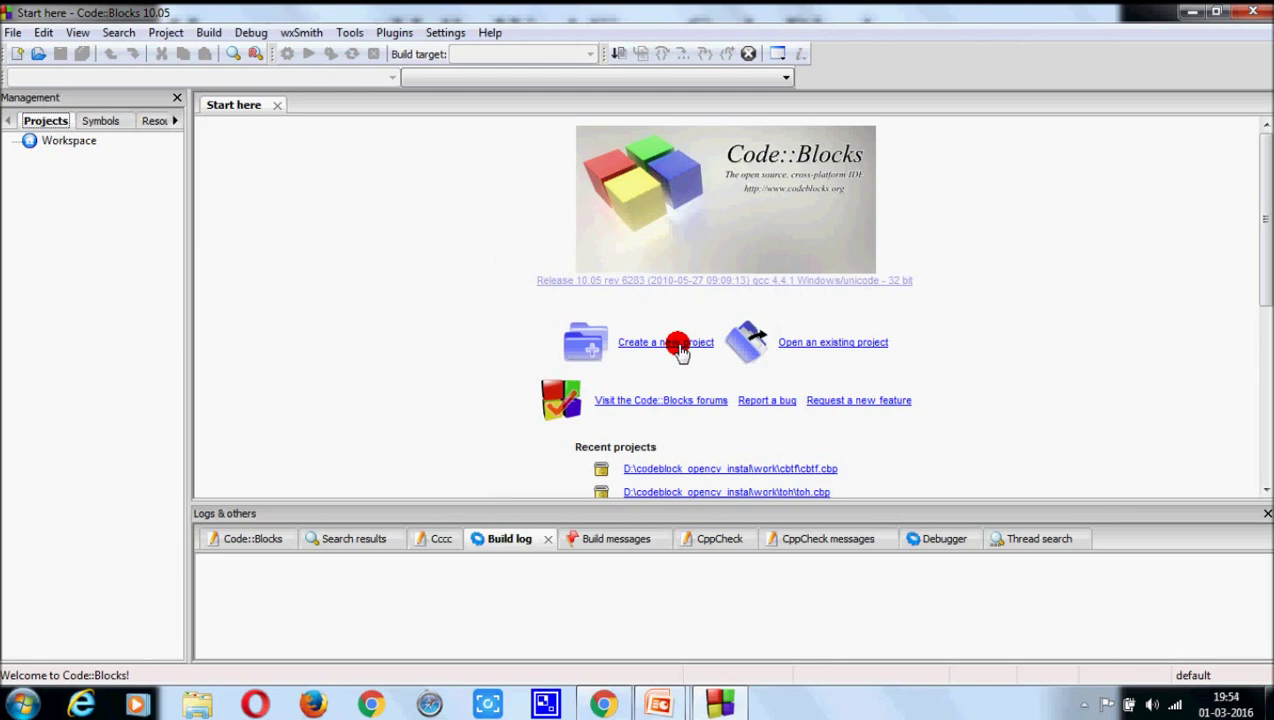
left_click(664, 342)
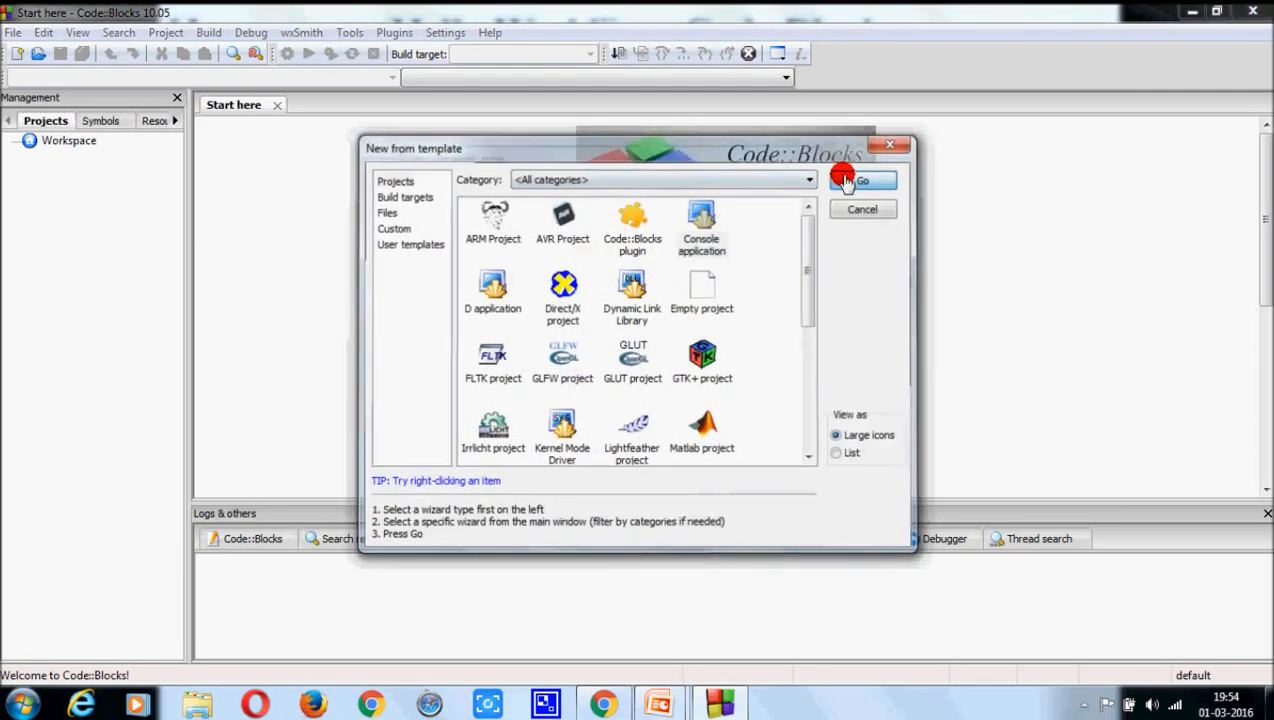
Start a Console application in C and title the project 'test'.
left_click(860, 180)
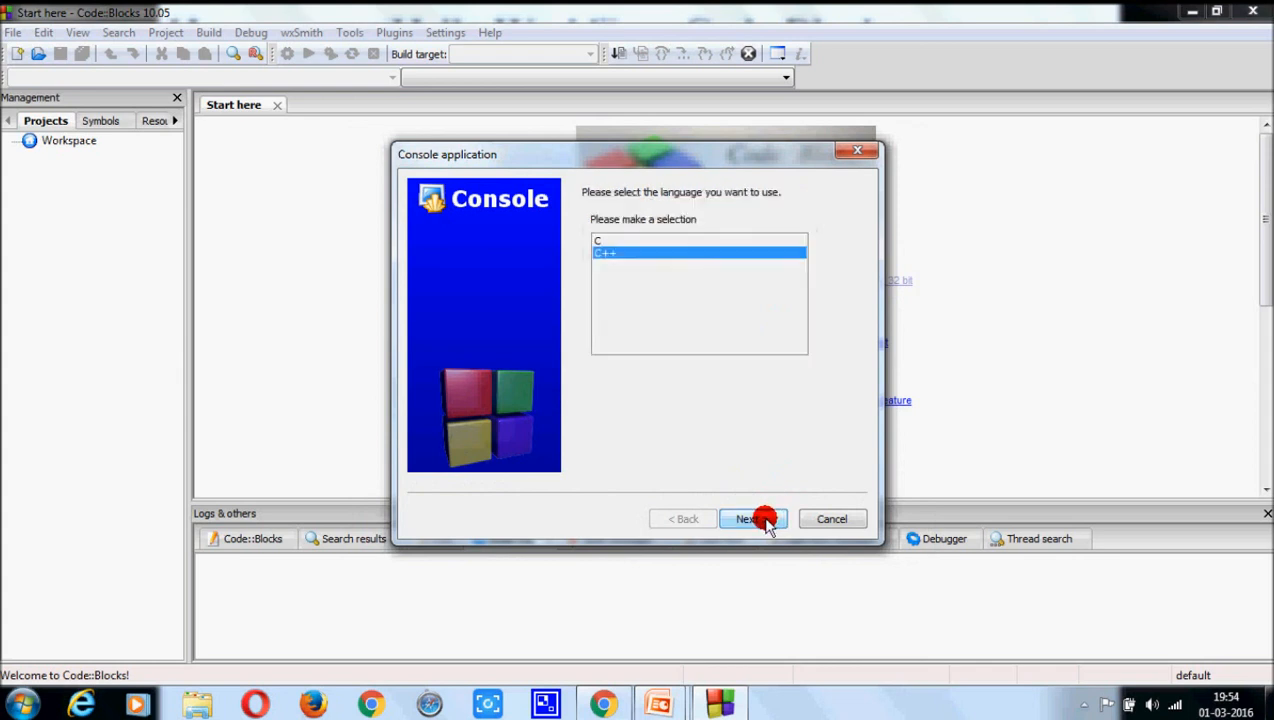
left_click(700, 240)
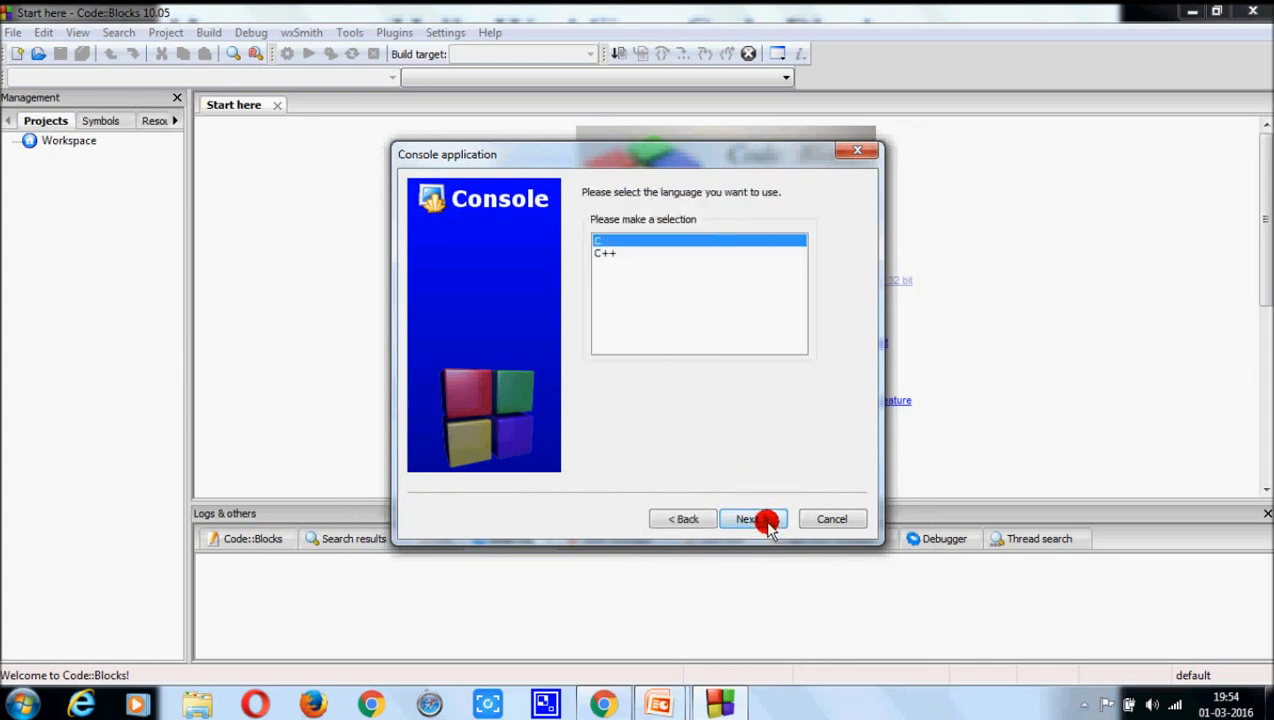
left_click(752, 518)
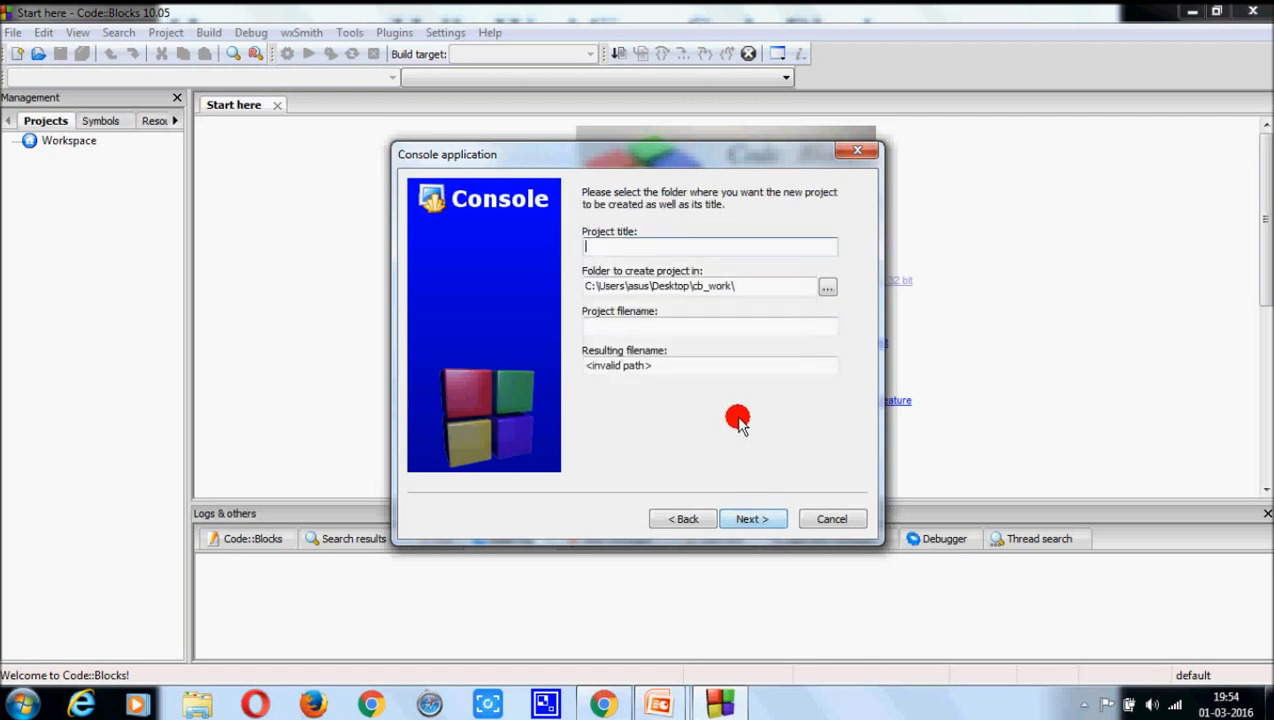
type("t")
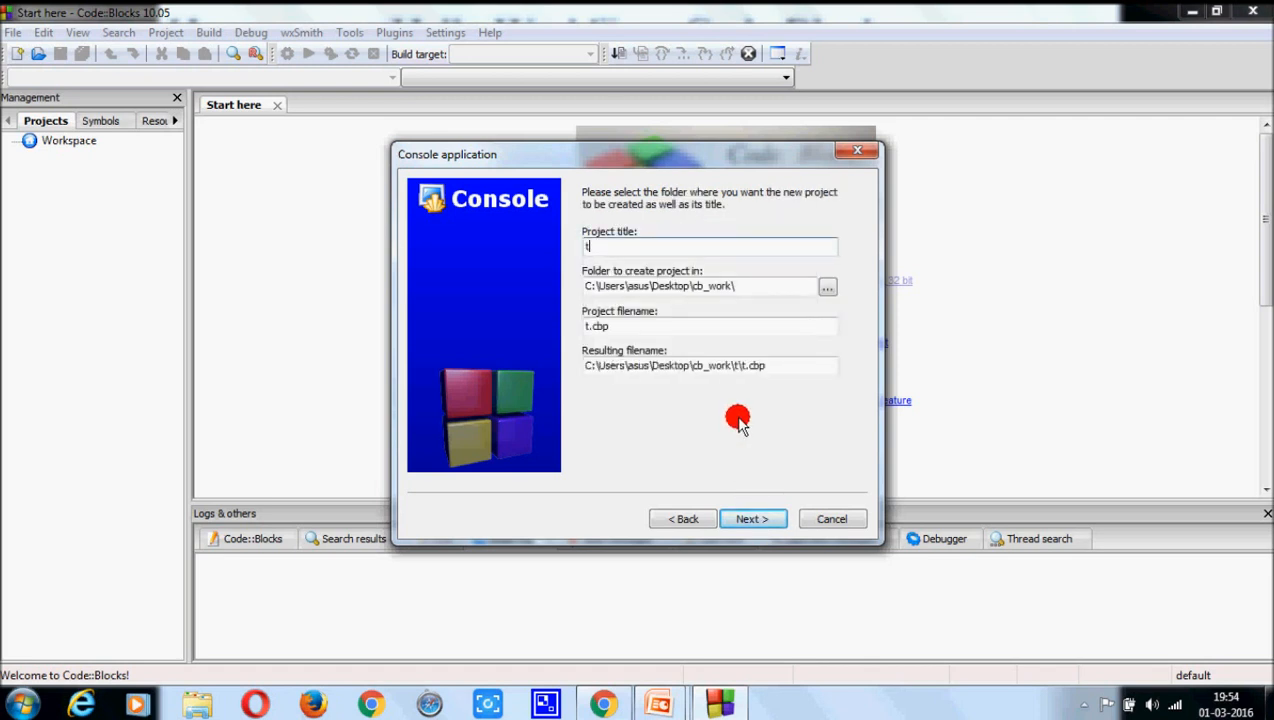
type("est")
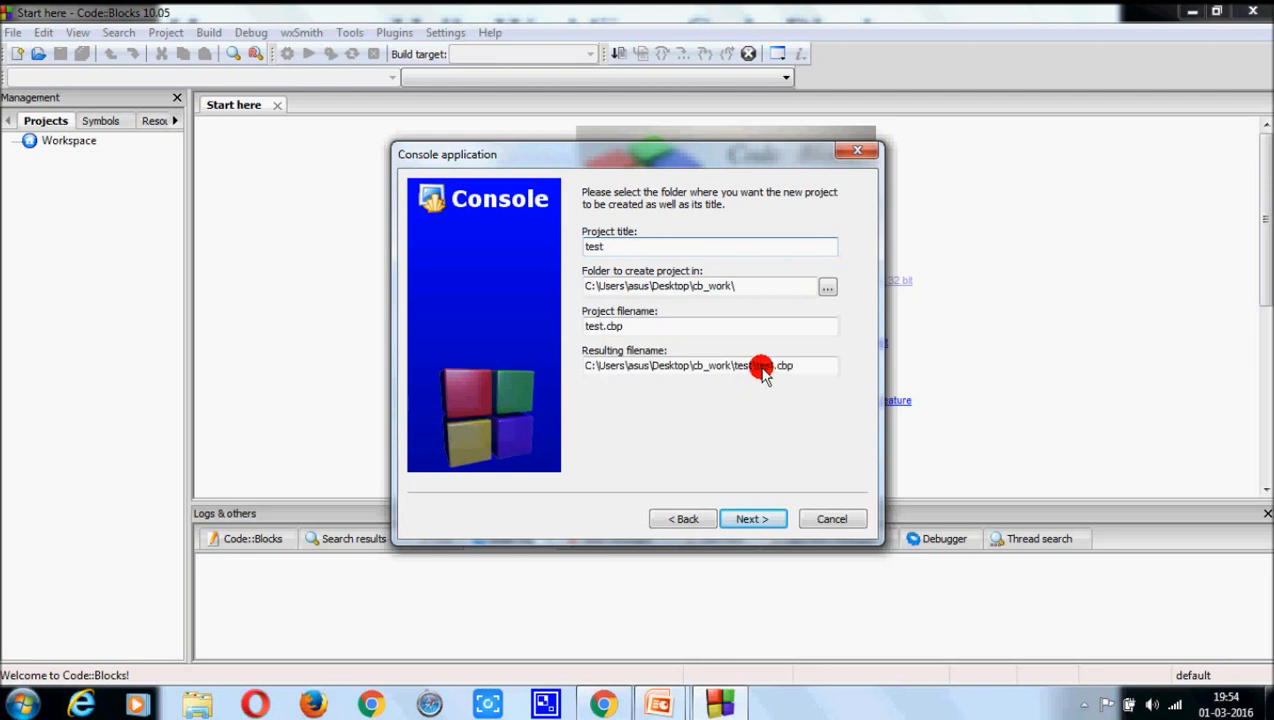
Place the project in the cb_work folder and finish the wizard with default compiler settings.
left_click(828, 286)
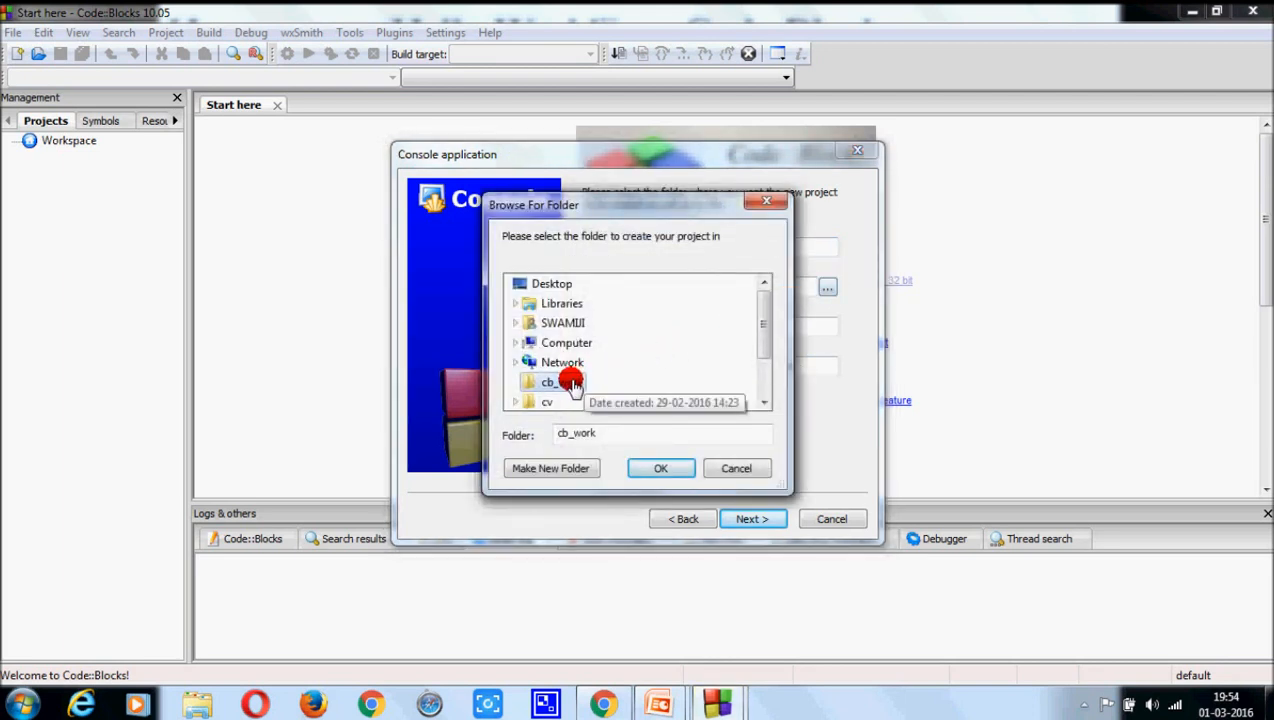
mouse_move(696, 378)
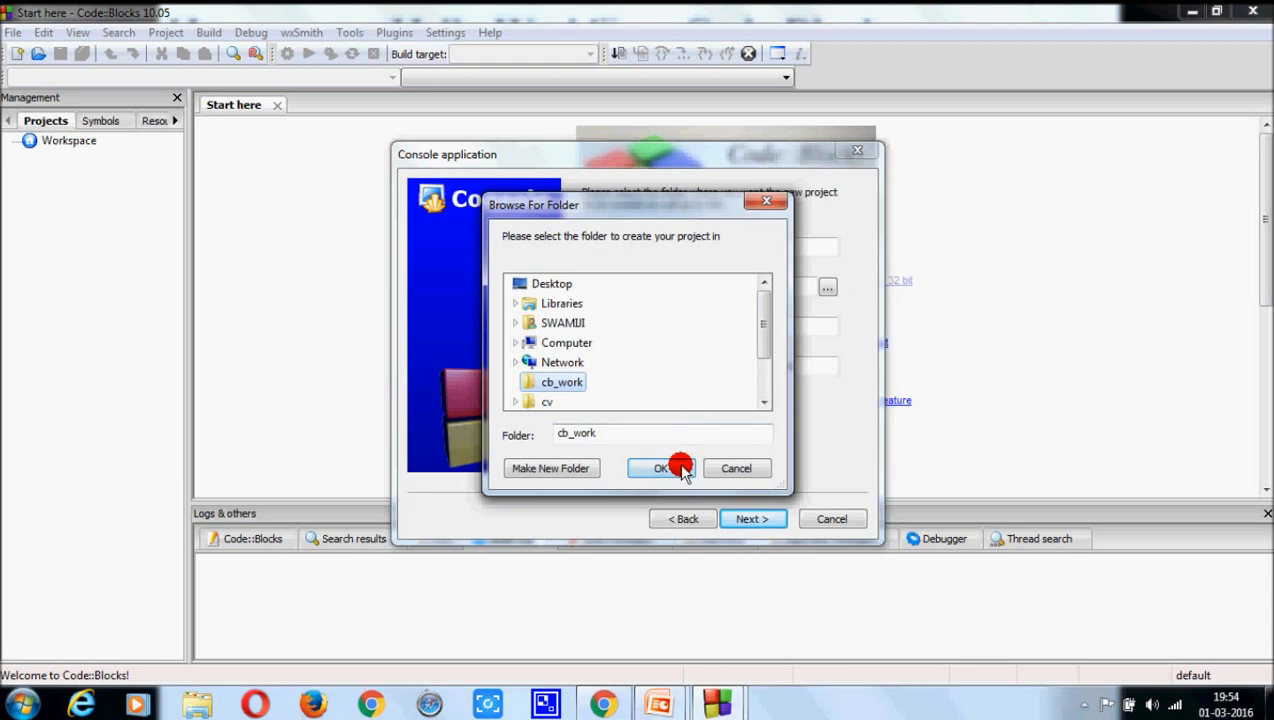
left_click(660, 468)
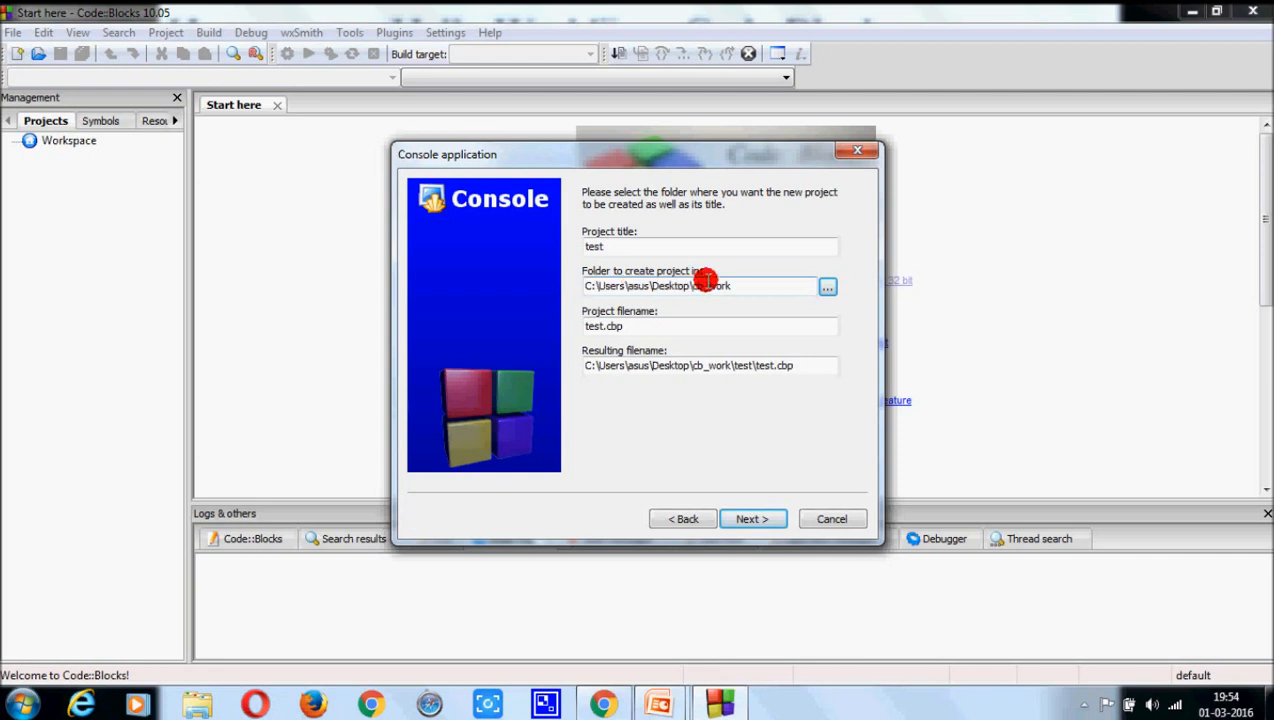
mouse_move(798, 388)
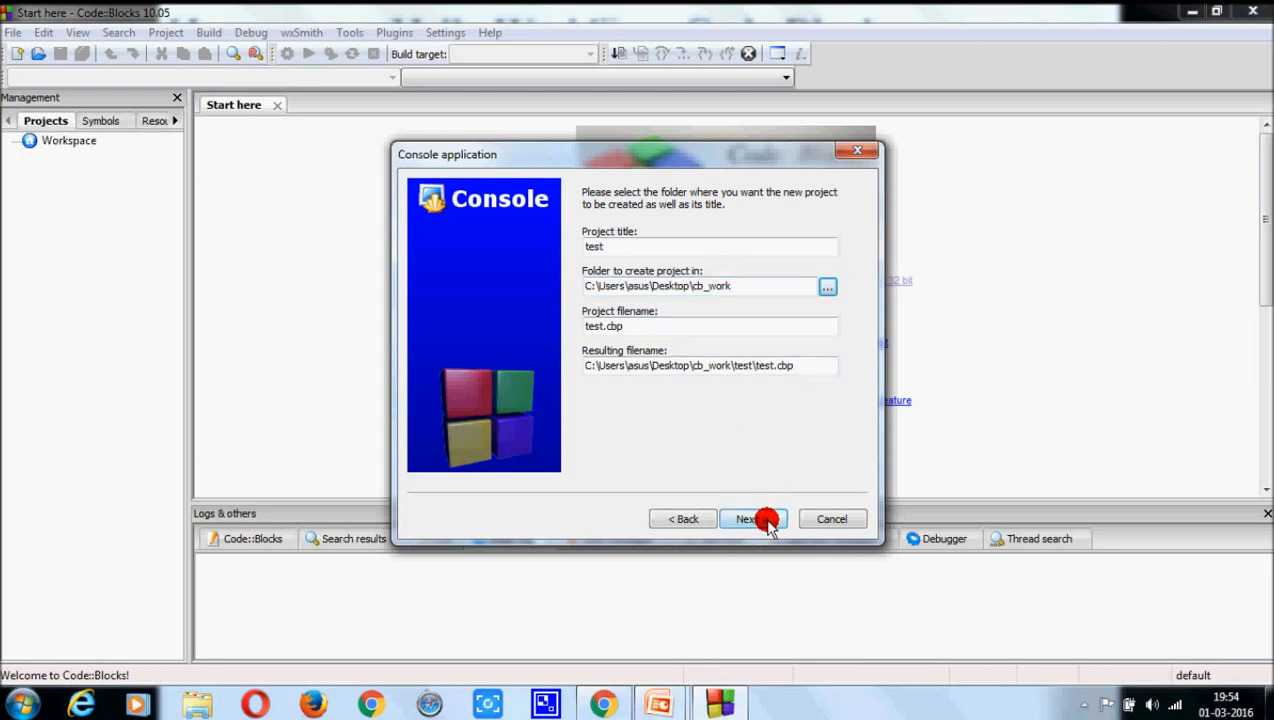
left_click(746, 518)
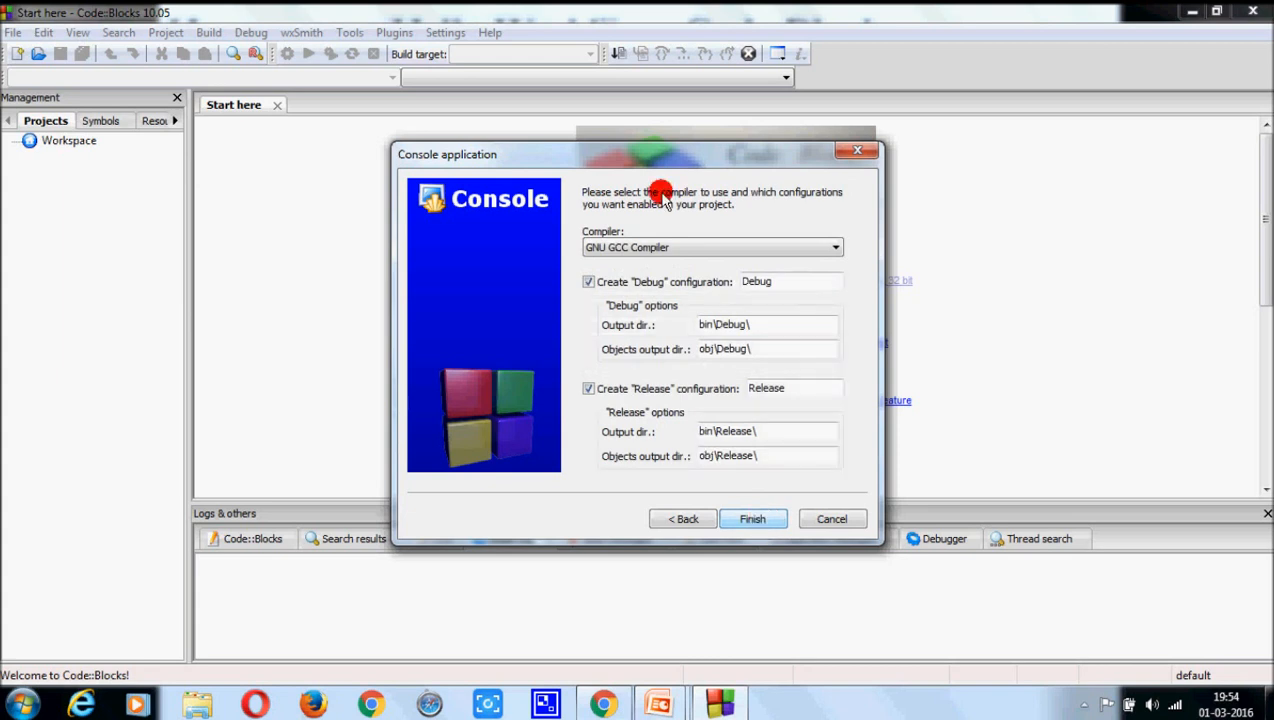
left_click(752, 518)
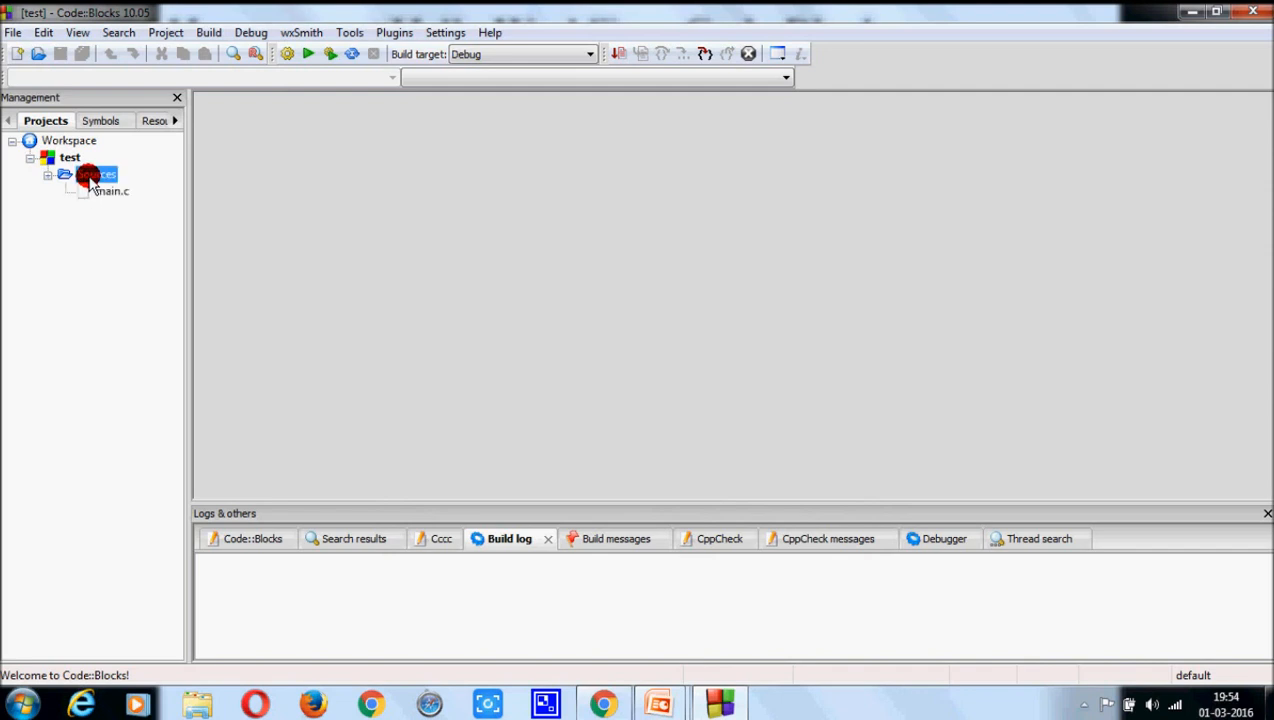
Show main.c in the editor and bring up the Build menu.
double_click(110, 192)
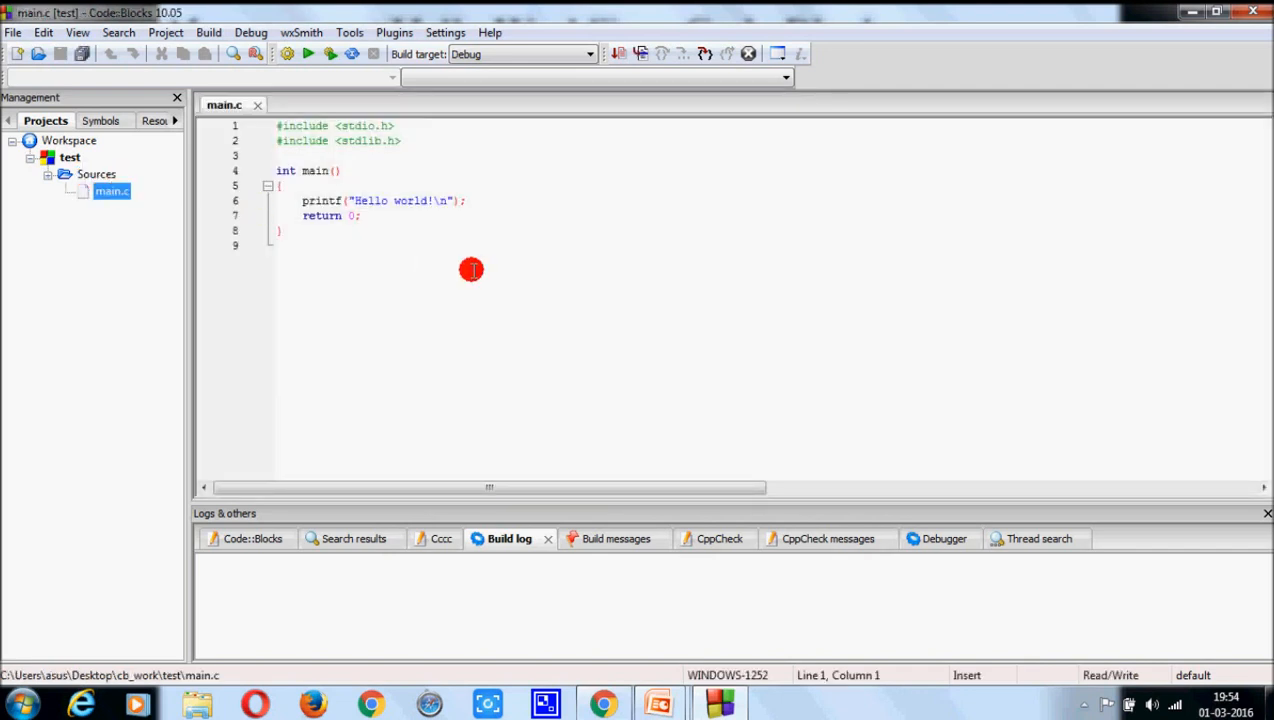
mouse_move(302, 244)
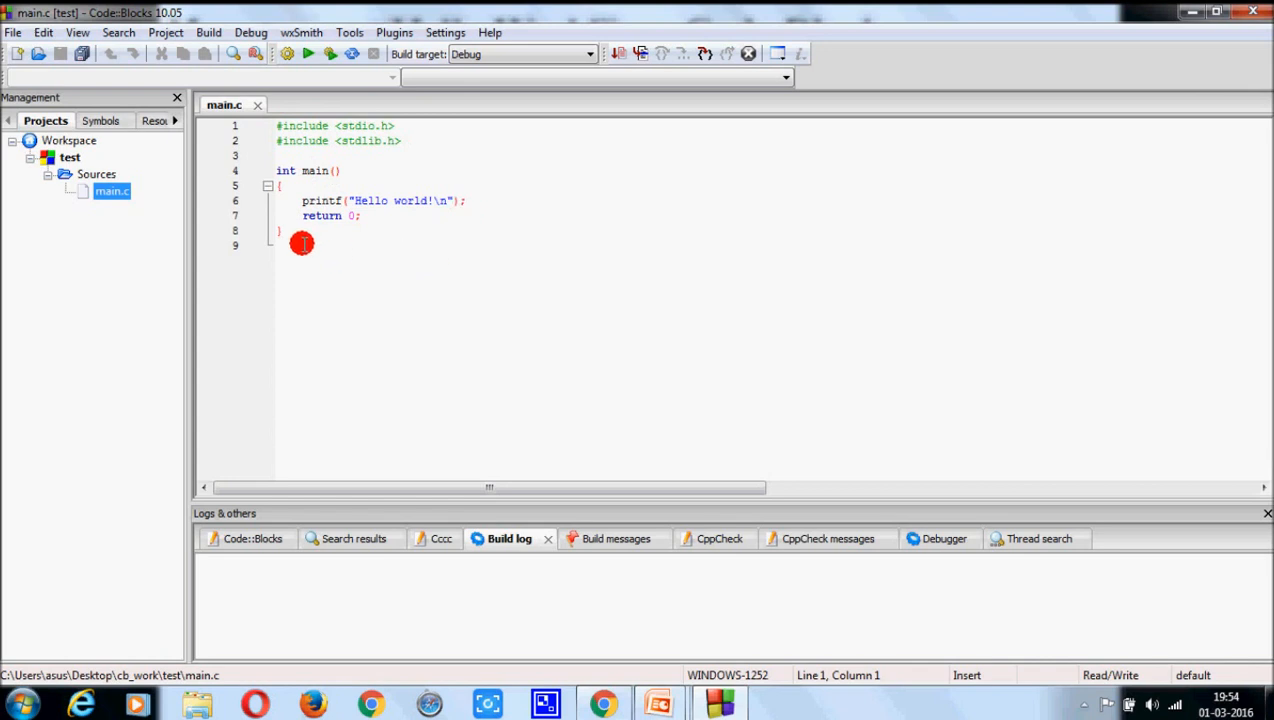
mouse_move(438, 212)
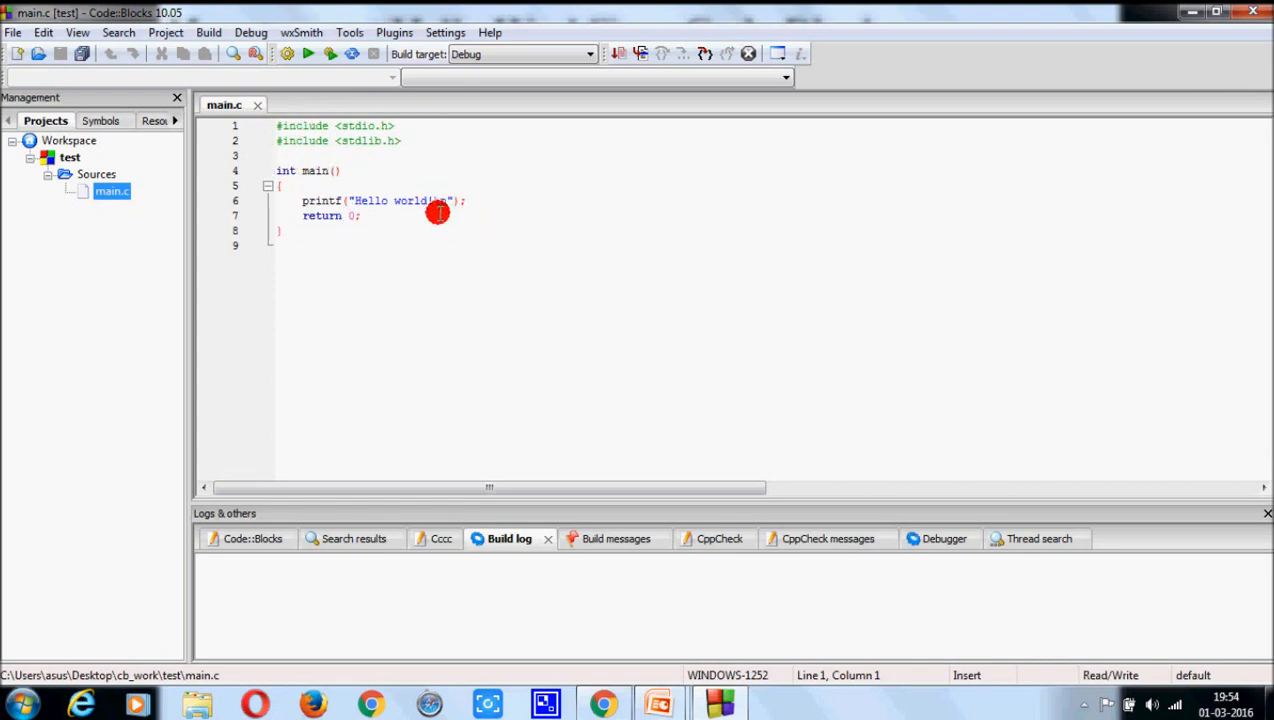
left_click(208, 32)
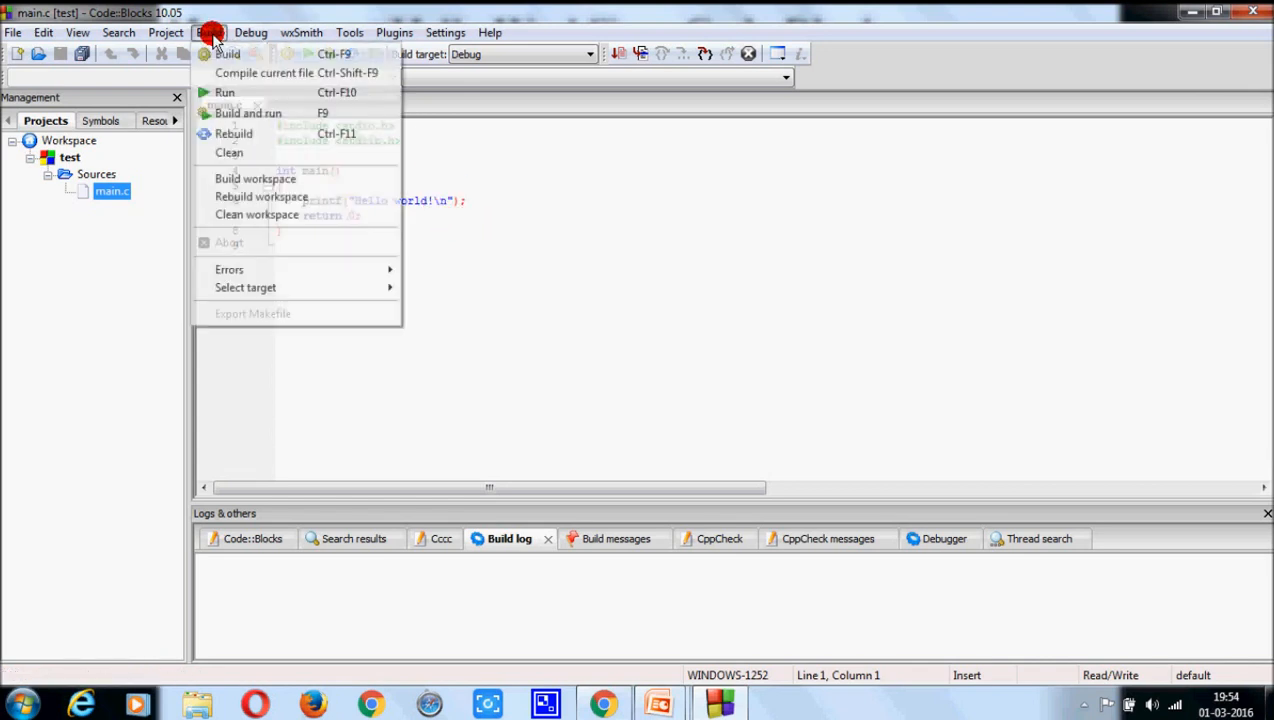
Build the test project so the log reports 0 errors and 0 warnings.
left_click(228, 52)
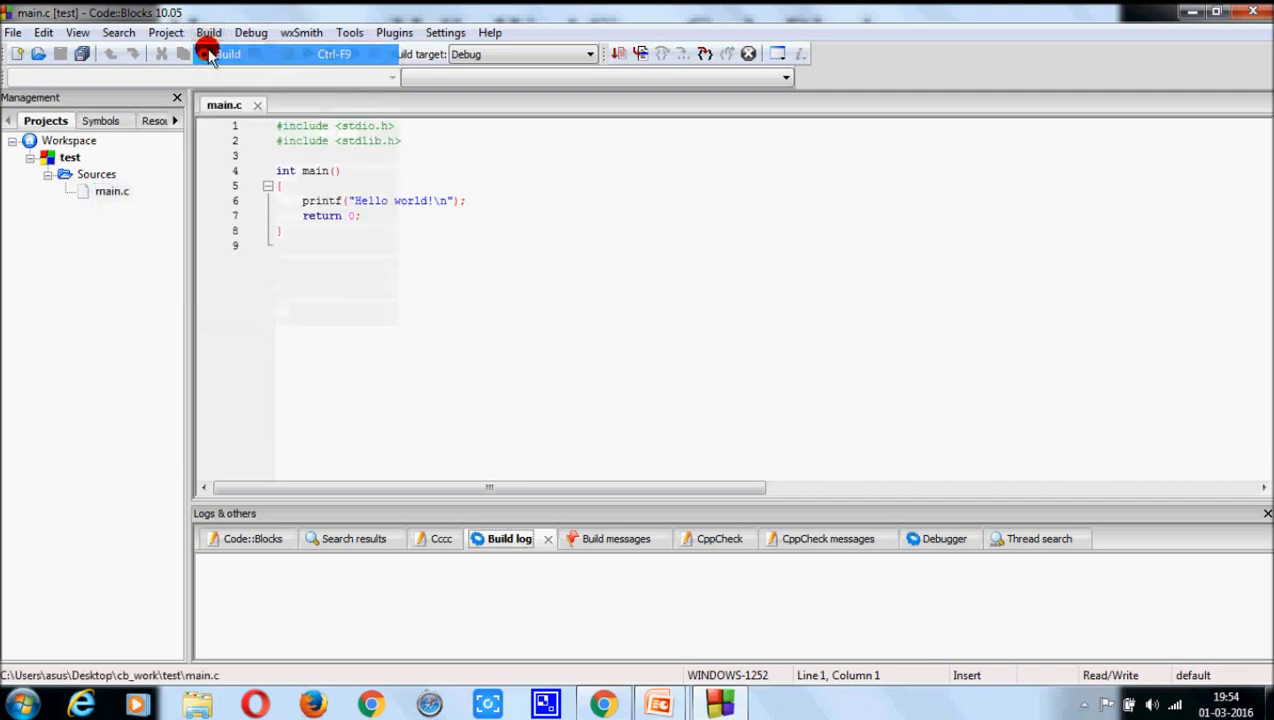
left_click(210, 54)
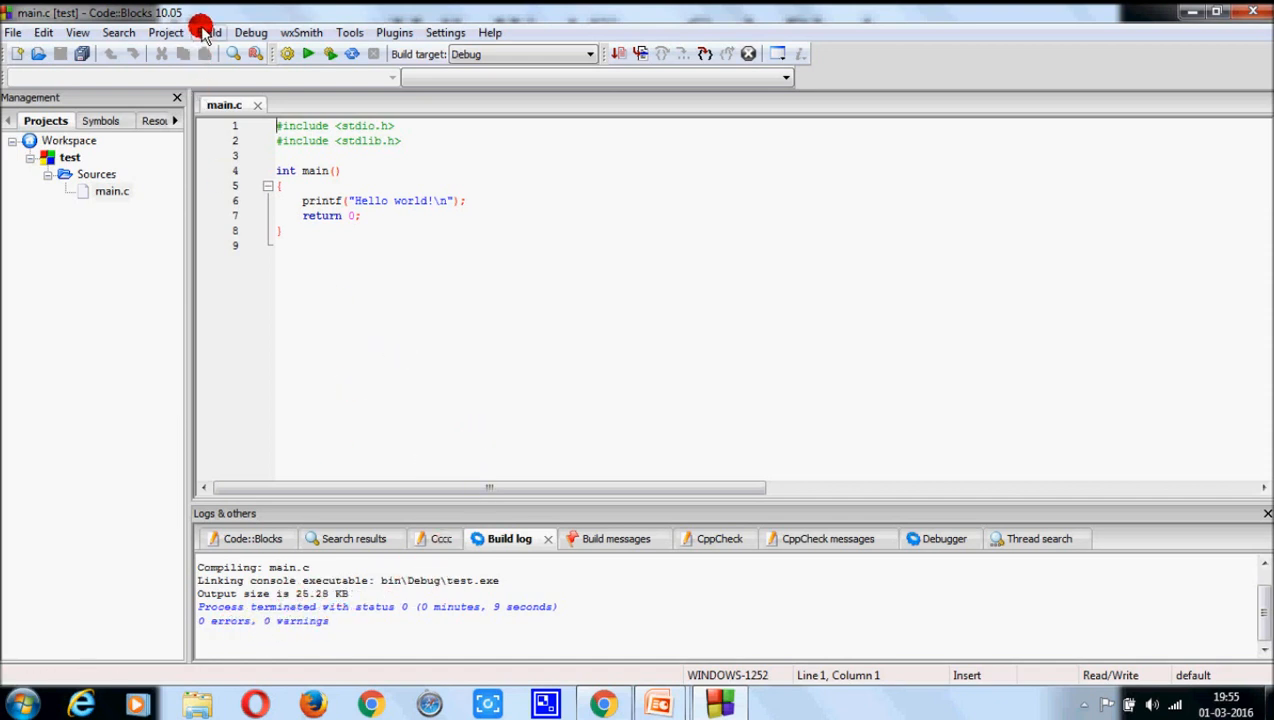
Run test.exe so the console prints 'Hello world!'.
left_click(208, 32)
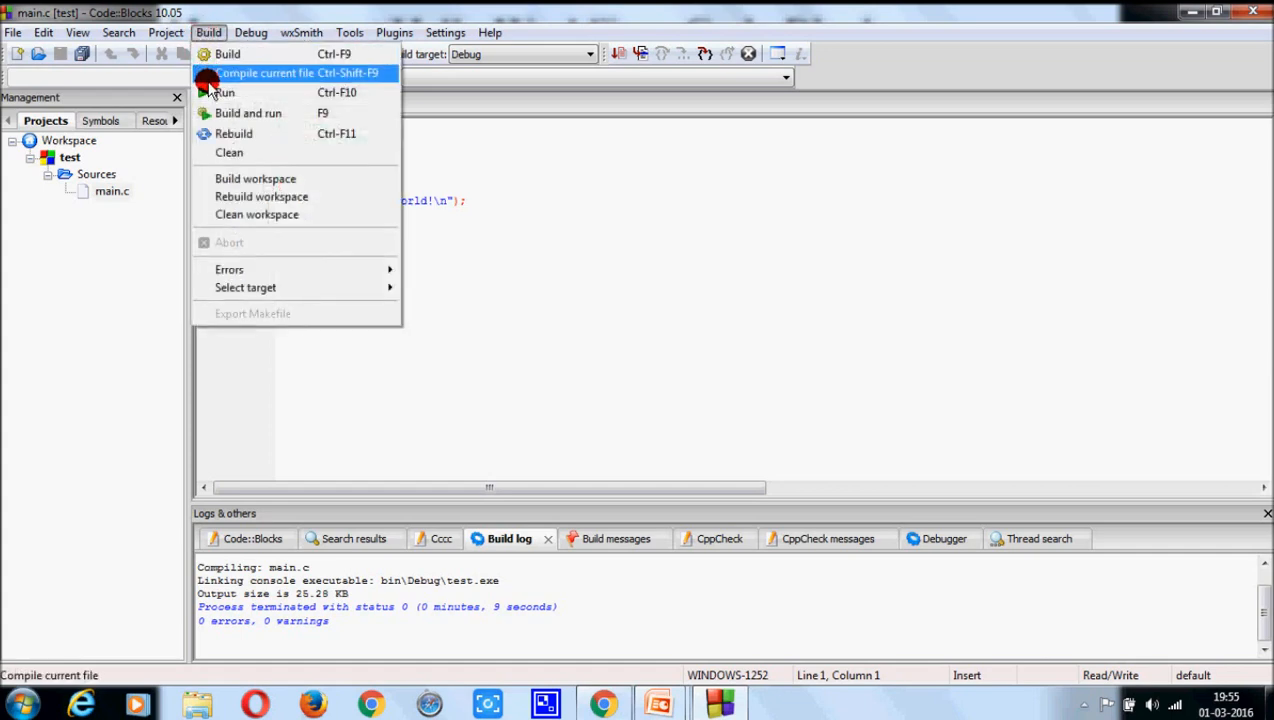
left_click(222, 92)
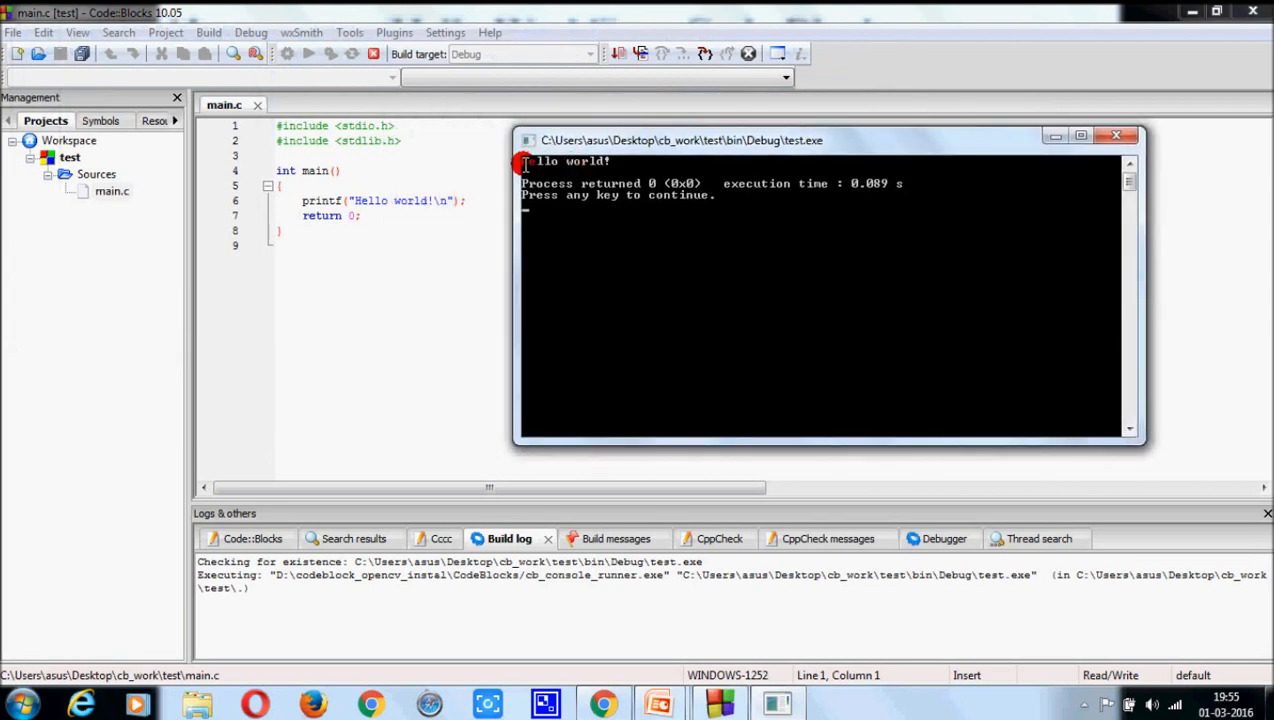
mouse_move(528, 164)
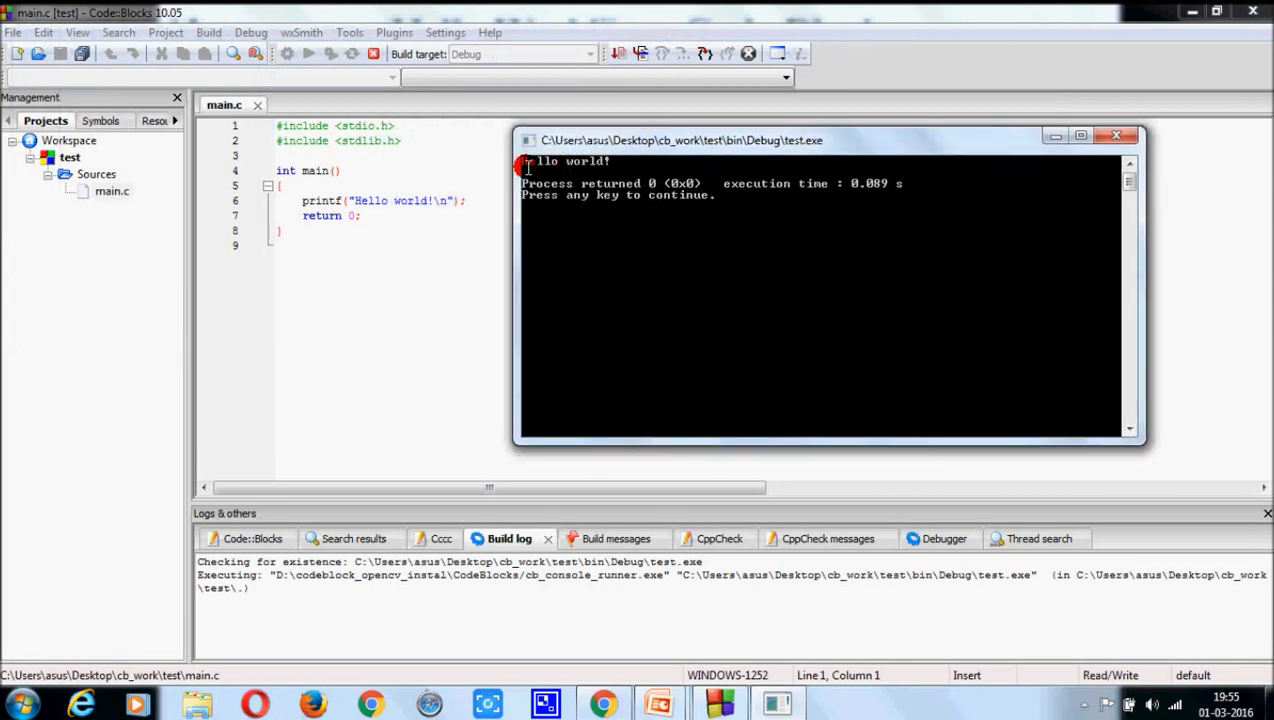
mouse_move(1116, 136)
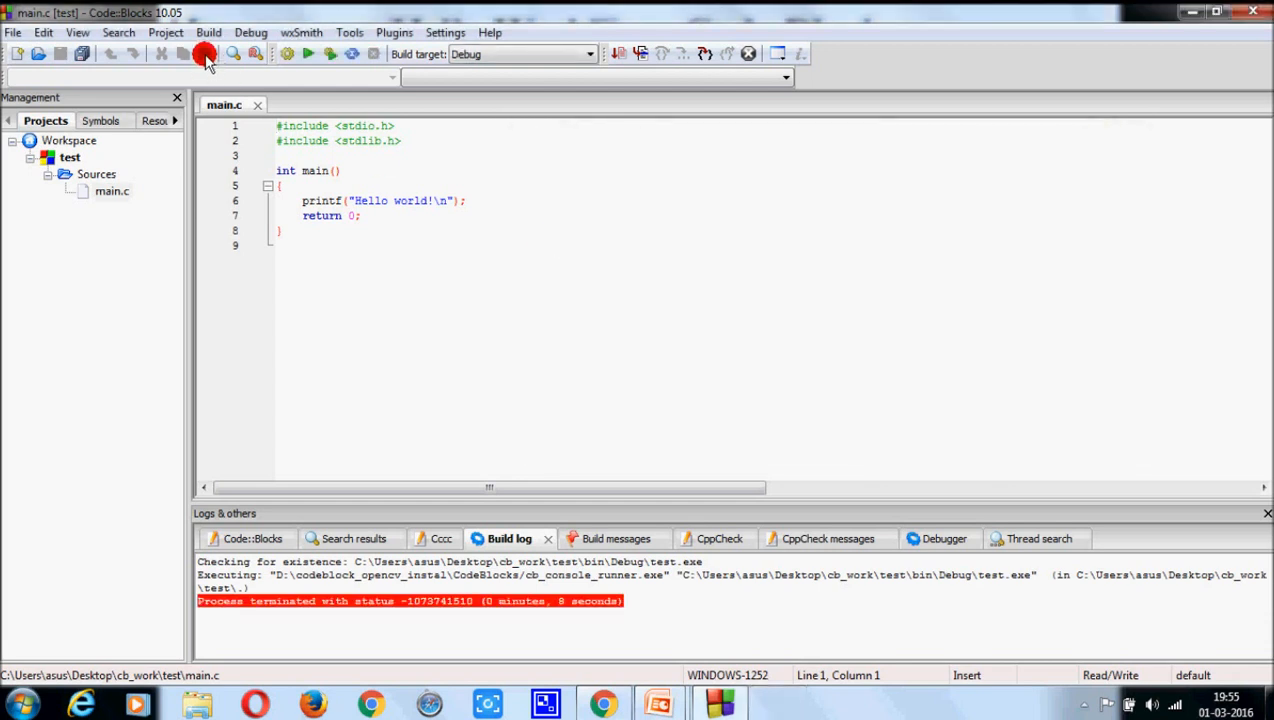
mouse_move(286, 54)
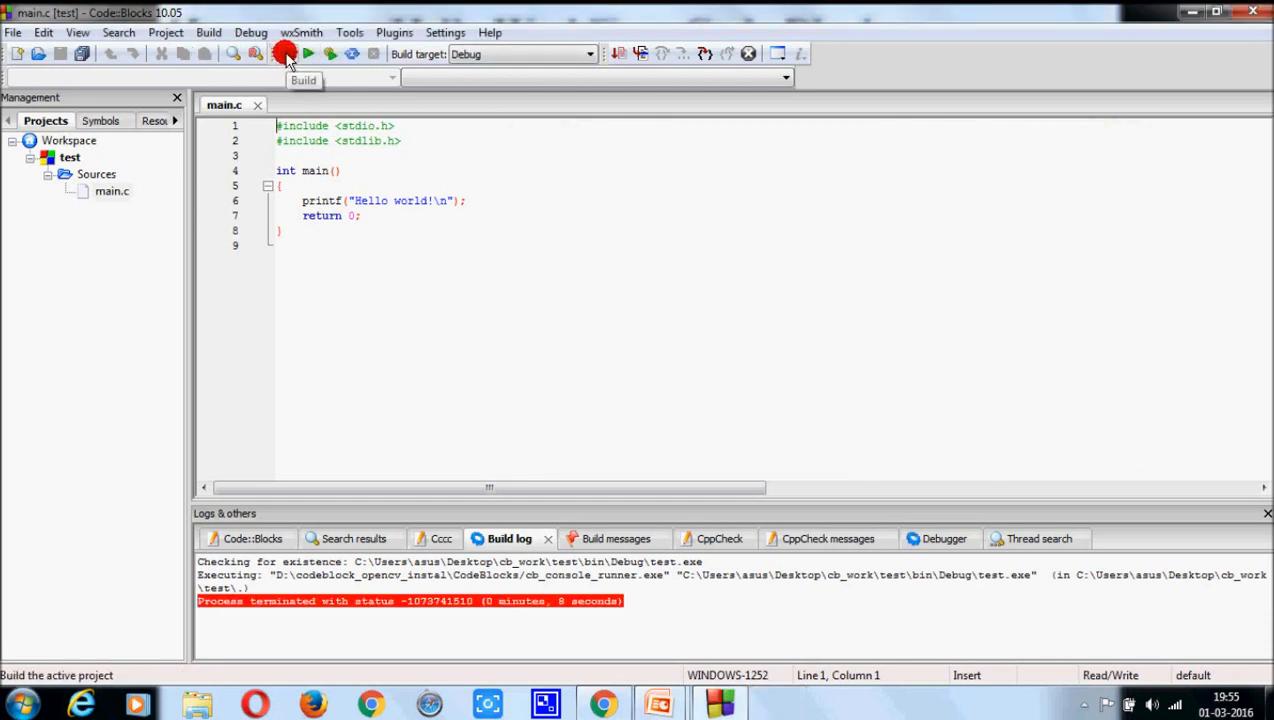
mouse_move(308, 54)
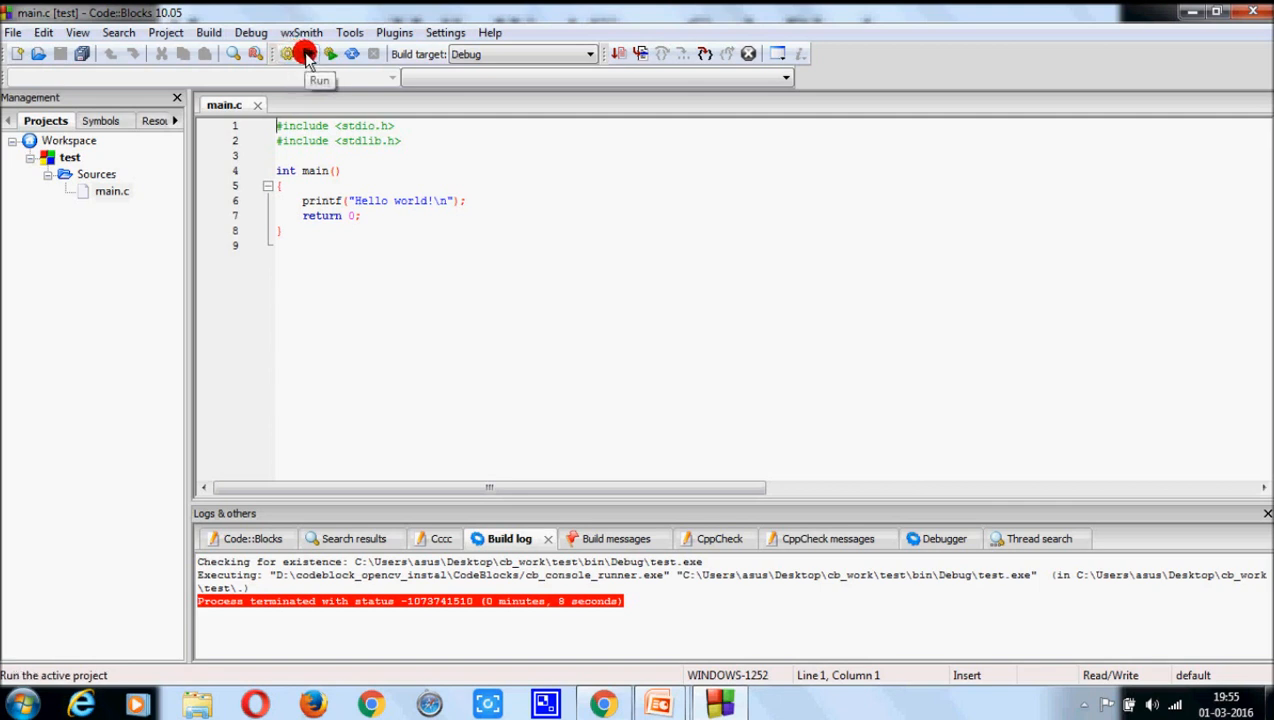
mouse_move(328, 54)
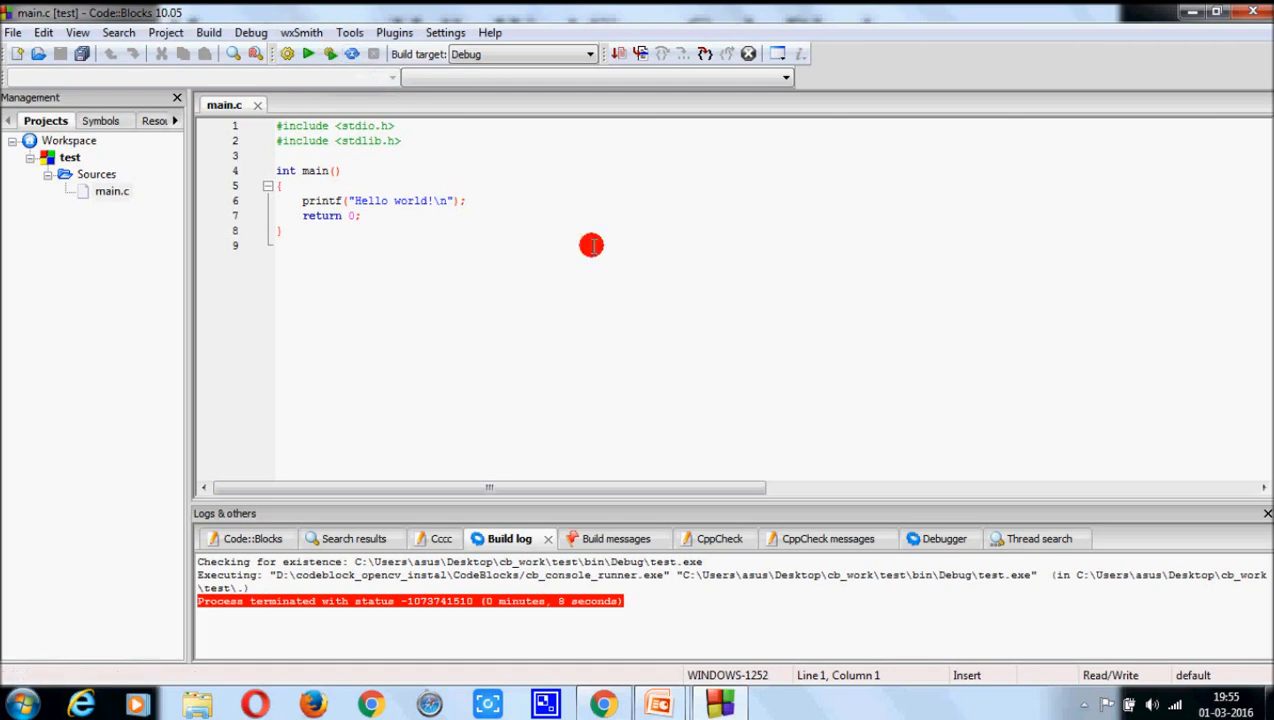
mouse_move(1256, 12)
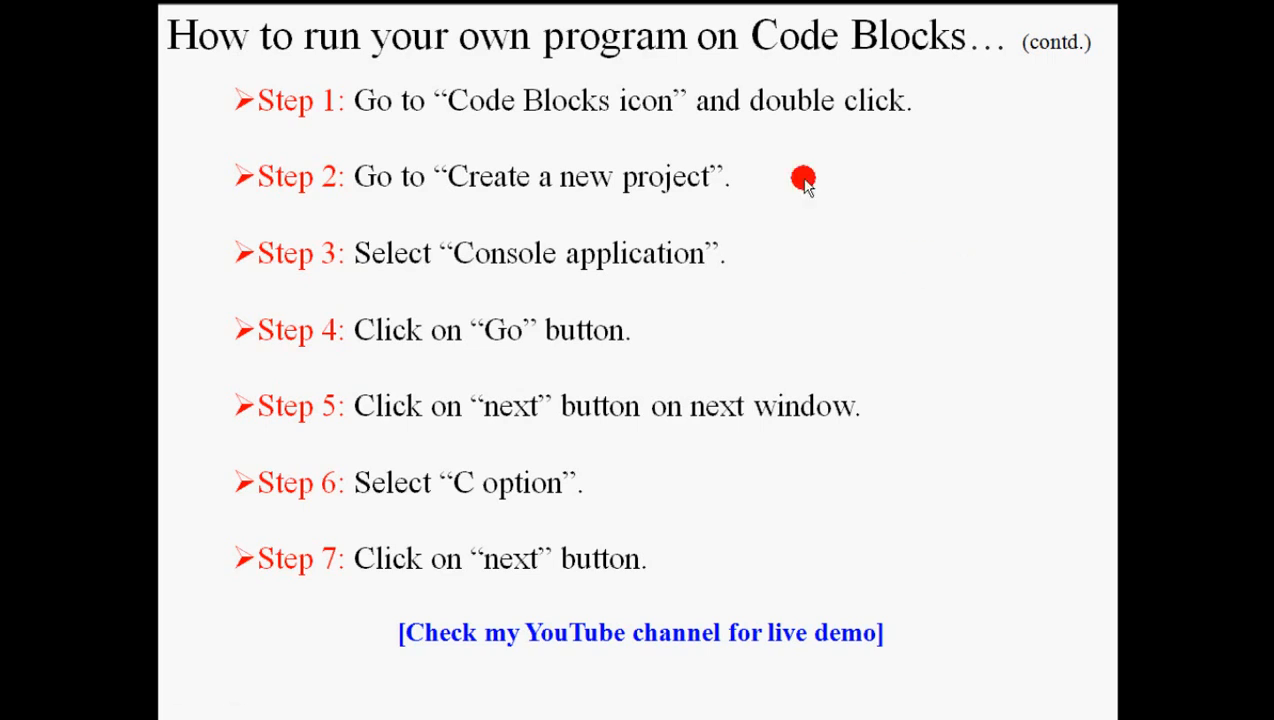
mouse_move(696, 184)
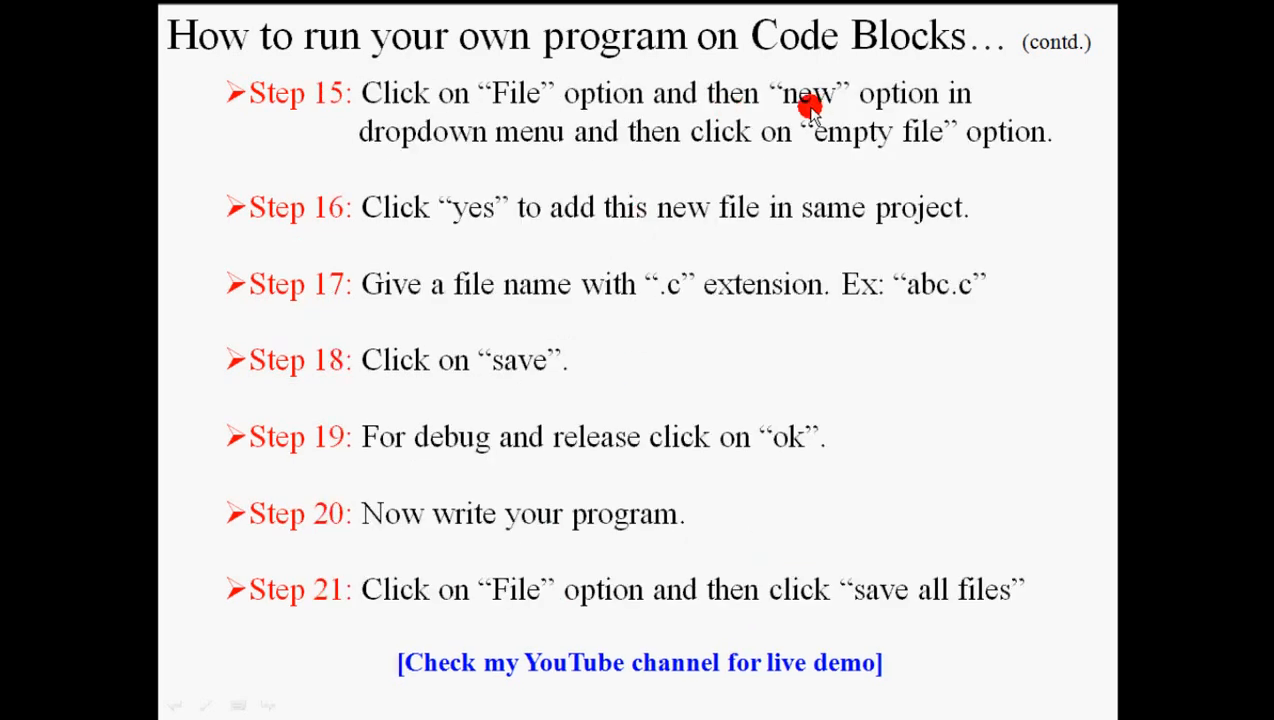
mouse_move(518, 100)
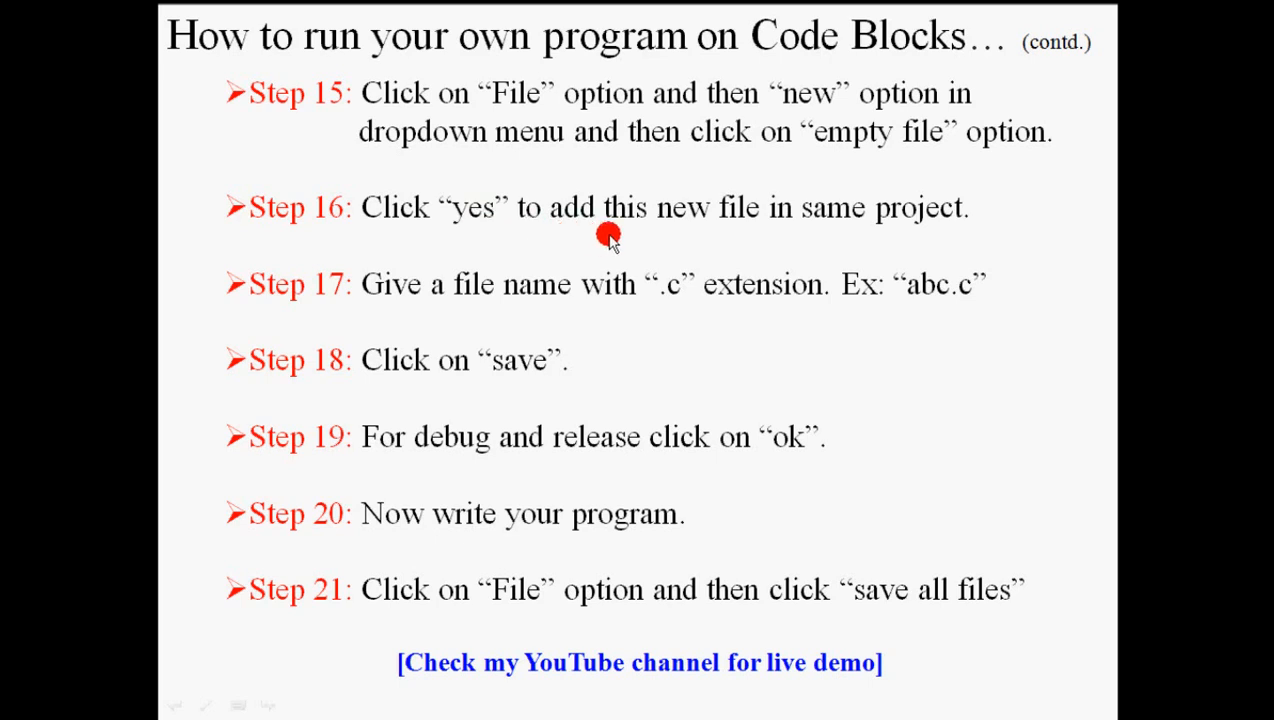
mouse_move(564, 332)
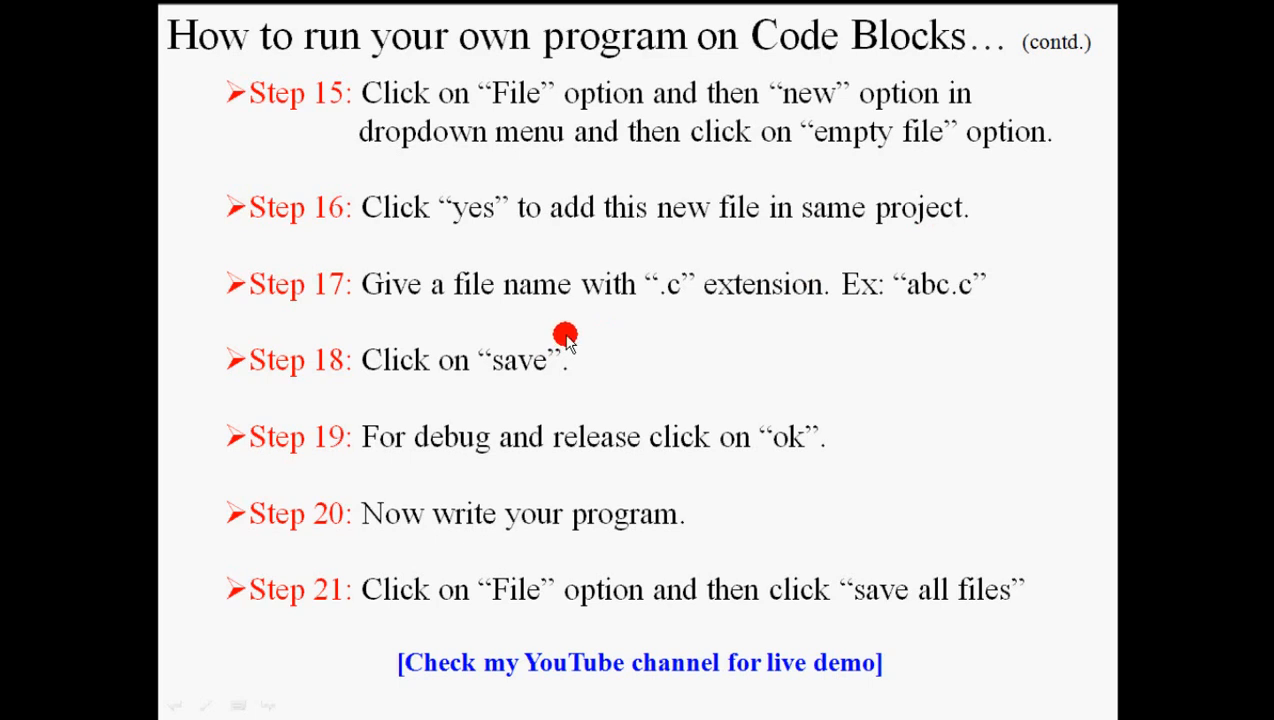
mouse_move(730, 300)
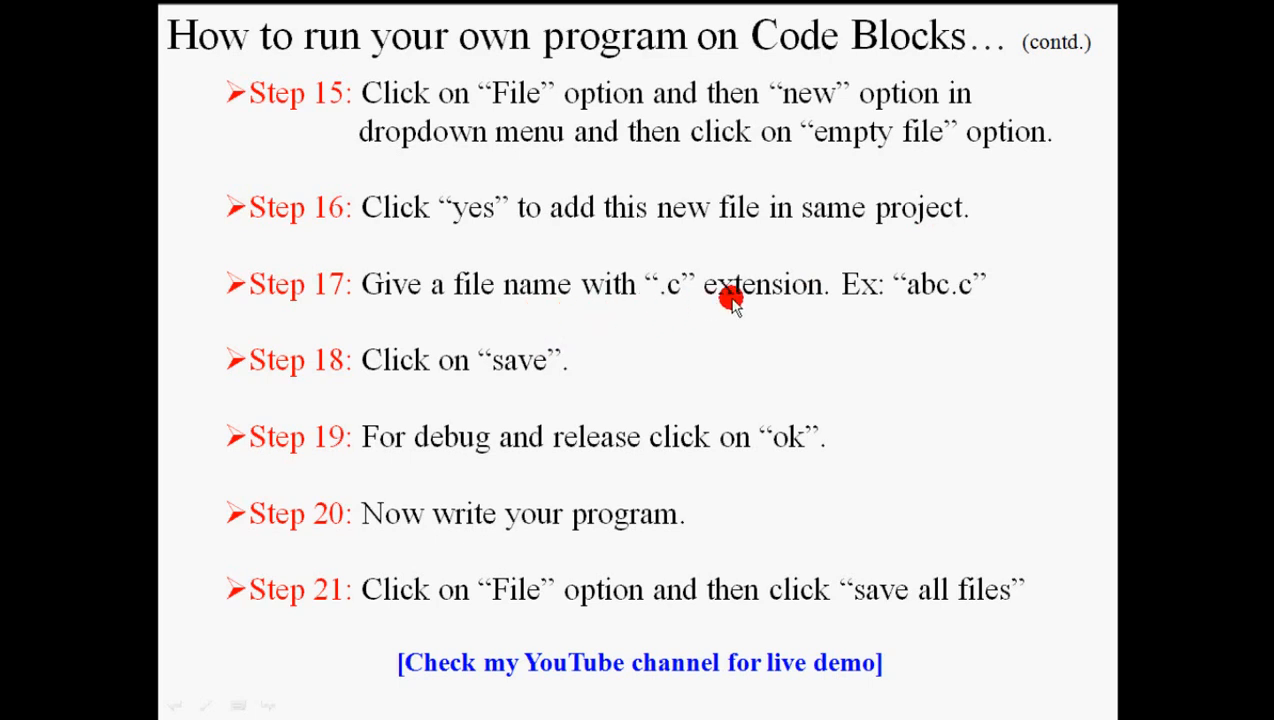
mouse_move(644, 456)
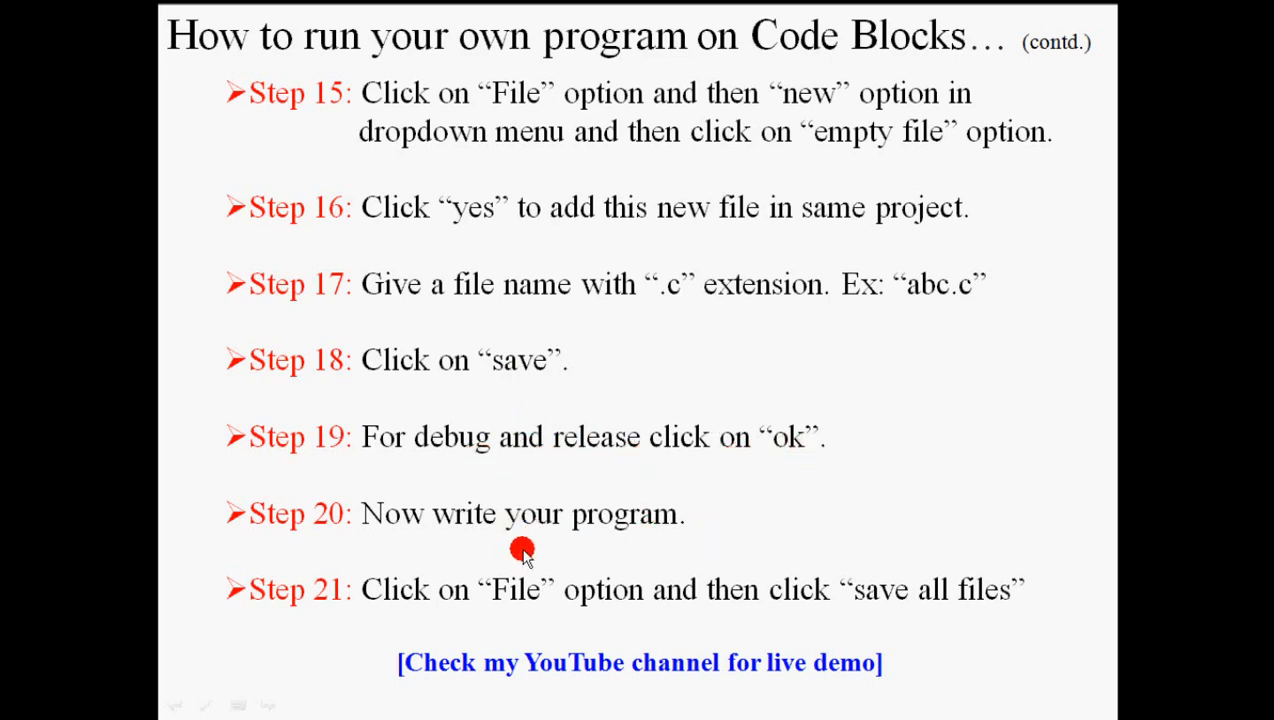
mouse_move(904, 604)
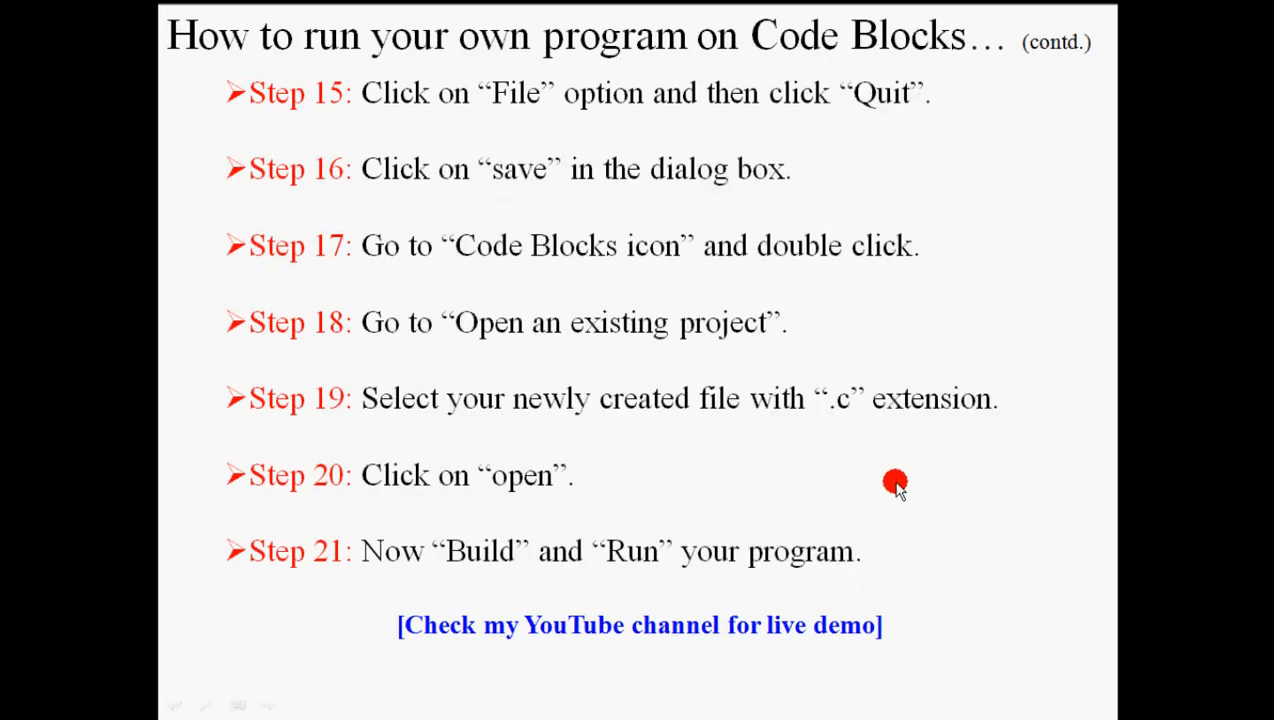
mouse_move(510, 108)
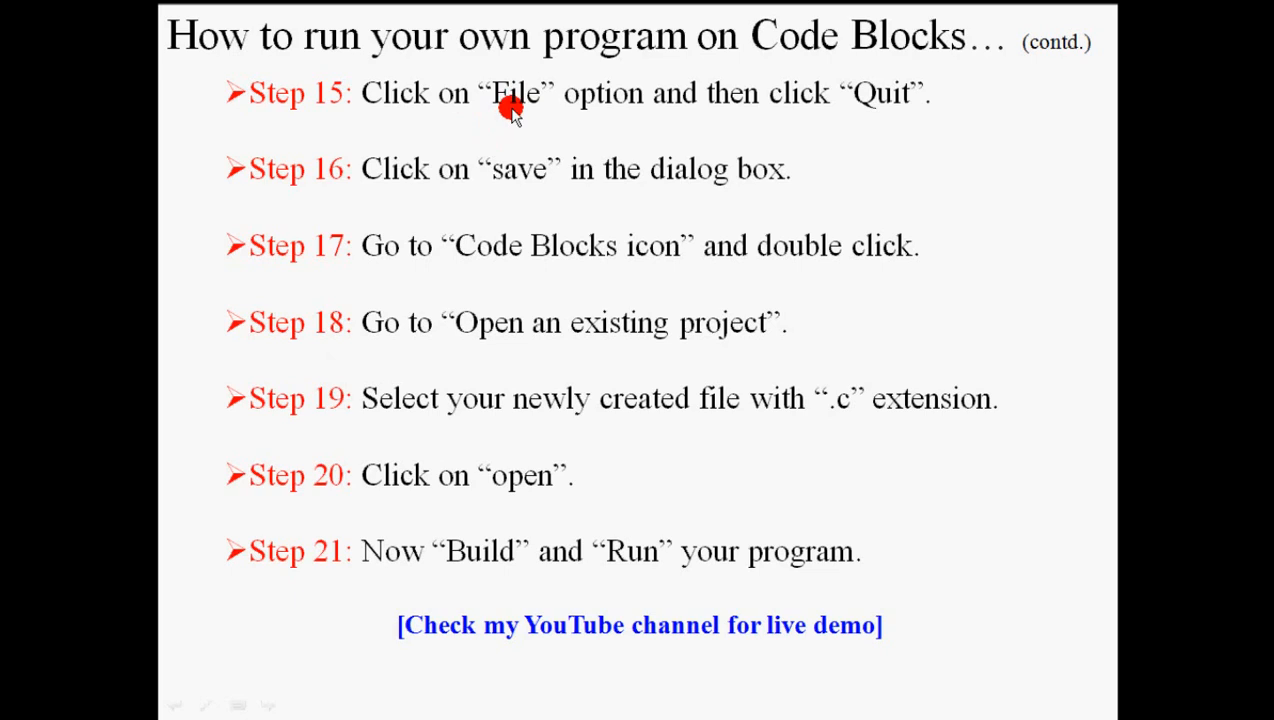
mouse_move(544, 104)
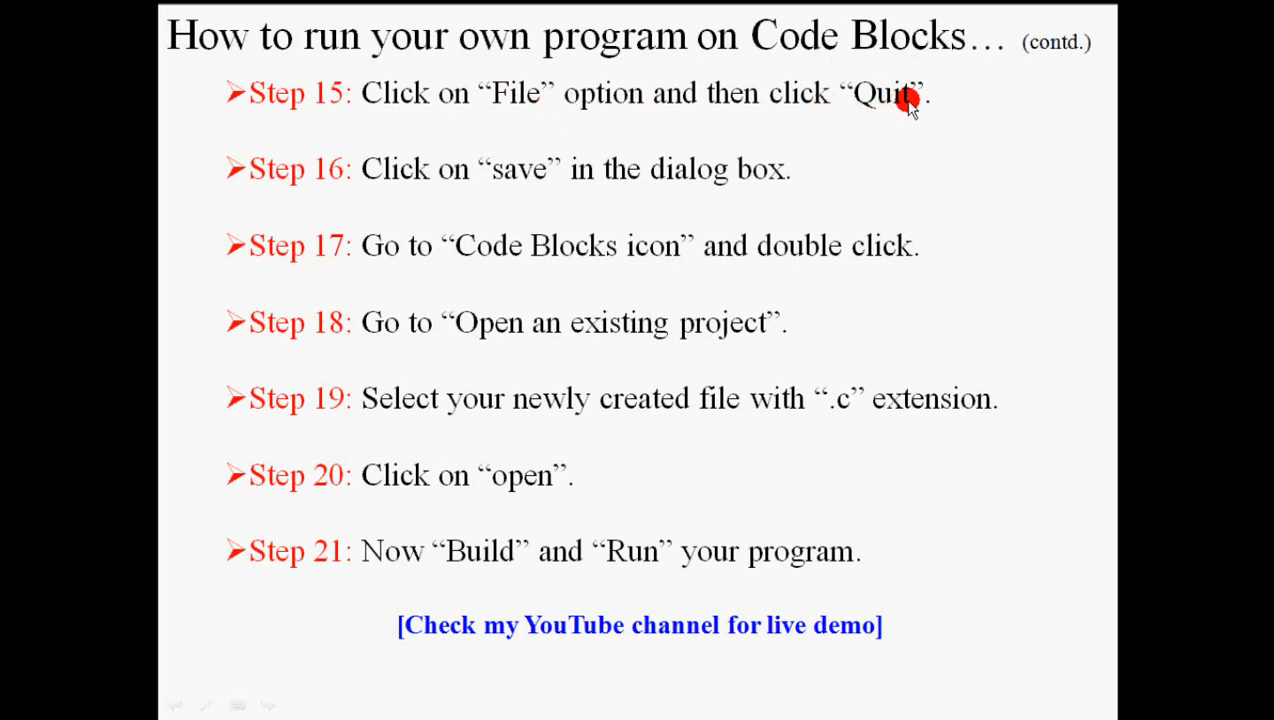
mouse_move(522, 178)
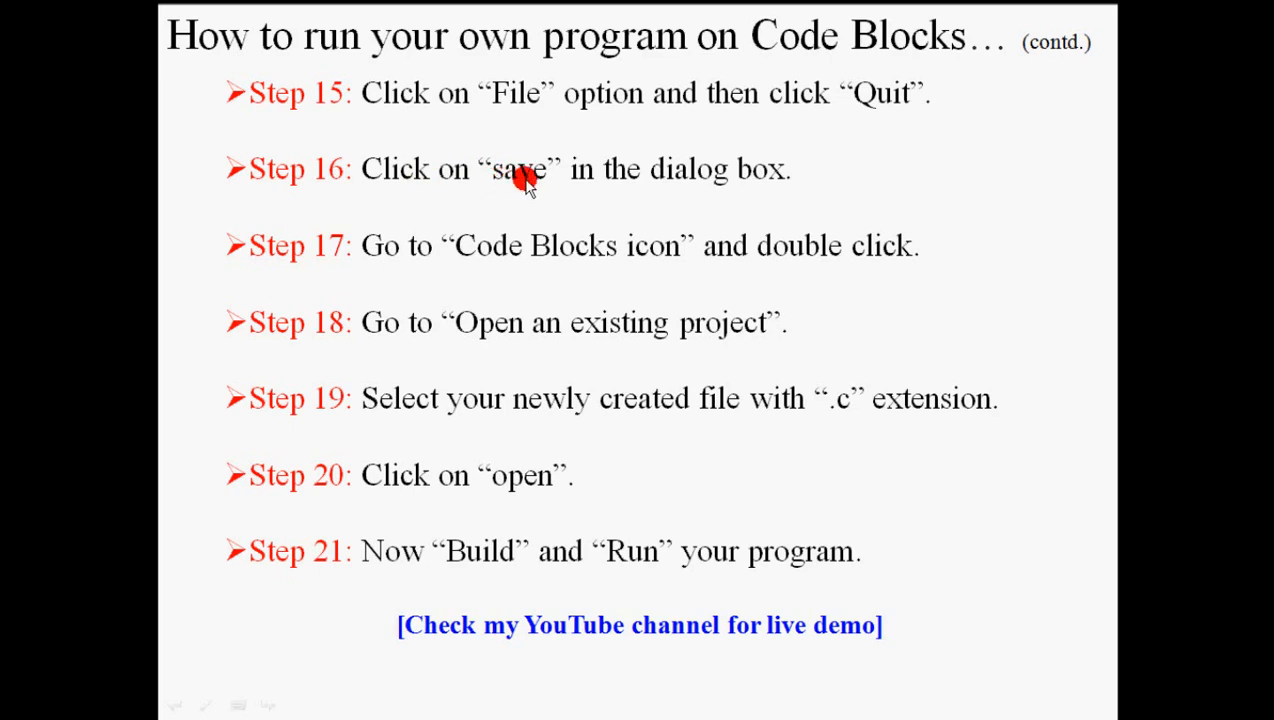
mouse_move(500, 262)
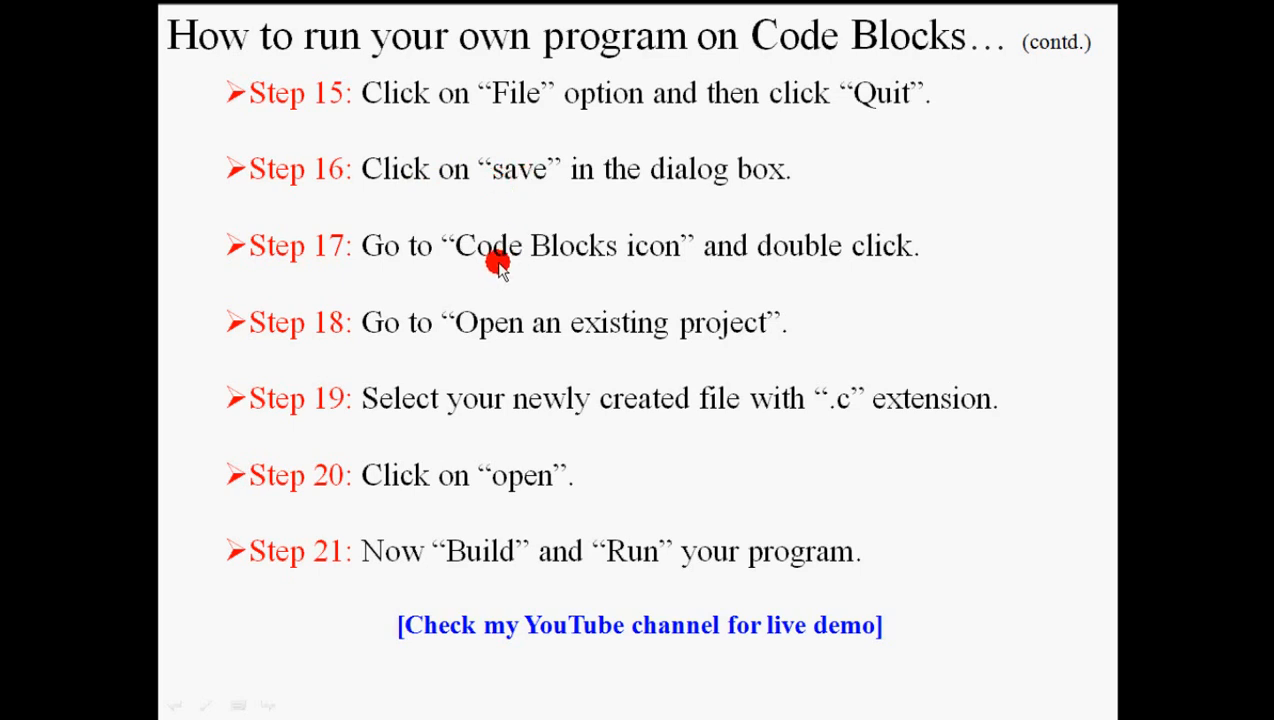
mouse_move(756, 260)
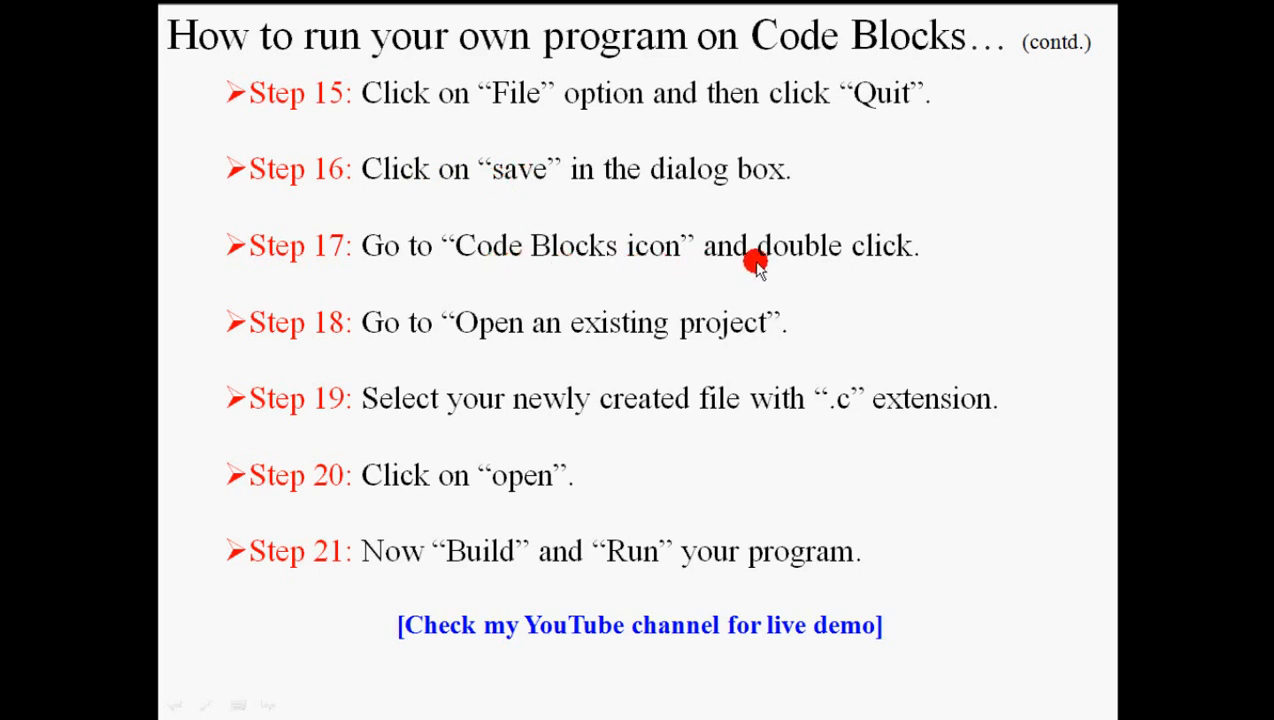
mouse_move(742, 340)
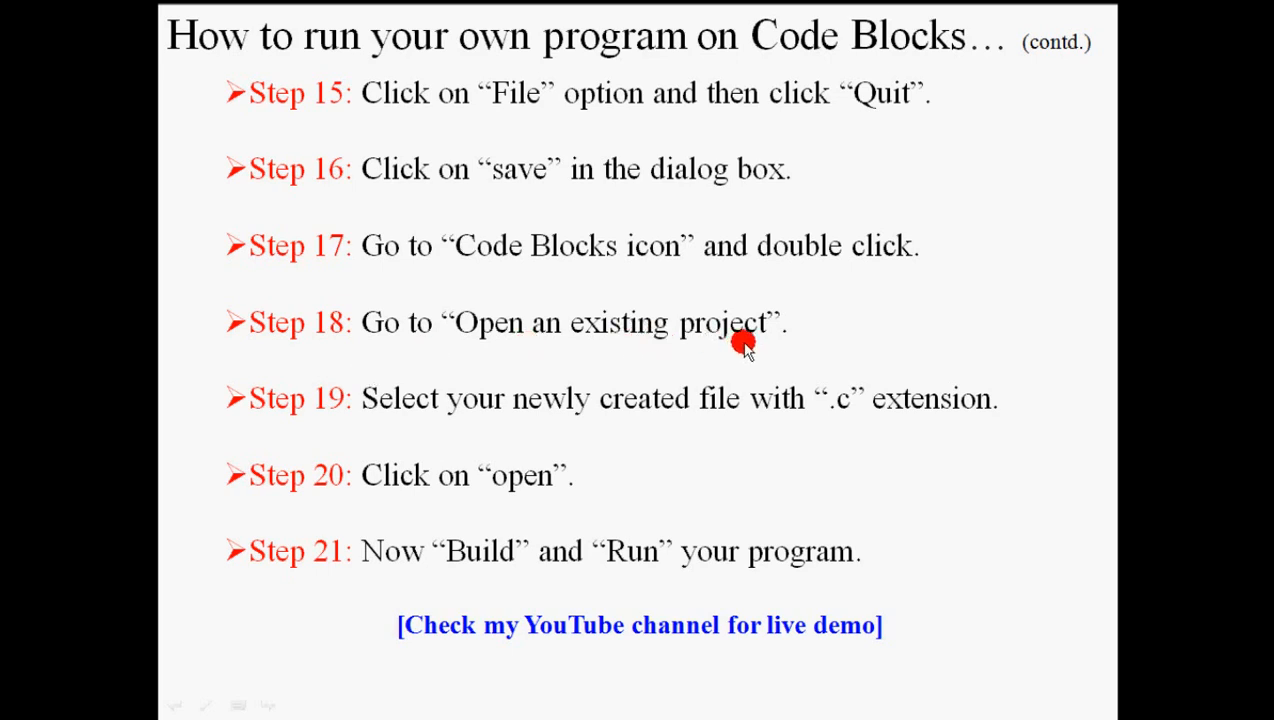
mouse_move(848, 376)
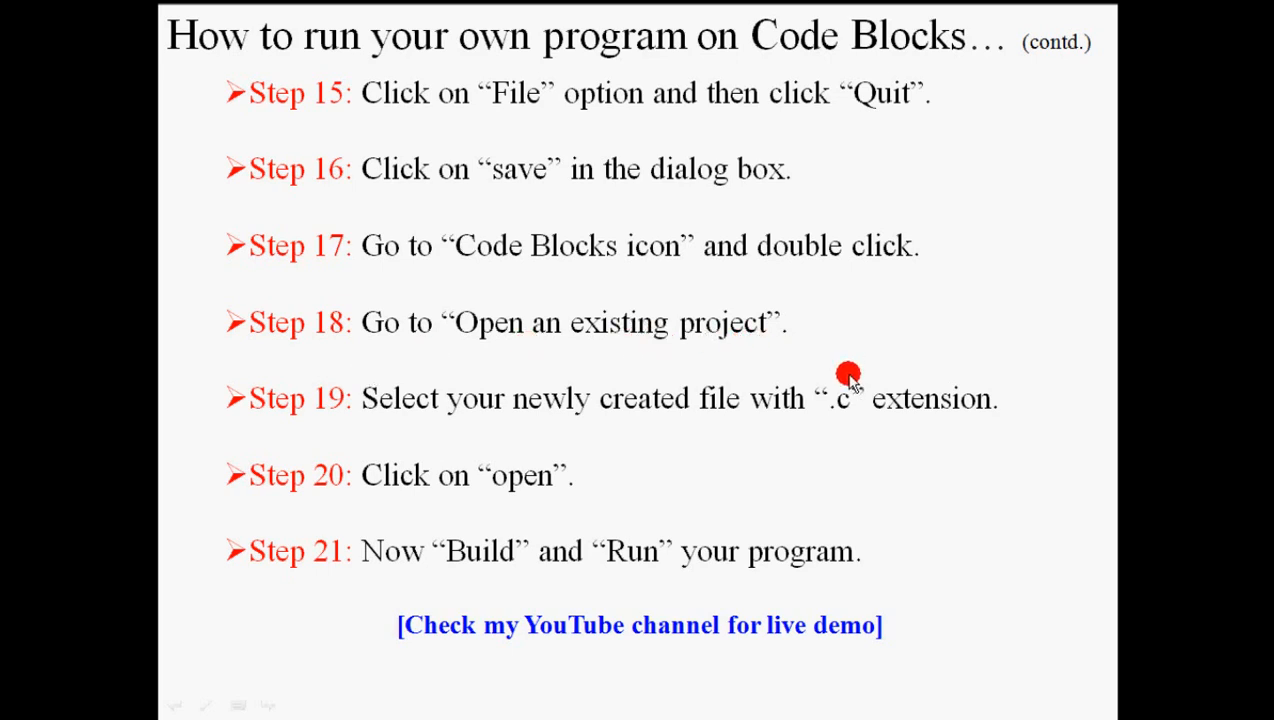
mouse_move(788, 424)
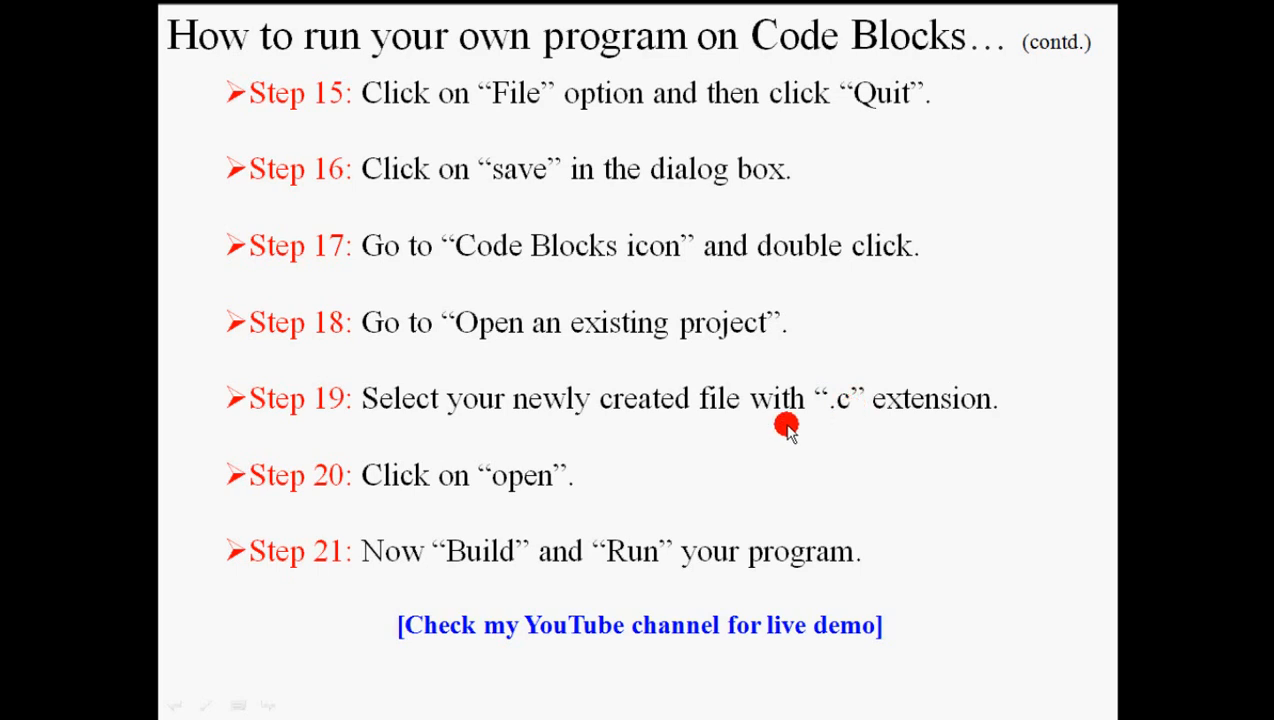
mouse_move(744, 548)
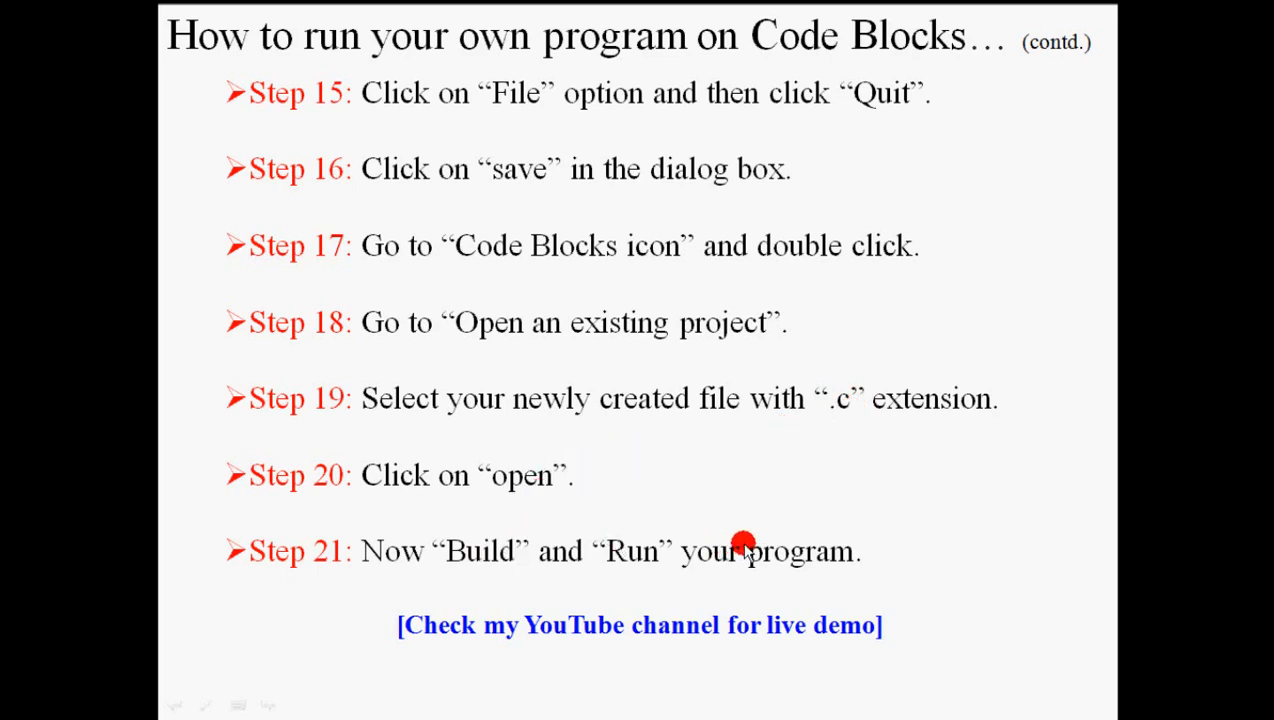
mouse_move(918, 518)
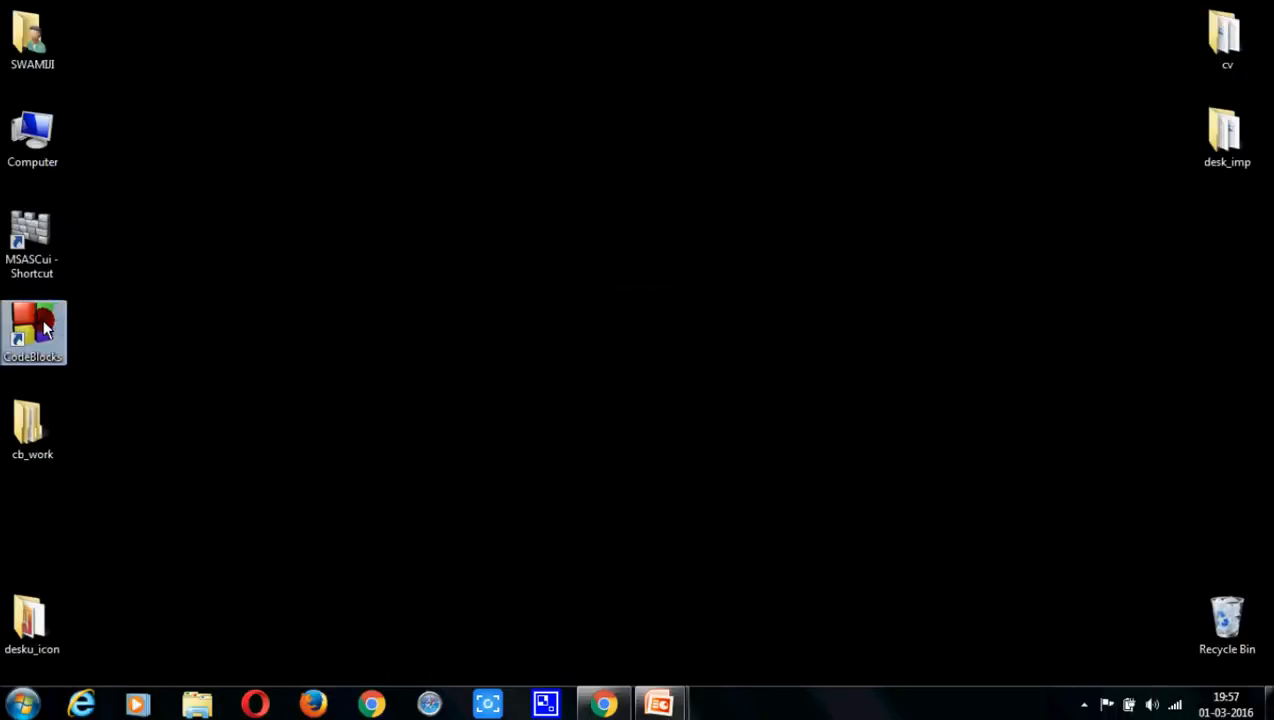
Launch Code::Blocks from its desktop icon.
double_click(32, 332)
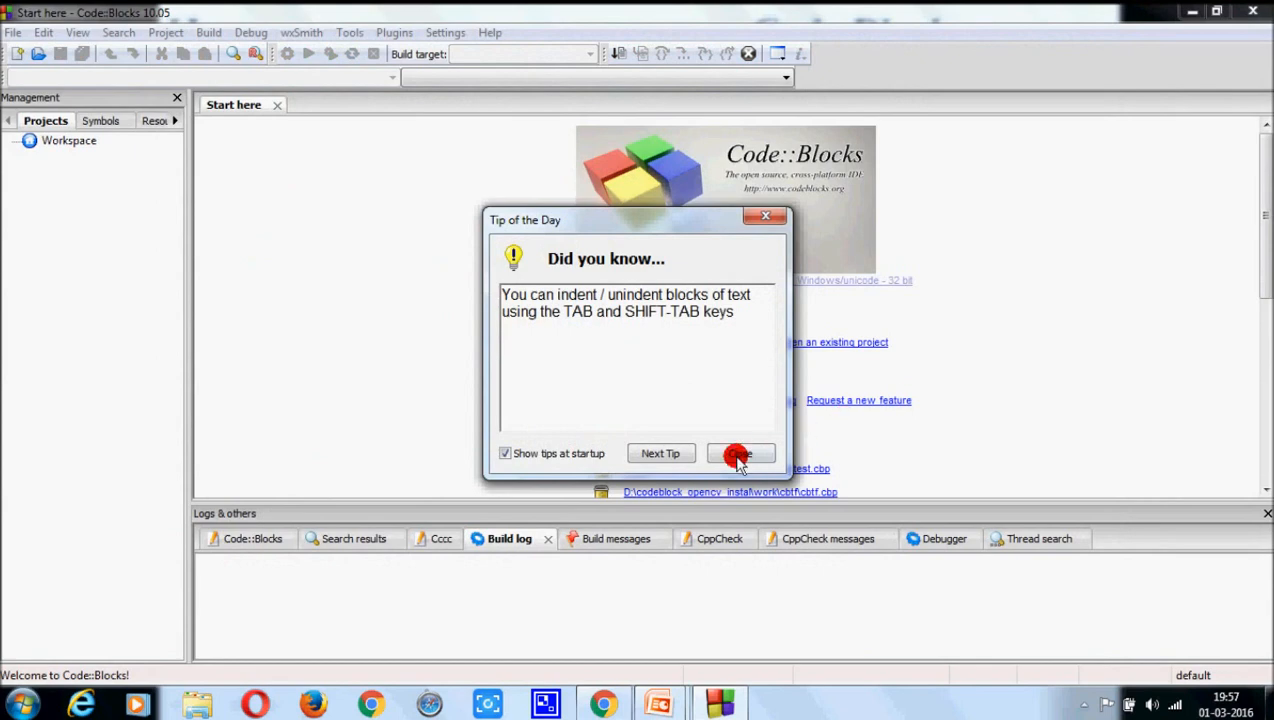
Dismiss the tip and start a Console application wizard with C as the language.
left_click(740, 452)
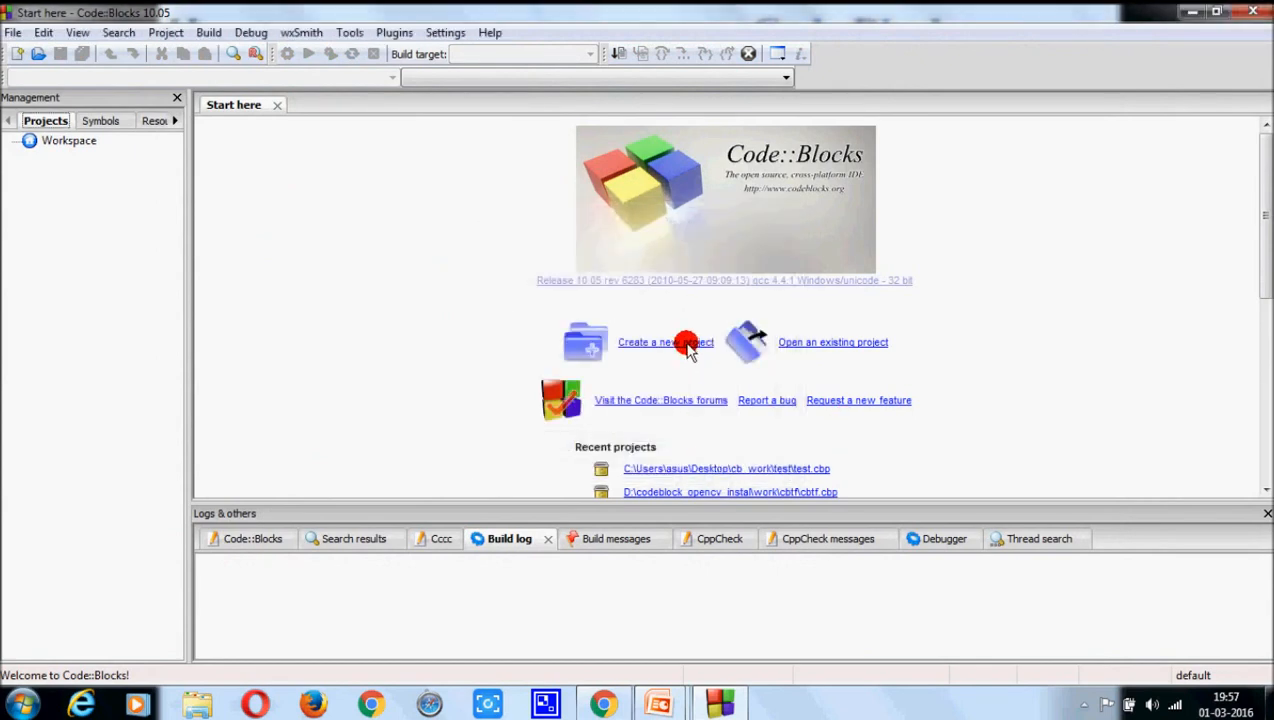
left_click(664, 342)
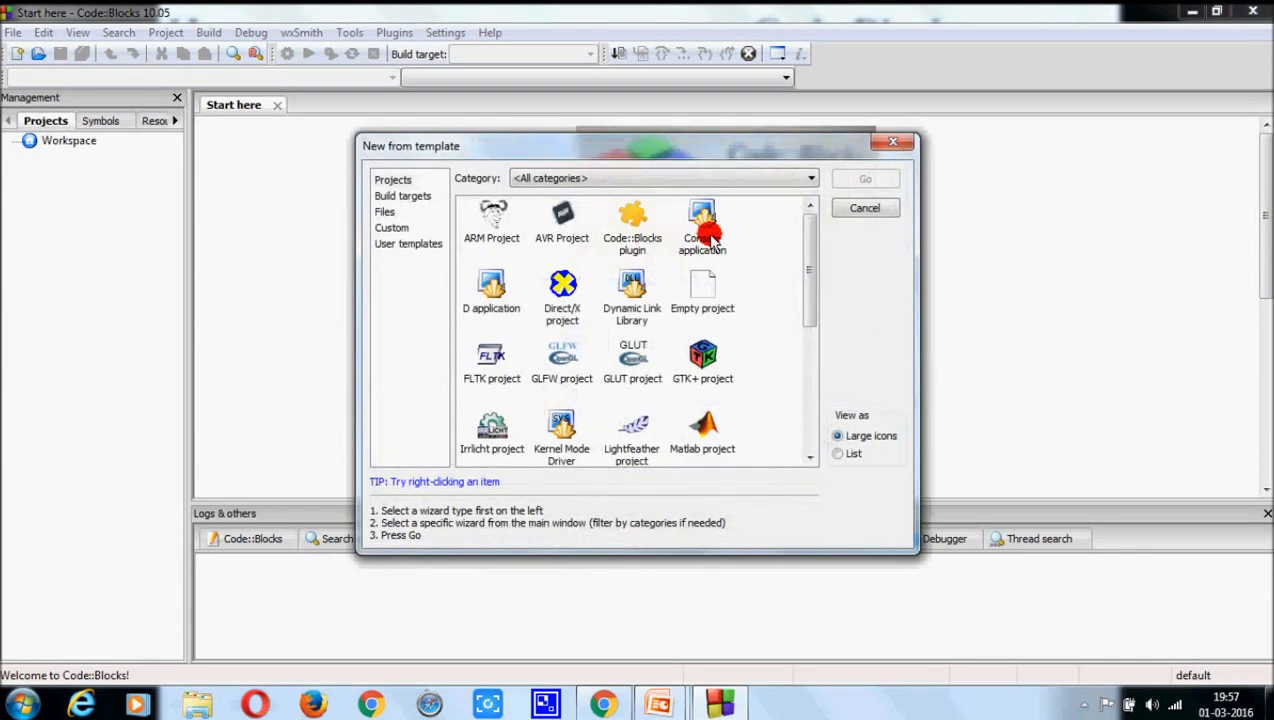
left_click(702, 224)
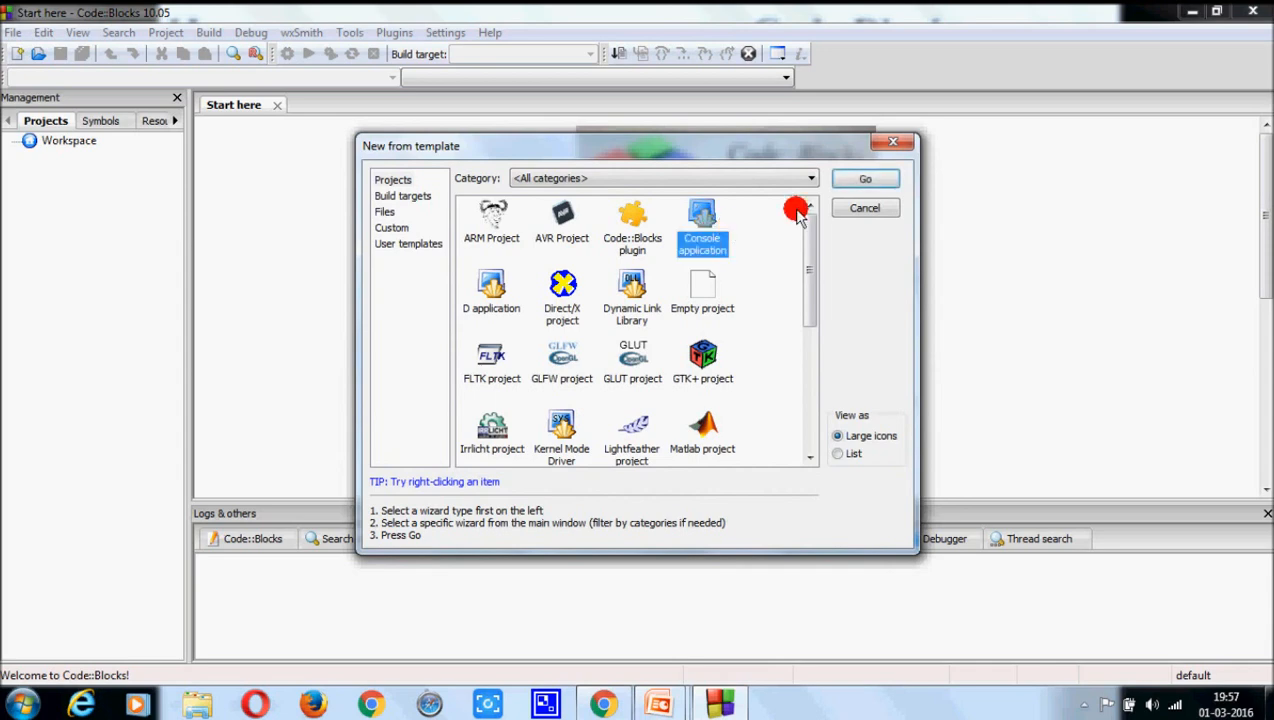
left_click(864, 178)
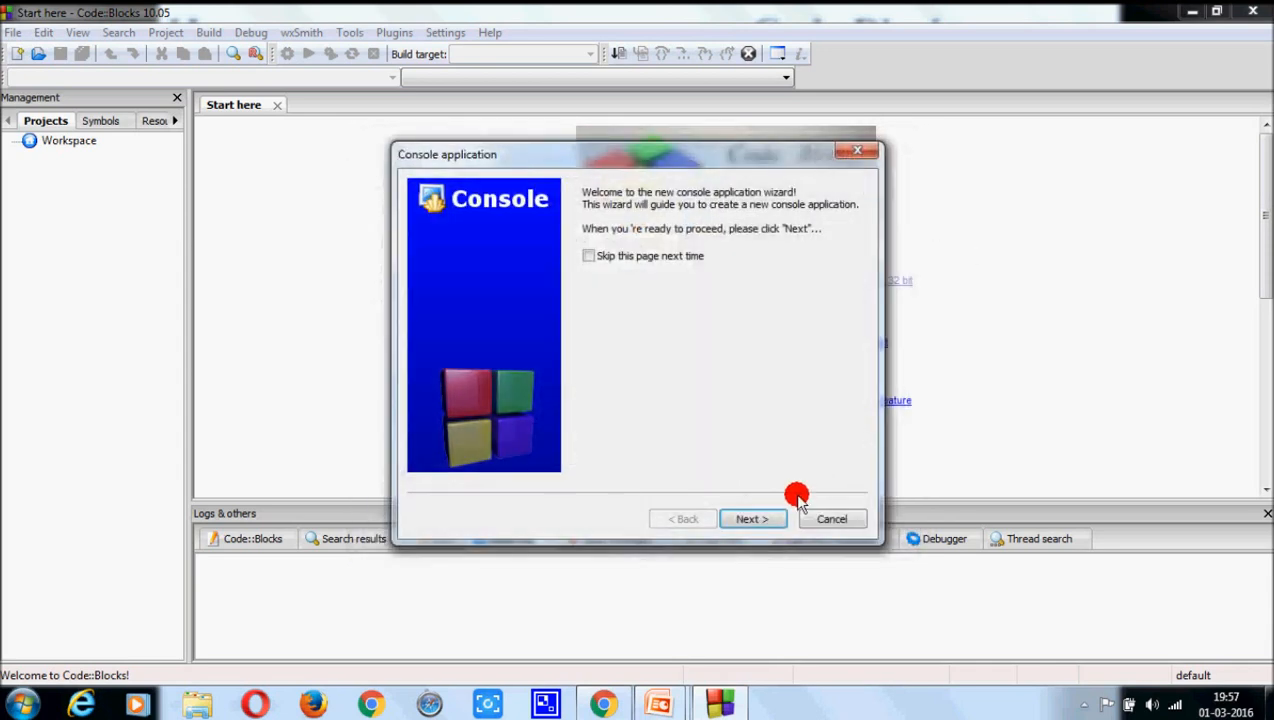
left_click(752, 520)
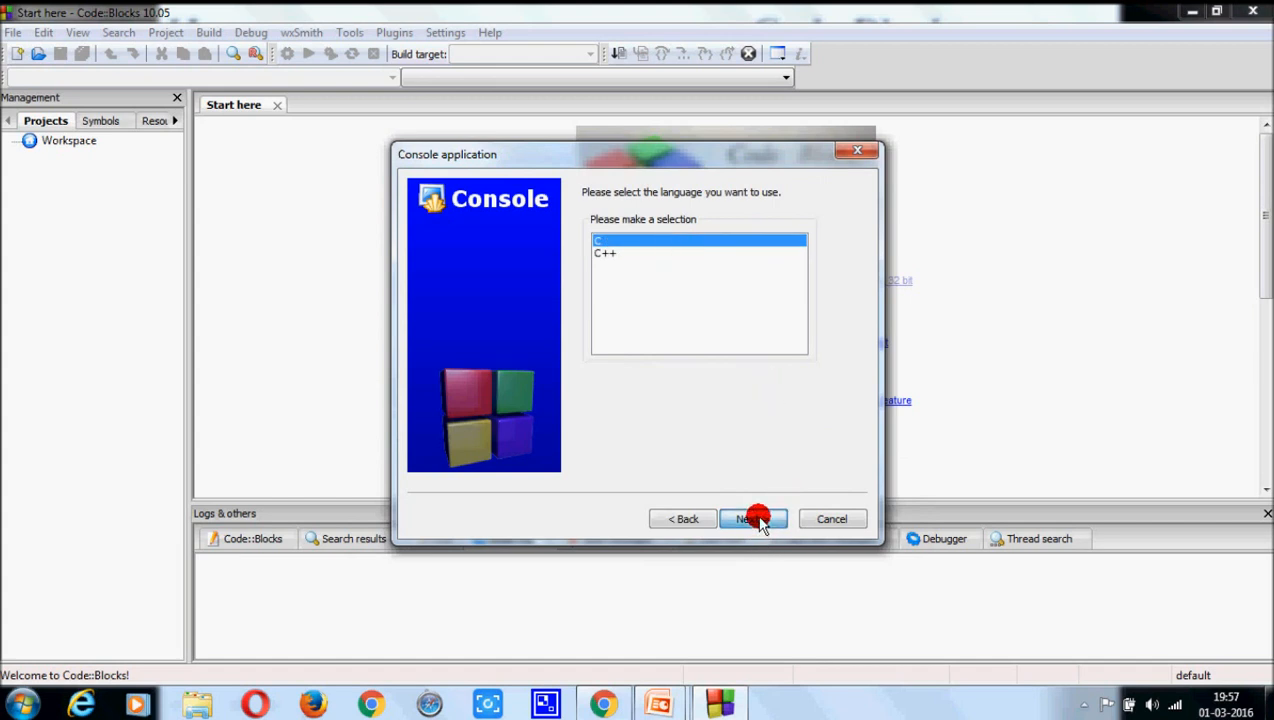
left_click(752, 518)
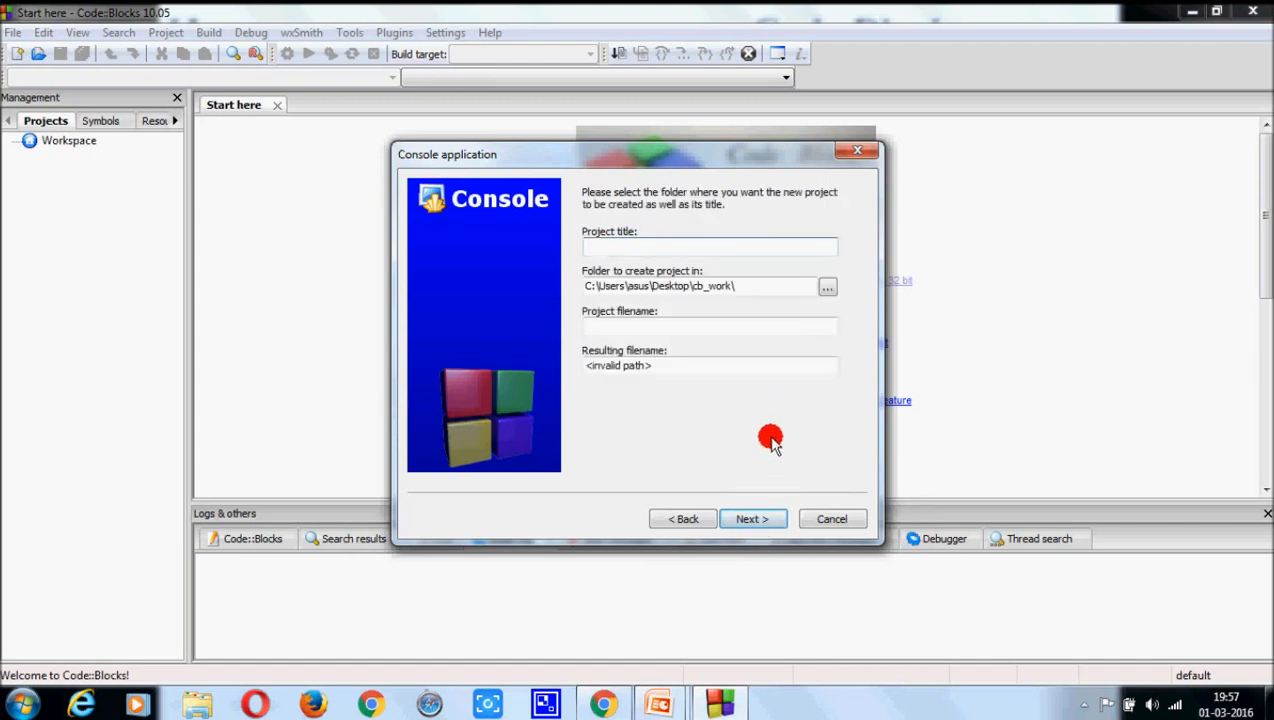
Name the project 'test1' and finish the wizard with default configurations.
type("te")
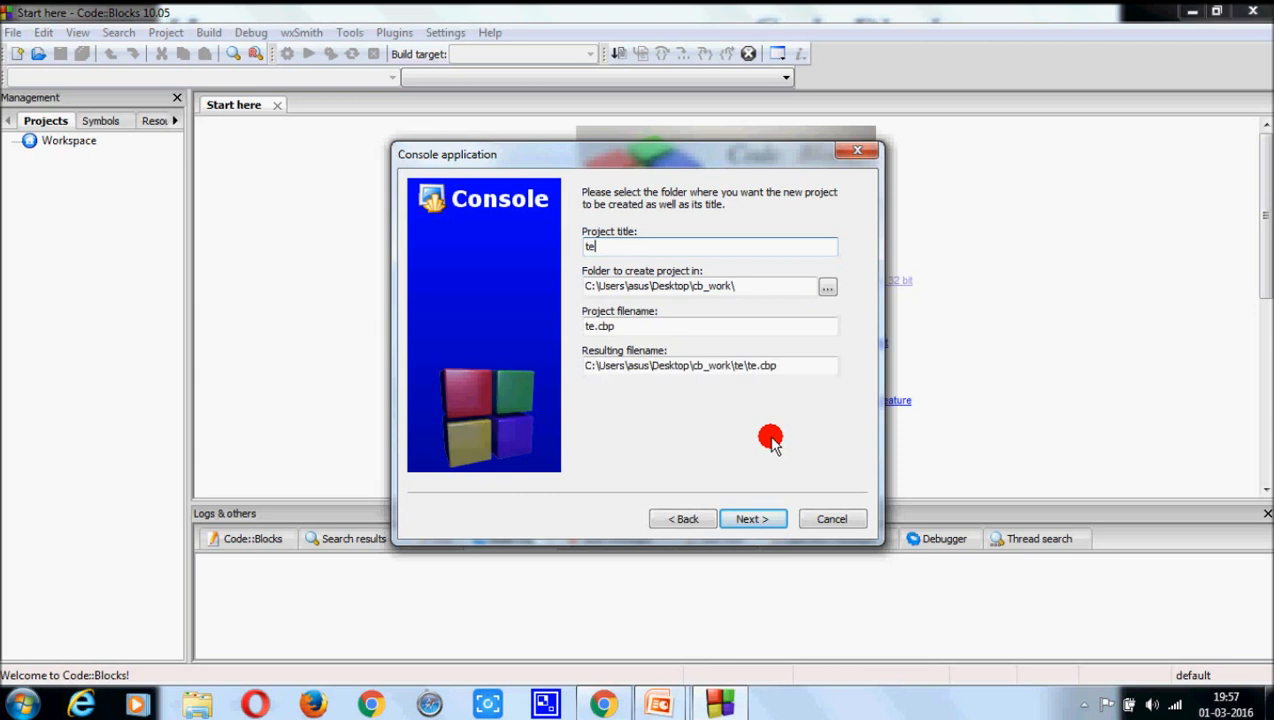
type("st1")
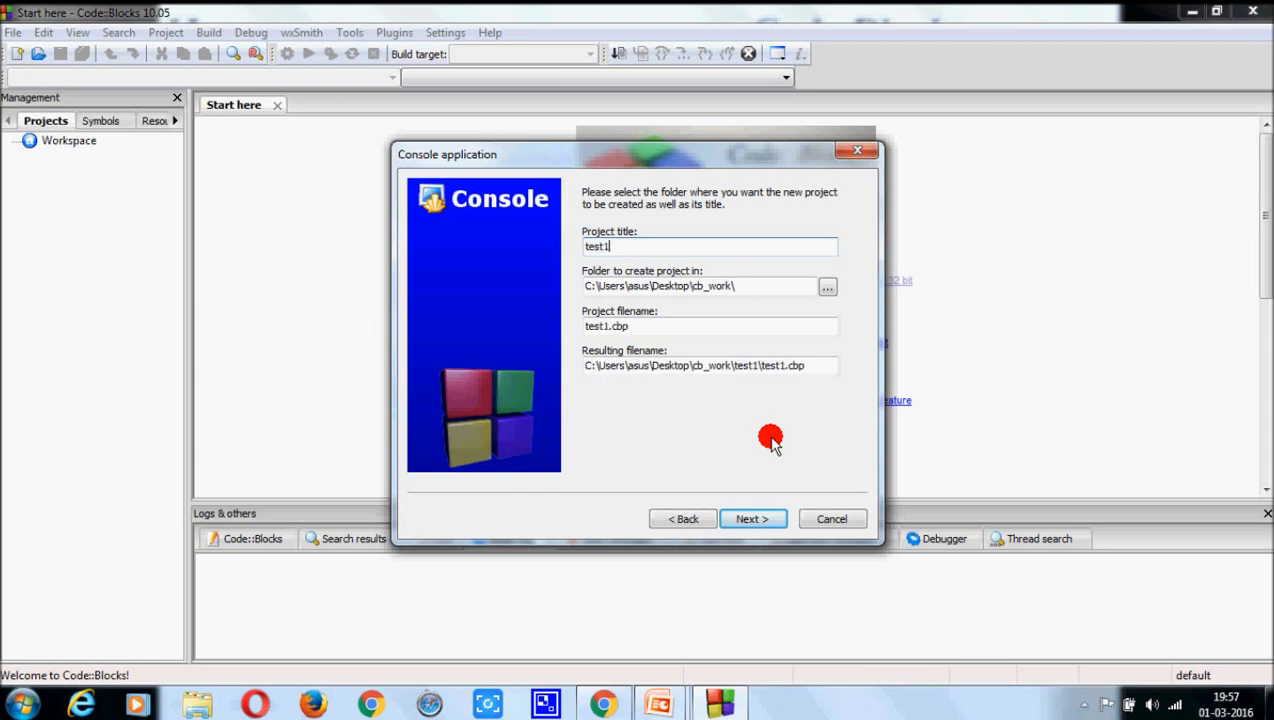
mouse_move(752, 490)
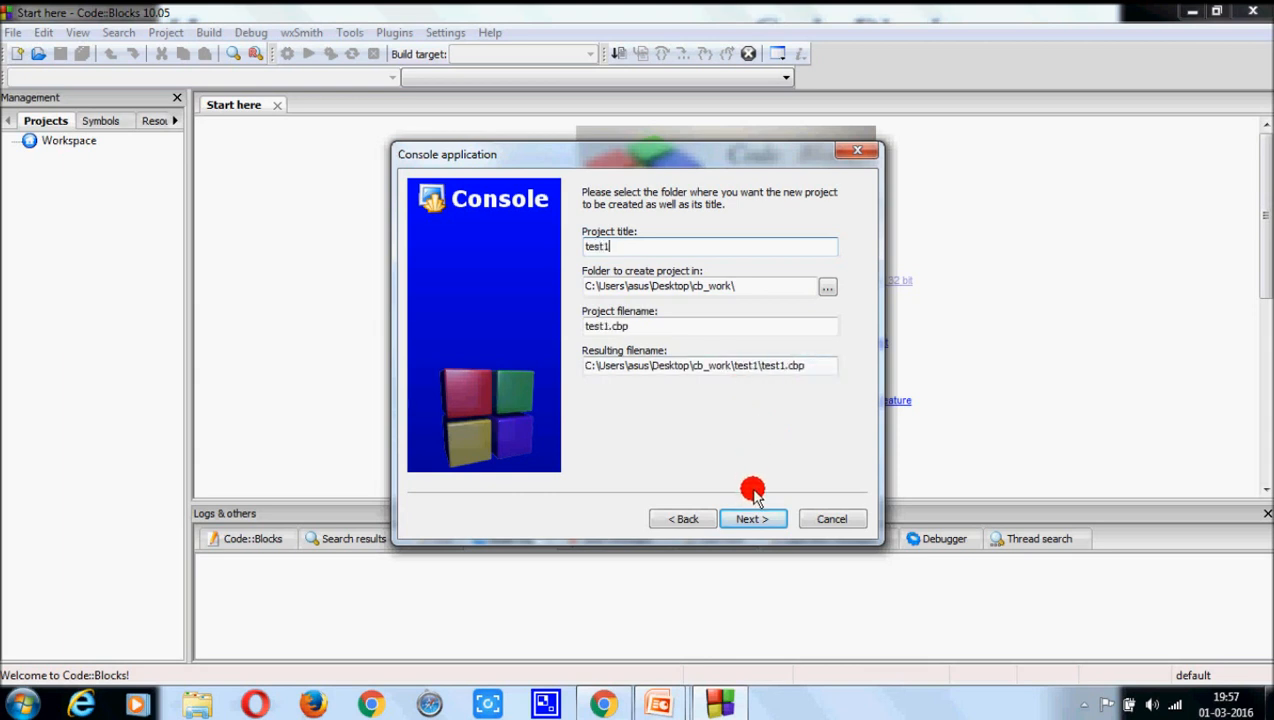
left_click(752, 518)
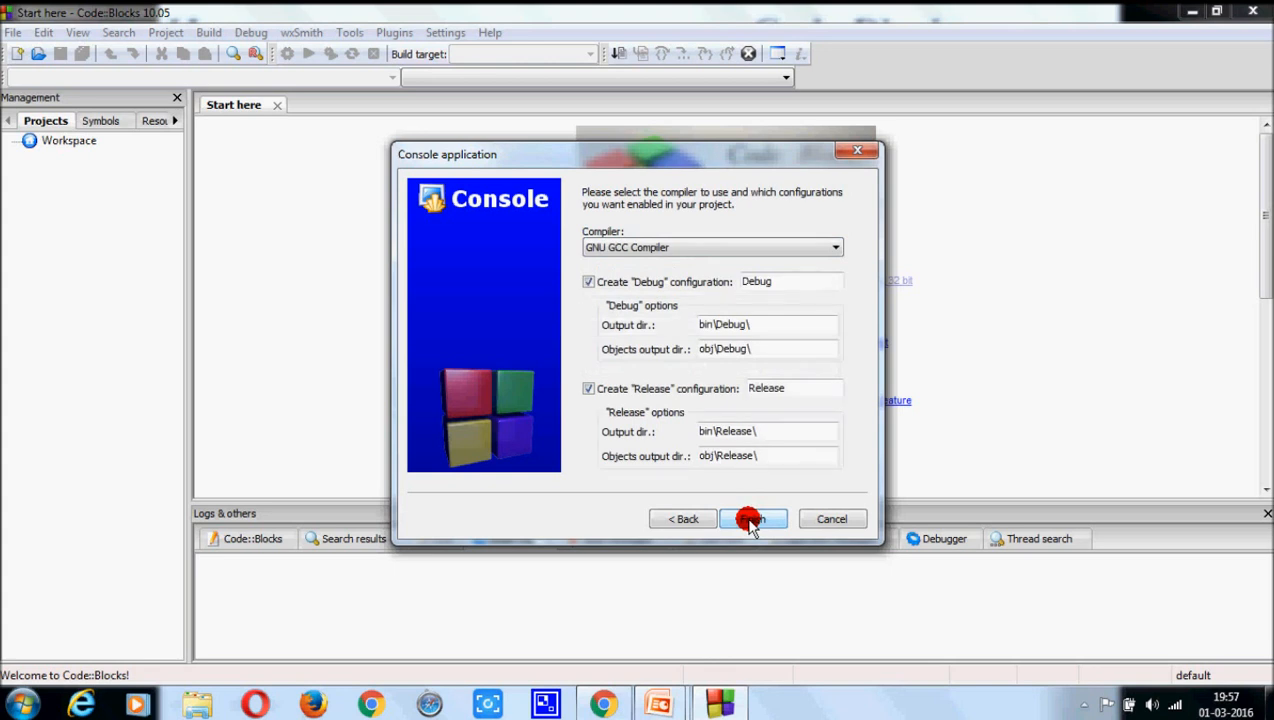
left_click(752, 520)
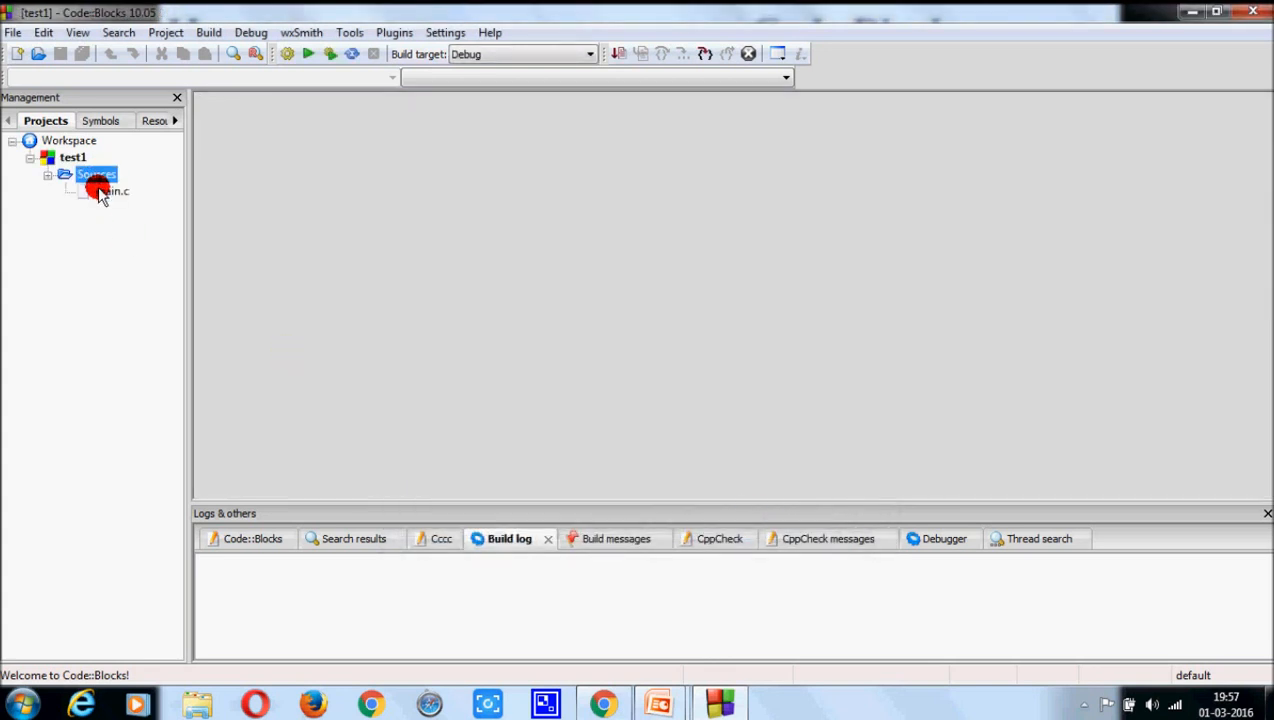
Expand Sources for test1, build it with 0 errors and run test1.exe.
double_click(112, 192)
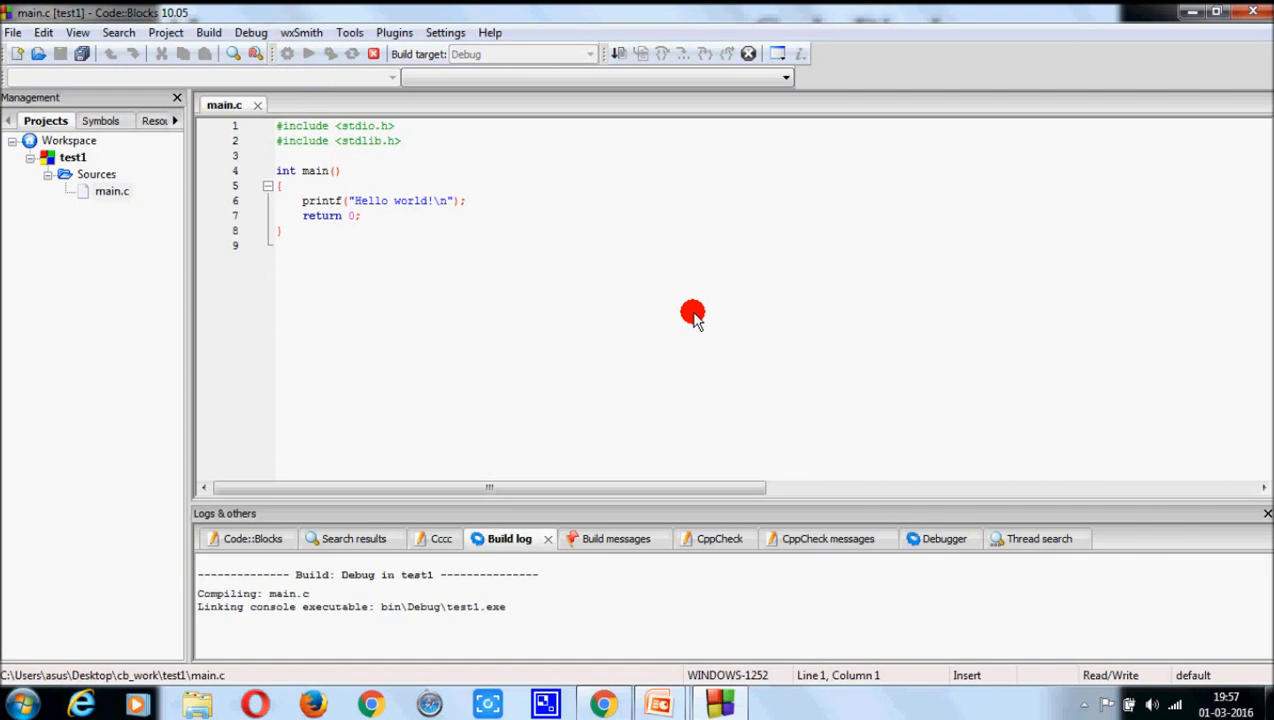
left_click(308, 54)
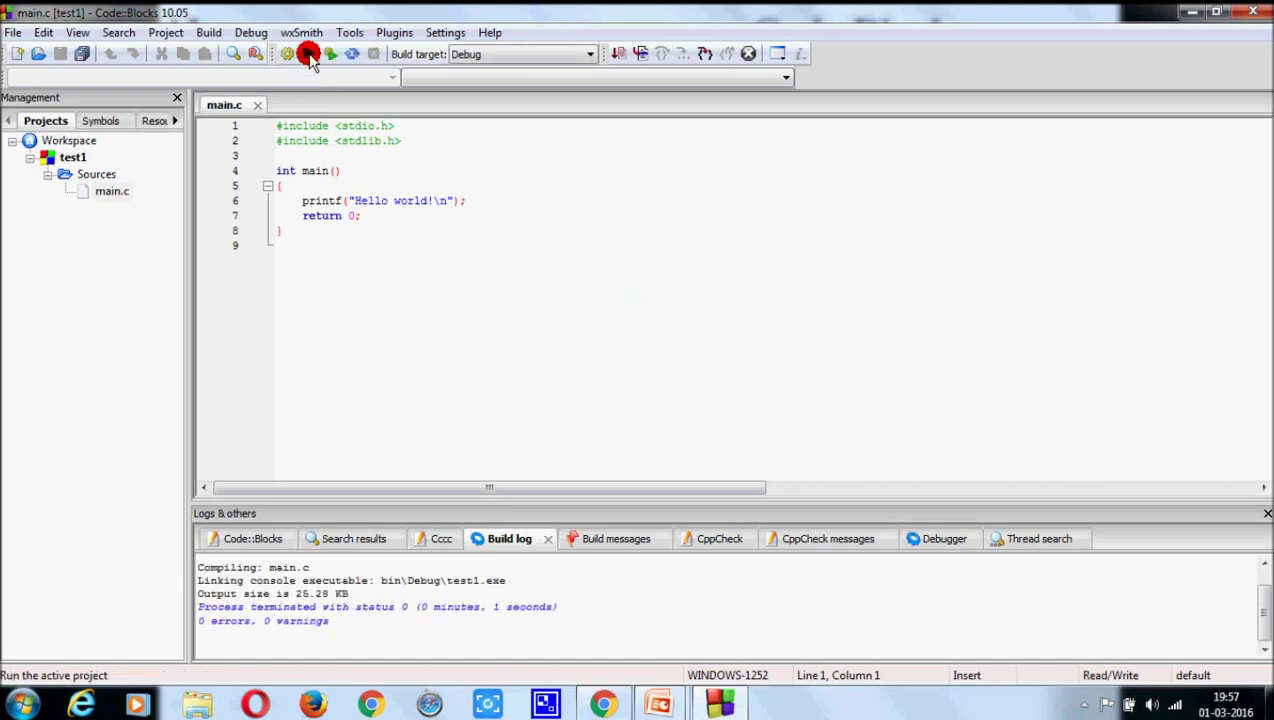
left_click(308, 52)
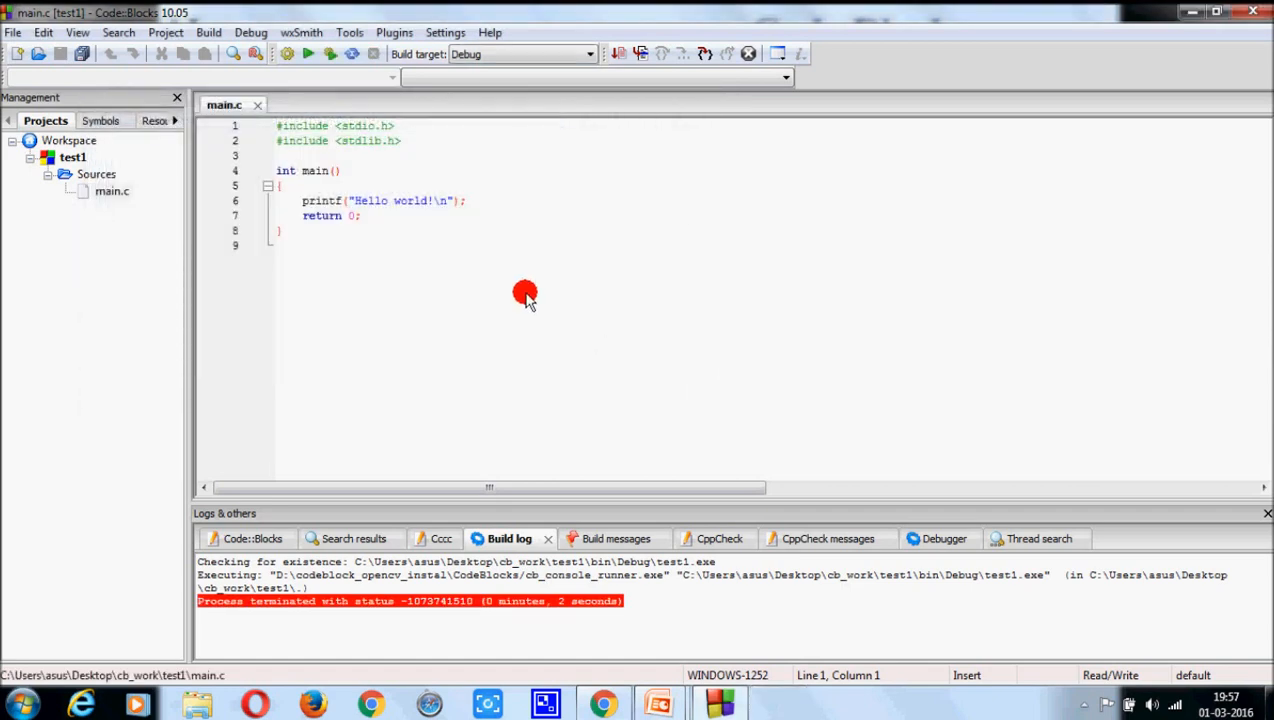
Create a new empty file and agree to add it to the test1 project.
left_click(44, 32)
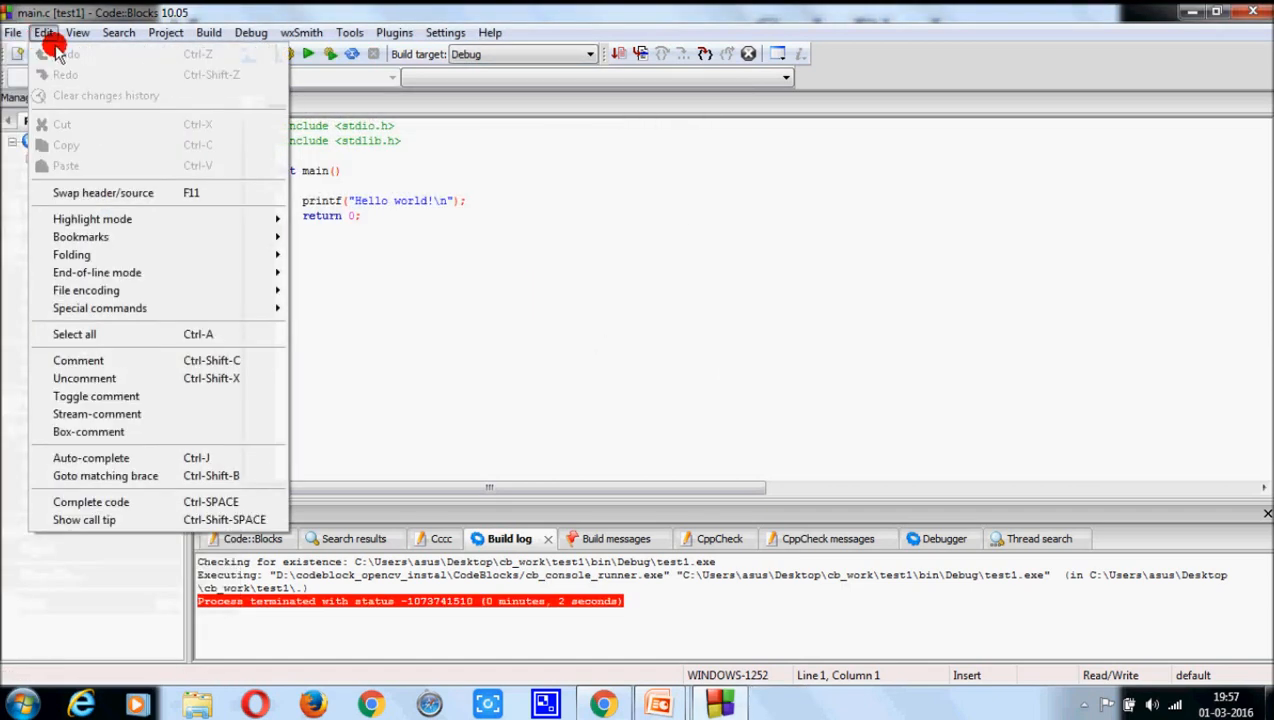
left_click(12, 32)
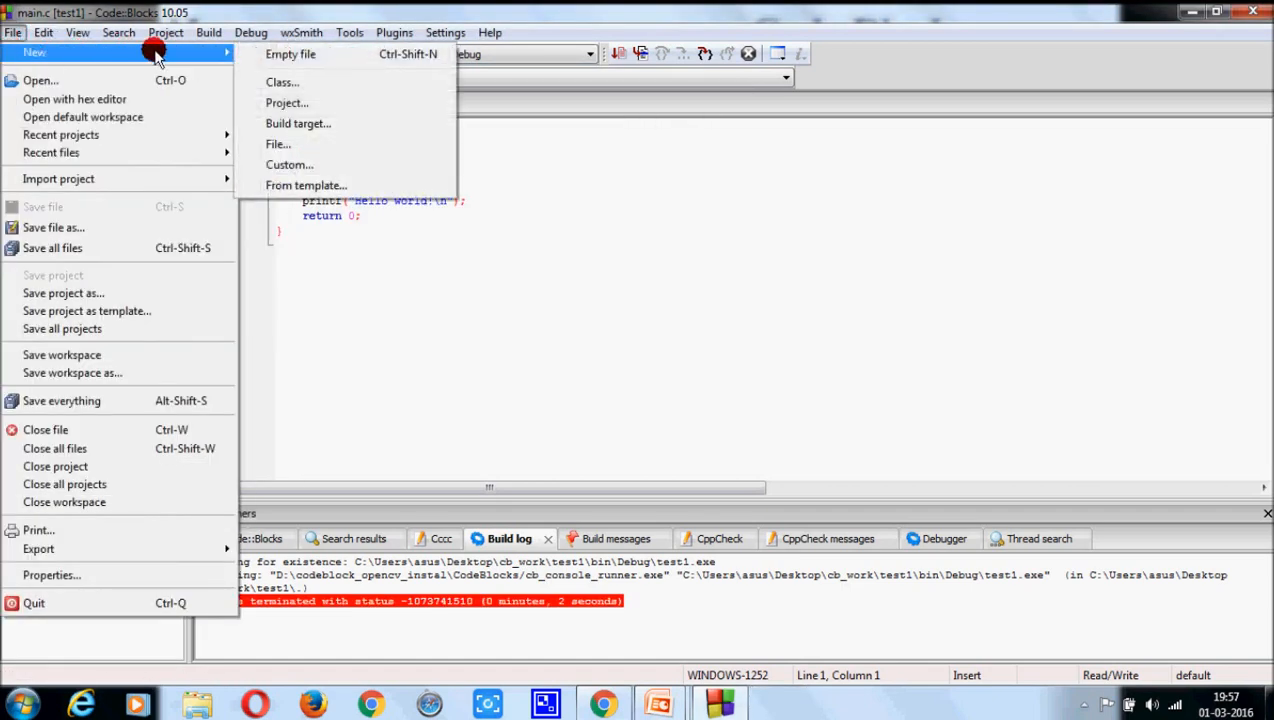
left_click(292, 54)
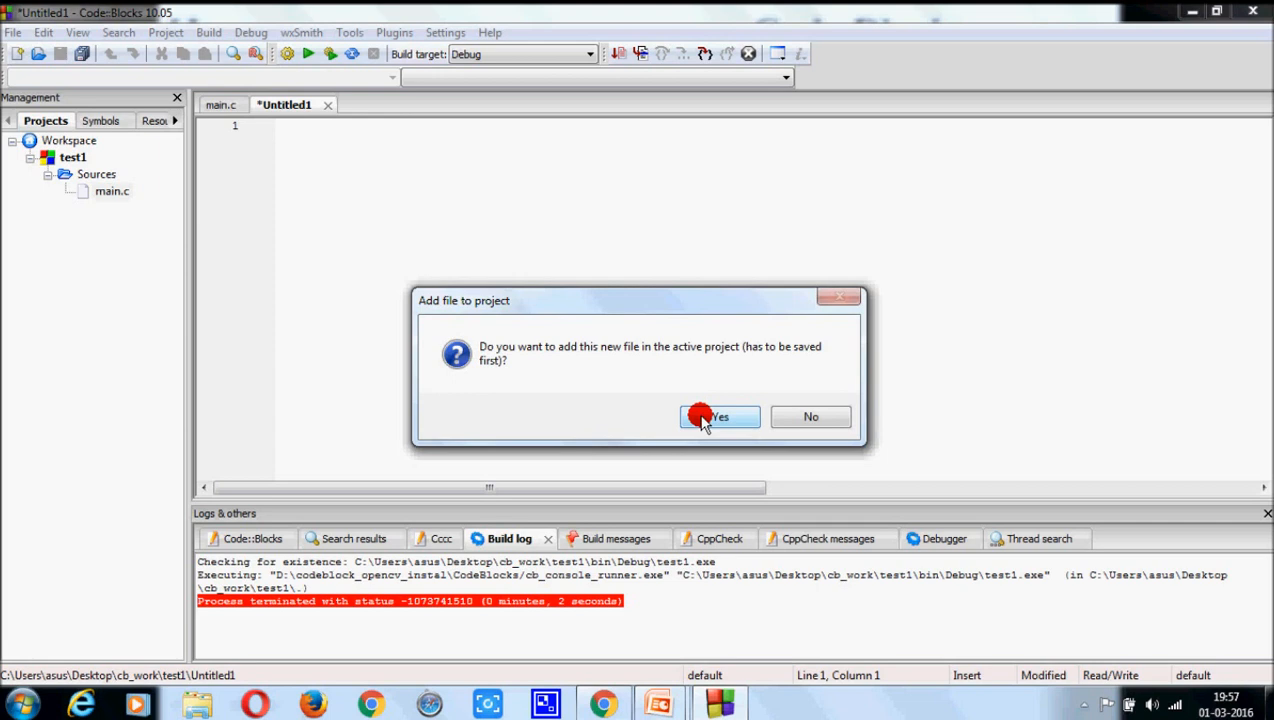
left_click(718, 416)
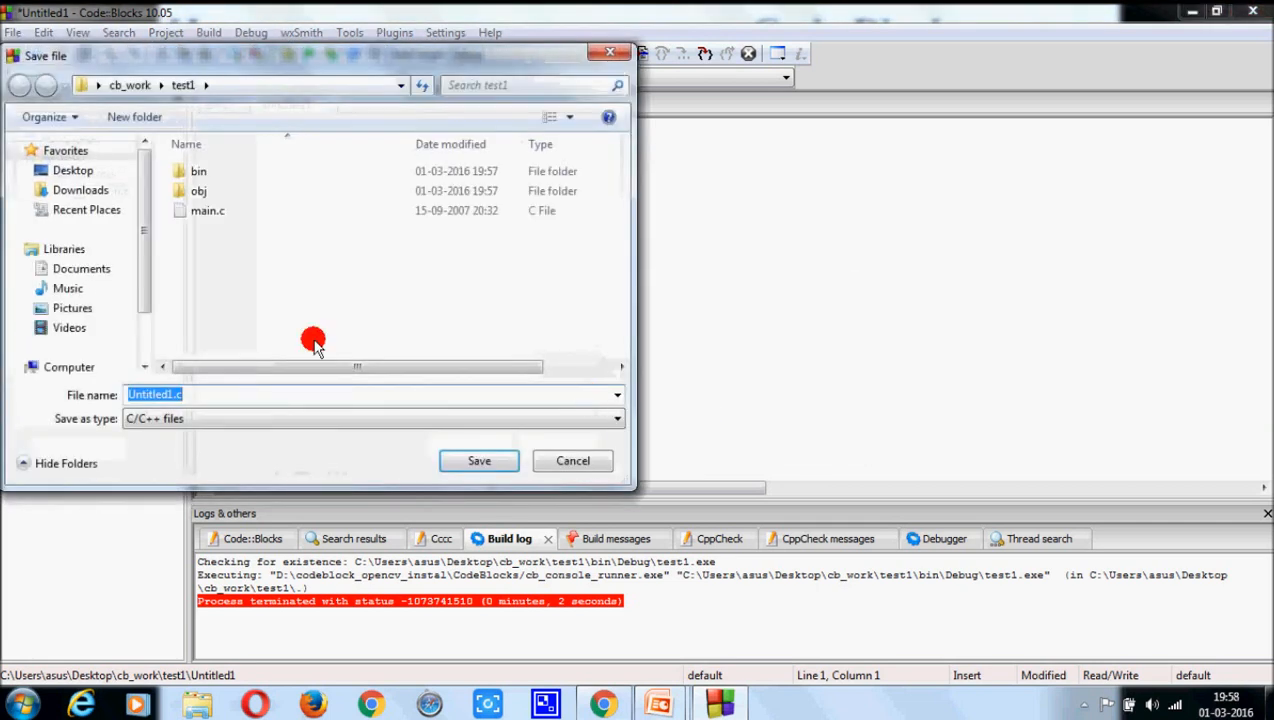
mouse_move(208, 396)
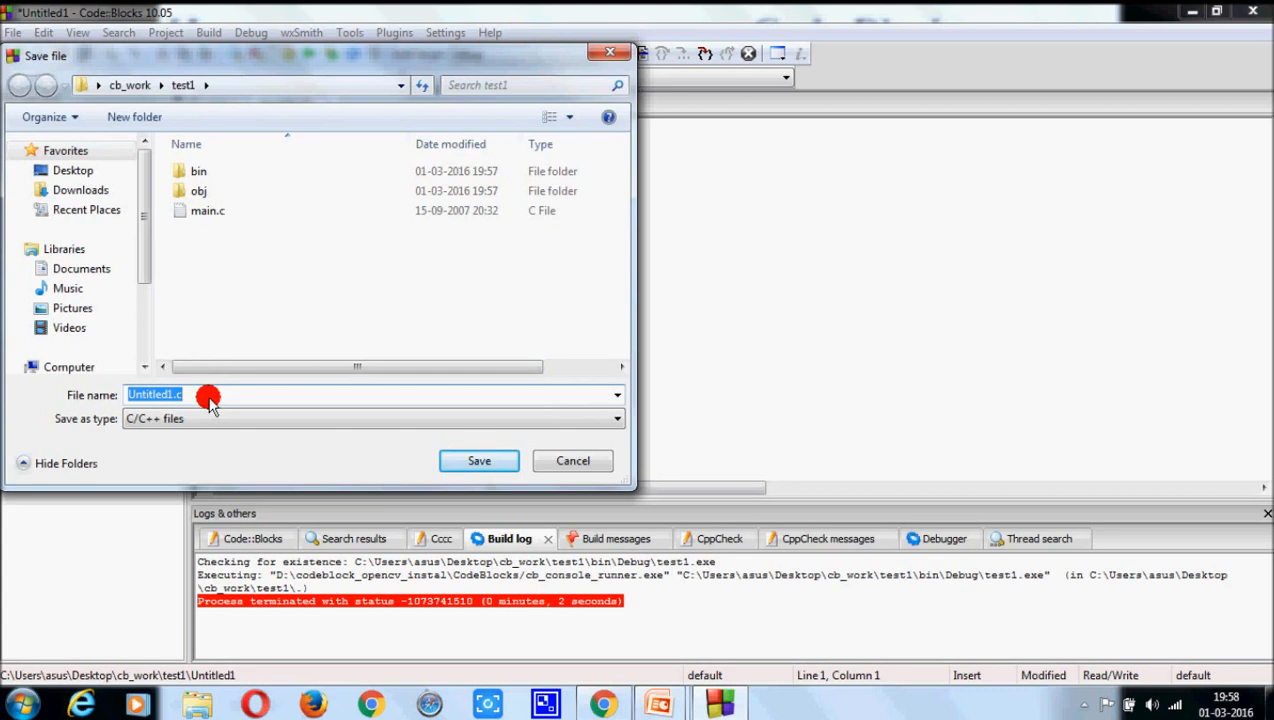
Save the file as t1.c and keep it in both Debug and Release targets.
type("t1")
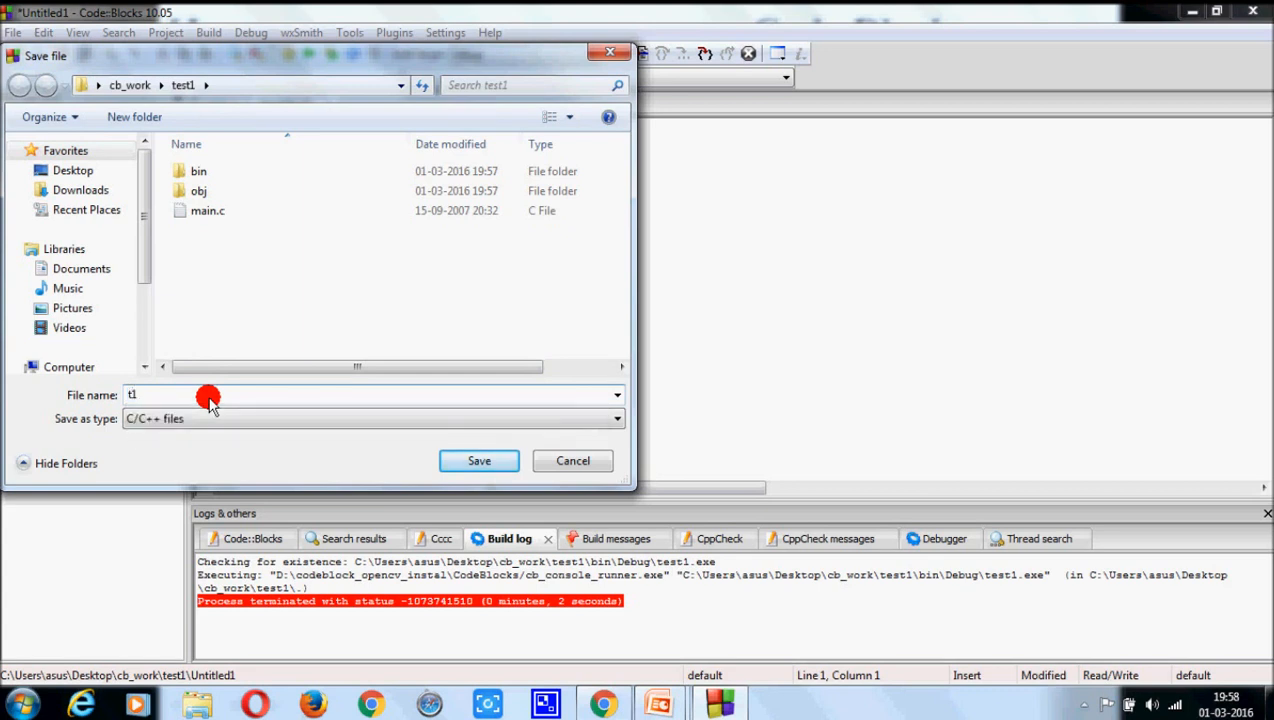
type(".c")
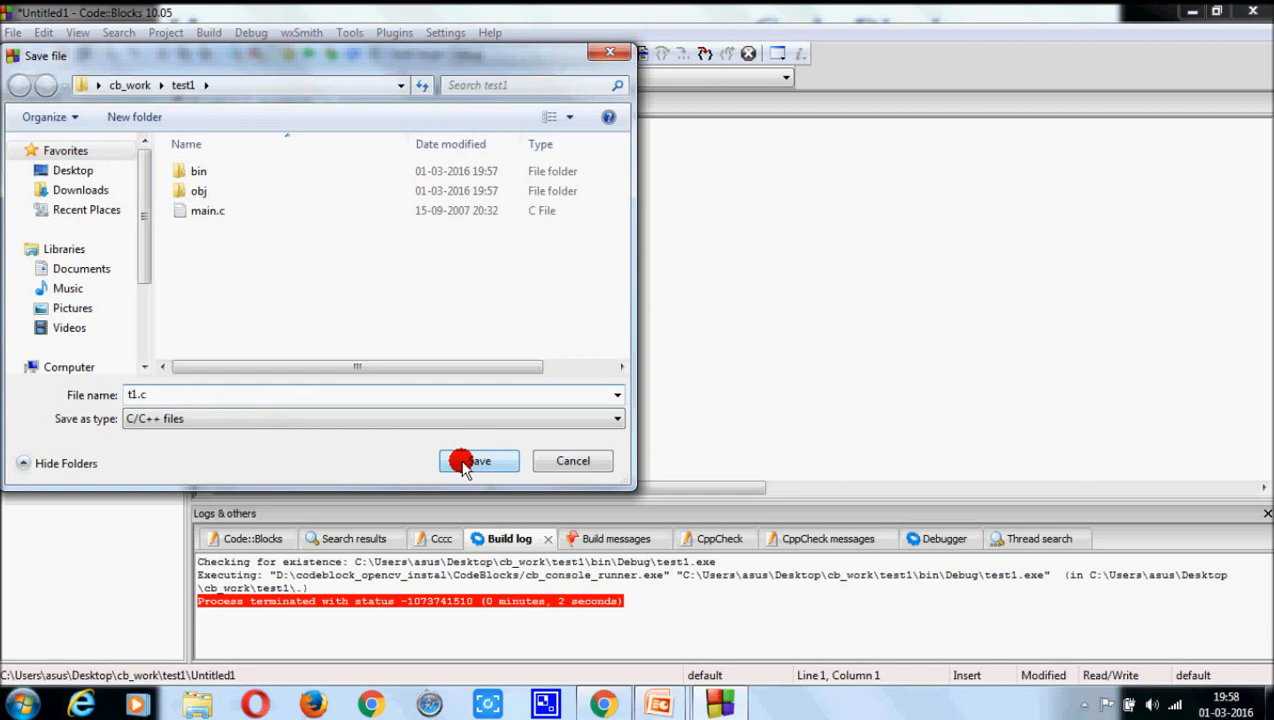
left_click(478, 460)
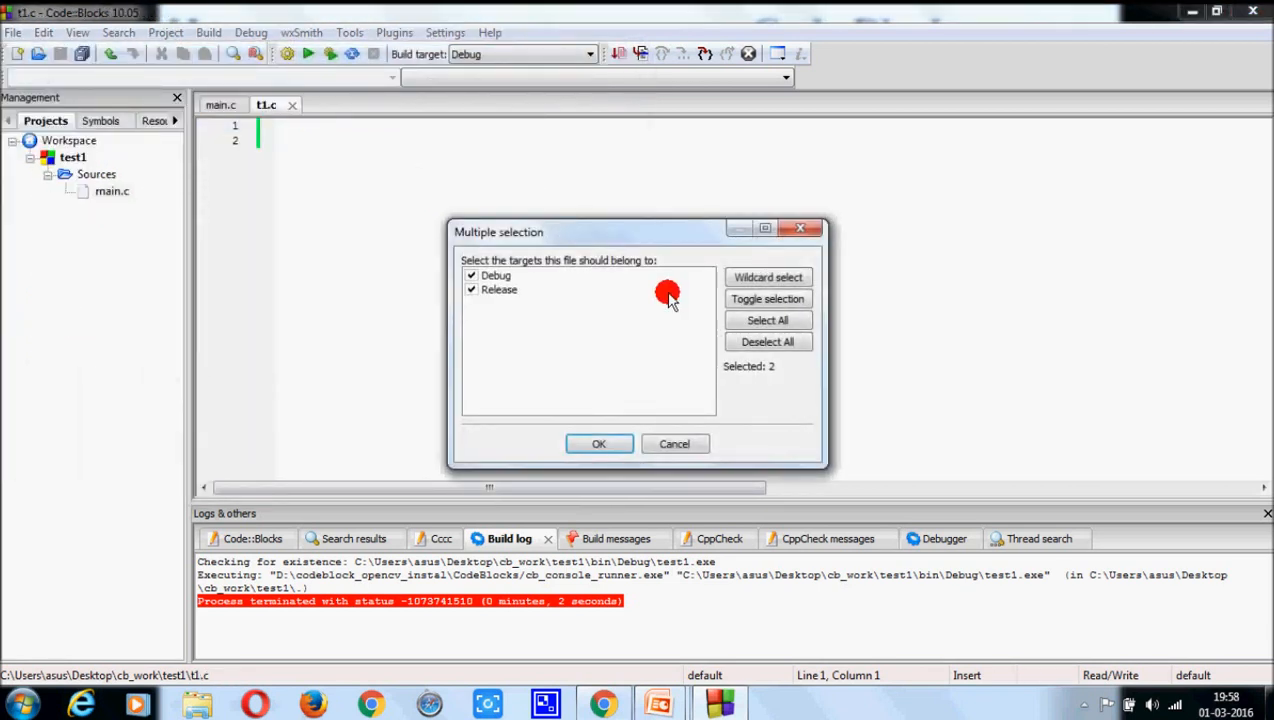
mouse_move(484, 276)
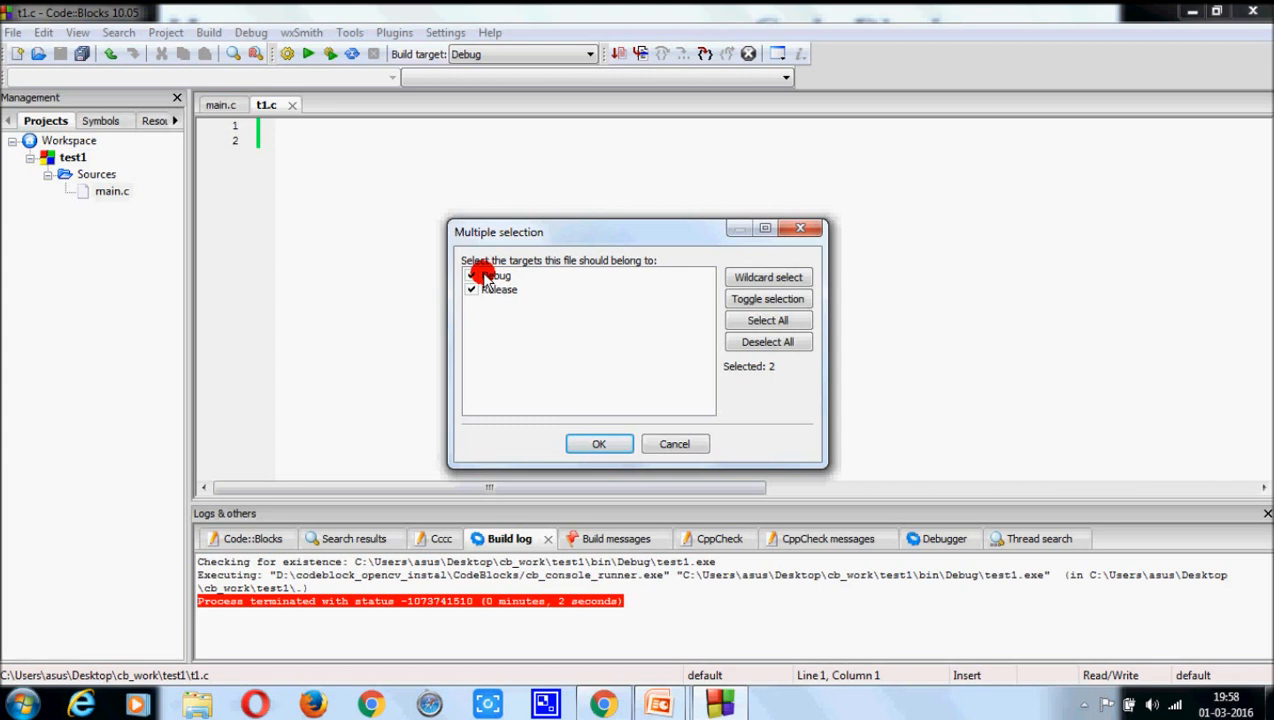
mouse_move(598, 384)
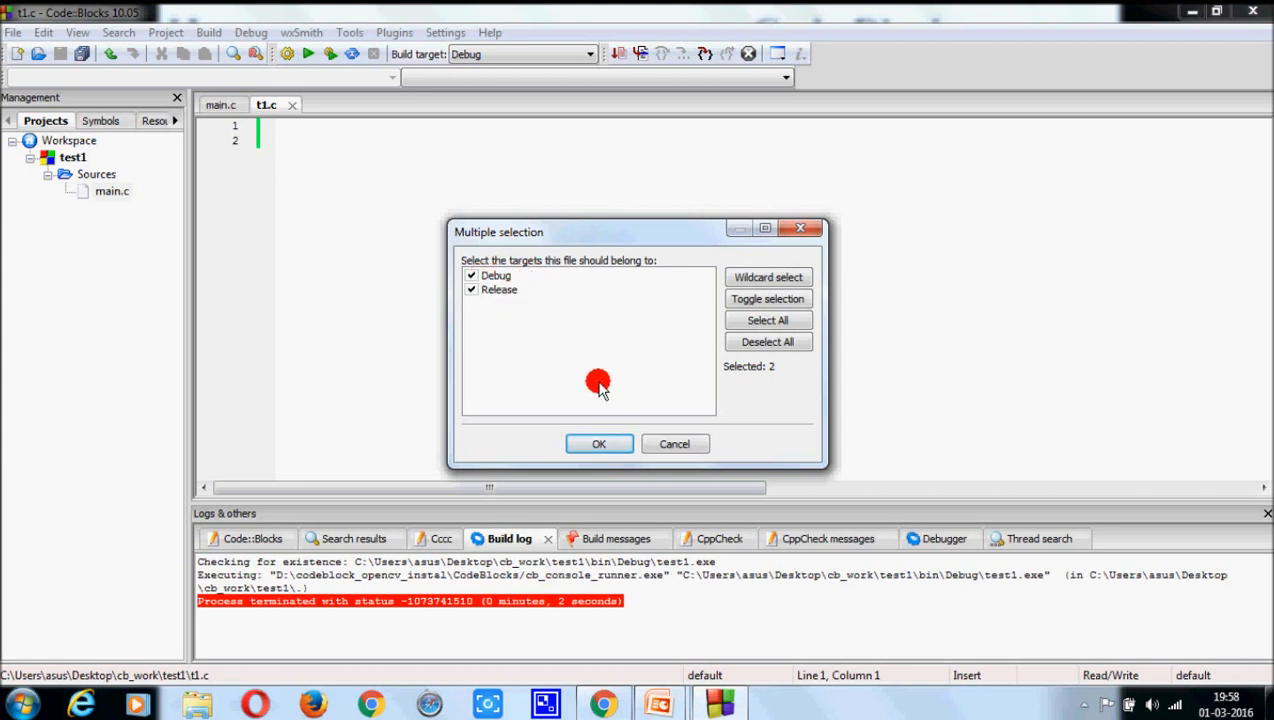
mouse_move(614, 424)
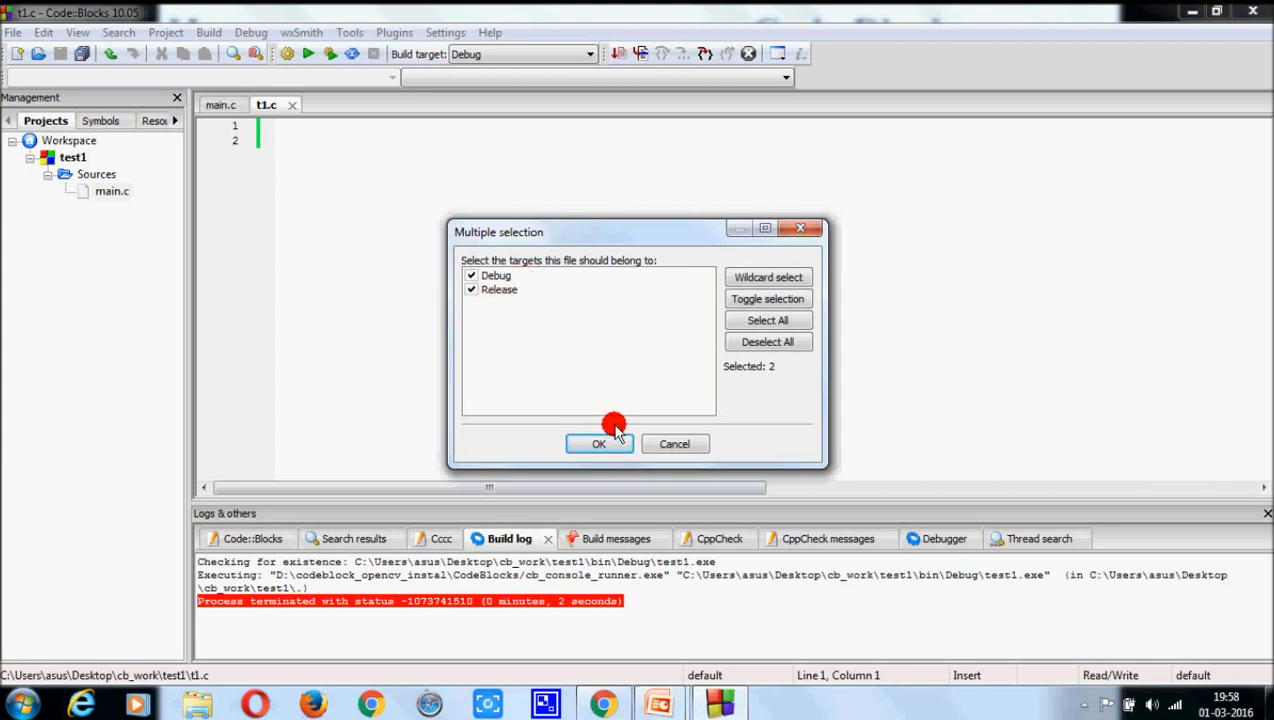
left_click(598, 444)
type("#")
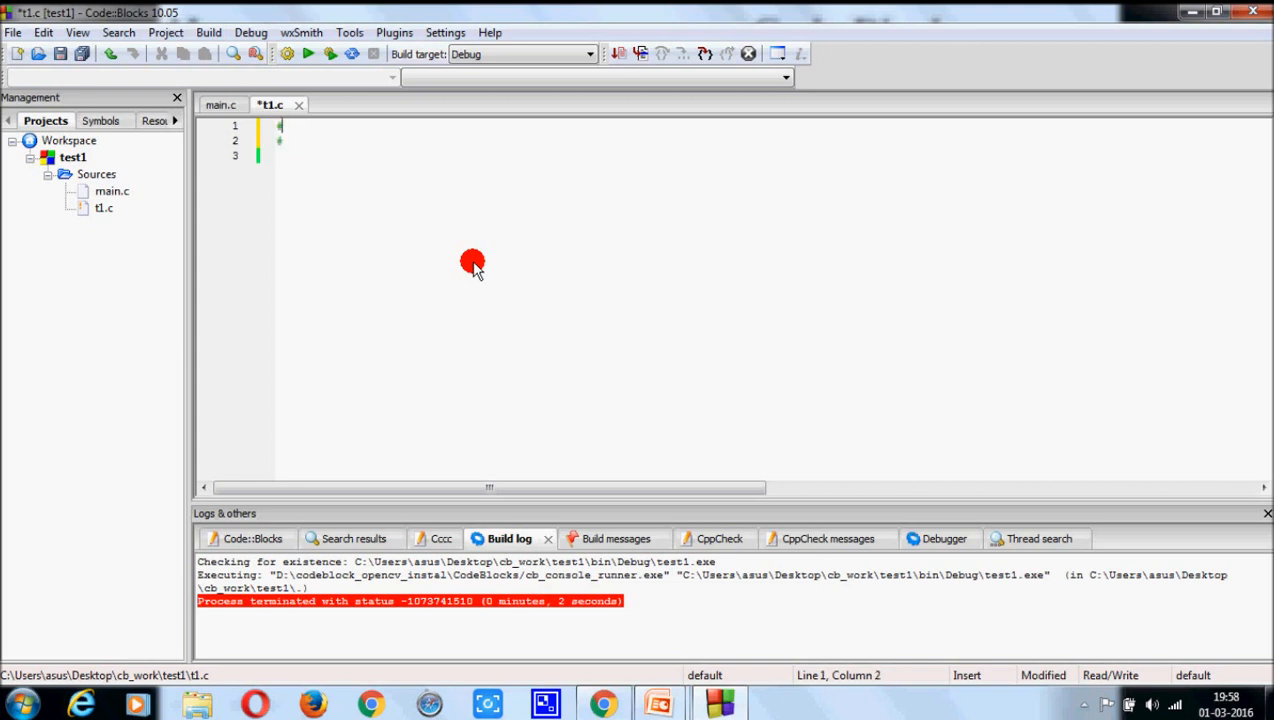
Write the #include <stdio.h> and #include <conio.h> header lines.
type("inclu")
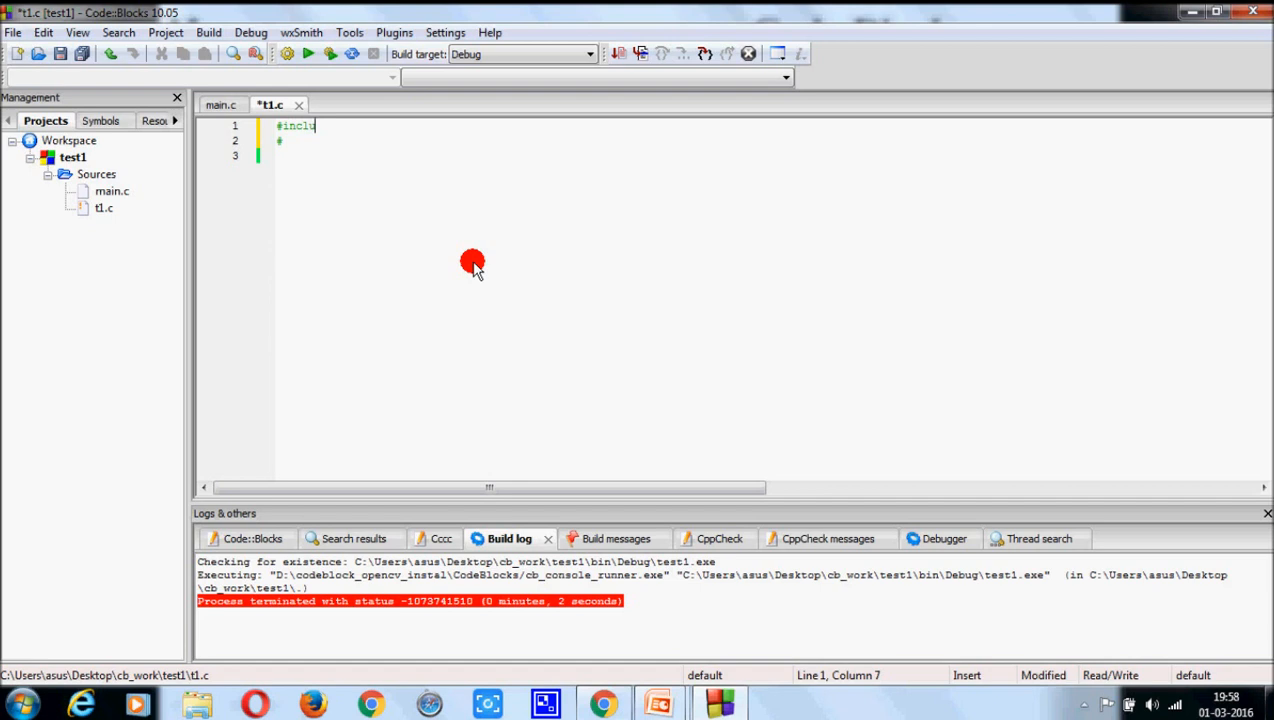
type("de<>")
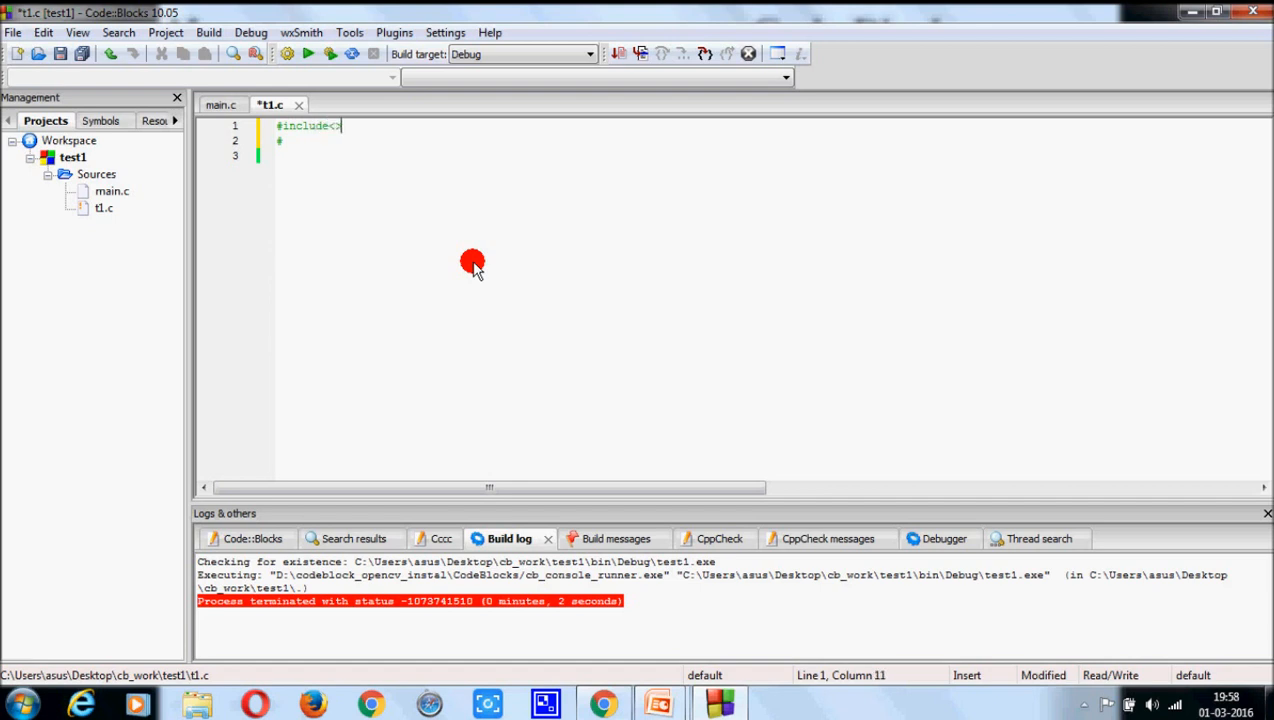
type("stdio")
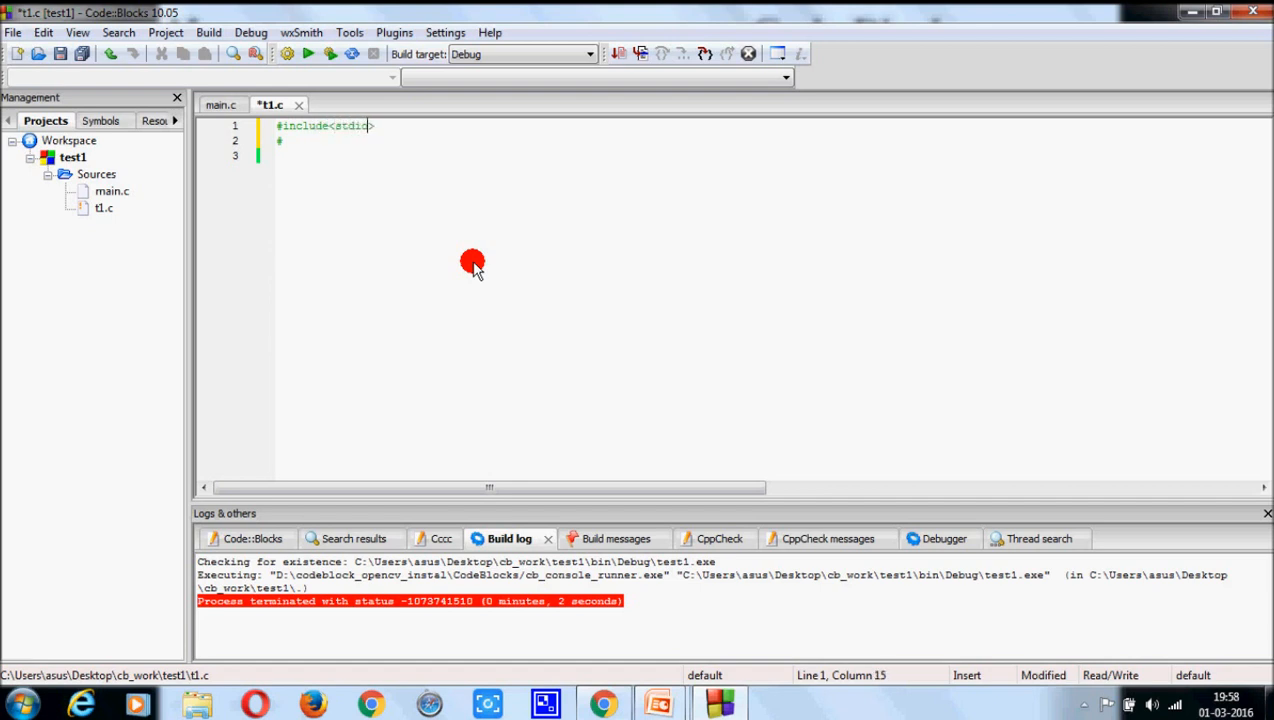
type(".h>")
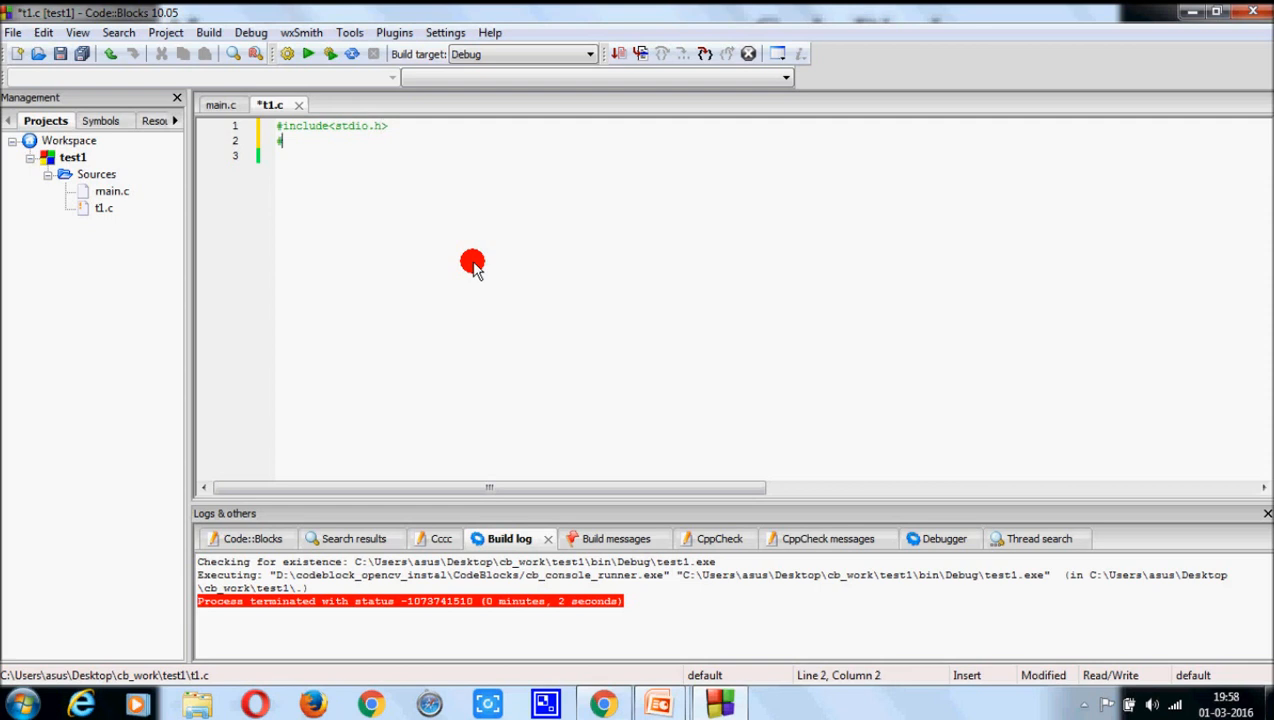
type("#inclu")
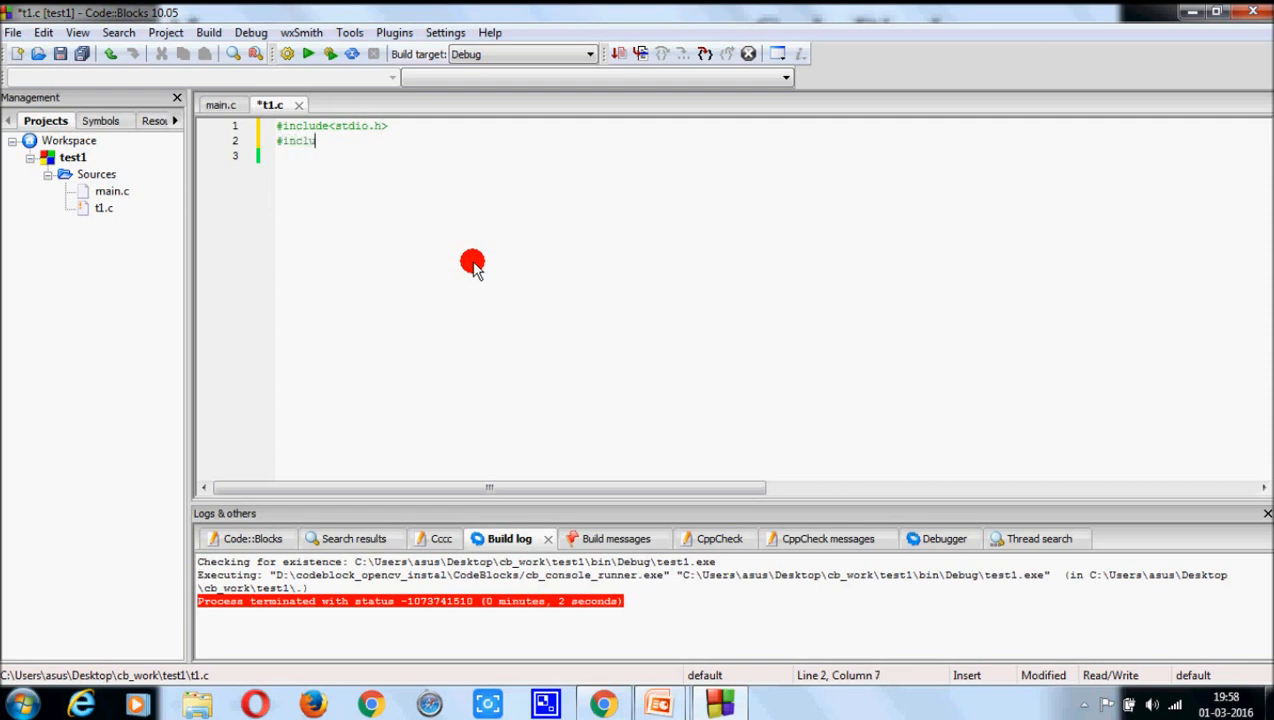
type("de<>")
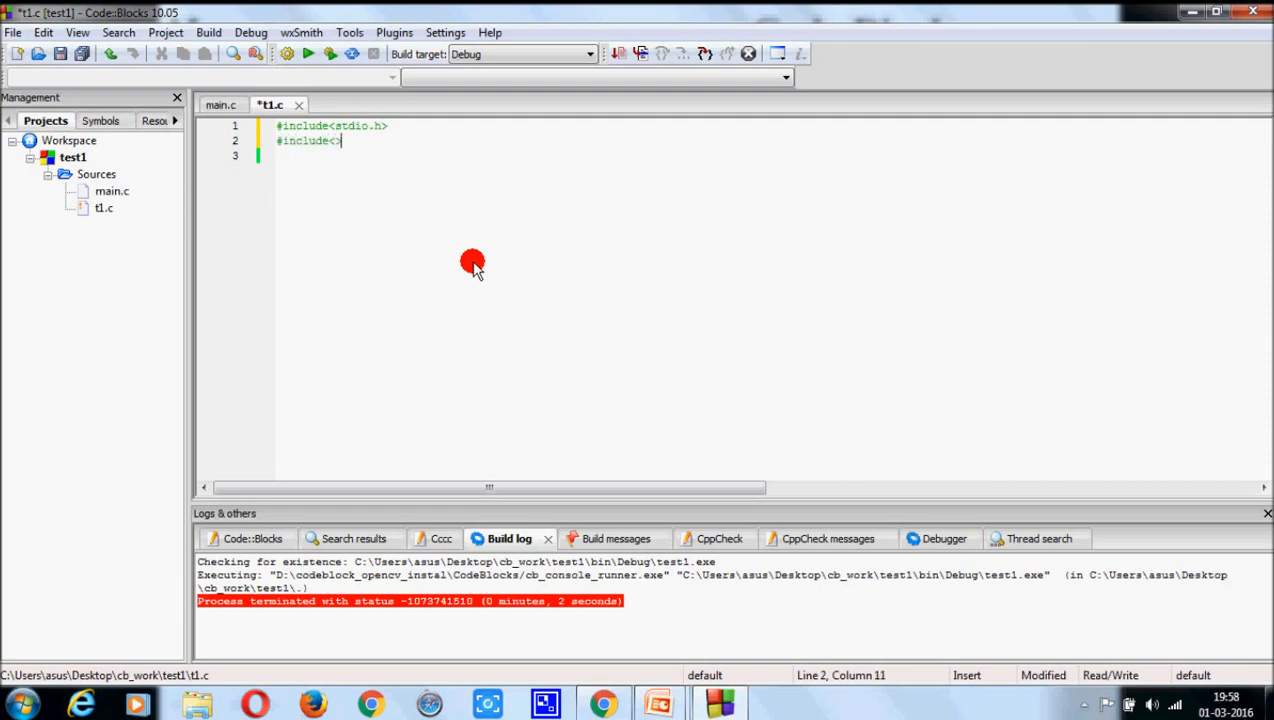
type("conio")
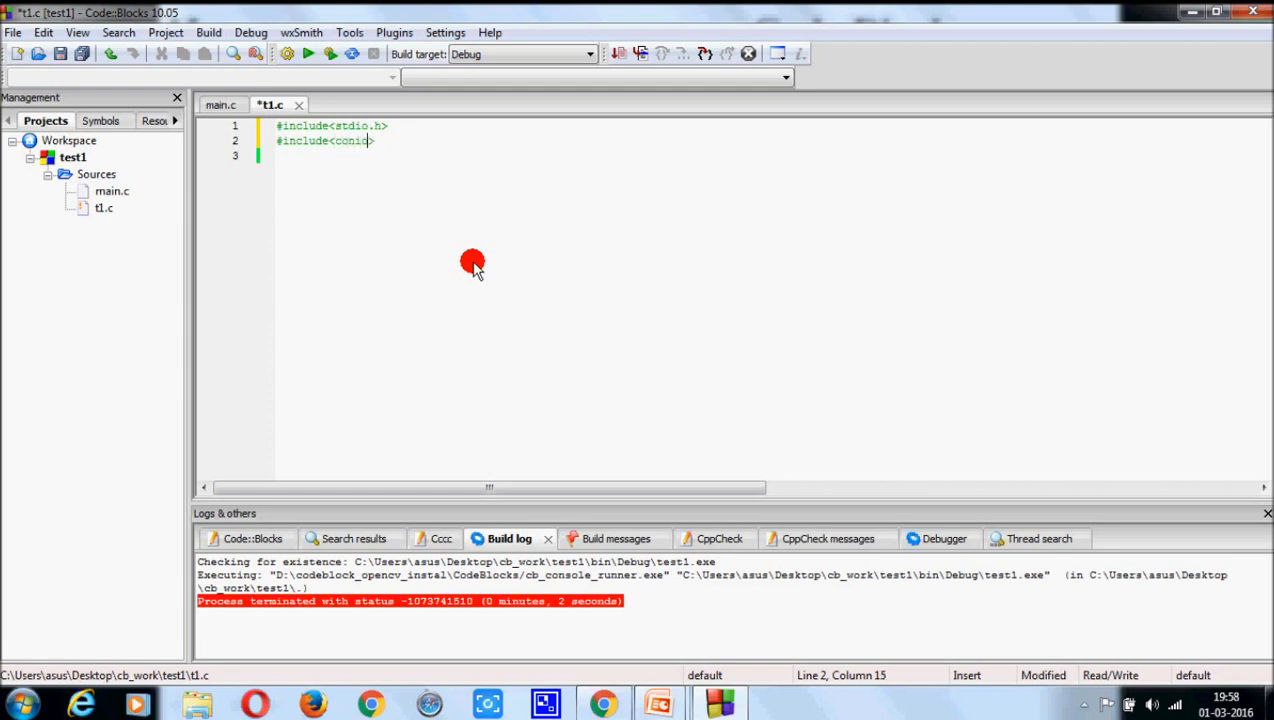
type(".h>")
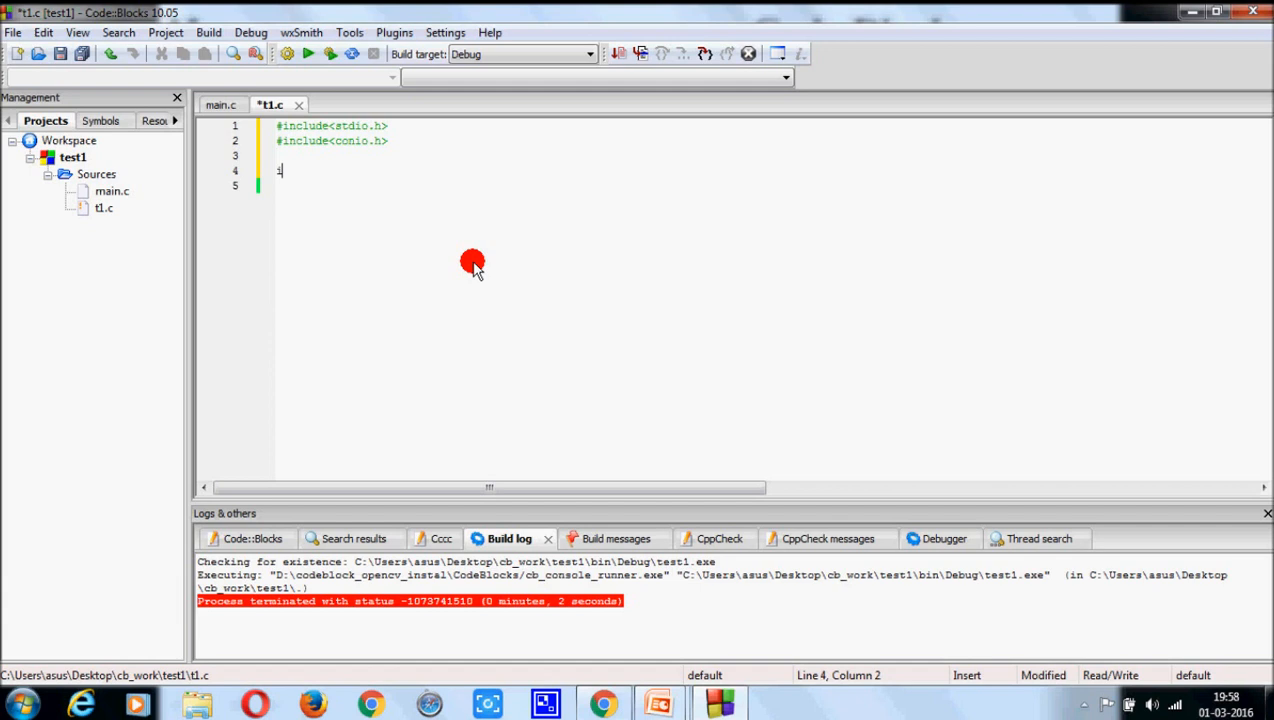
Start int main() with the declaration int a,b.
type("int m")
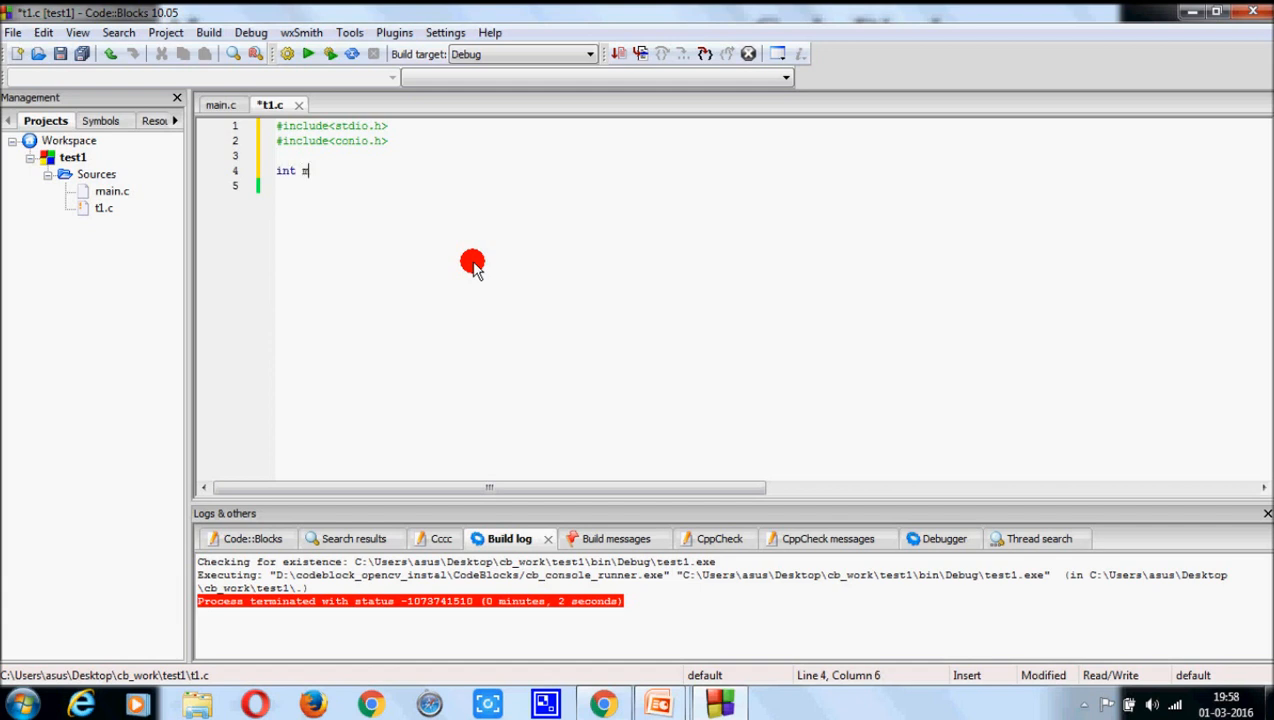
type("ain(")
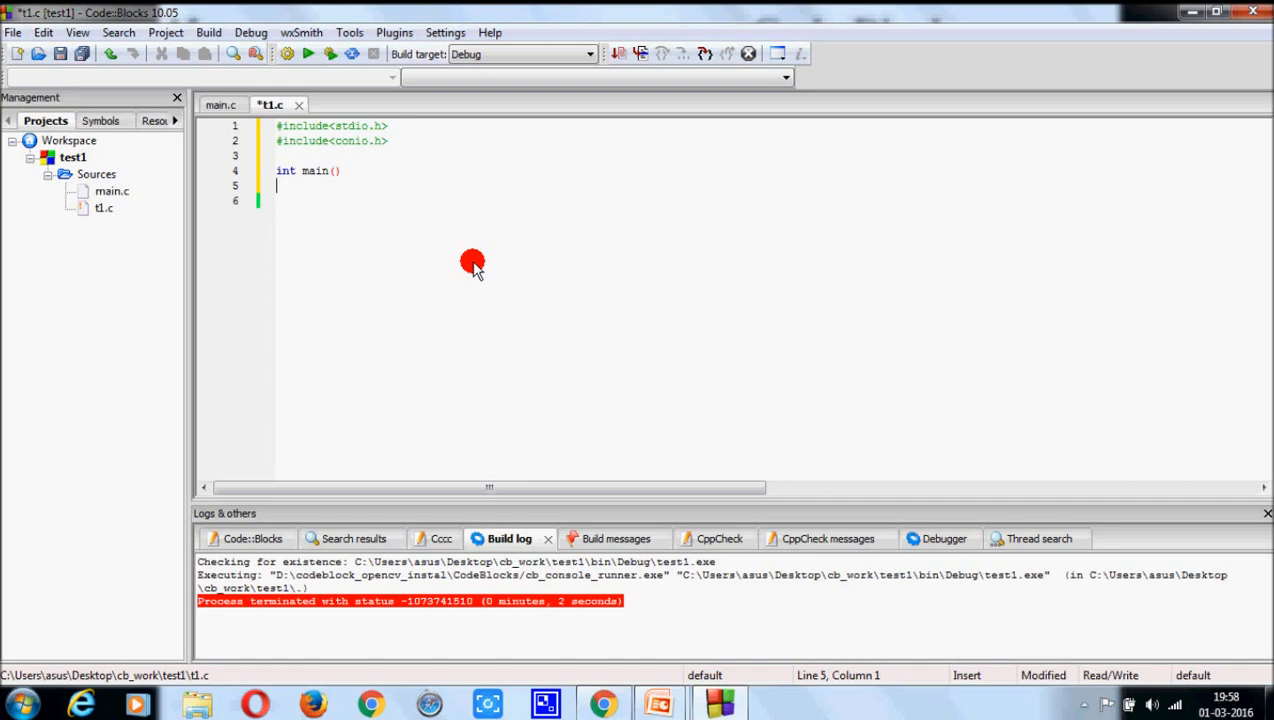
type("{")
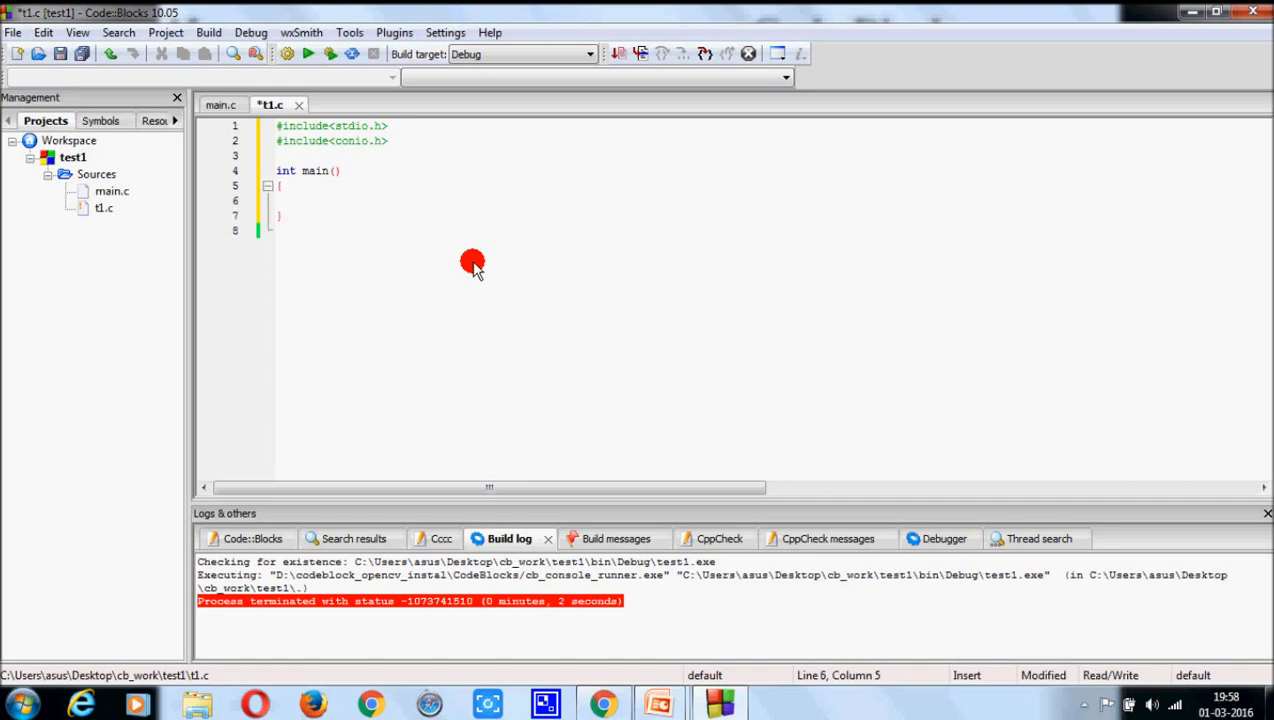
type("int")
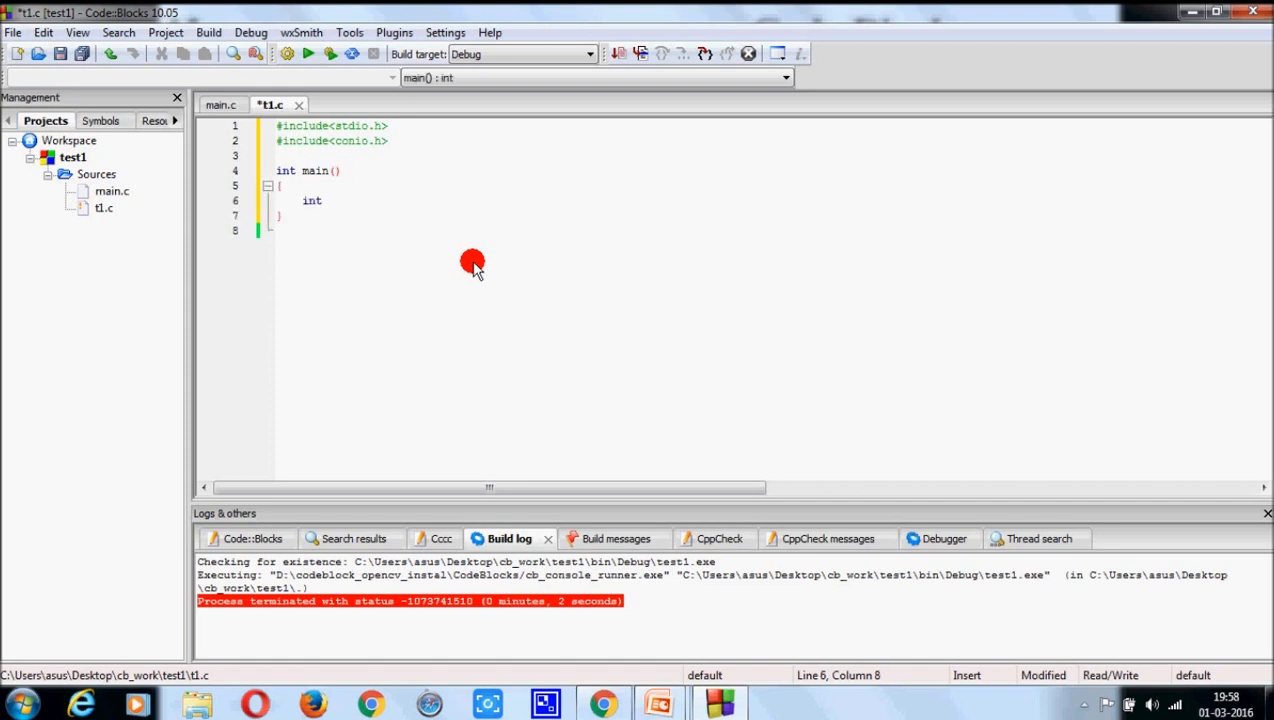
type("a,b,c;")
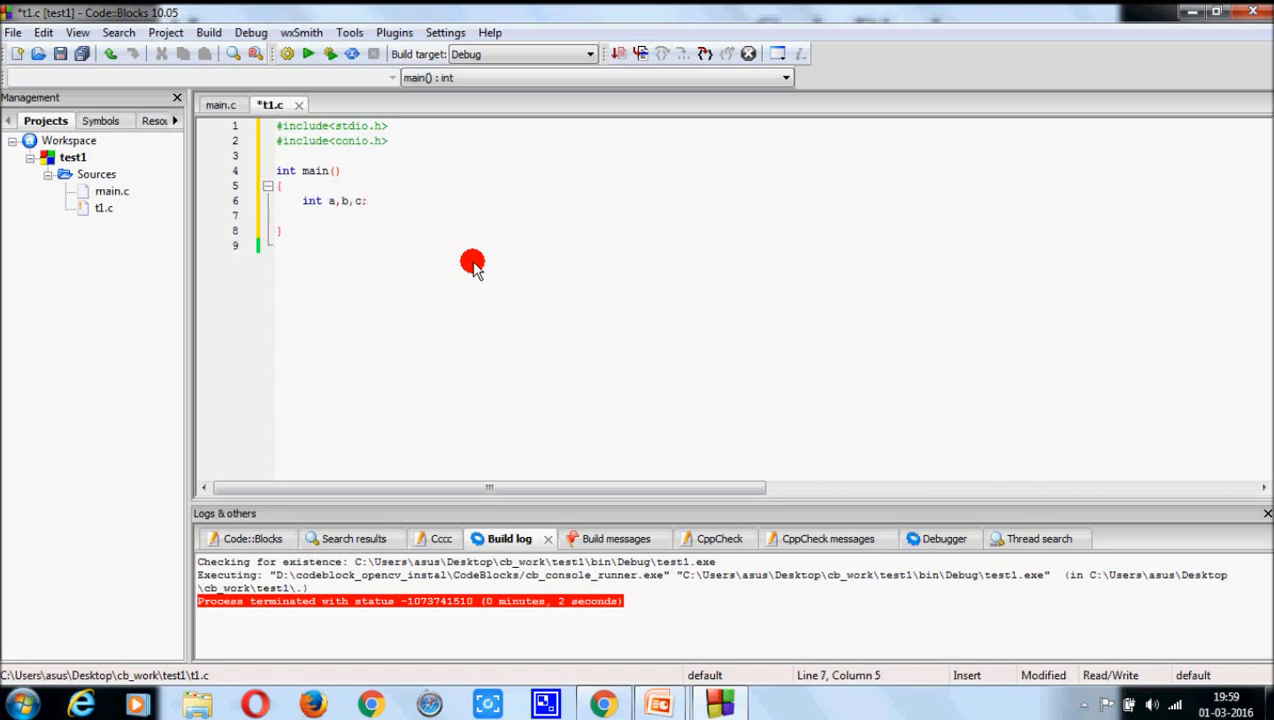
Add printf("enter two nos") and scanf("%d%d",&a,&b) to read the numbers.
type("printf(")
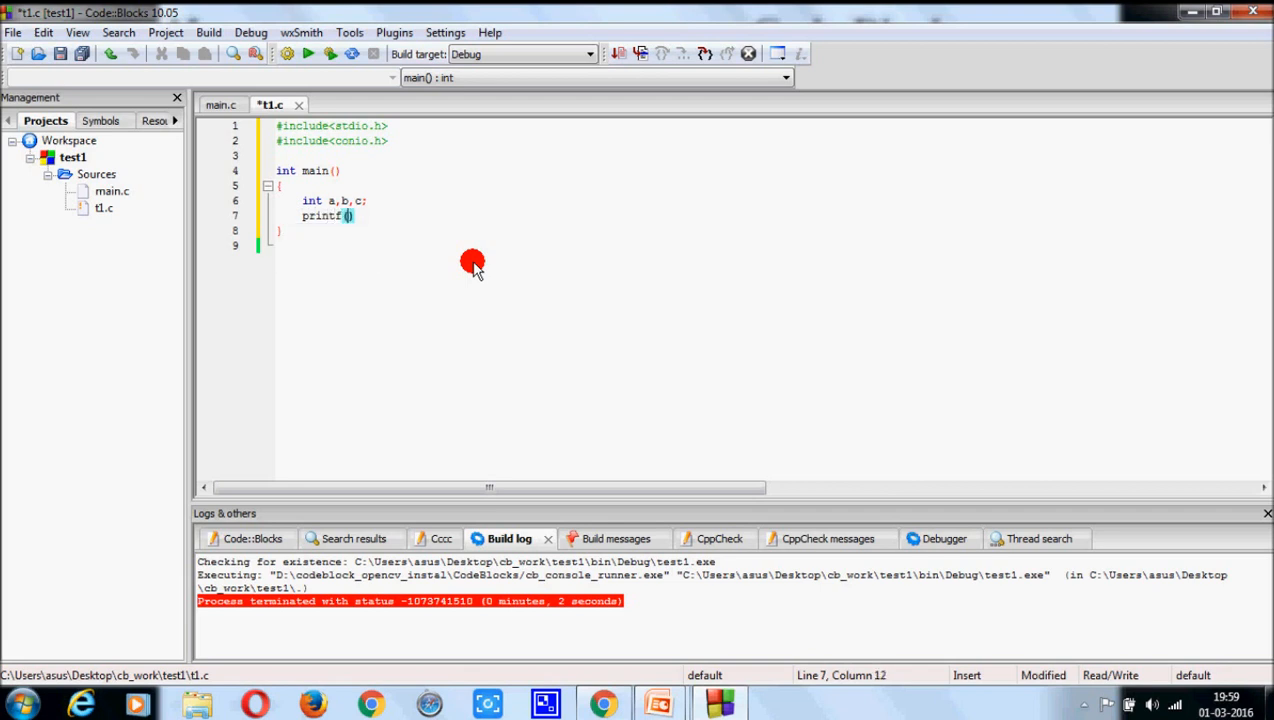
type("\"\"")
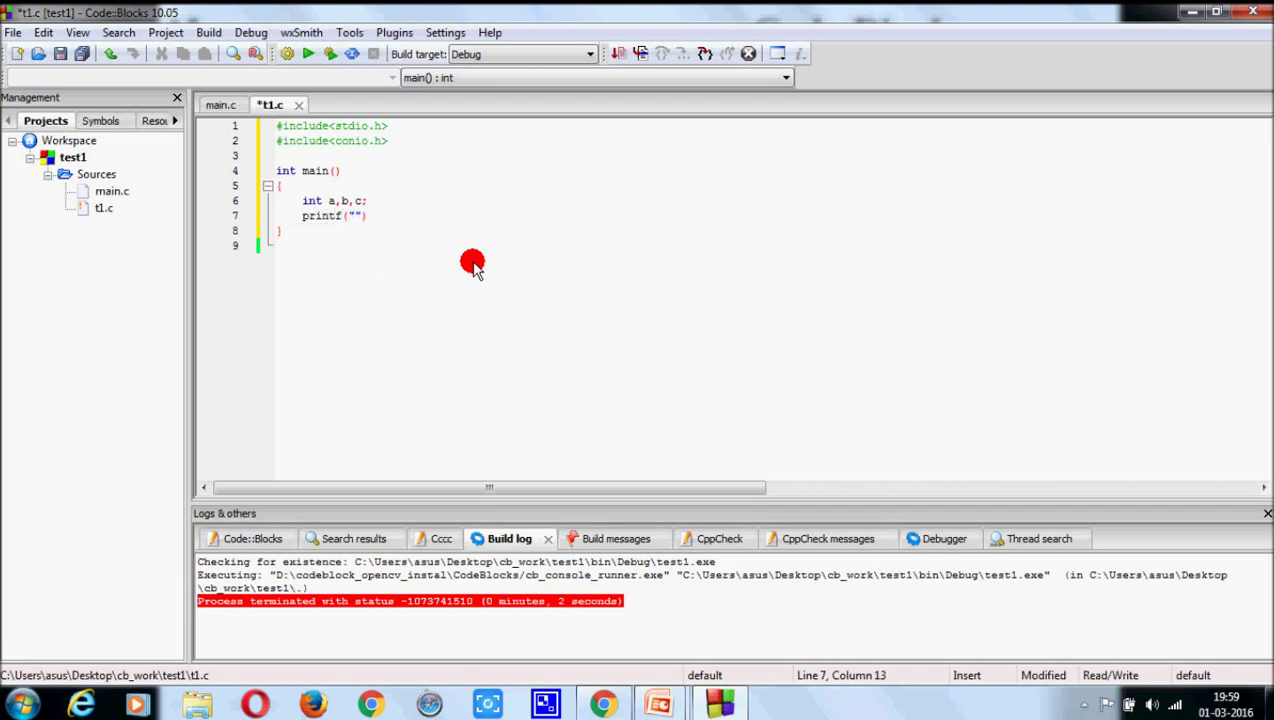
type("enter")
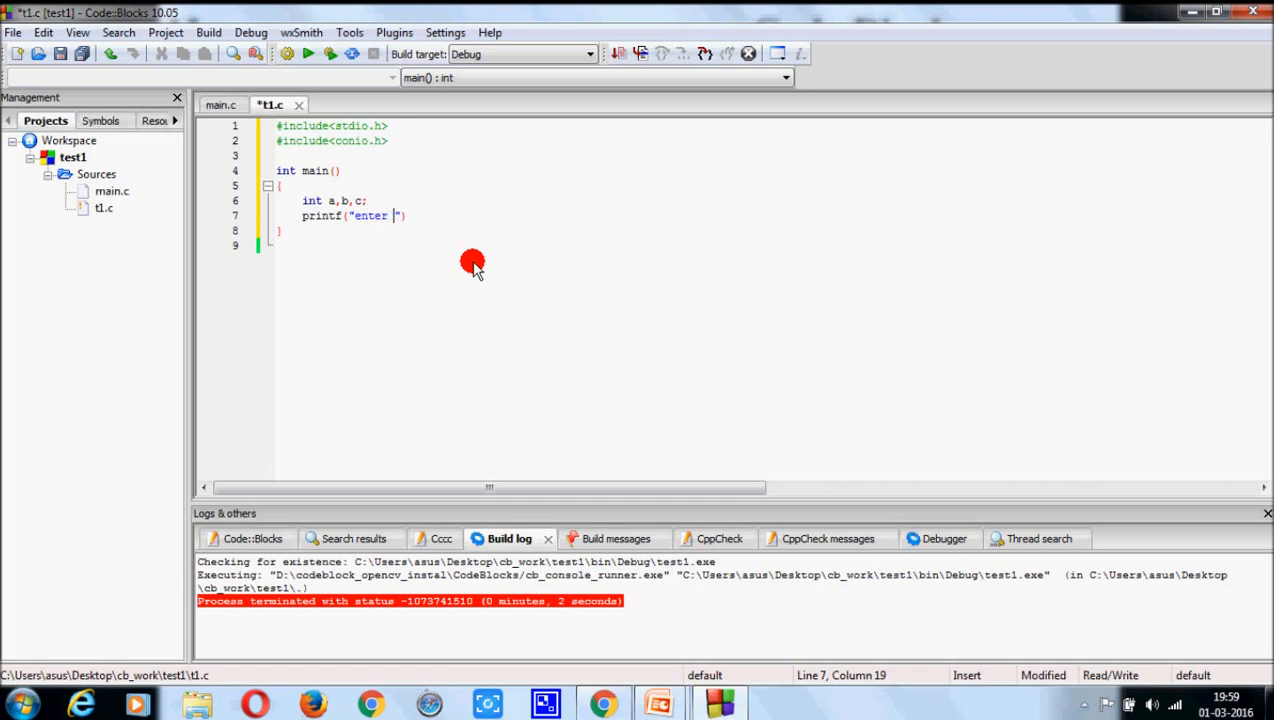
type("two n")
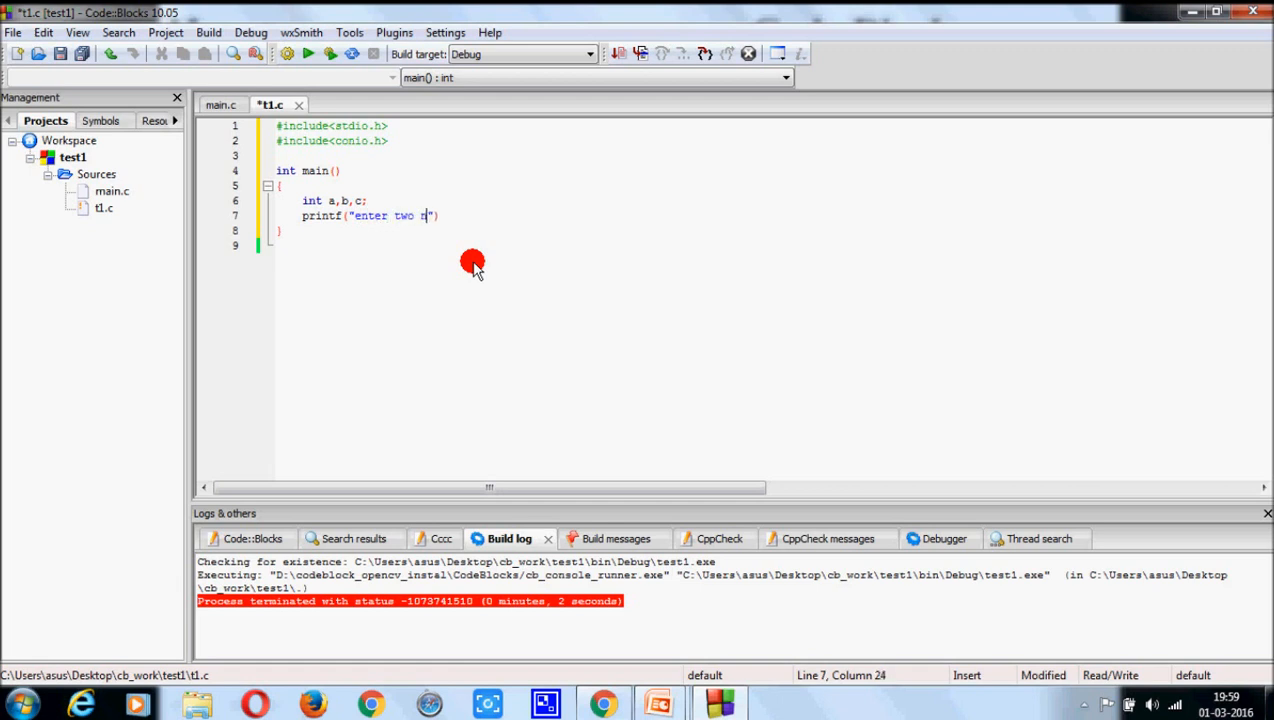
type("os")
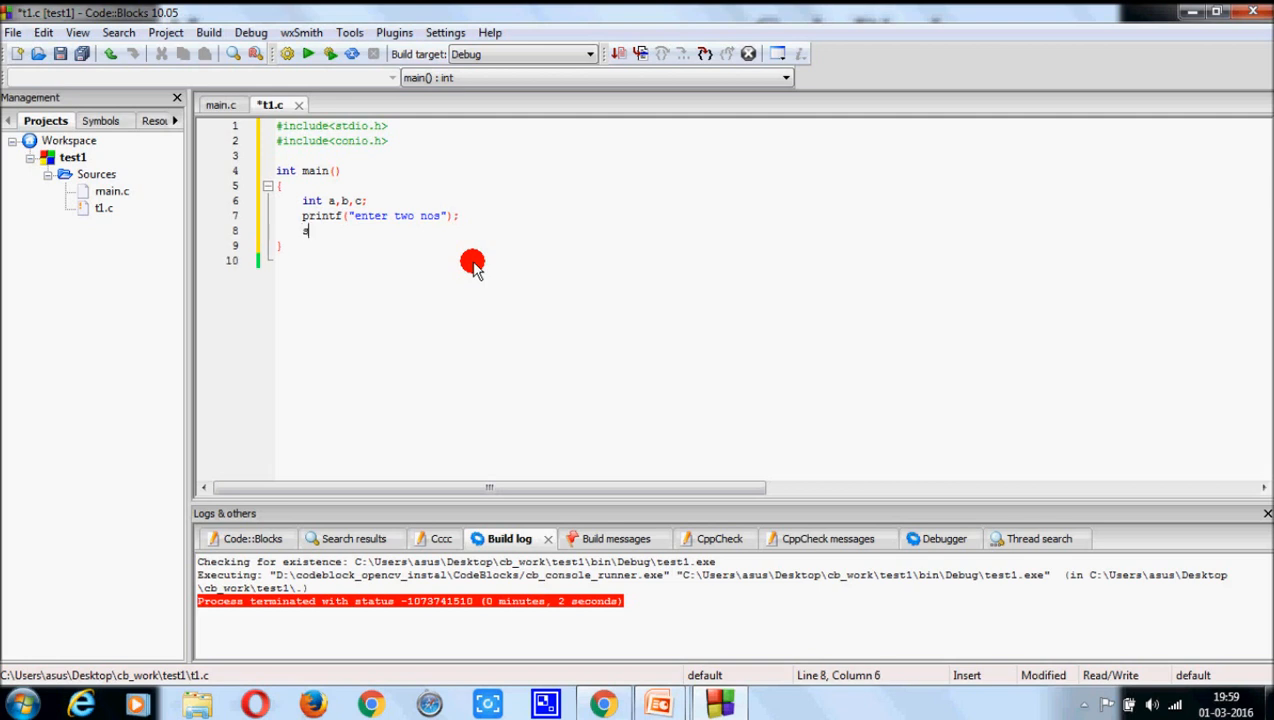
type("scanf(\"")
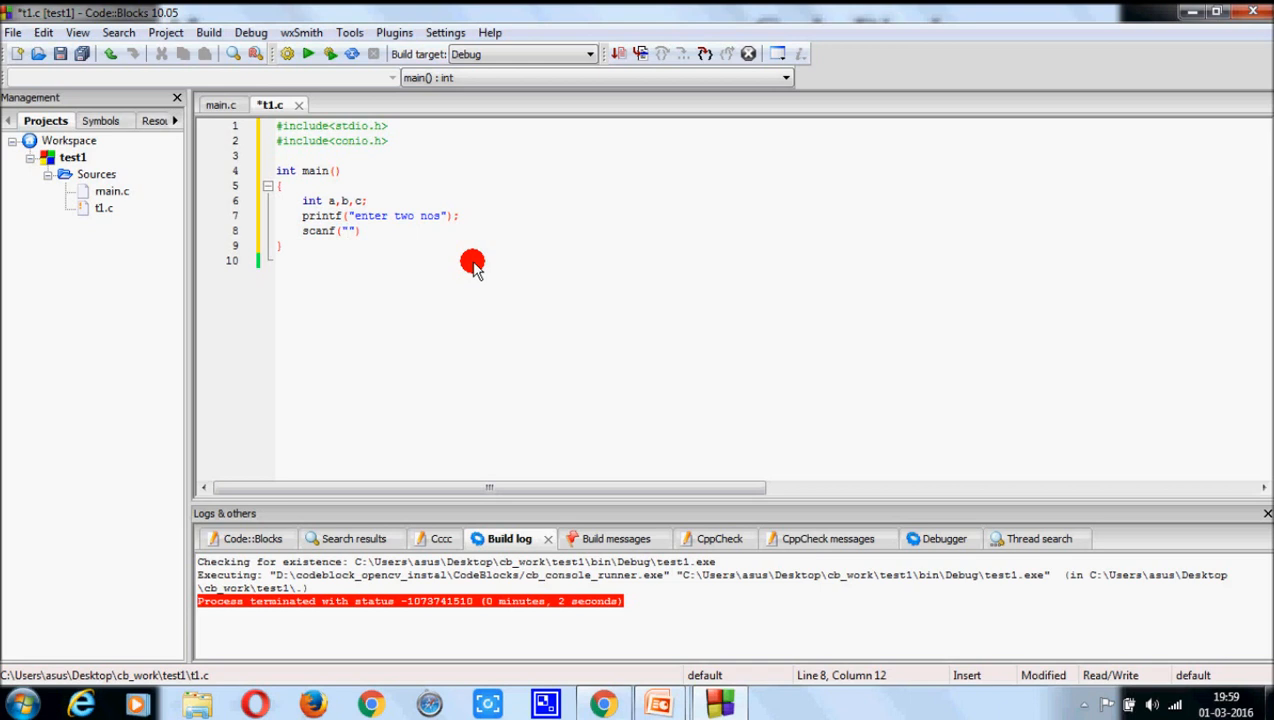
type("%%")
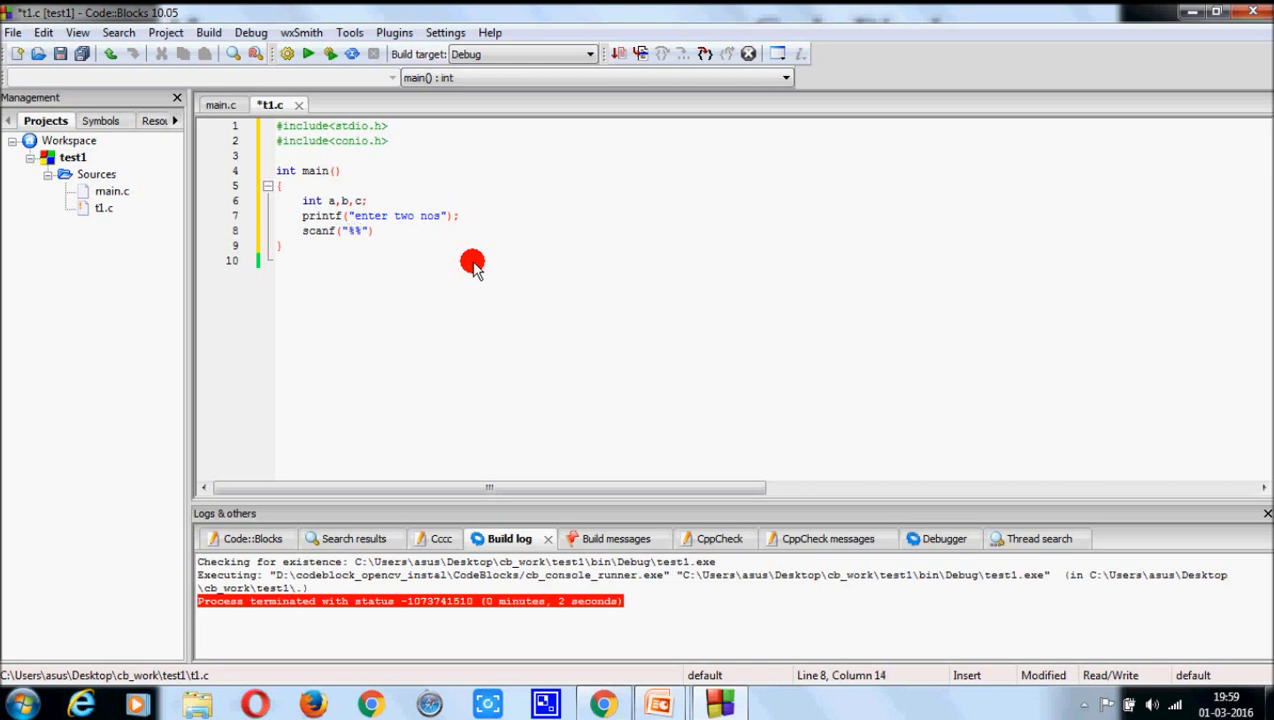
type("d%d")
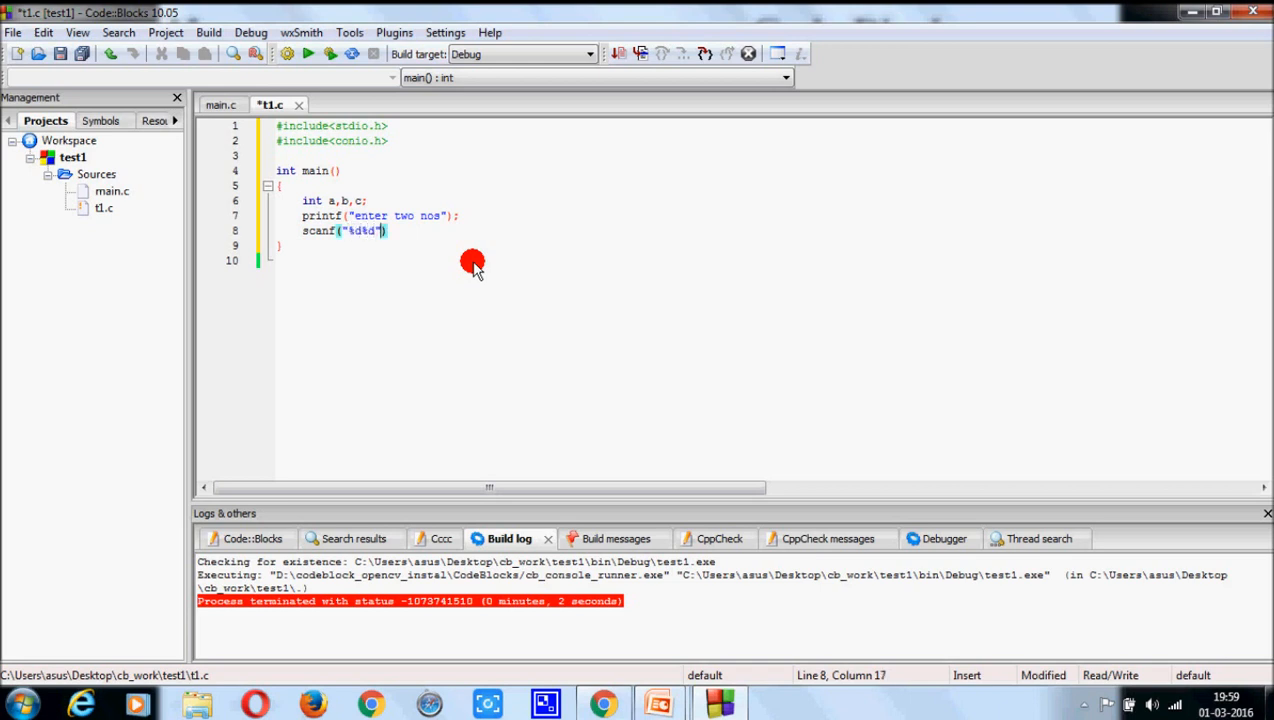
type(",&&")
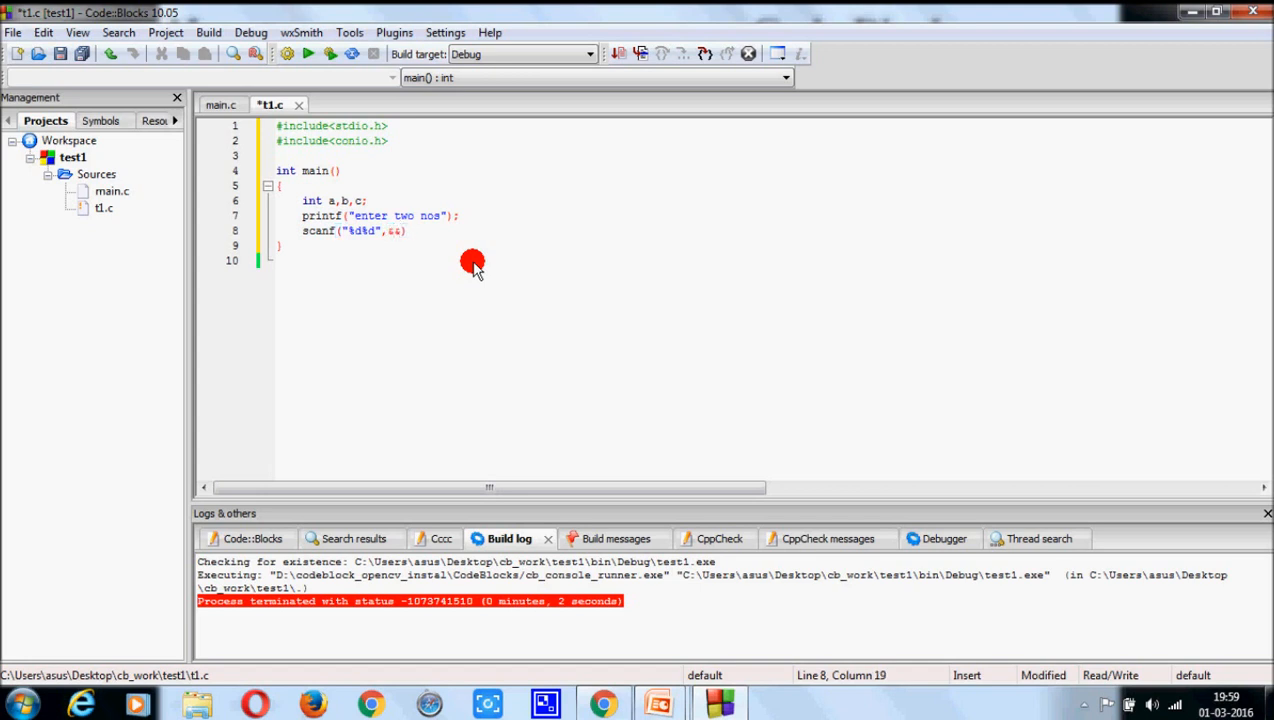
type("a,&b")
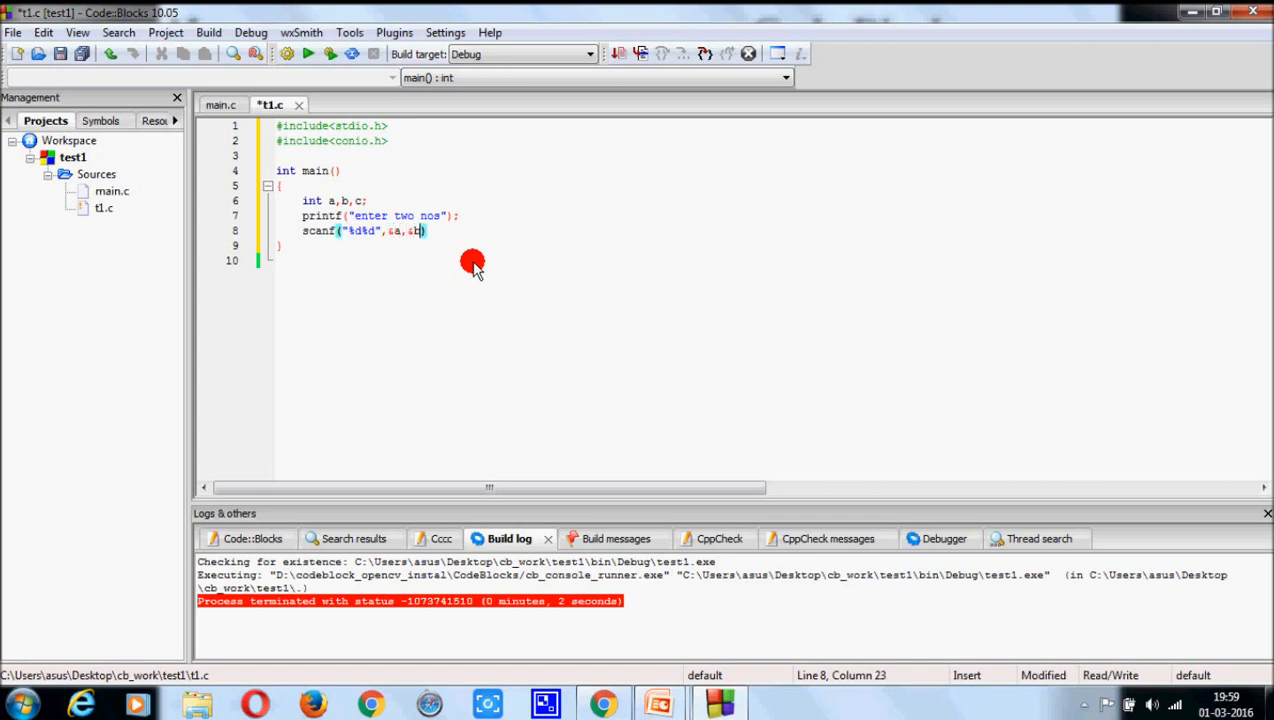
type(";")
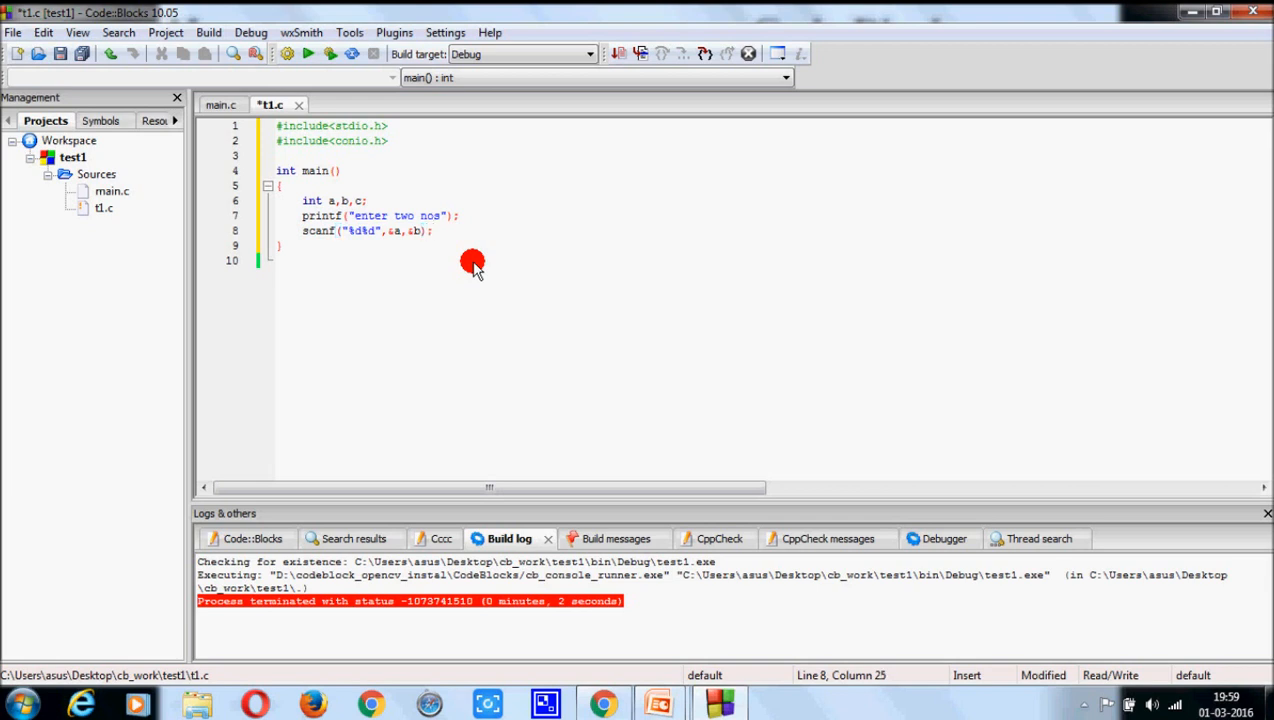
Print a+b with printf("%d"), then add getch() and return 0.
type("printf(")
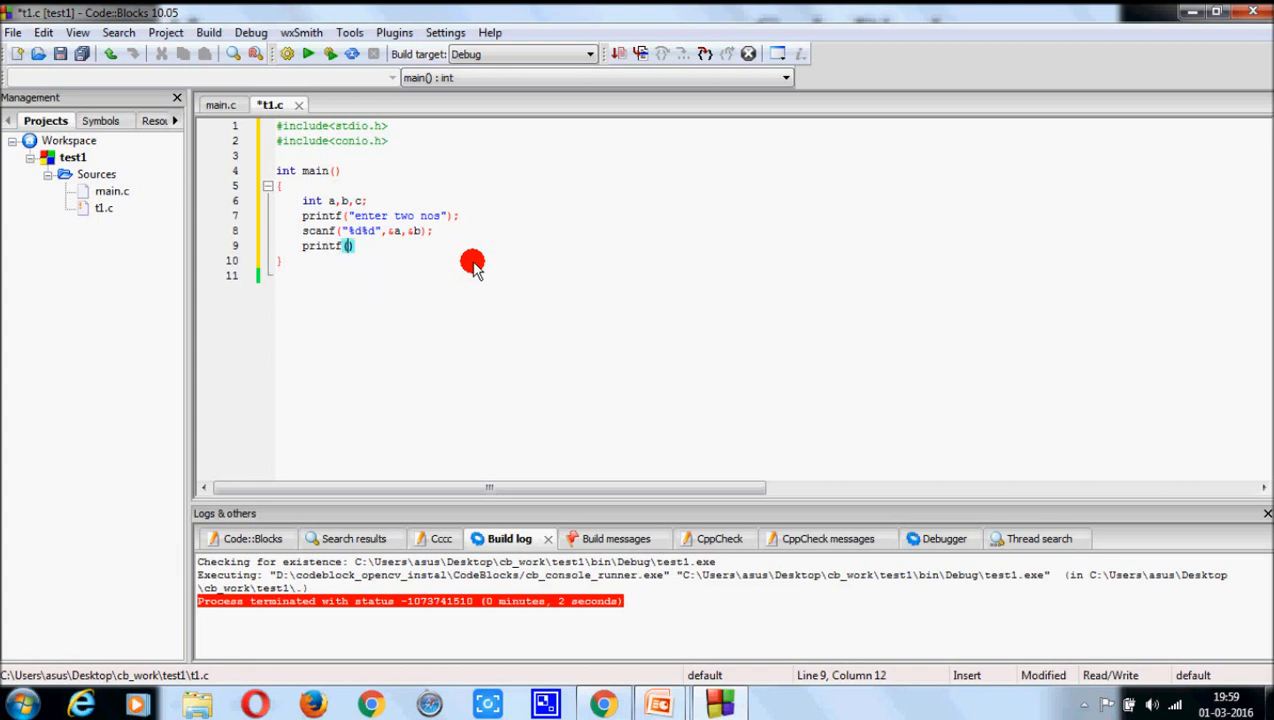
type("\"\"")
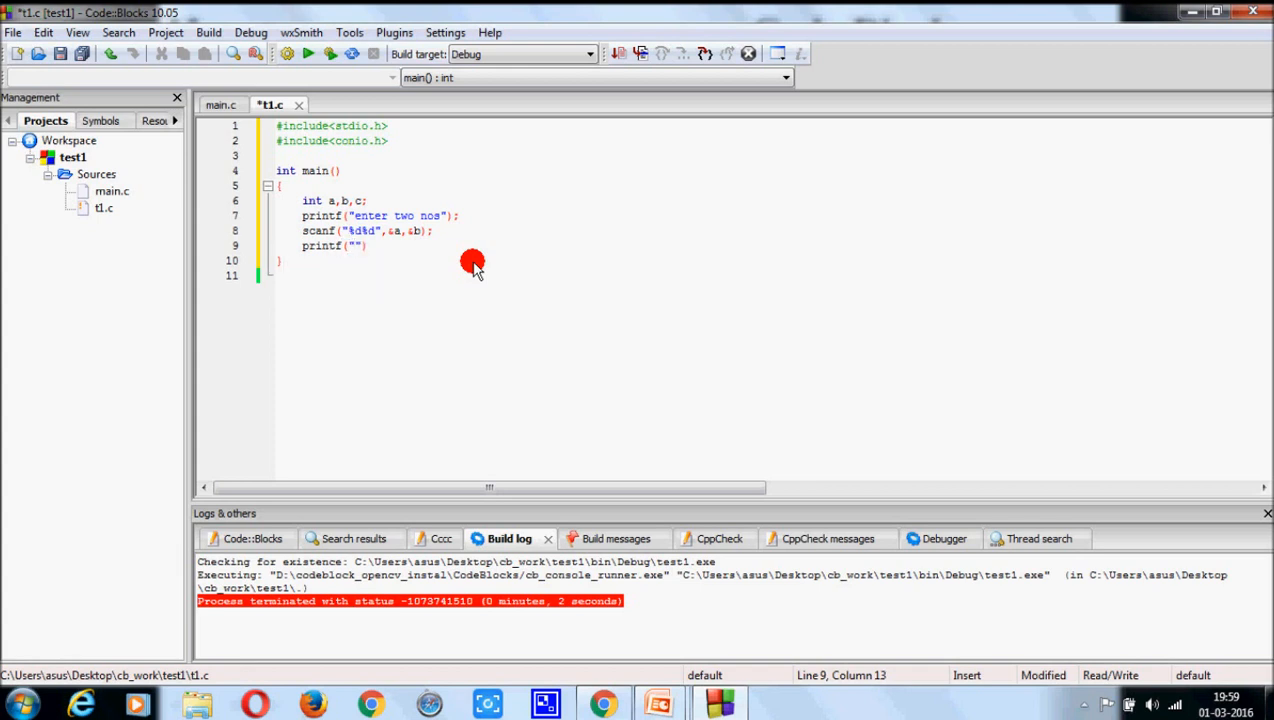
type("%")
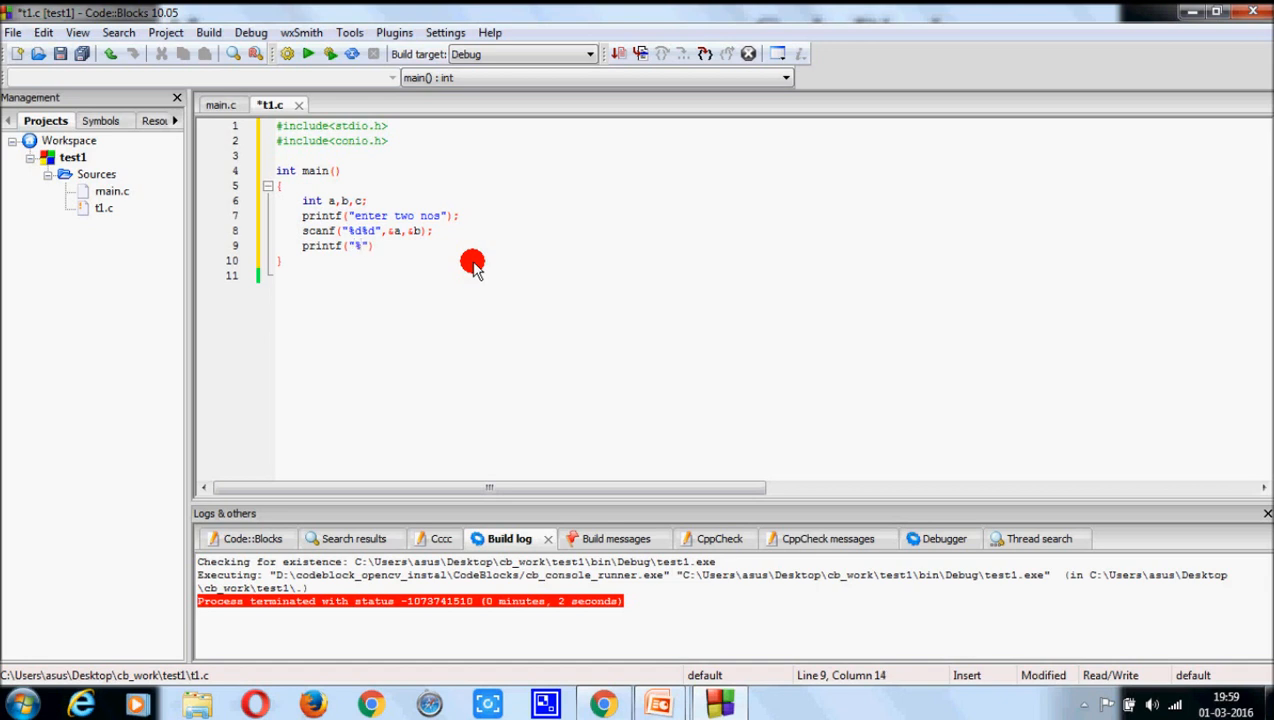
type("d")
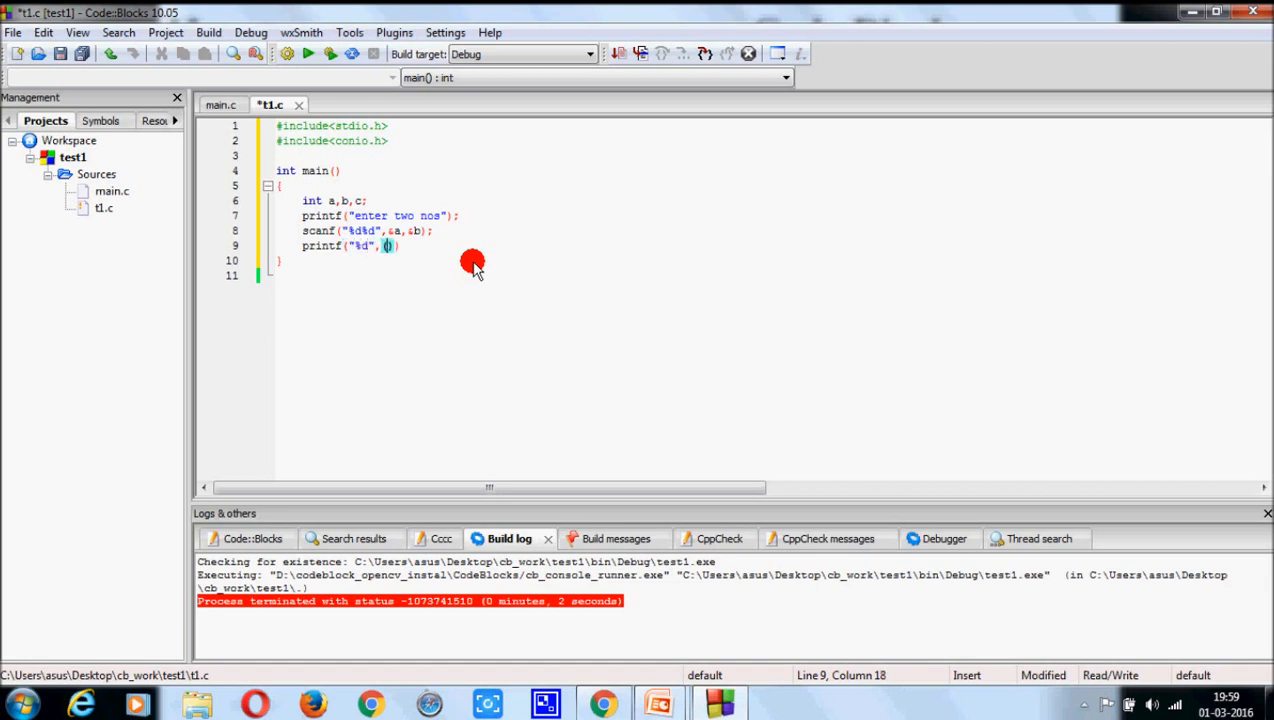
type("a+b")
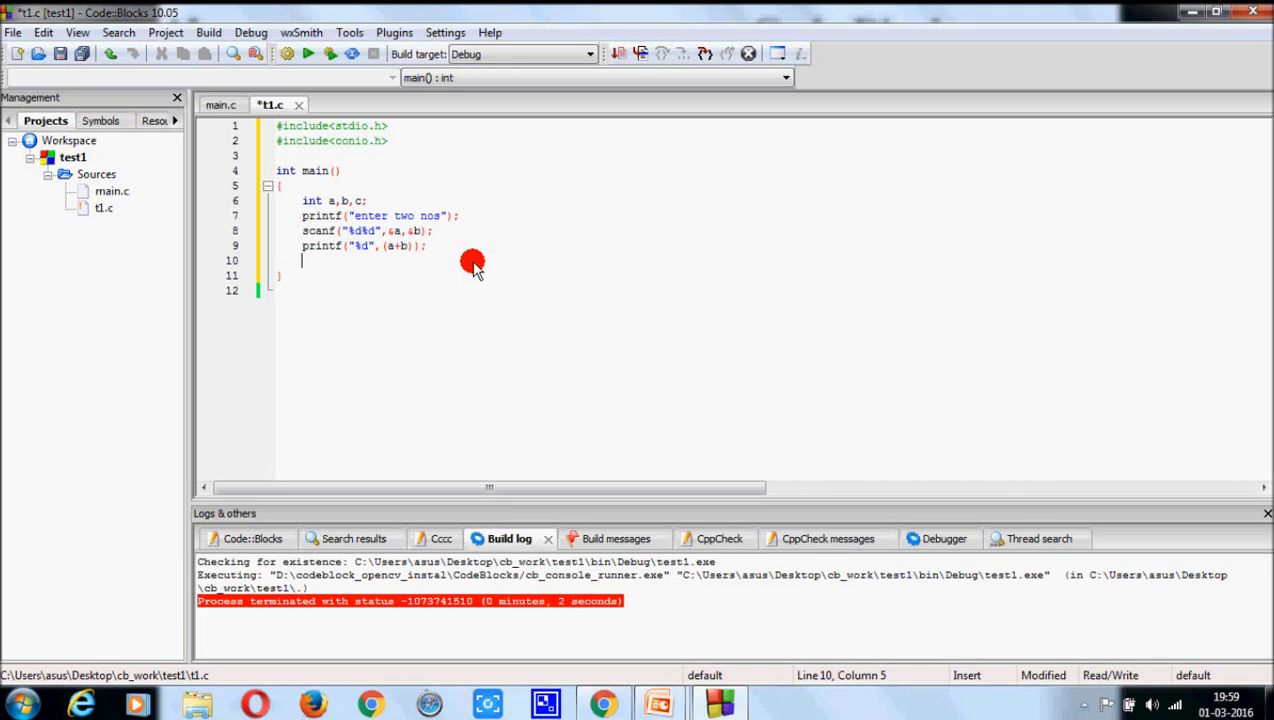
type("getch();")
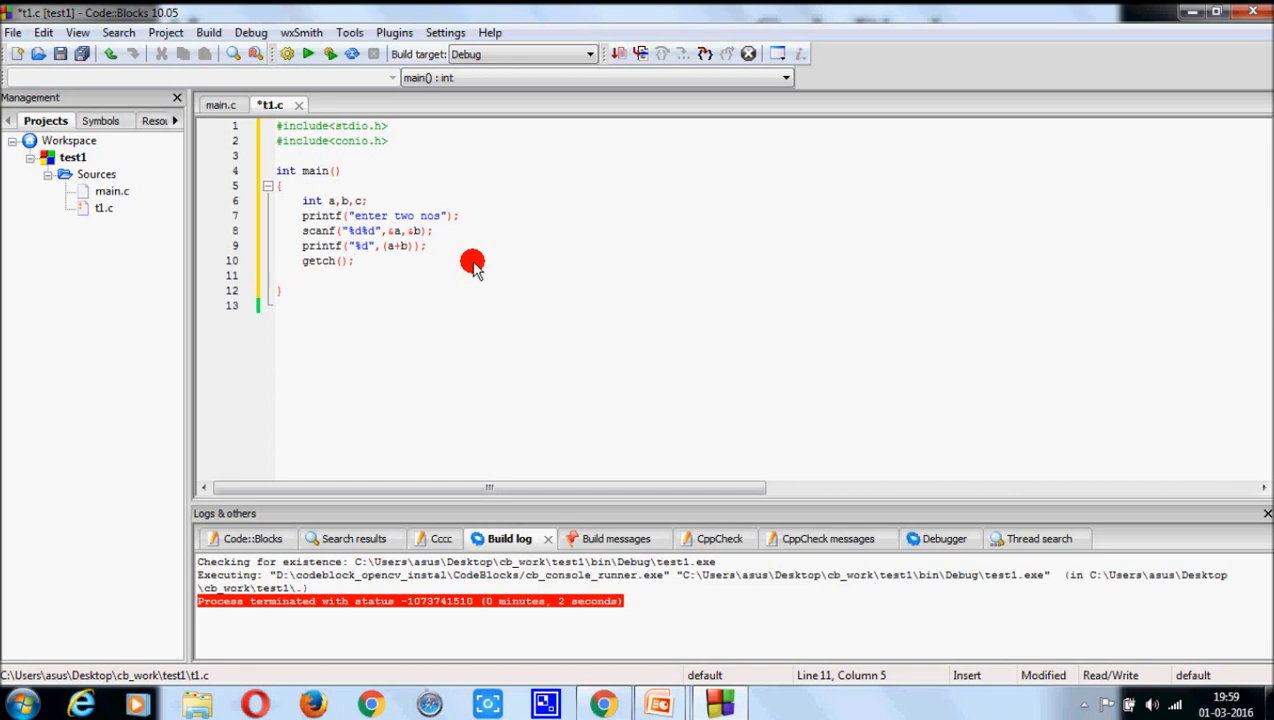
type("return")
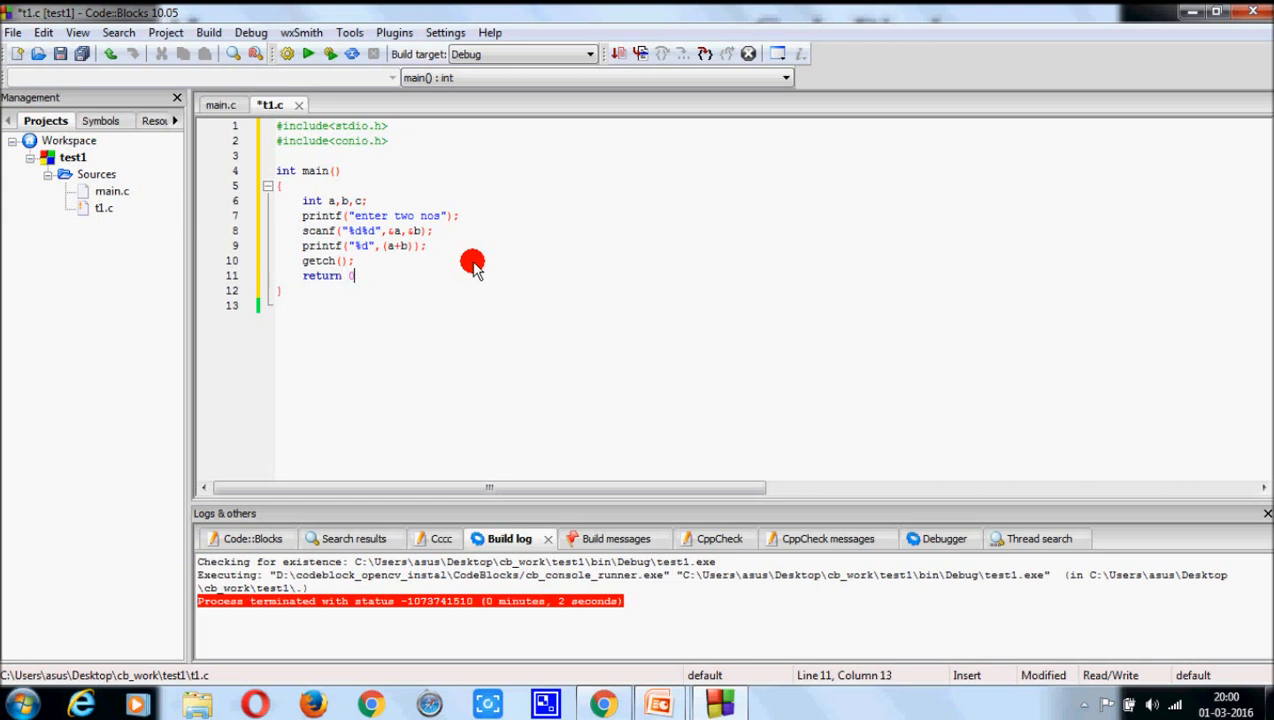
type("0;")
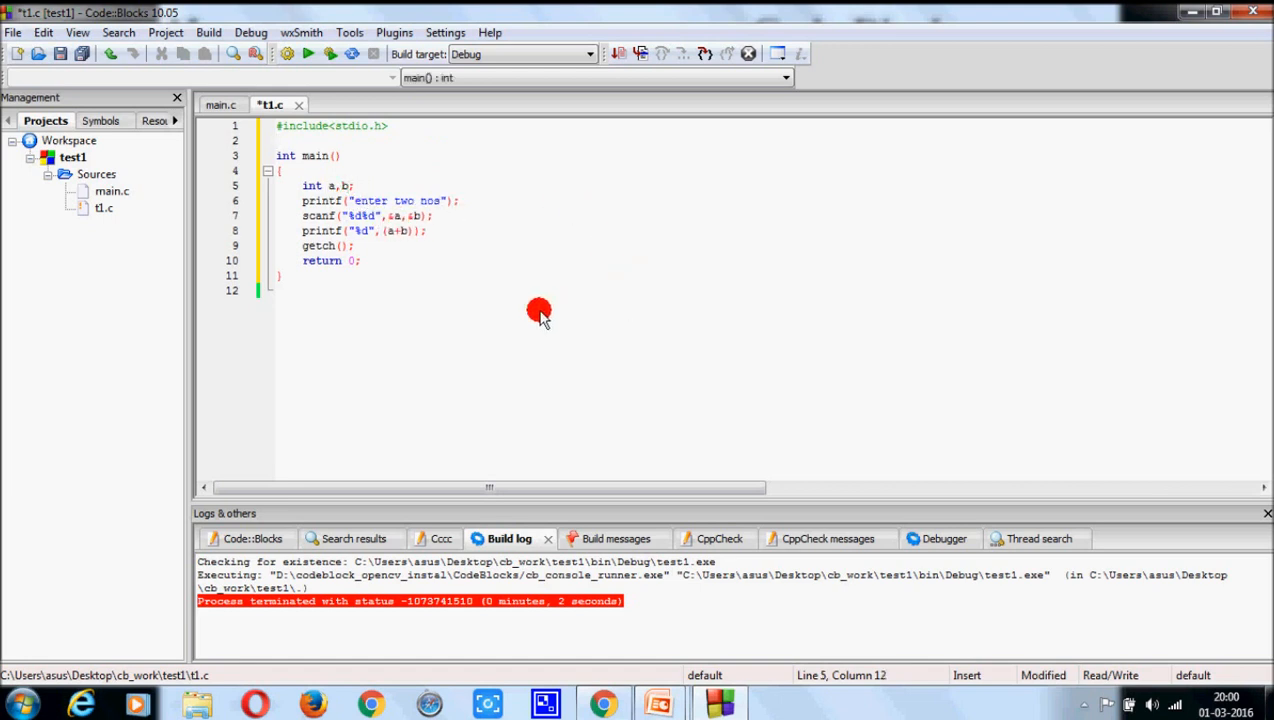
mouse_move(328, 164)
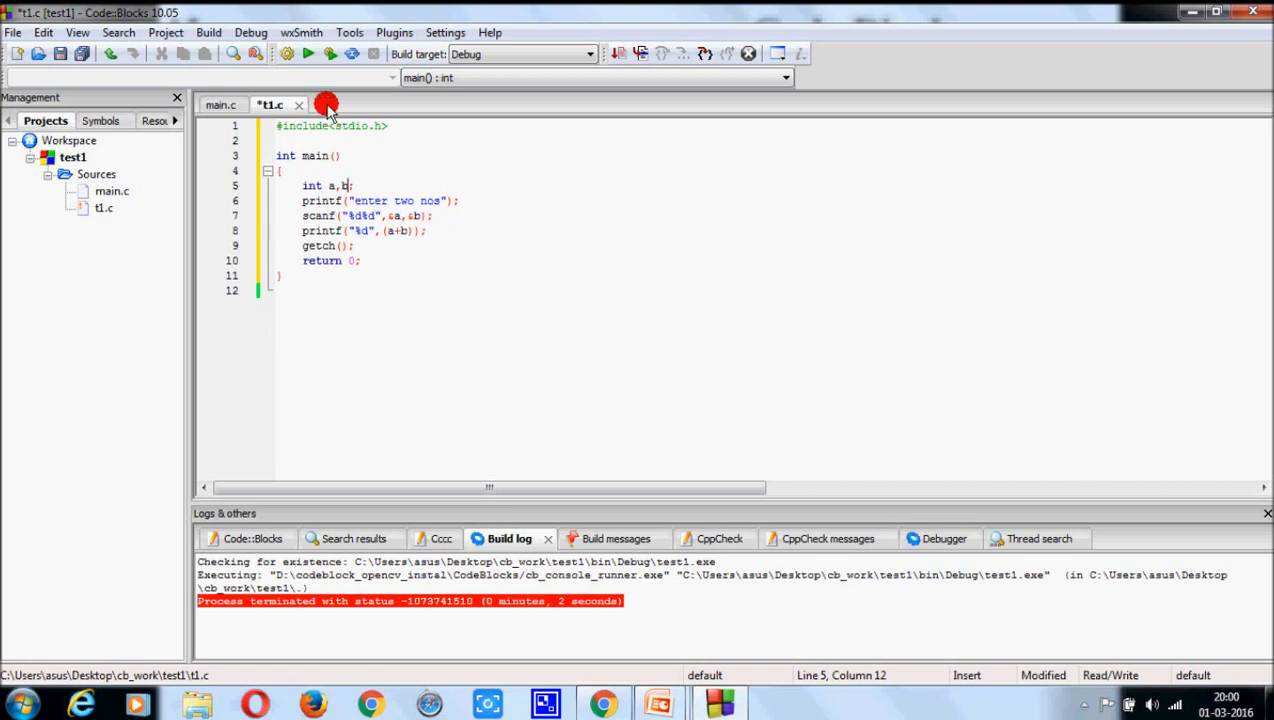
Build test1 and flip between main.c and t1.c to see the duplicate main errors.
left_click(286, 54)
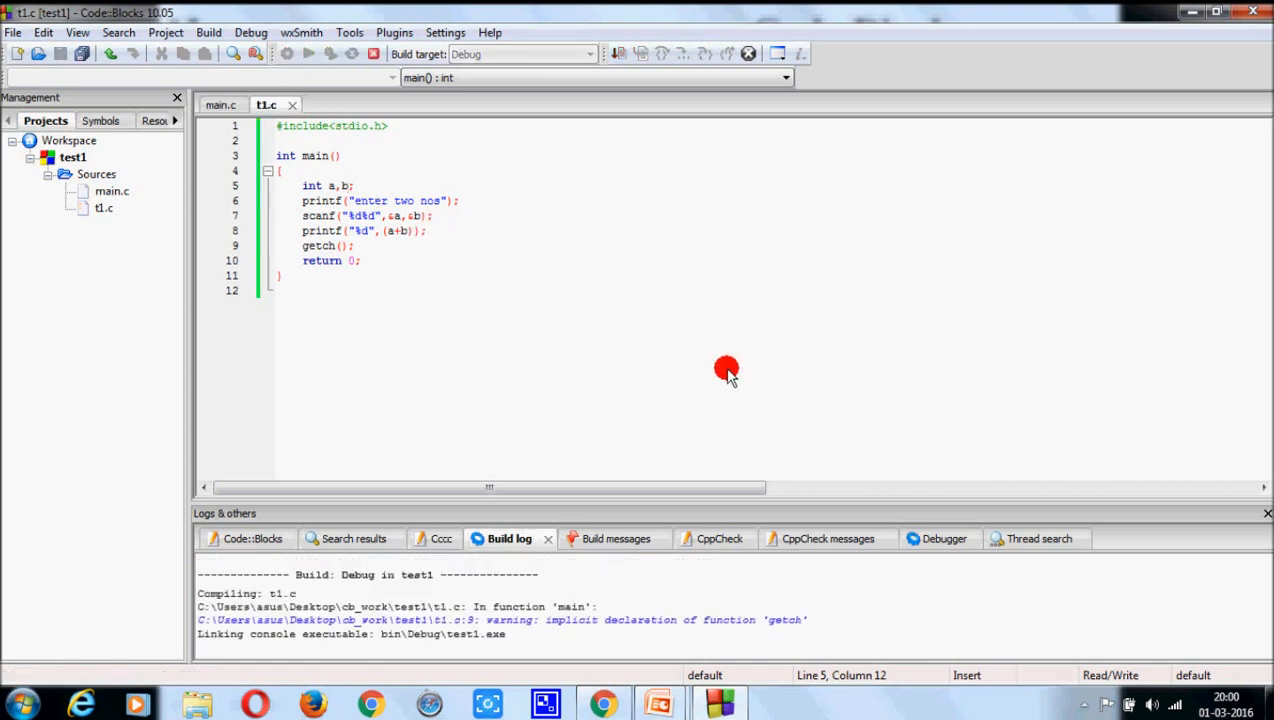
left_click(224, 104)
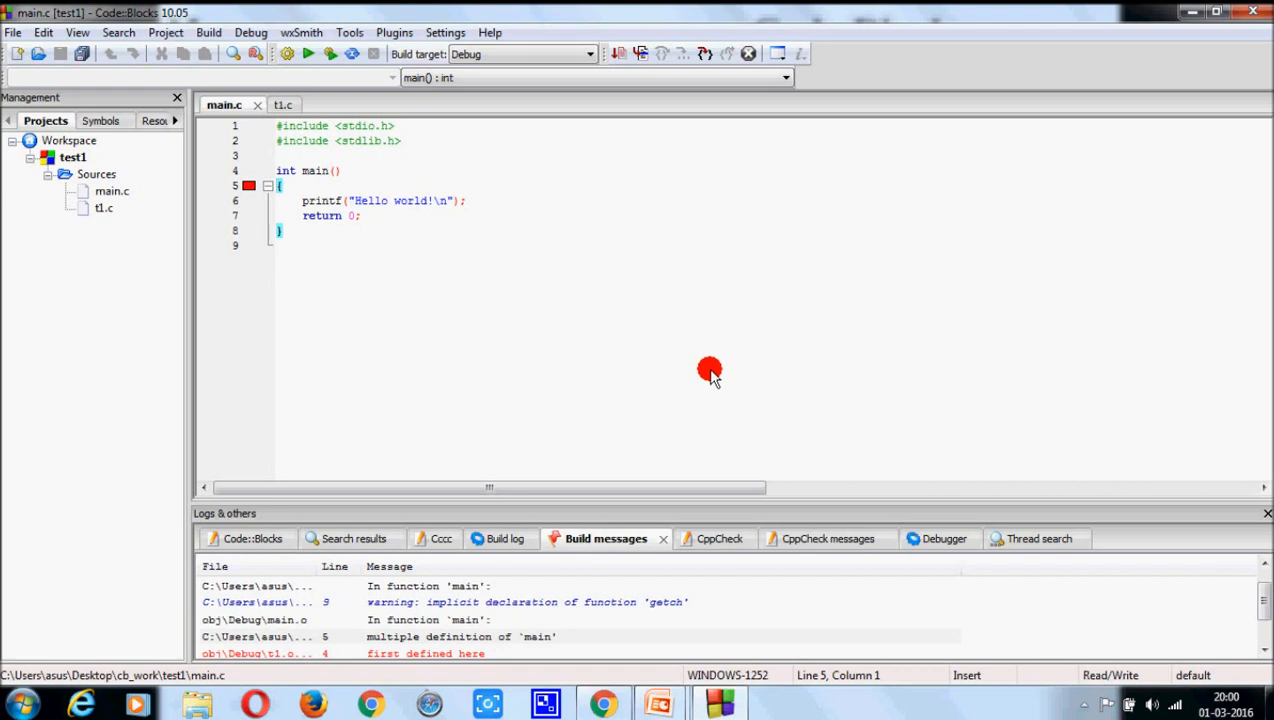
mouse_move(718, 602)
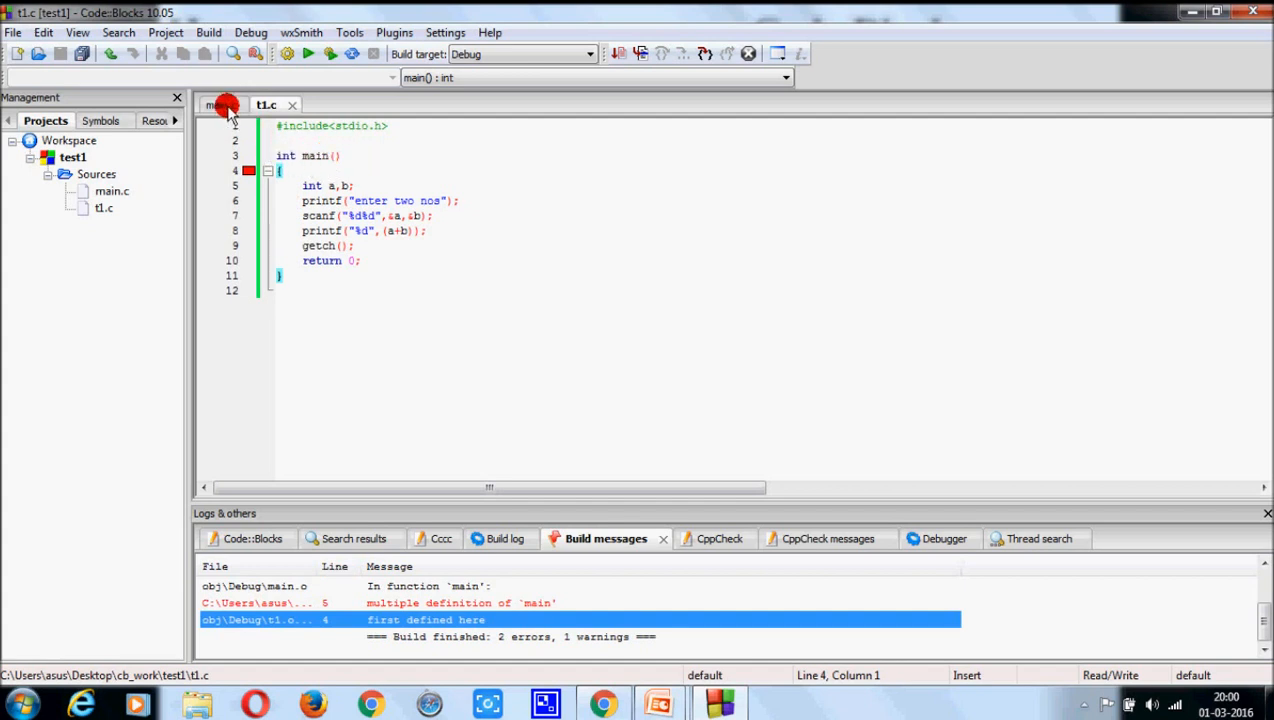
left_click(220, 104)
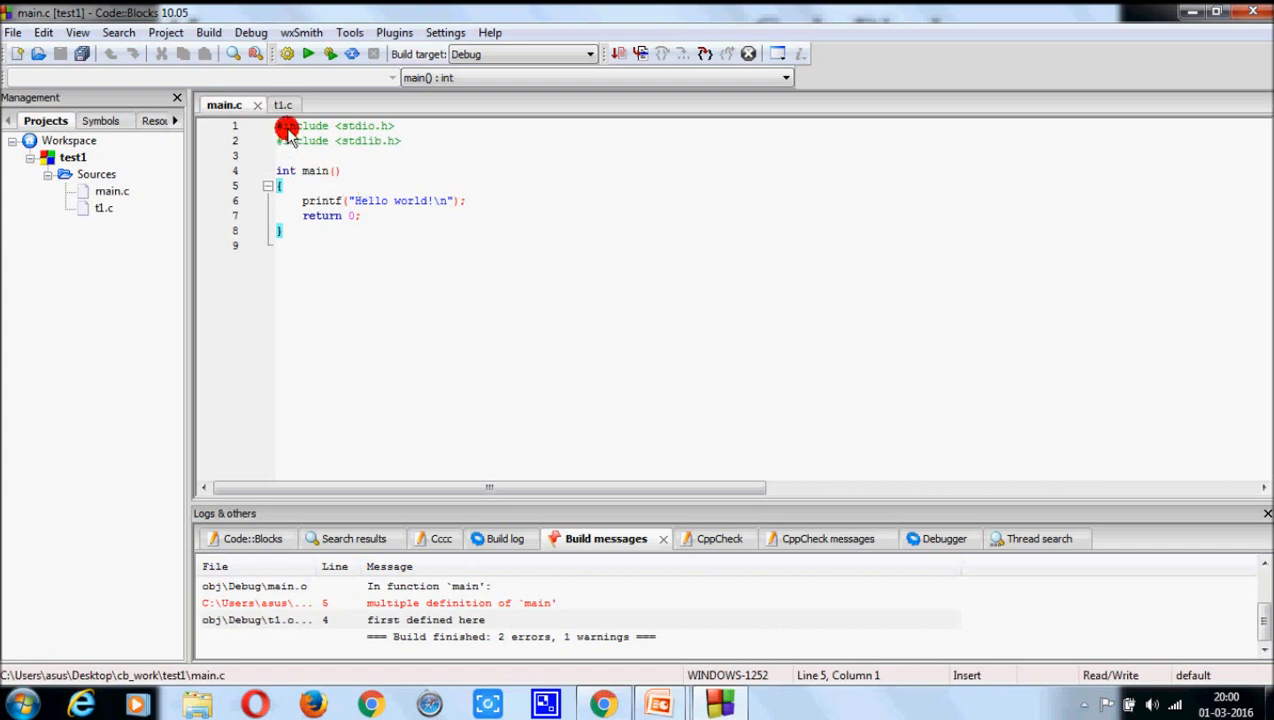
left_click(284, 104)
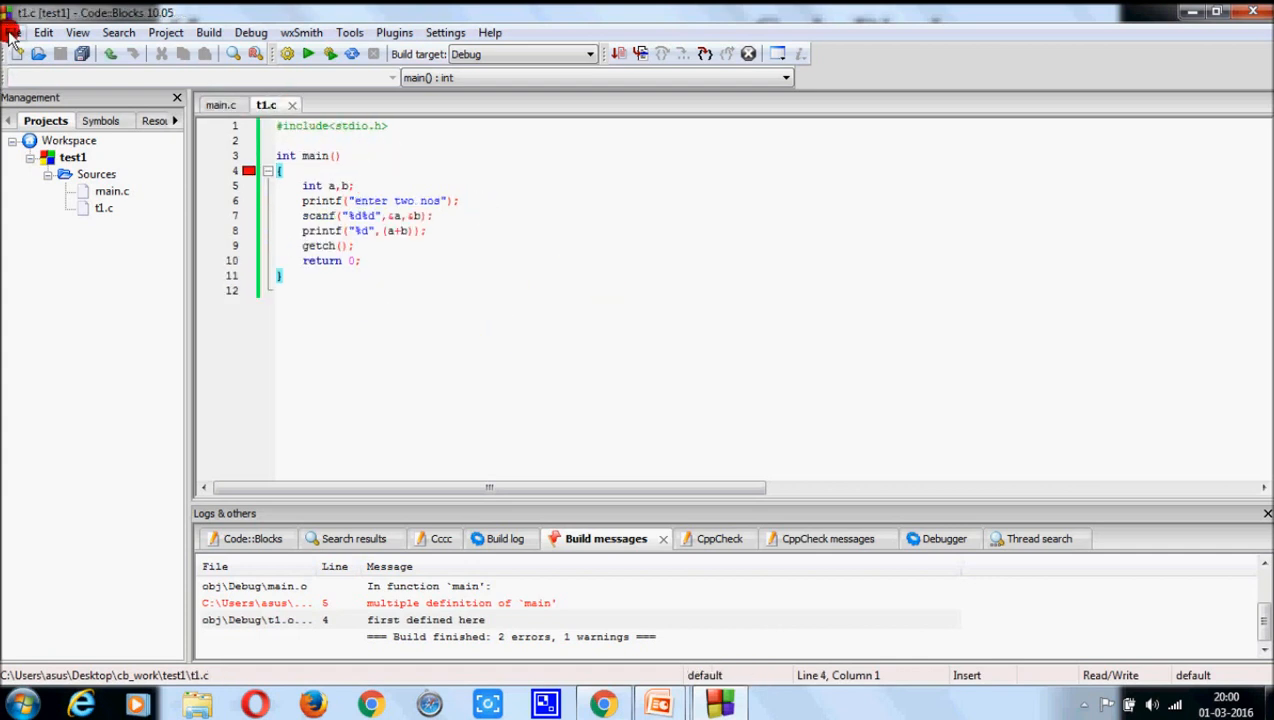
Save t1.c from the File menu and quit Code::Blocks.
left_click(12, 32)
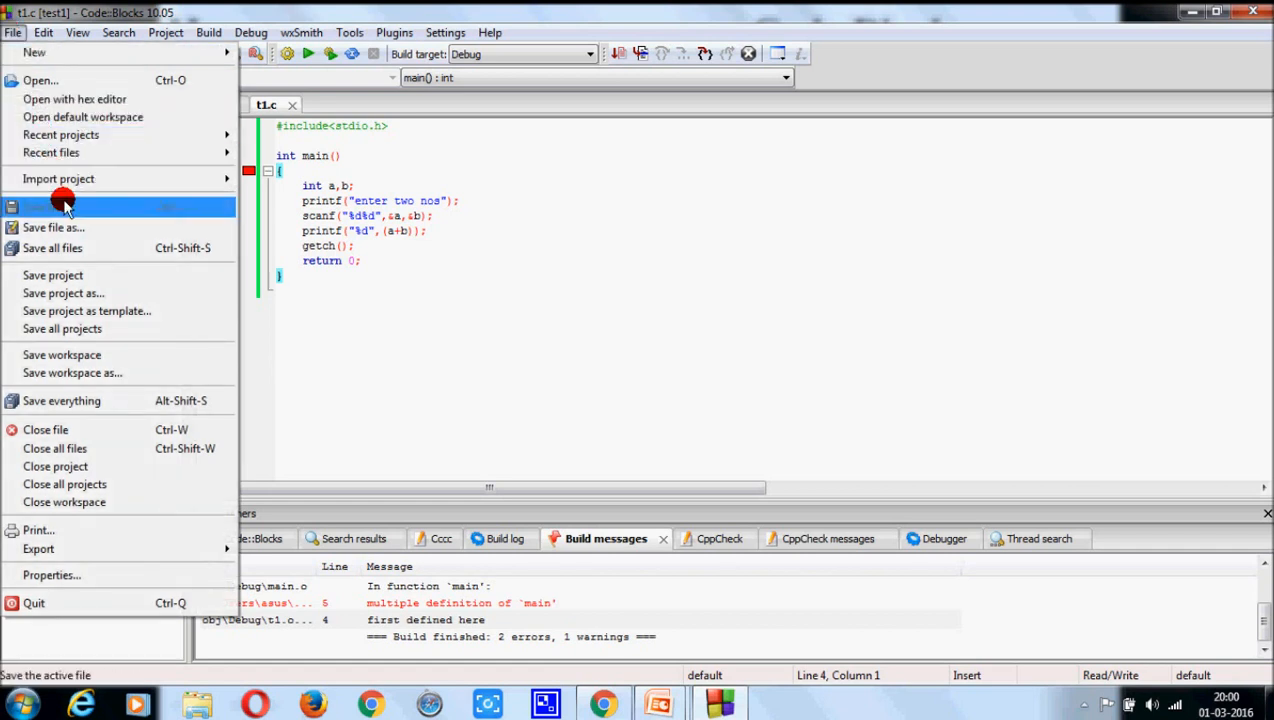
left_click(50, 206)
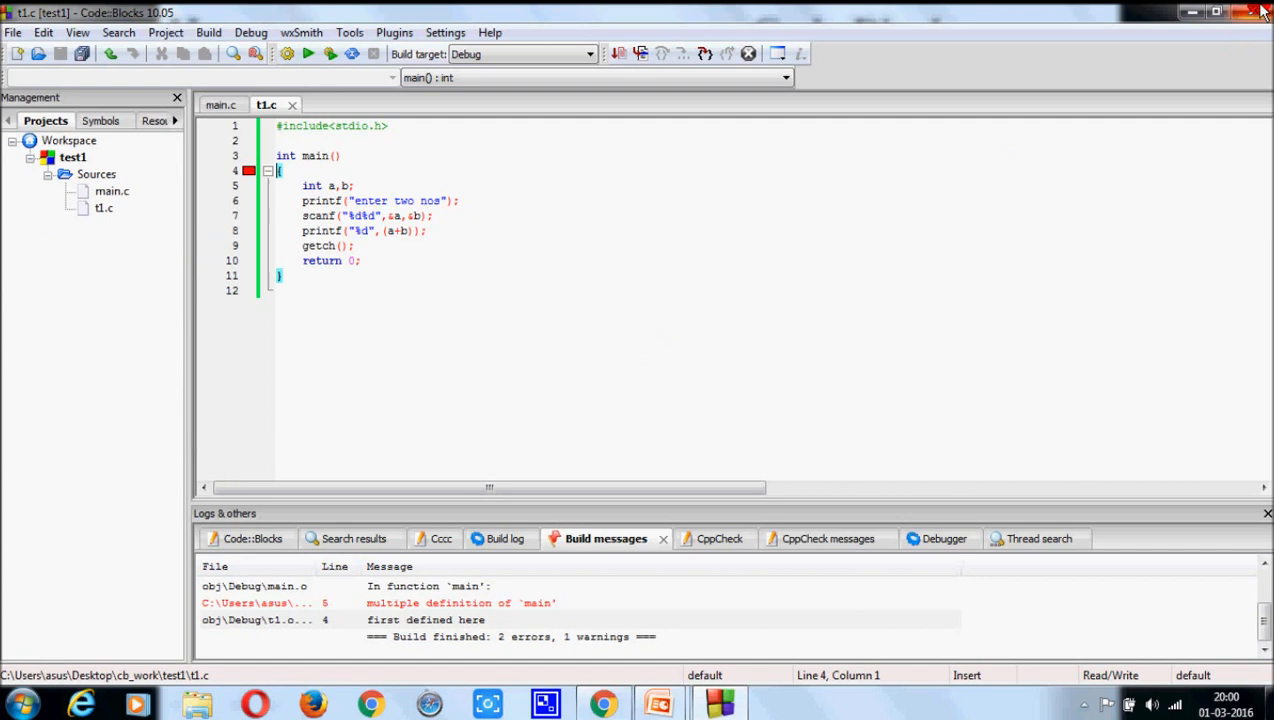
left_click(12, 32)
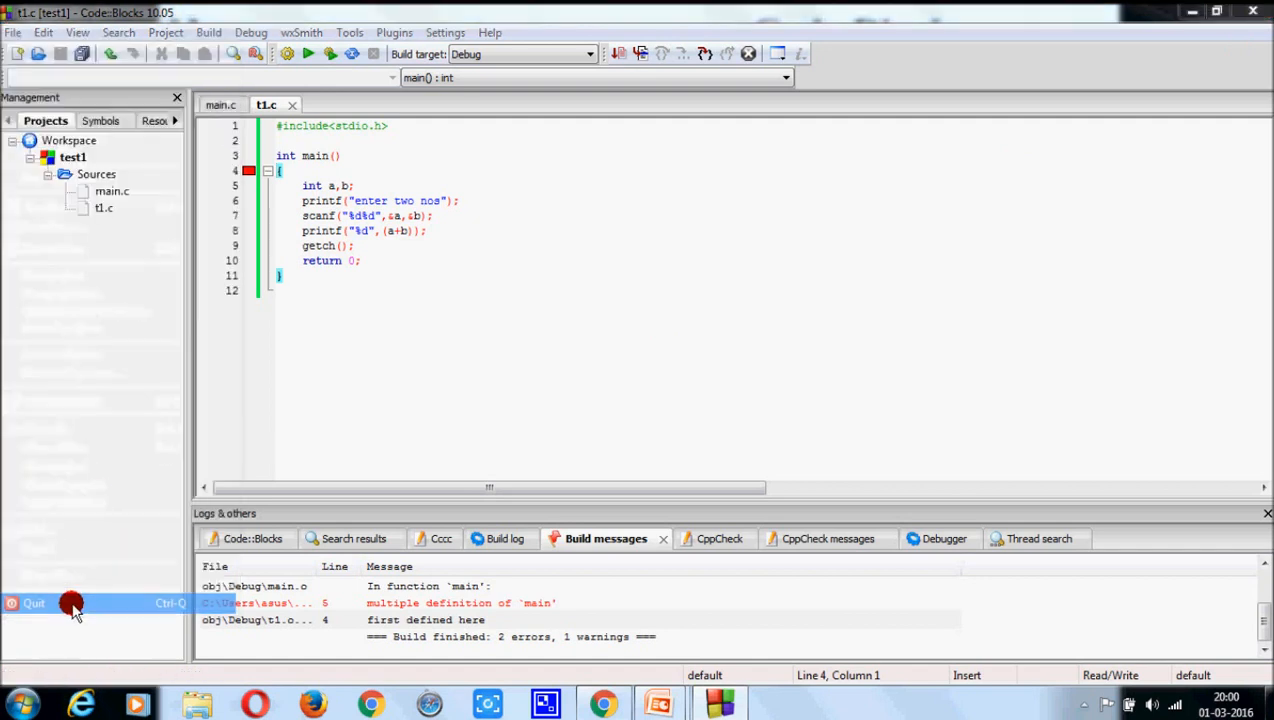
left_click(32, 602)
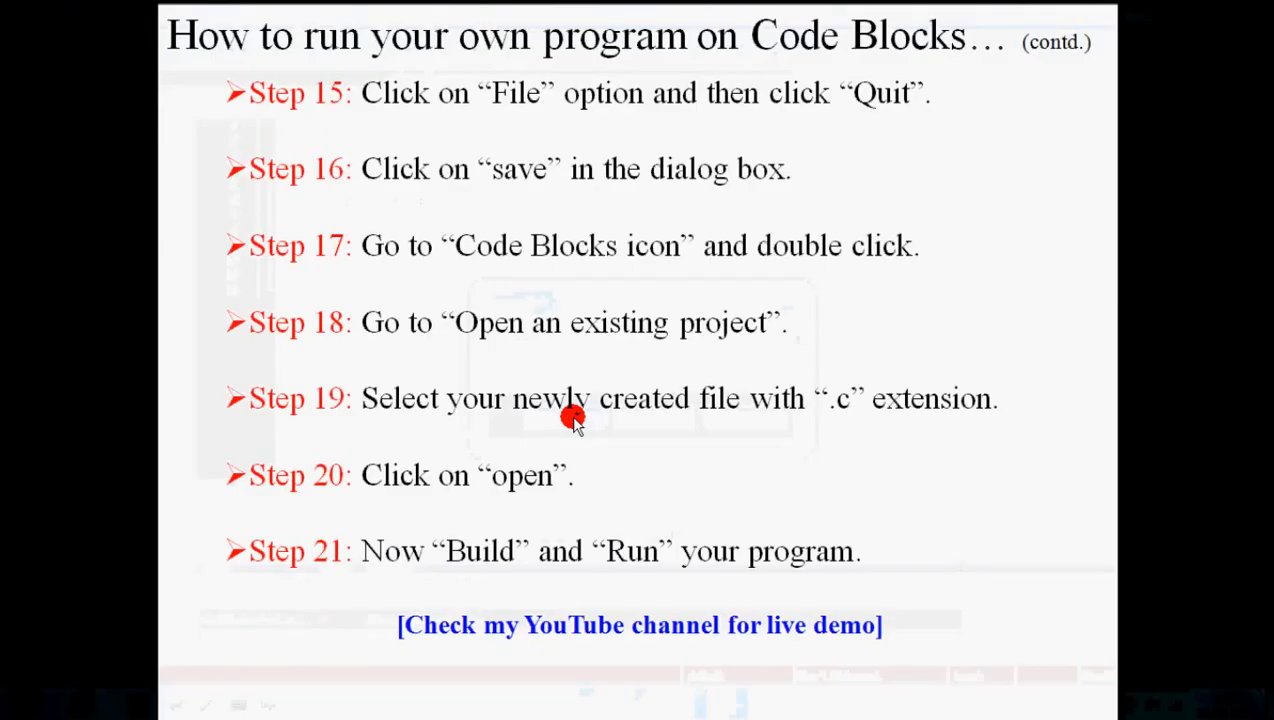
mouse_move(718, 462)
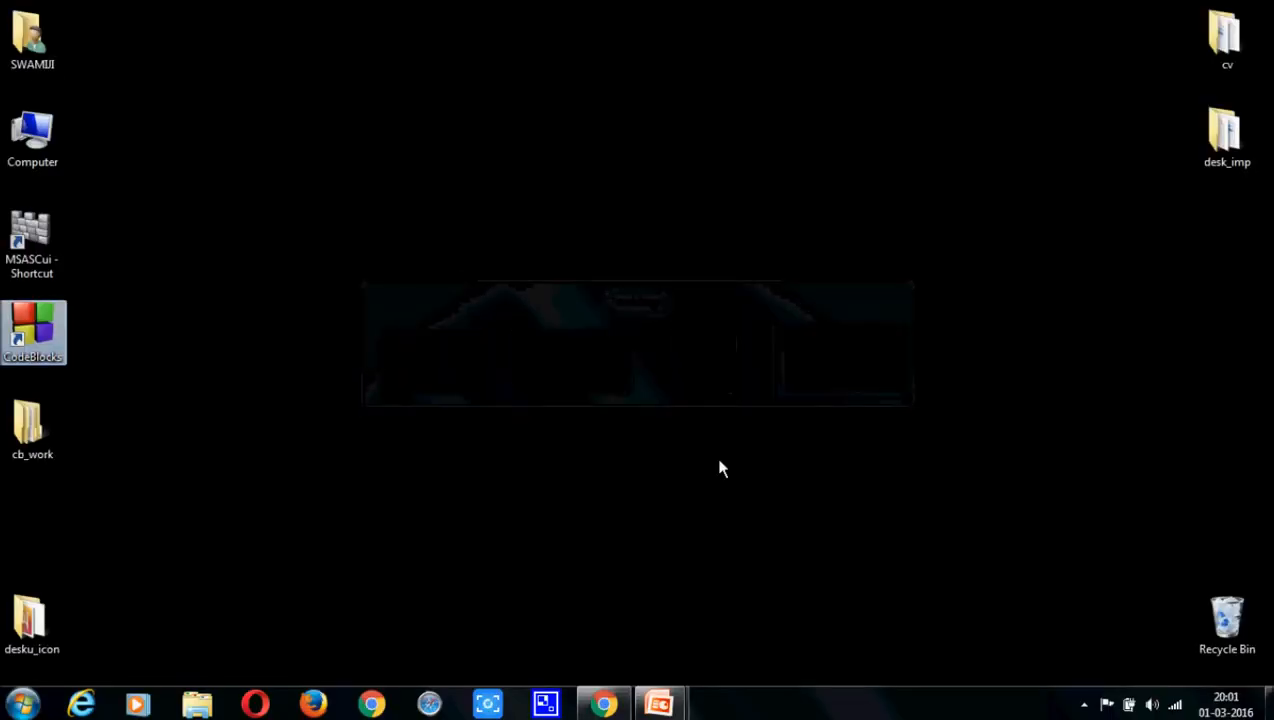
Relaunch Code::Blocks from its desktop icon.
double_click(32, 332)
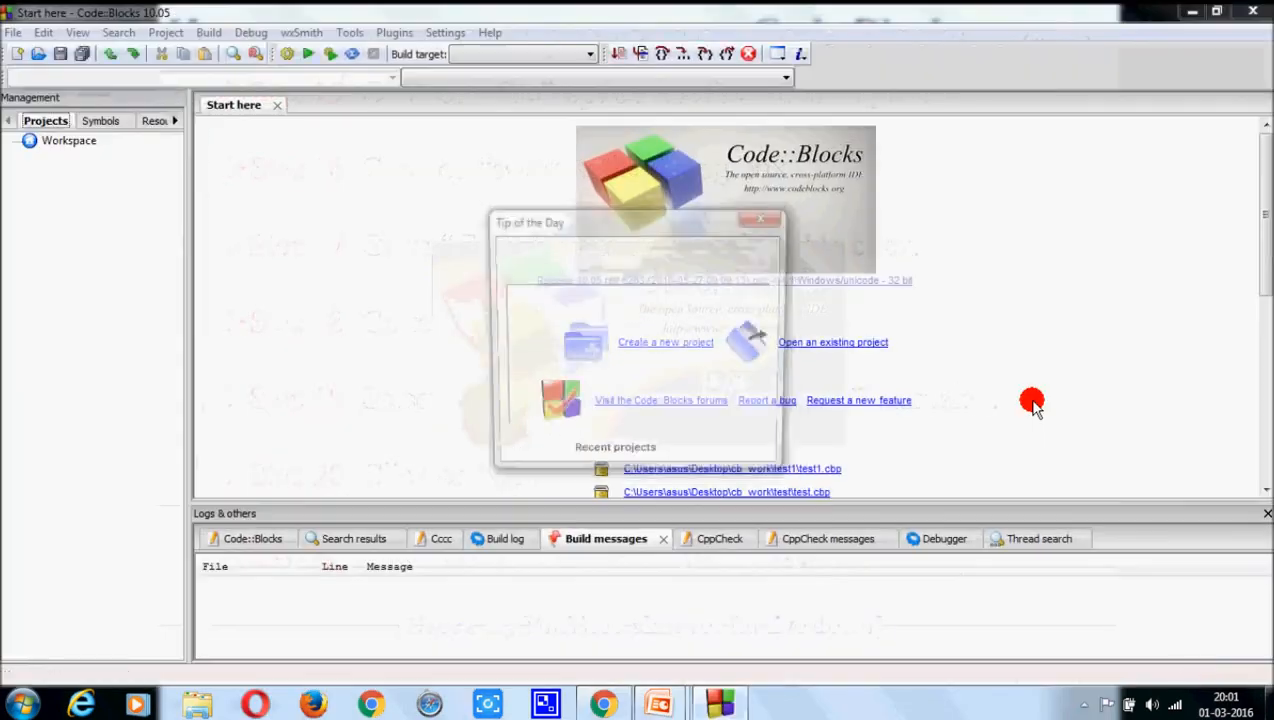
Dismiss the tip, filter to C/C++ files and open t1.c from the test1 folder.
left_click(760, 218)
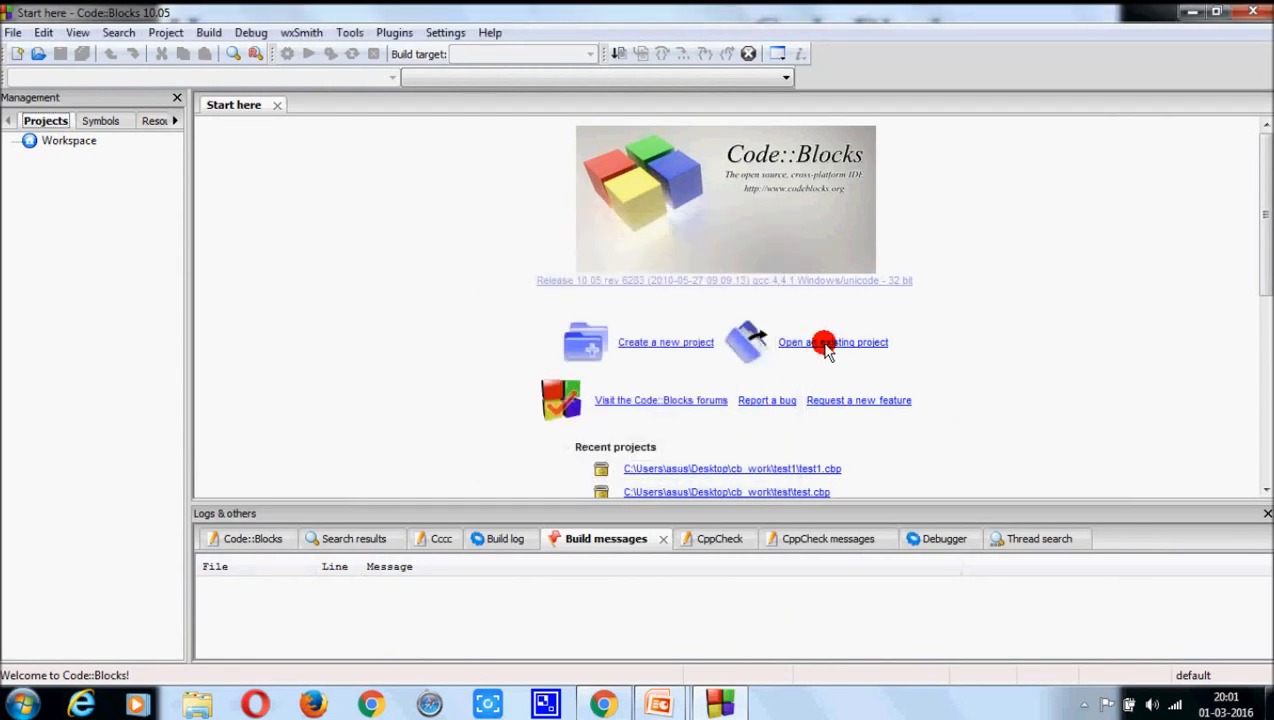
left_click(832, 342)
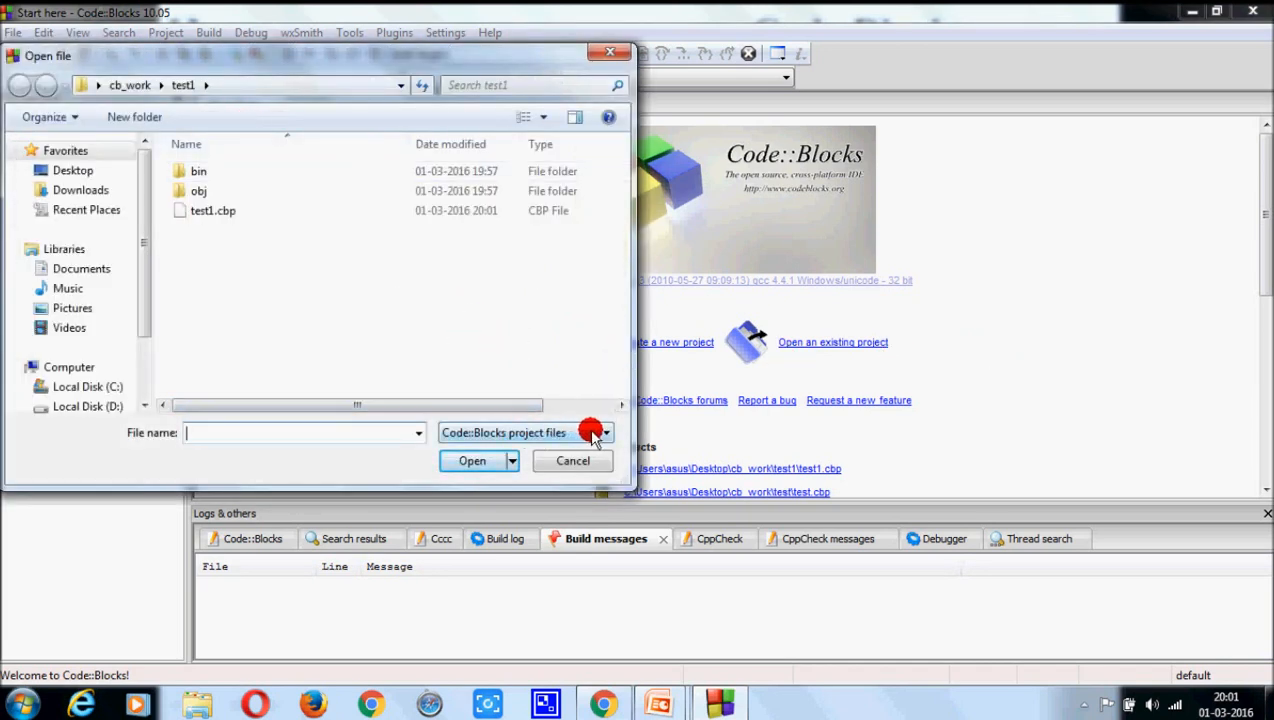
left_click(608, 432)
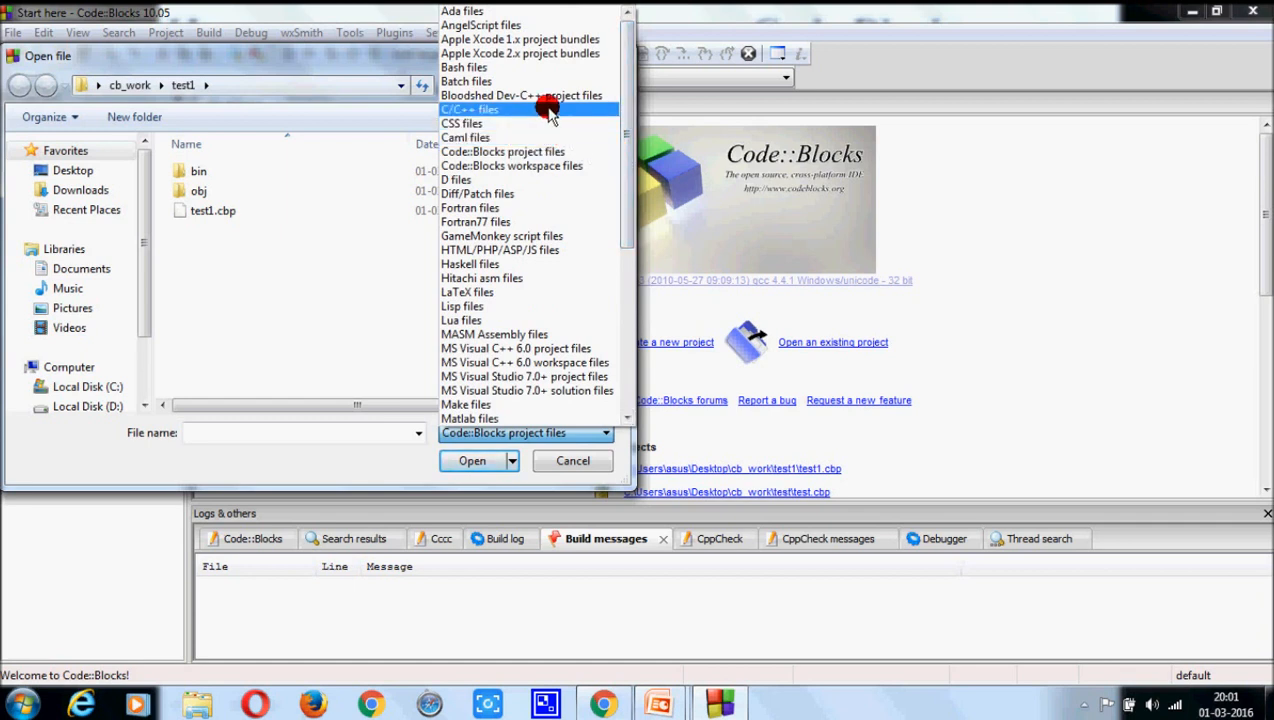
left_click(470, 108)
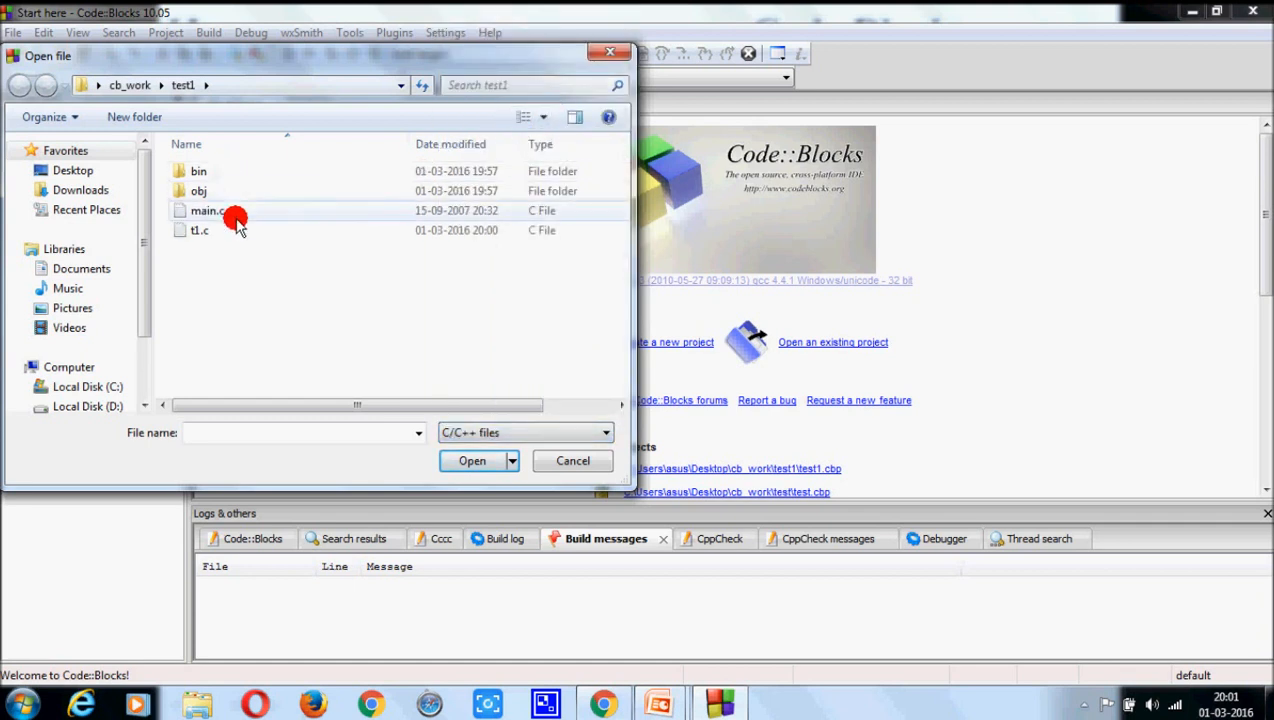
mouse_move(232, 230)
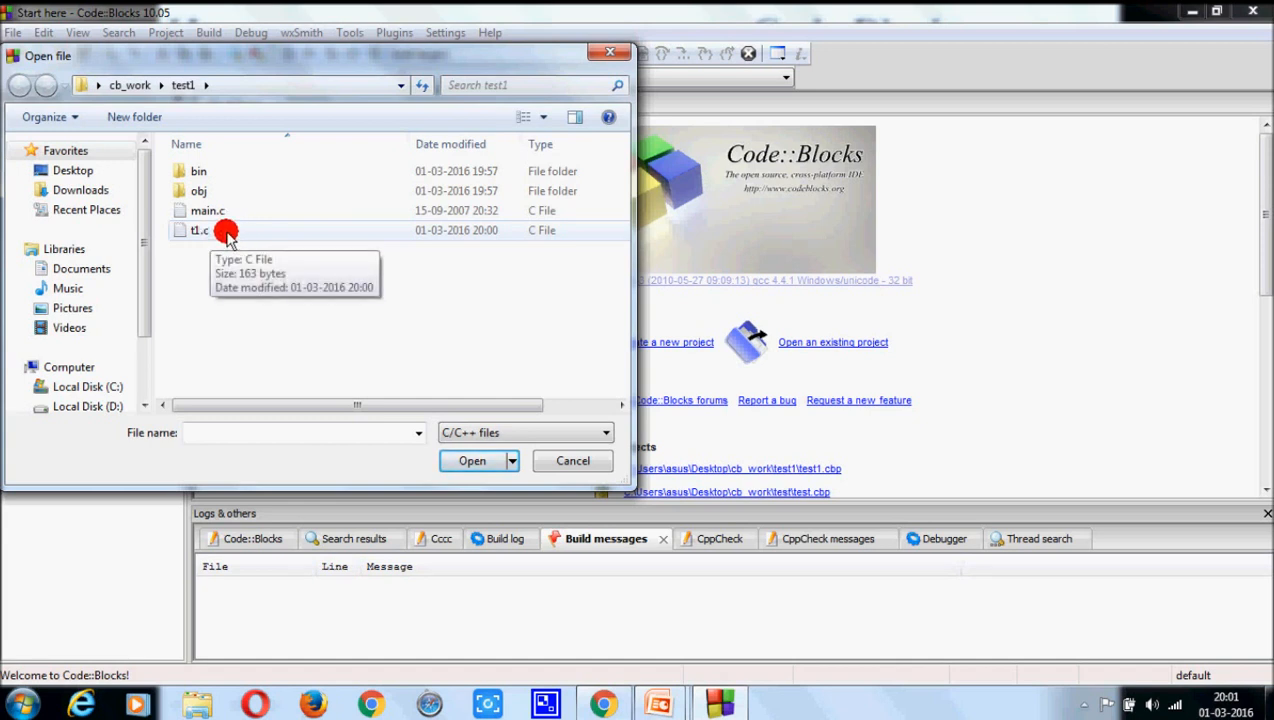
left_click(200, 230)
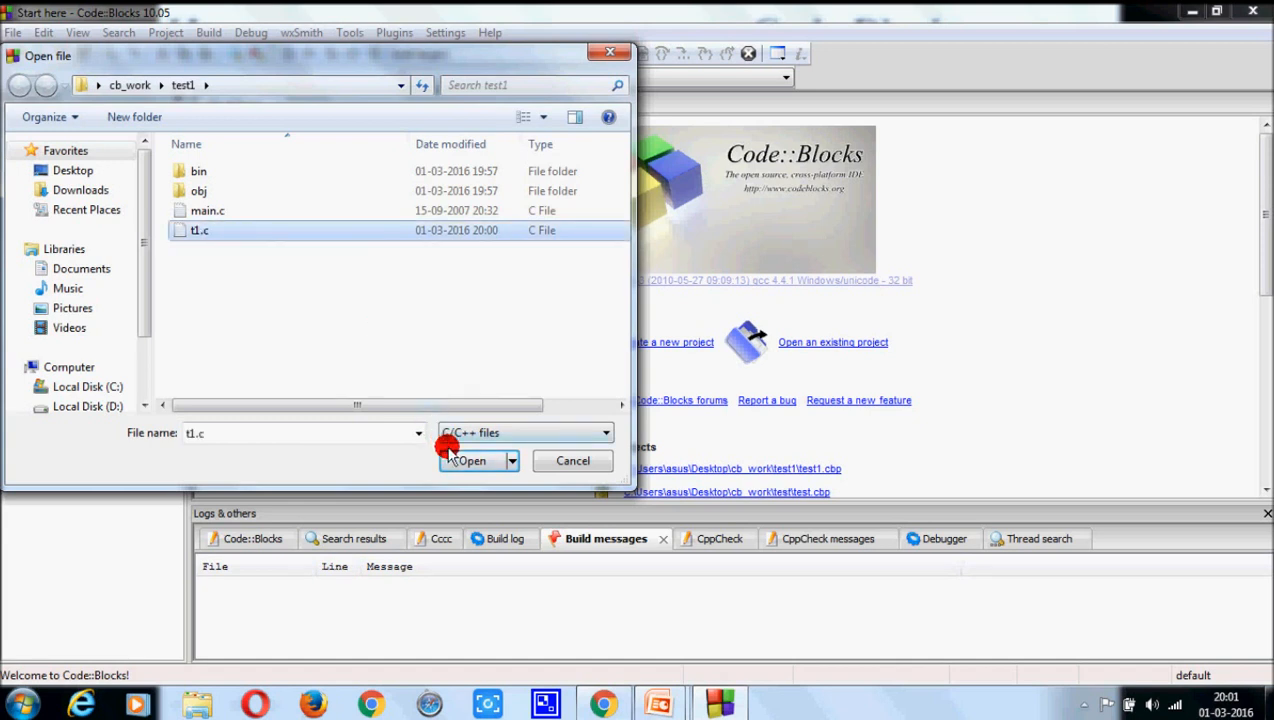
left_click(472, 460)
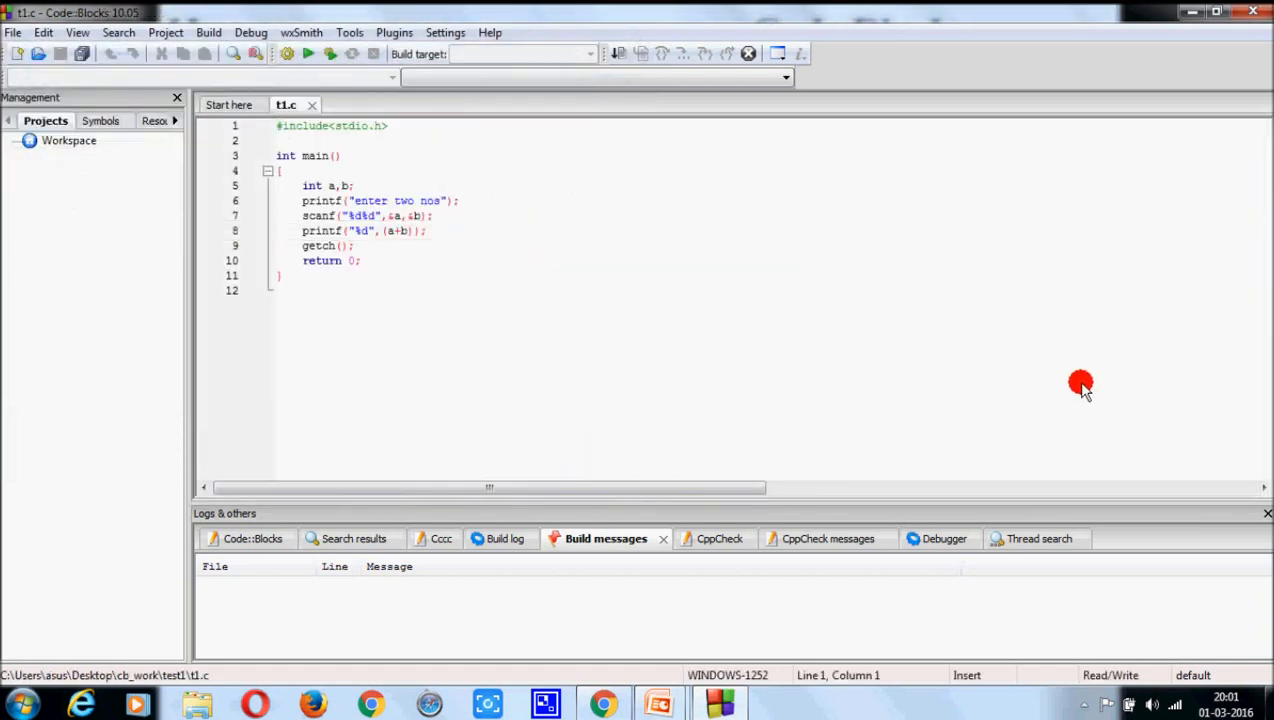
mouse_move(464, 316)
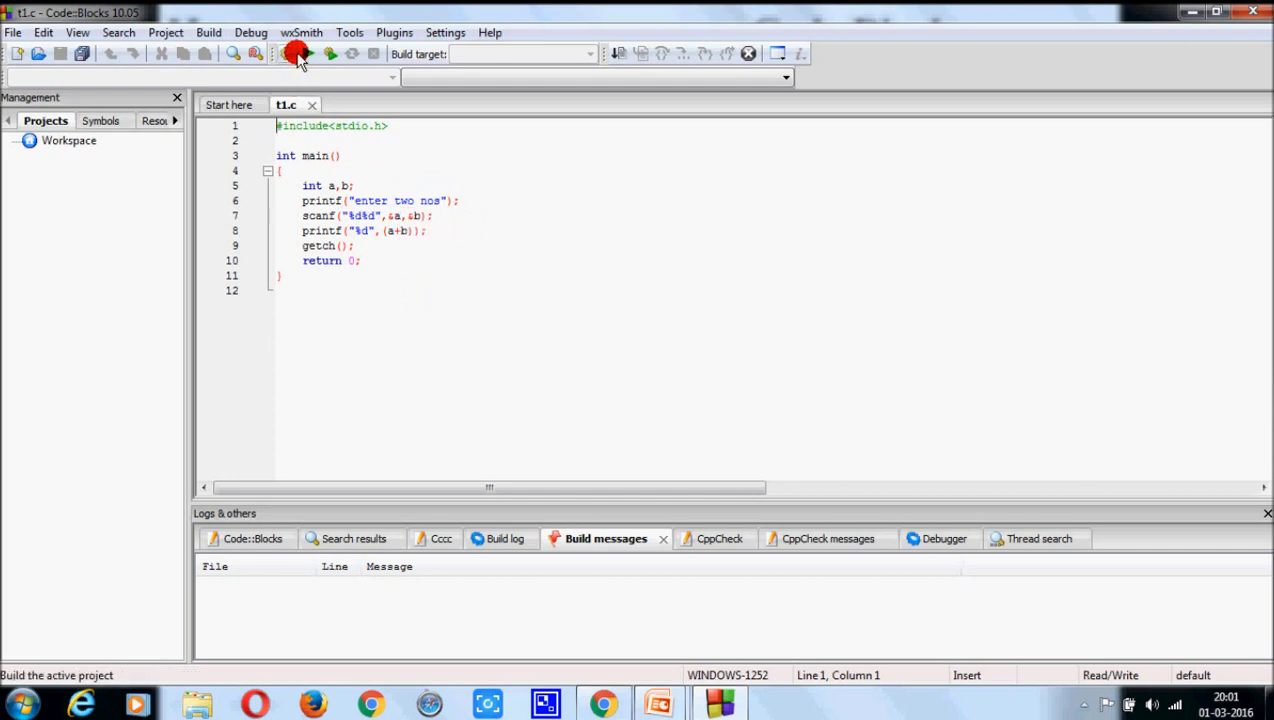
Build t1.c so the log reports 0 errors and 0 warnings.
left_click(294, 52)
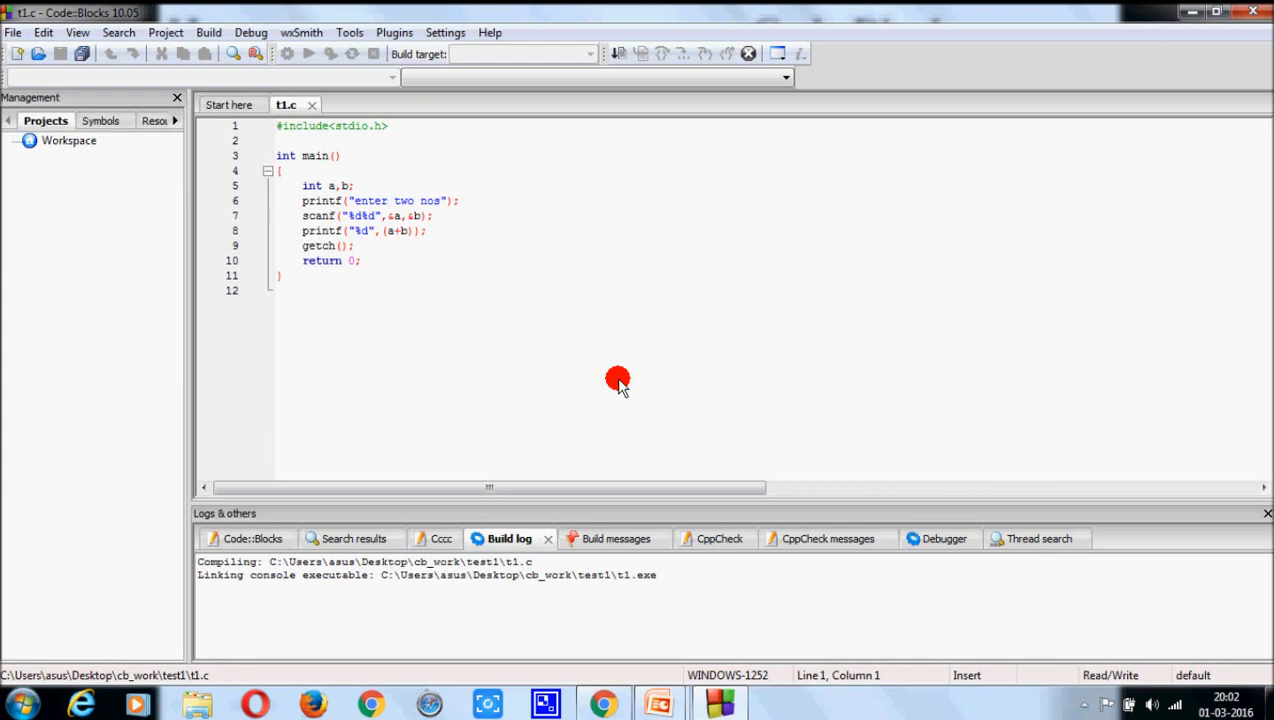
left_click(308, 52)
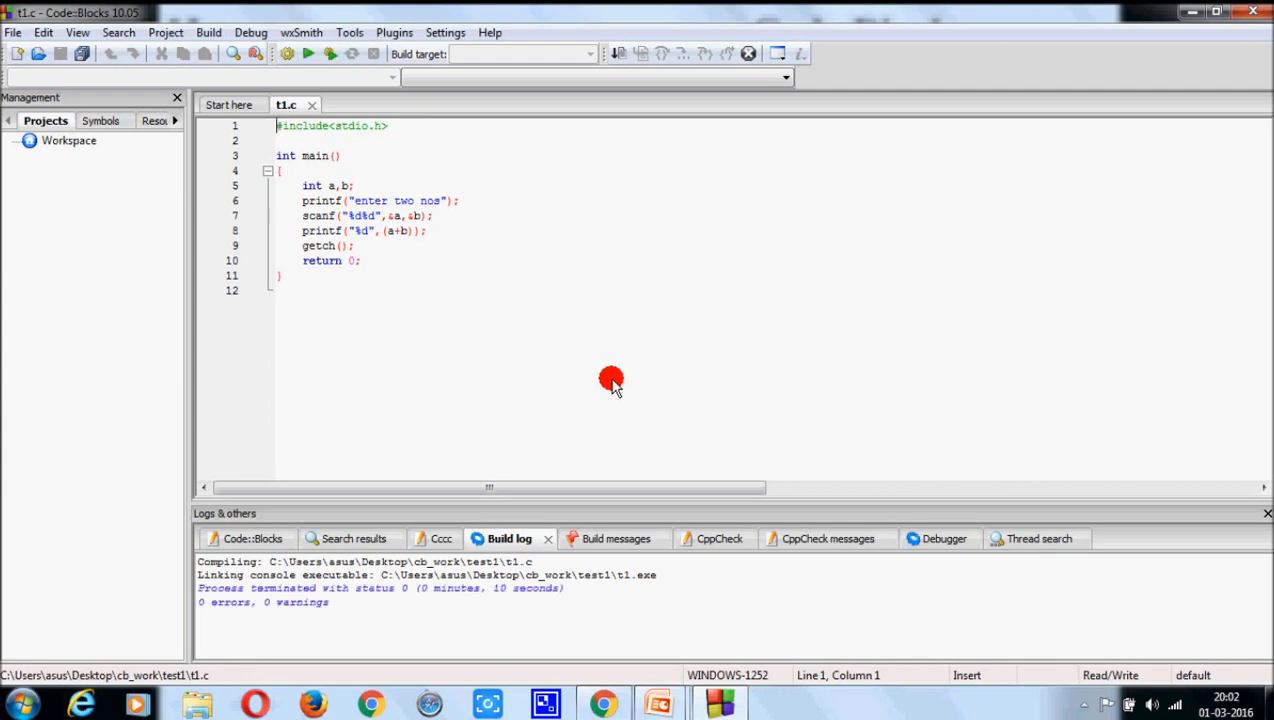
mouse_move(440, 278)
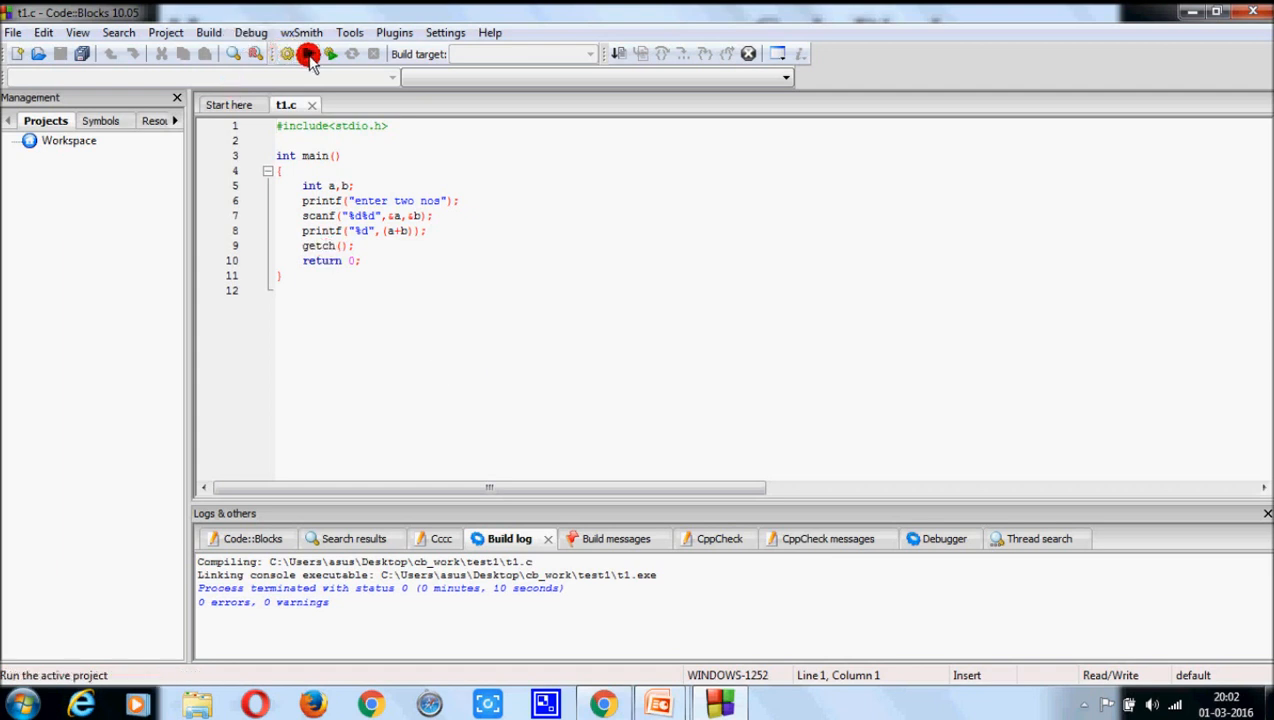
Run t1.exe, enter 2 3 to get sum 5, then close the console.
left_click(308, 54)
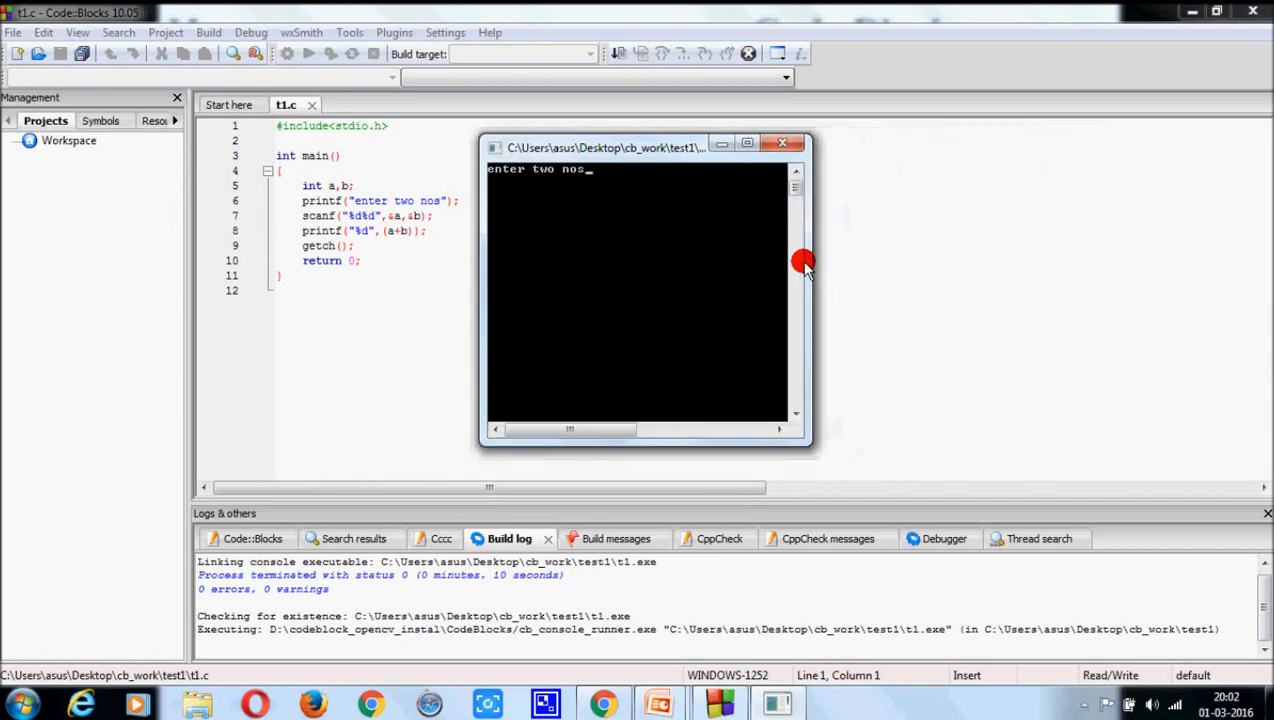
type("2")
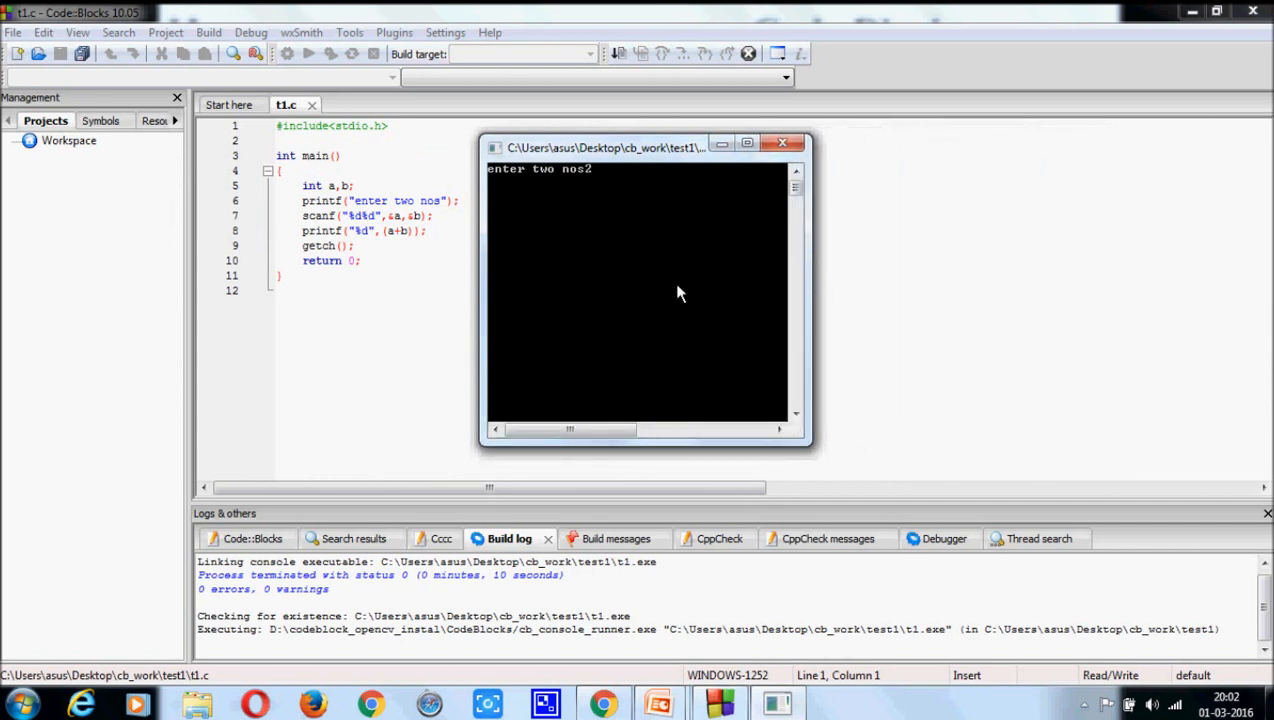
type("3")
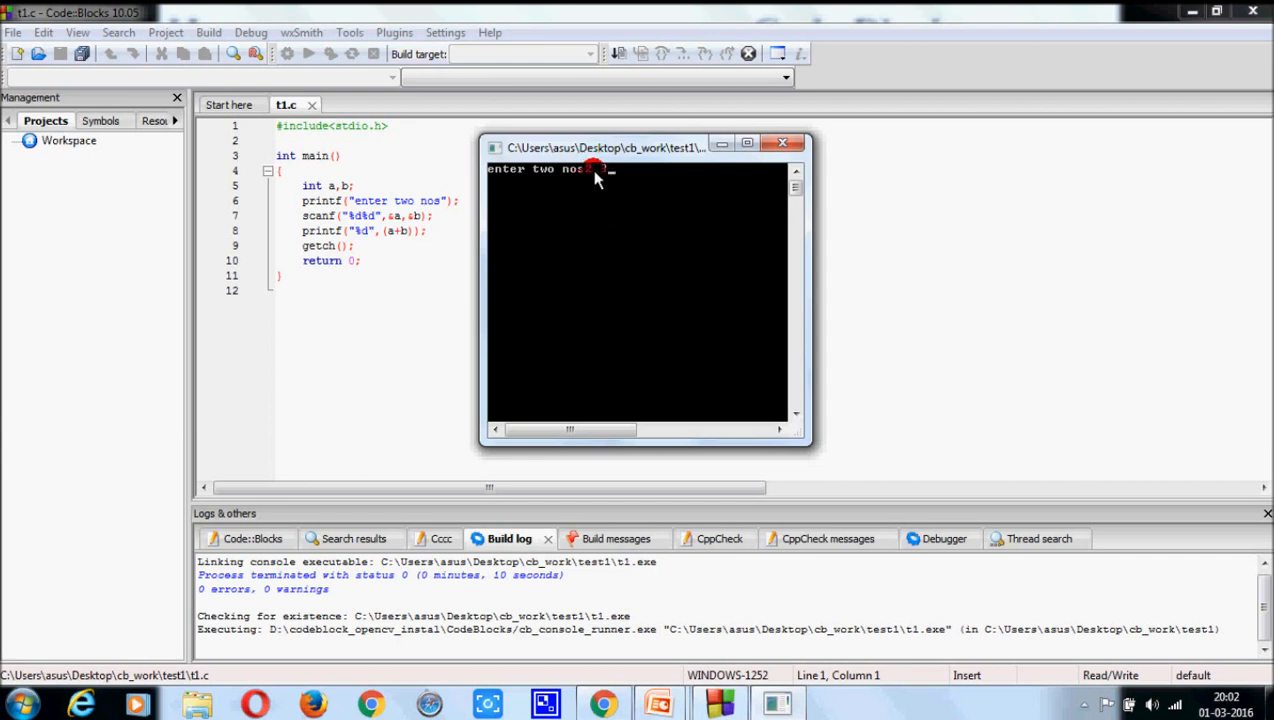
type("2 3")
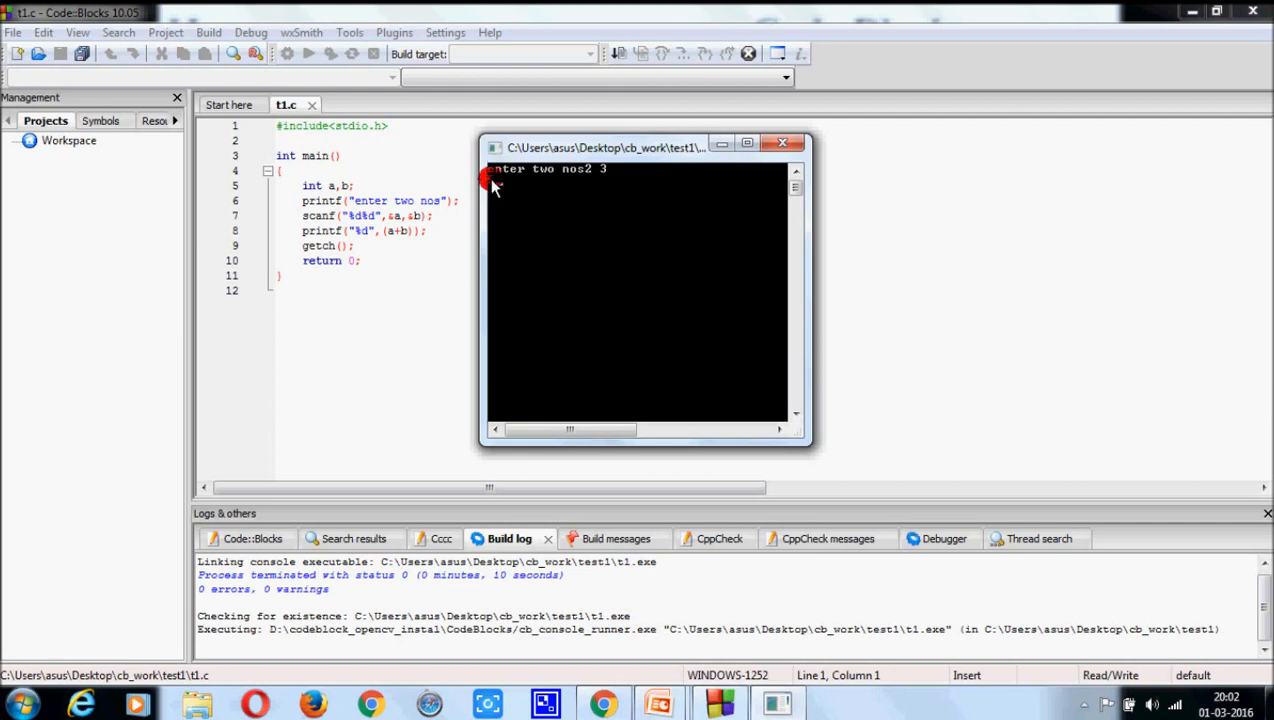
type("5")
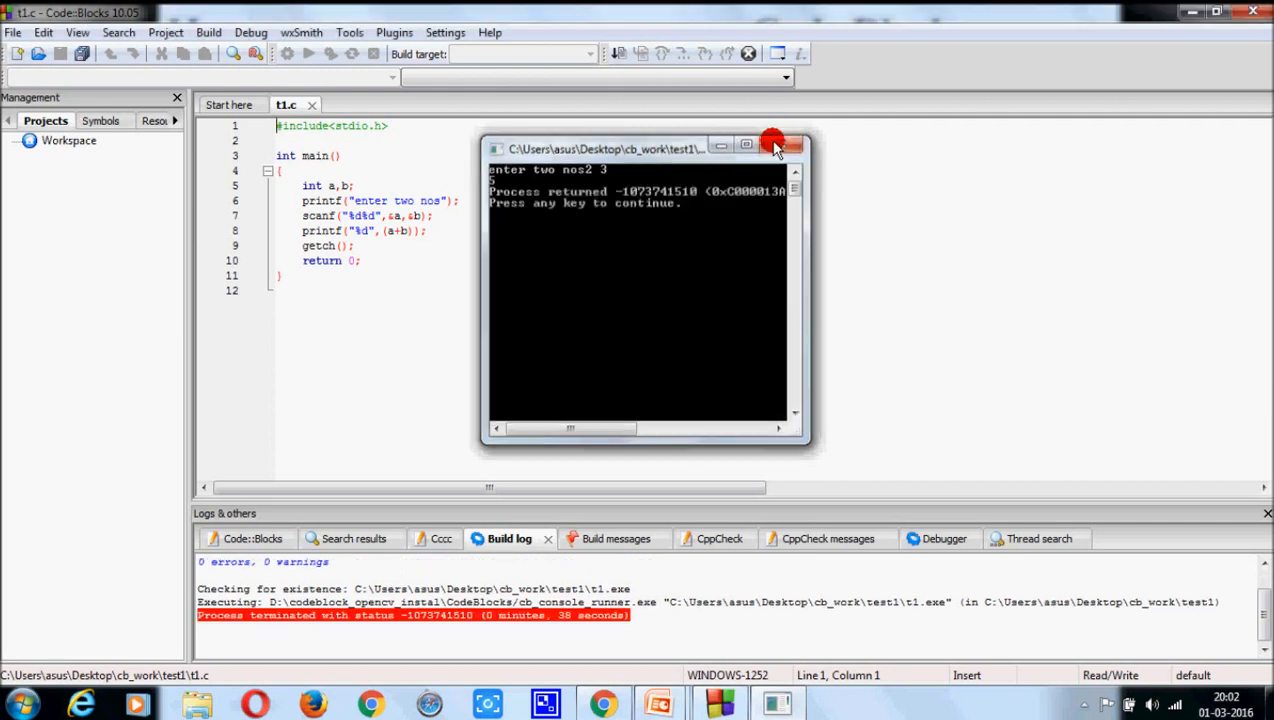
left_click(788, 144)
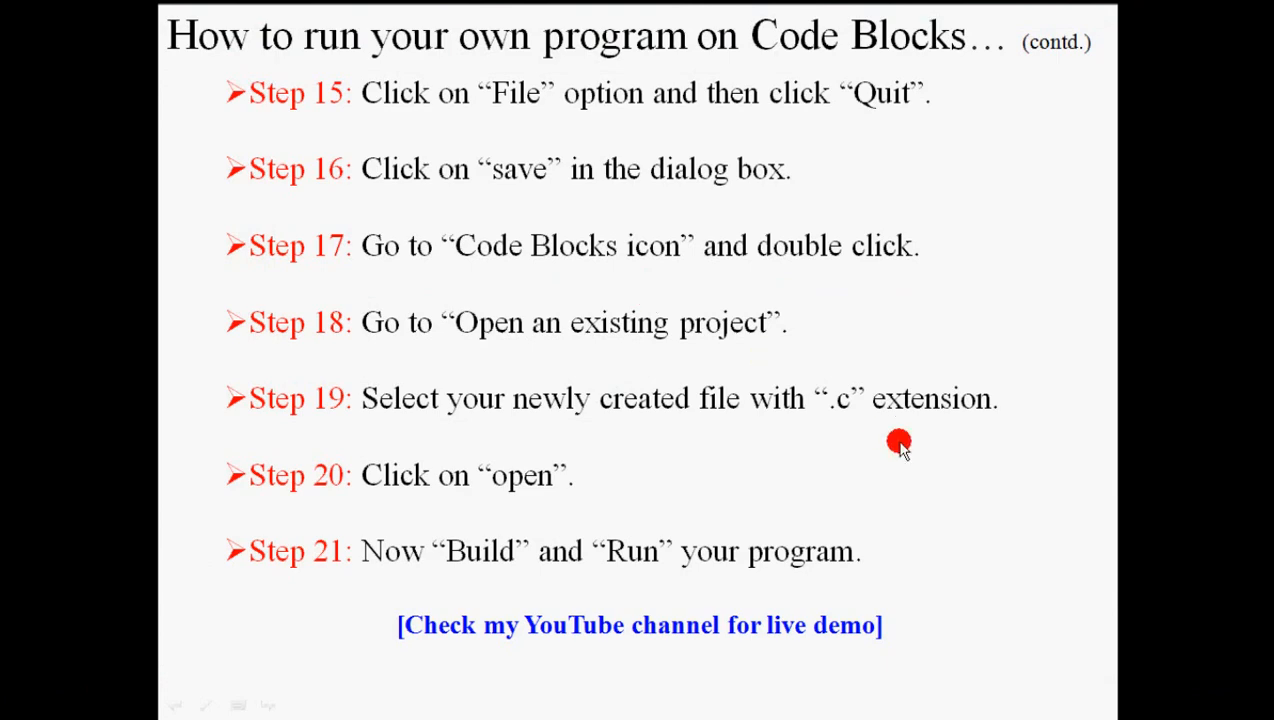
mouse_move(990, 476)
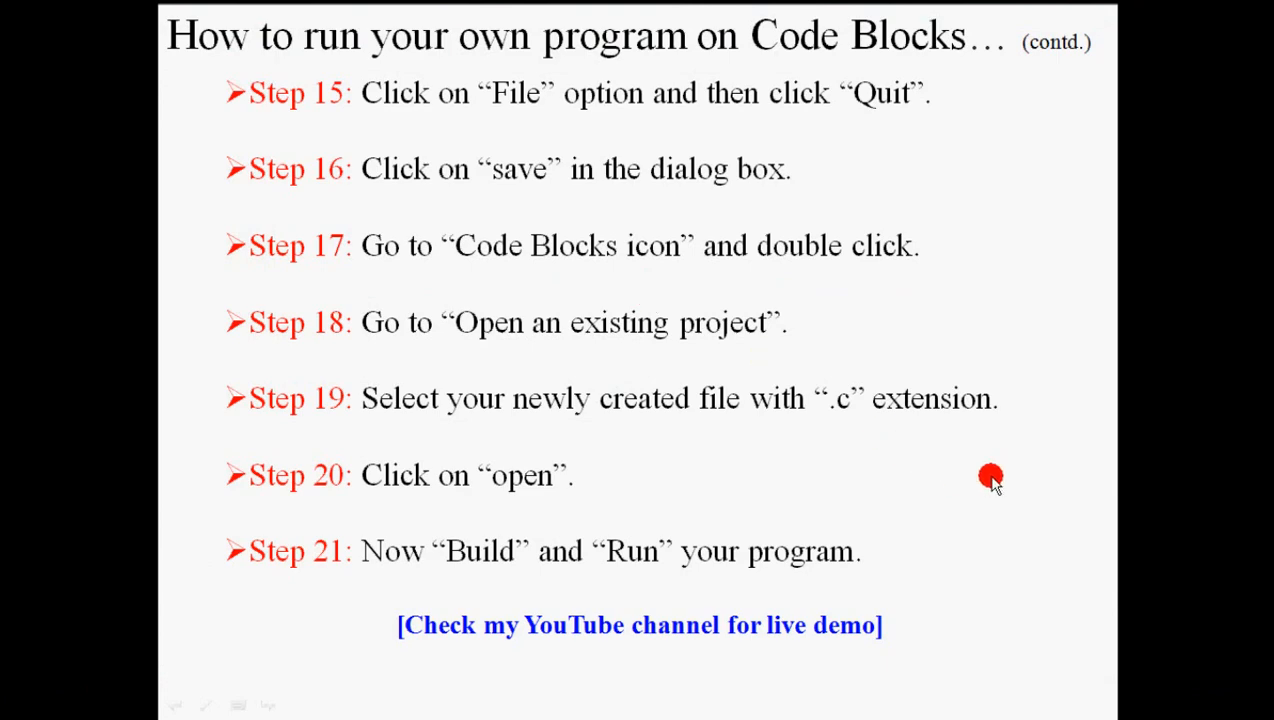